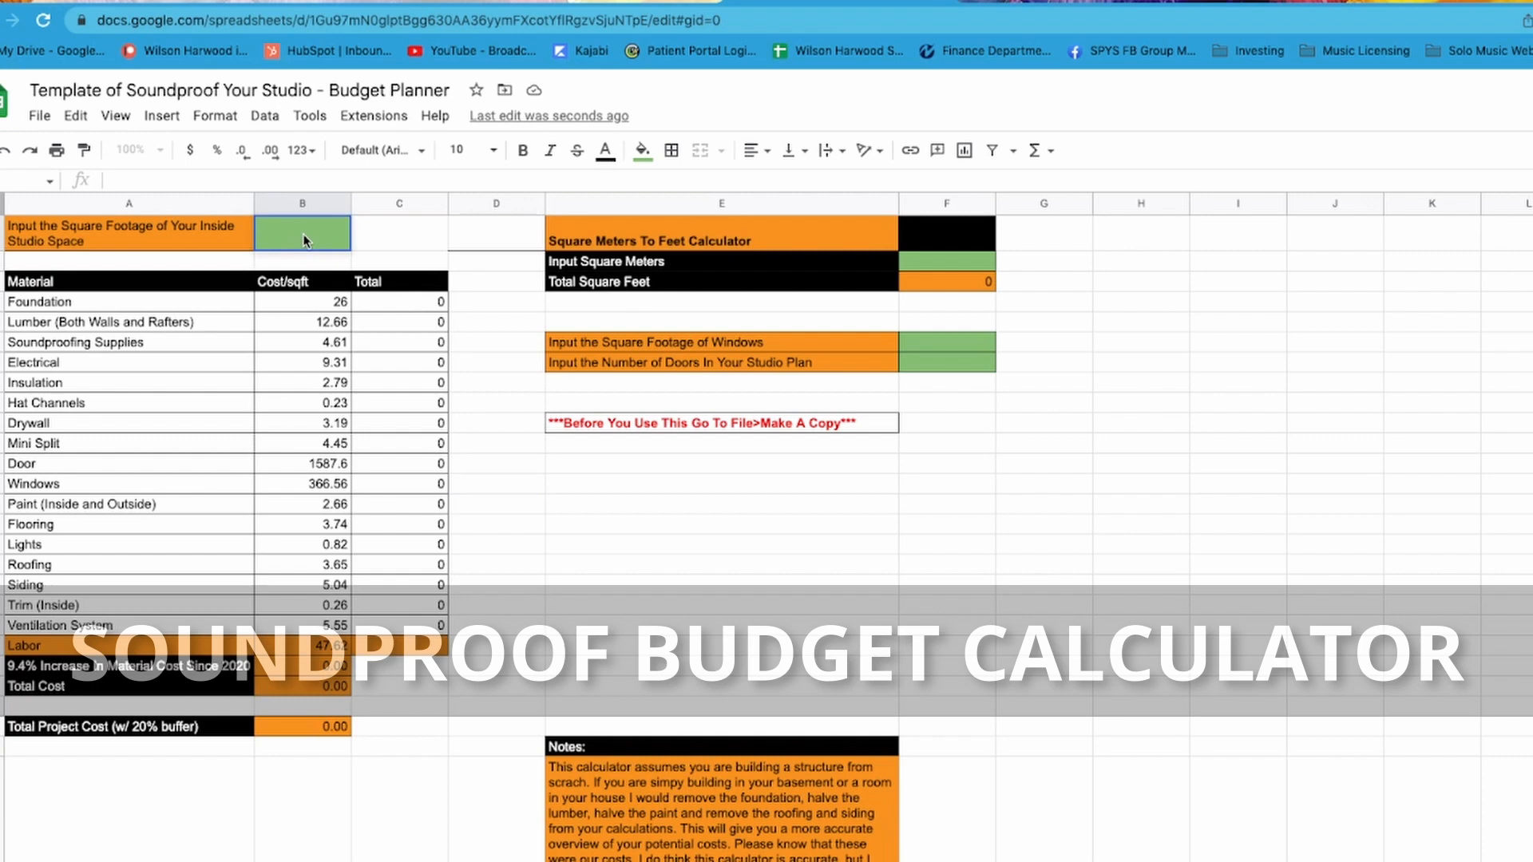
# Enter 200 sq ft of space, 5 sq ft of windows and 2 doors in the budget sheet
pyautogui.write('200')
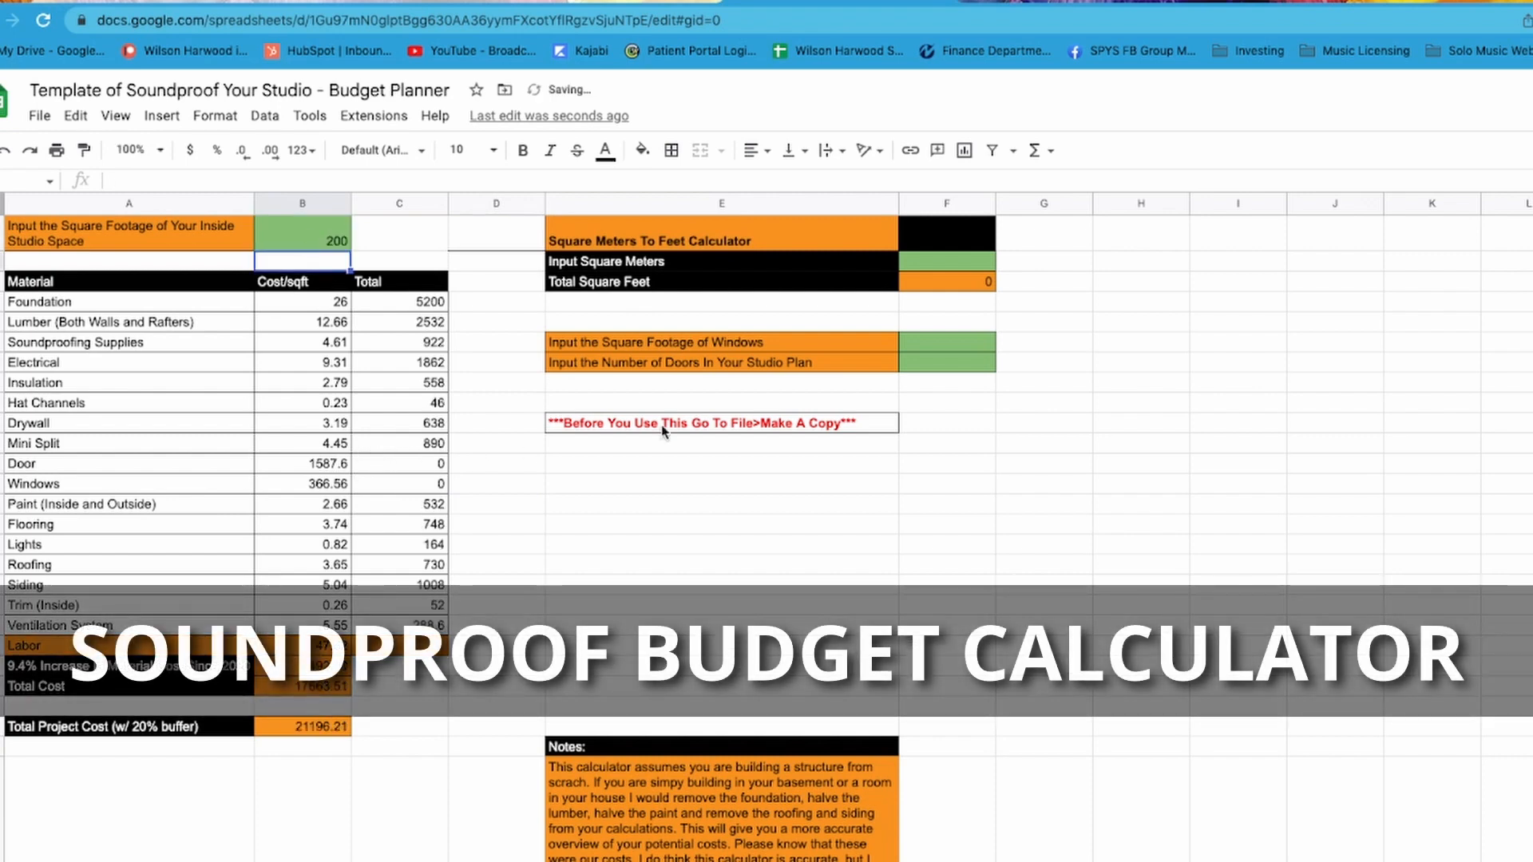
pyautogui.click(945, 343)
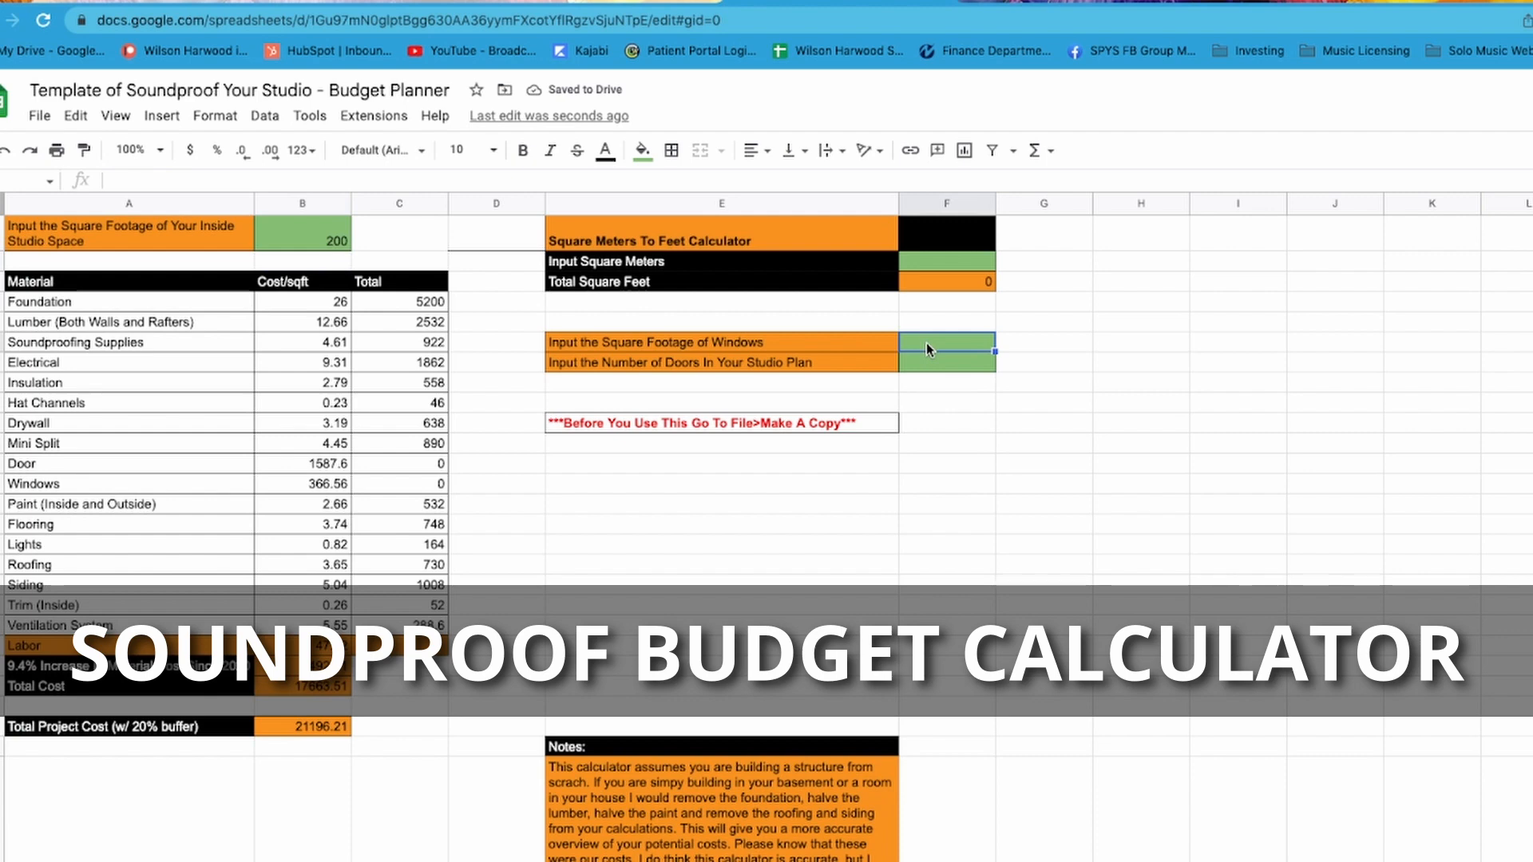
pyautogui.write('5')
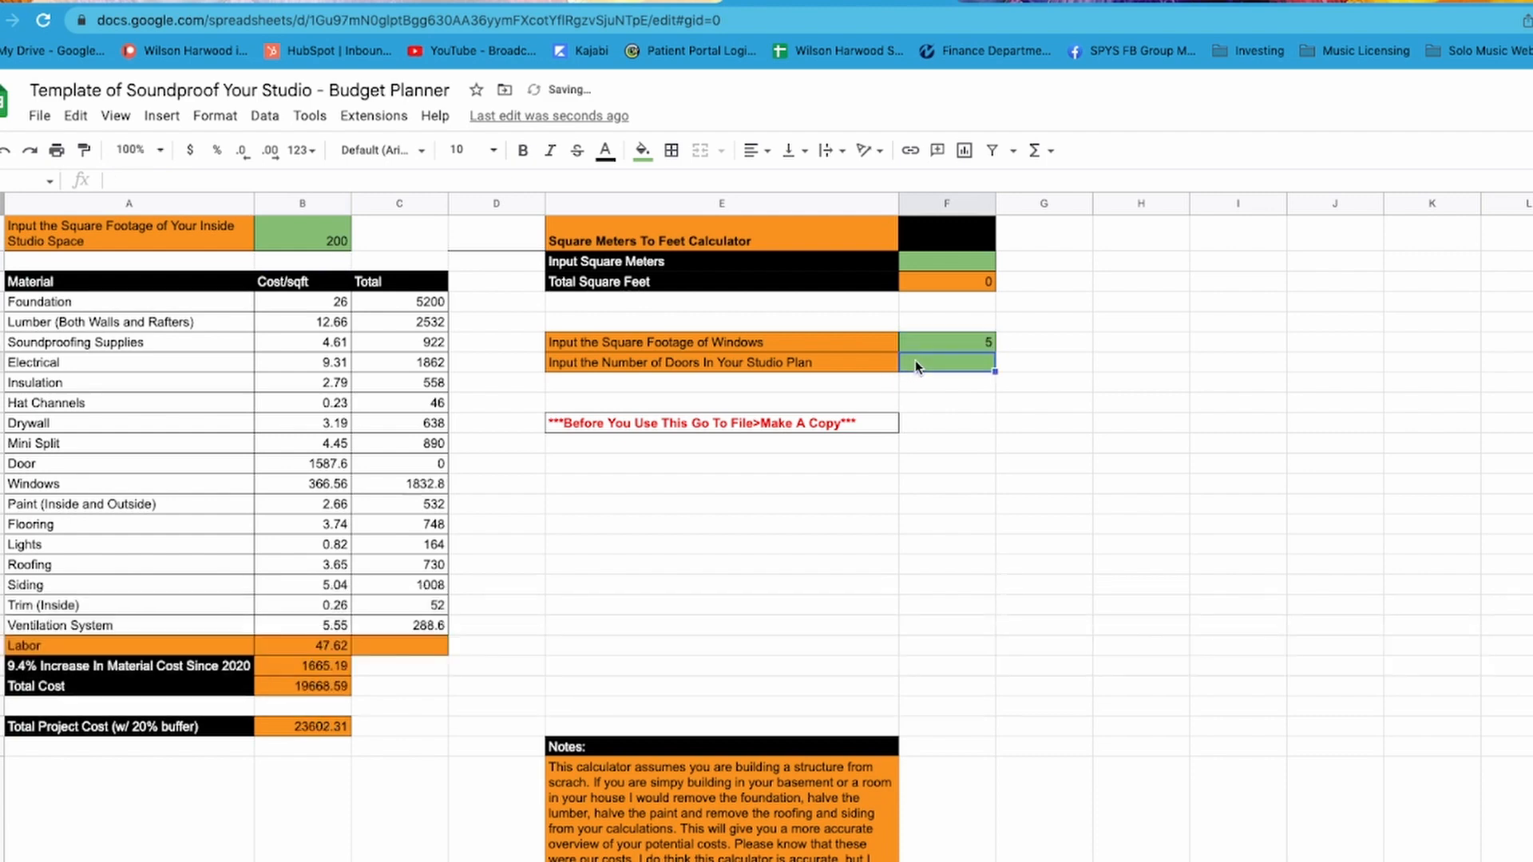
pyautogui.write('2')
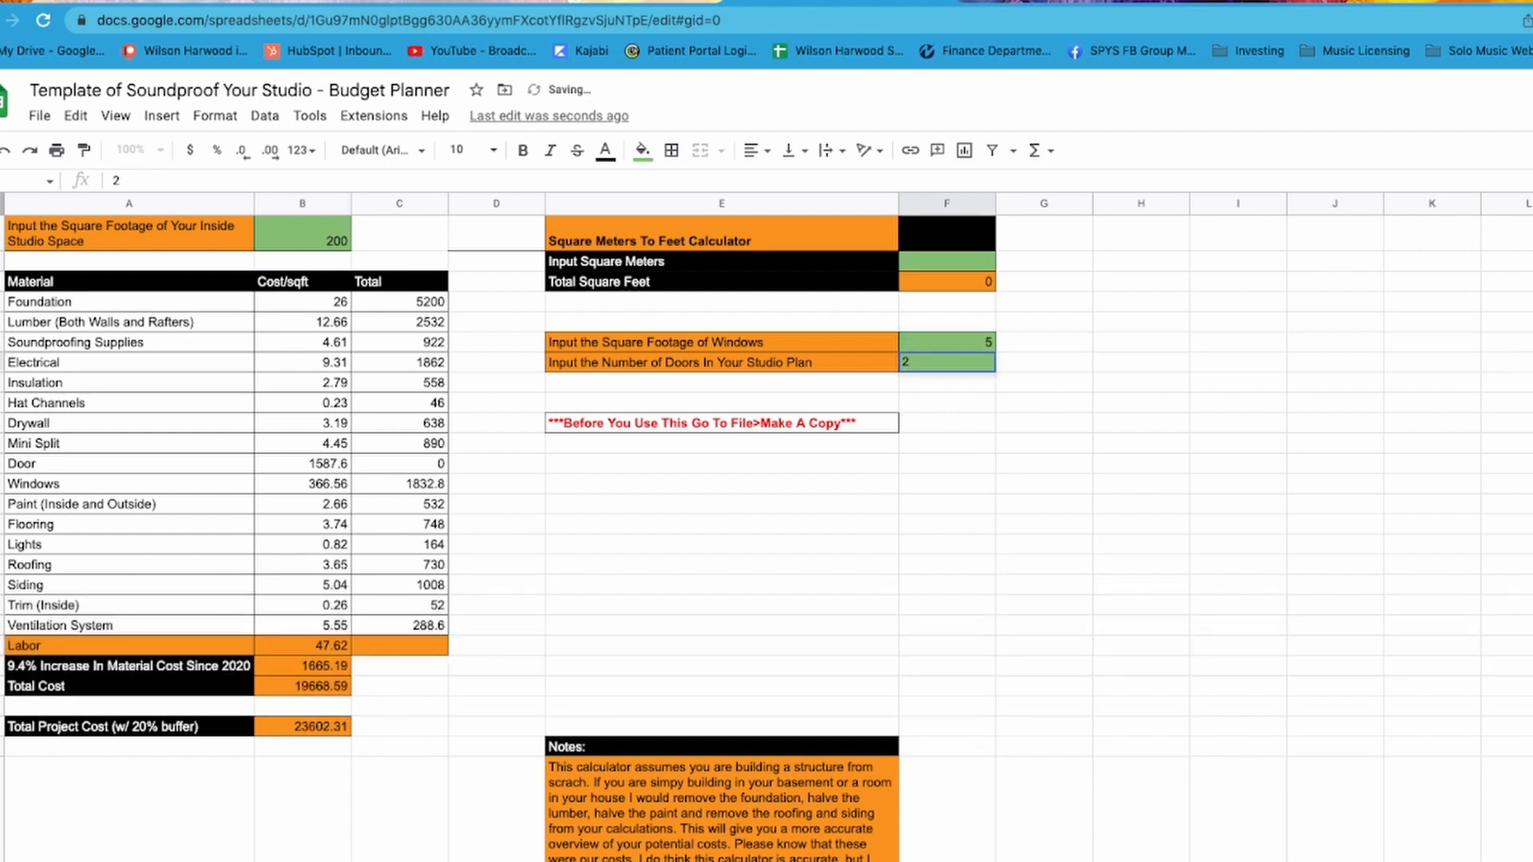
pyautogui.press('Enter')
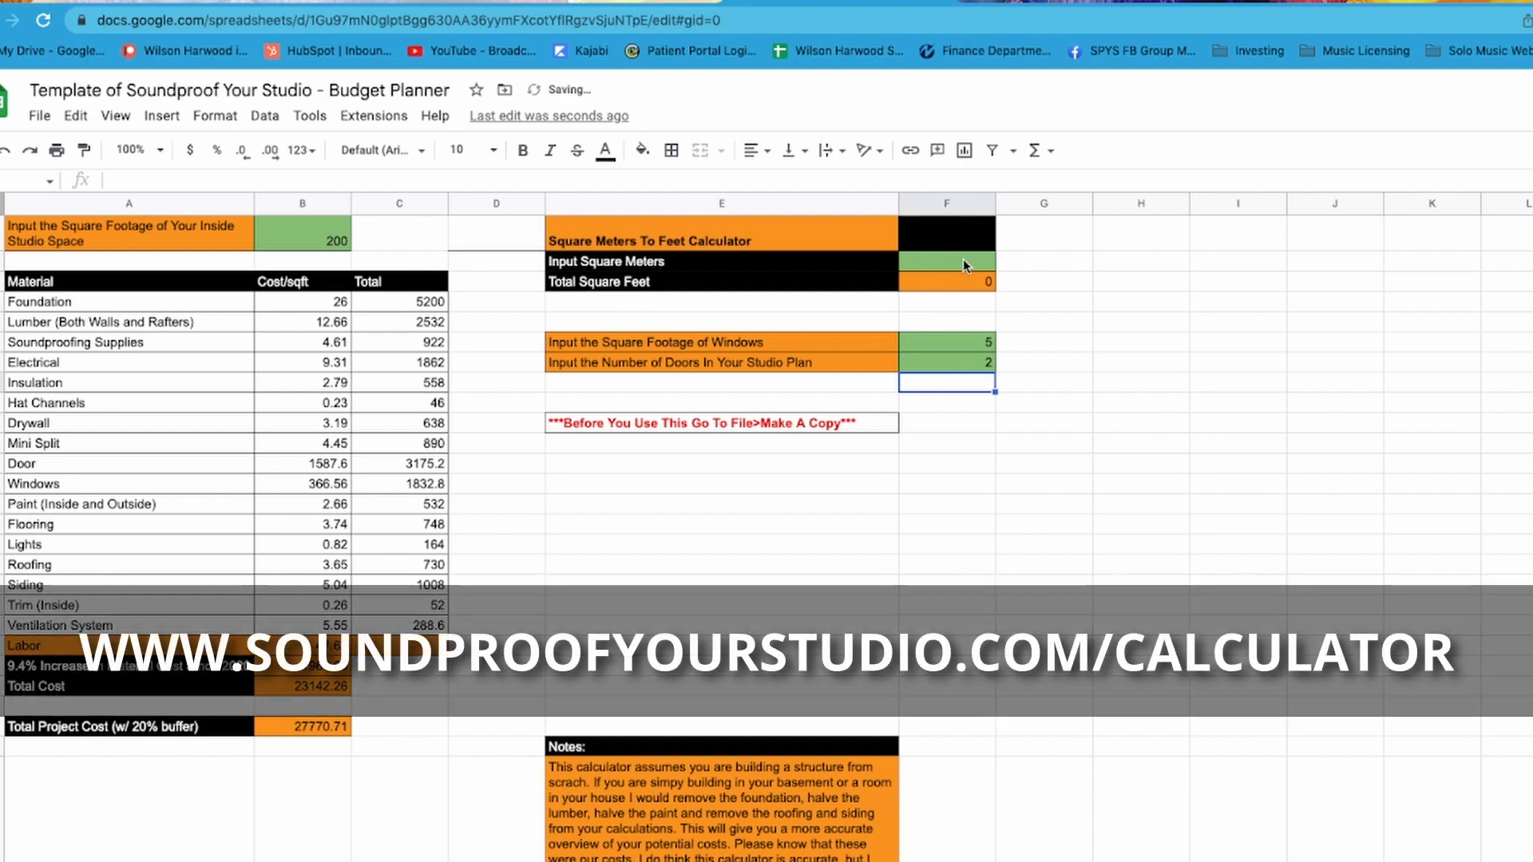
pyautogui.write('2')
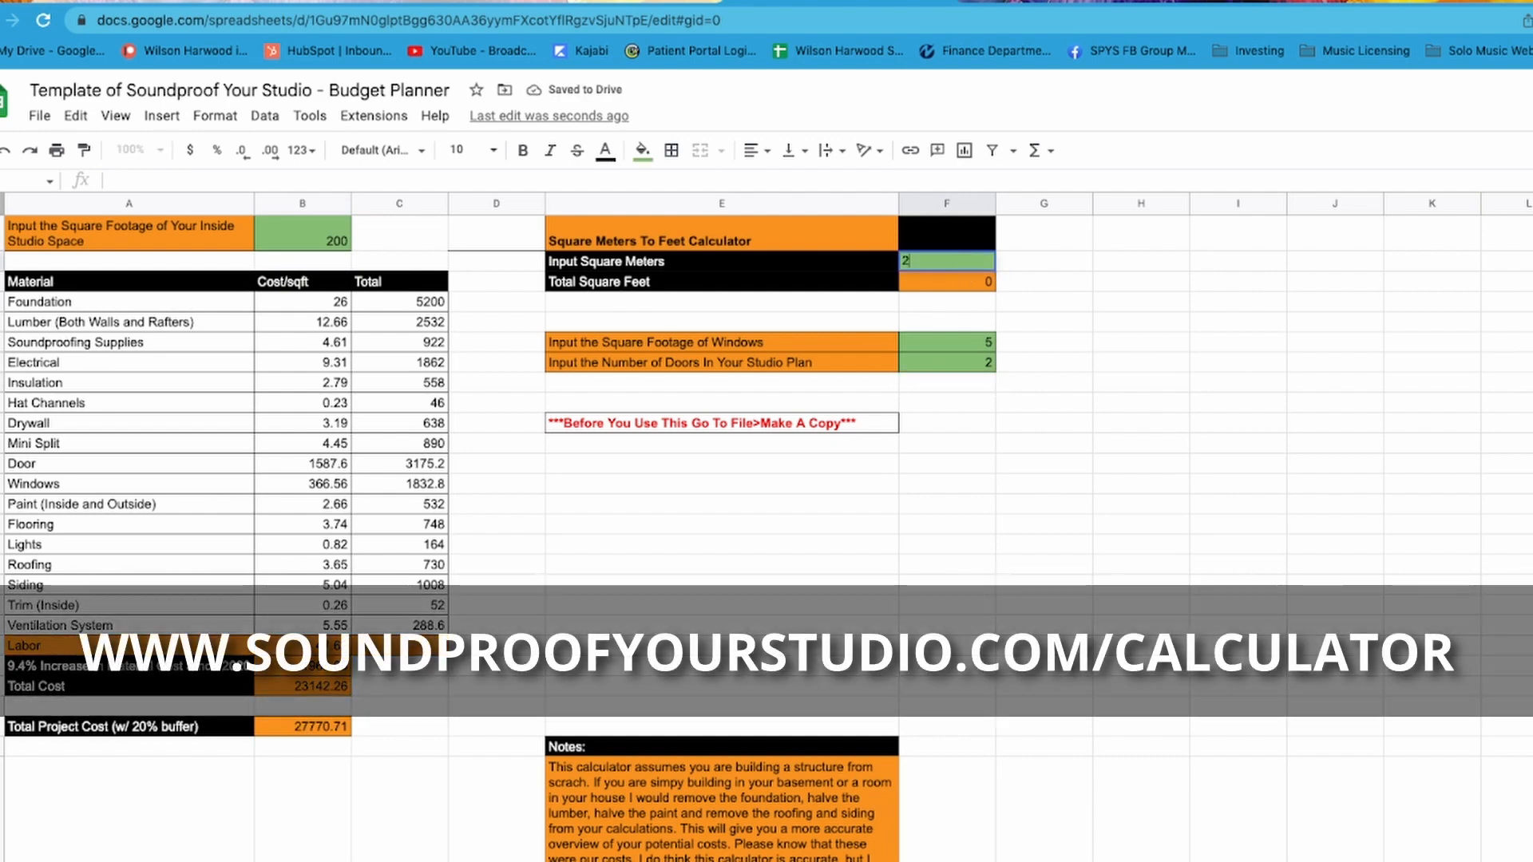
pyautogui.write('20')
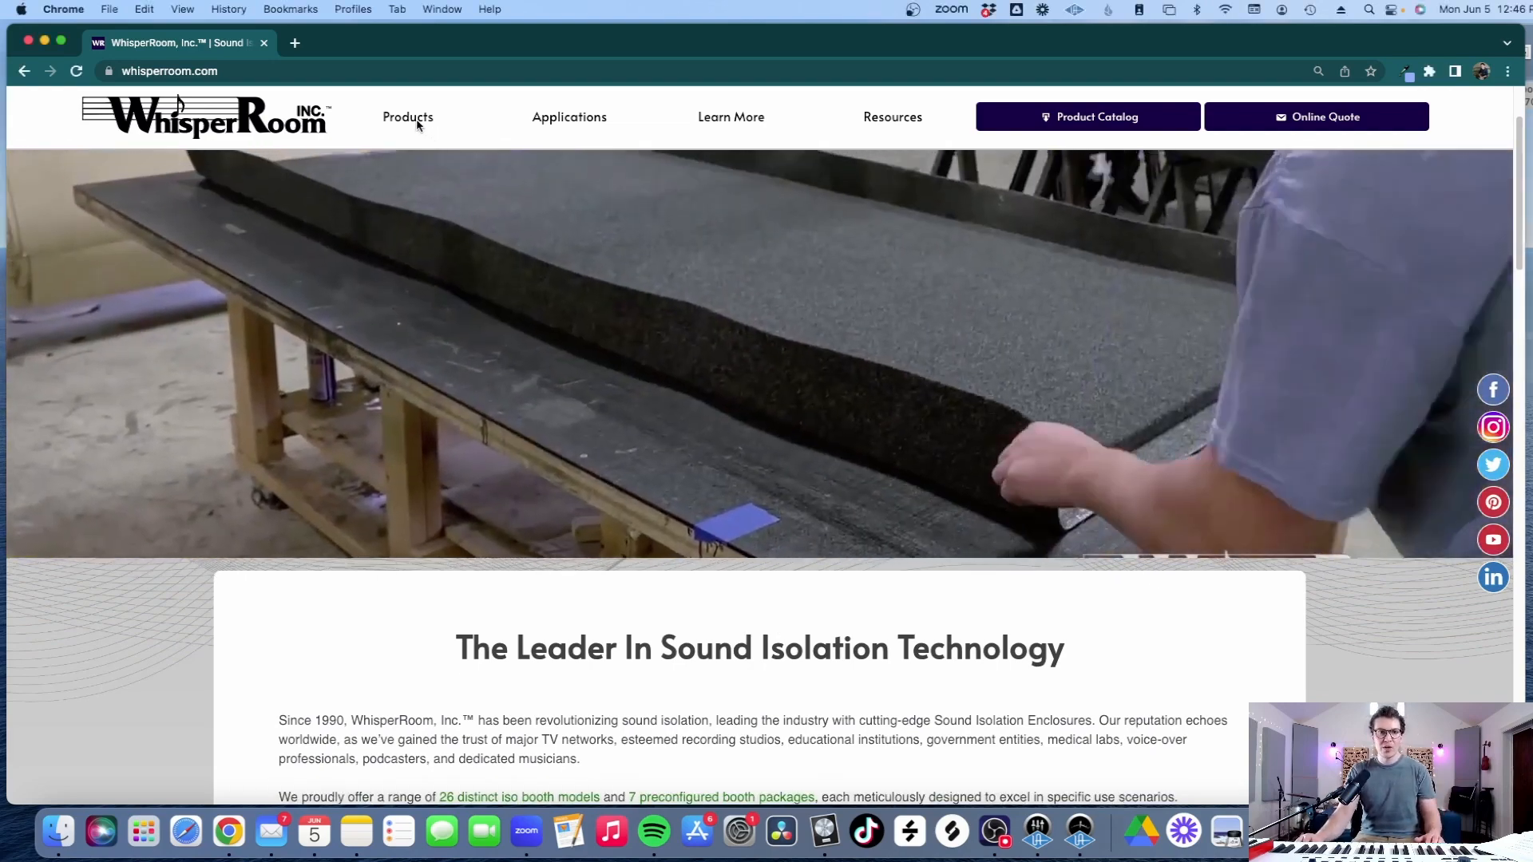
pyautogui.scroll(-3)
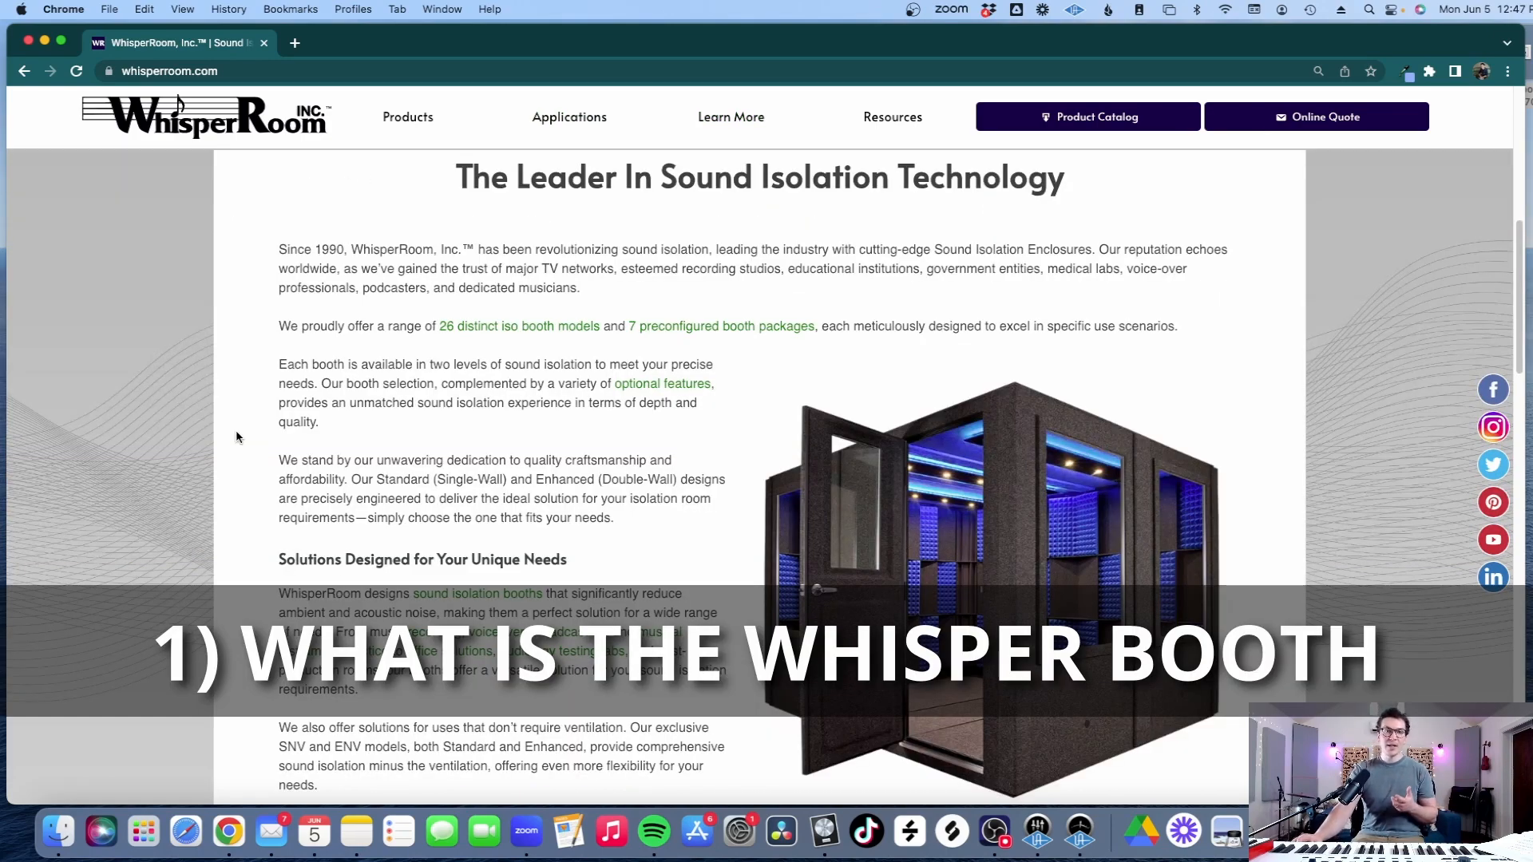
pyautogui.scroll(-3)
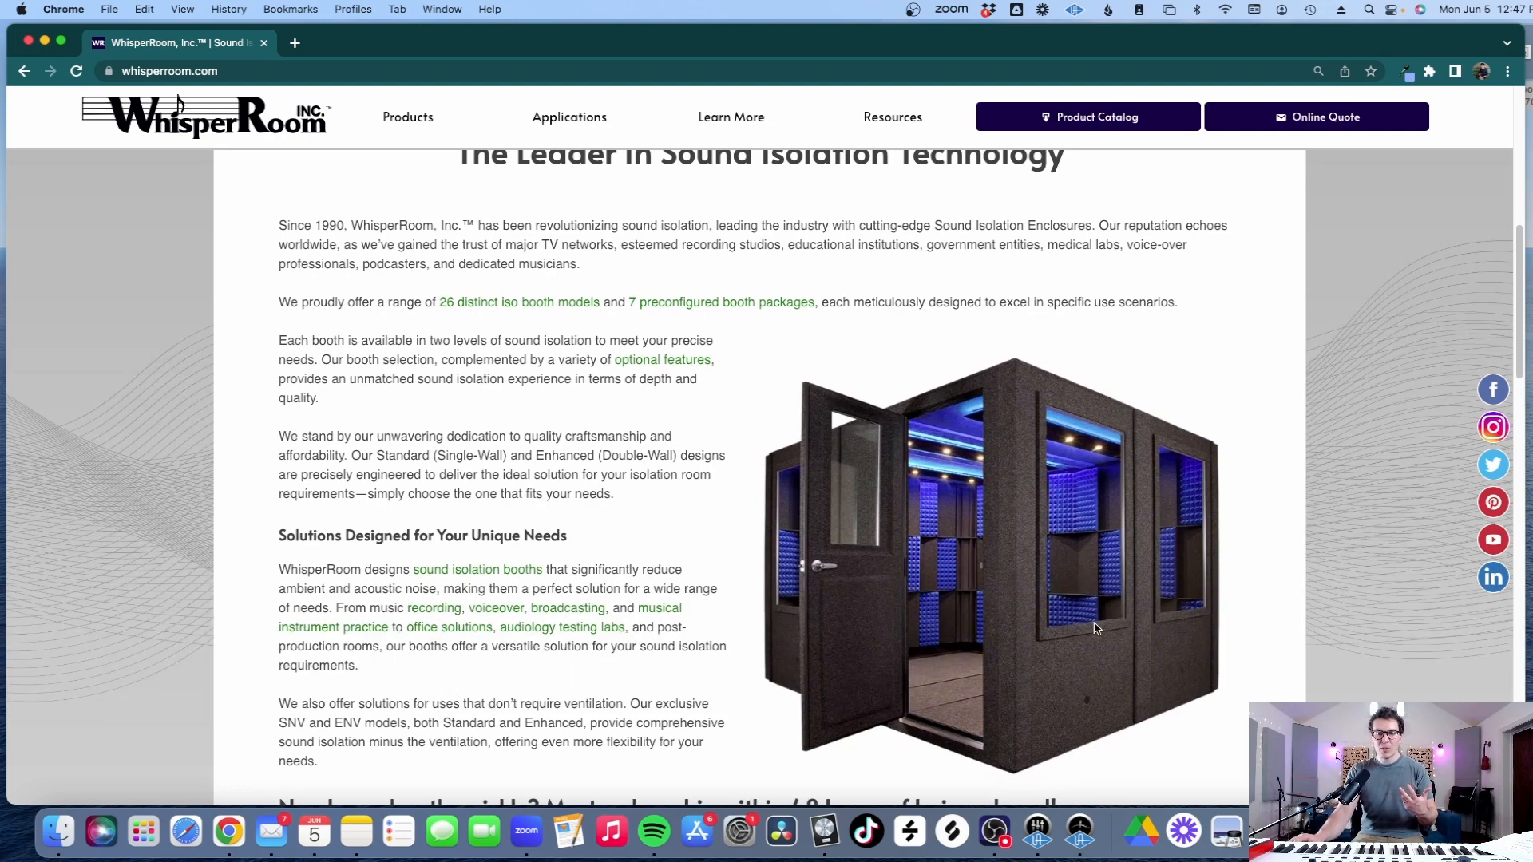
pyautogui.moveTo(789, 563)
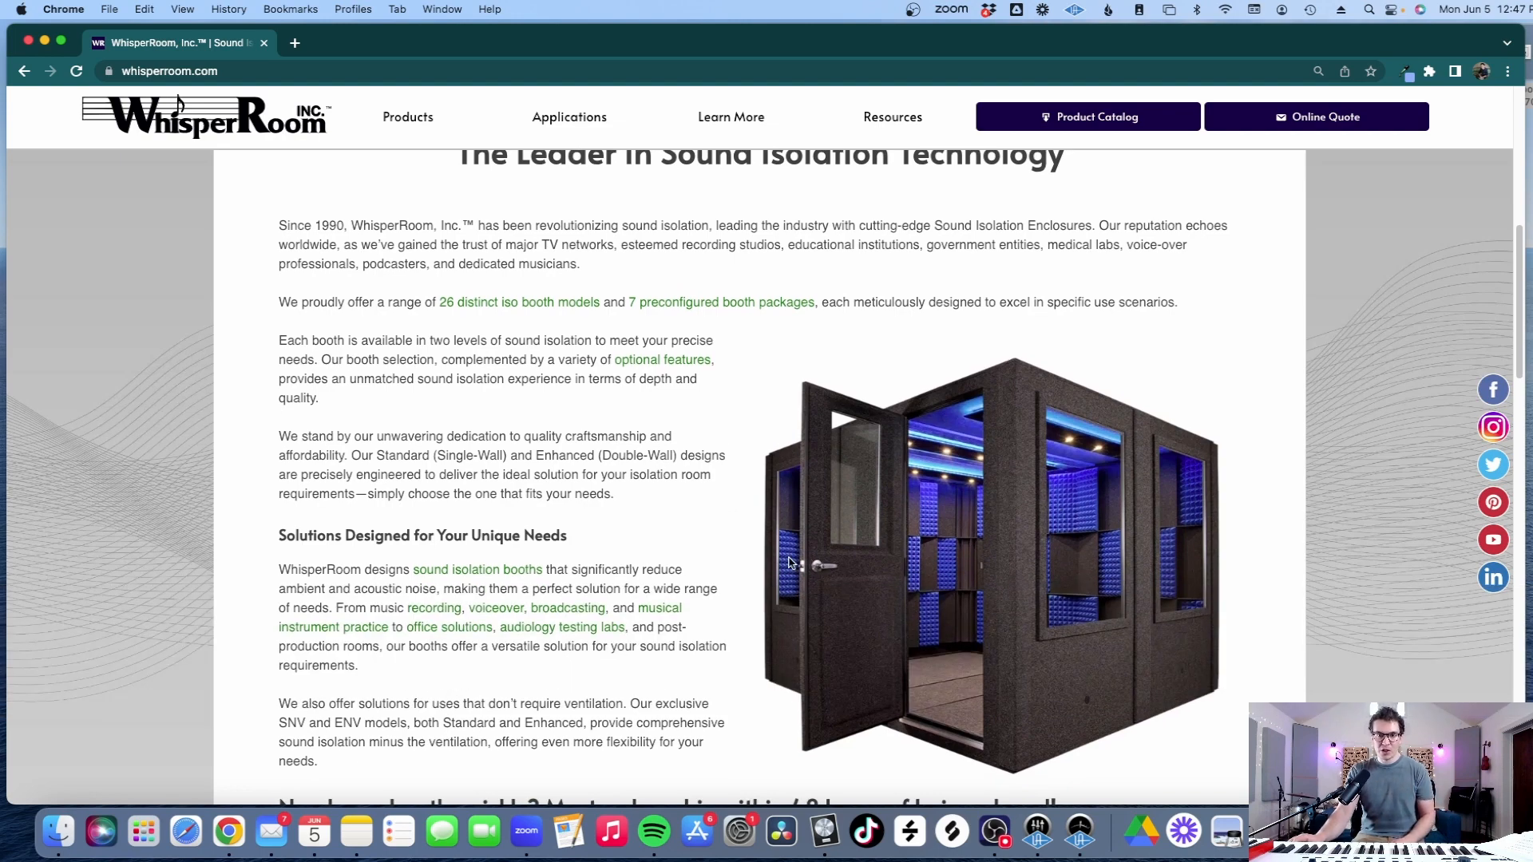
pyautogui.scroll(-3)
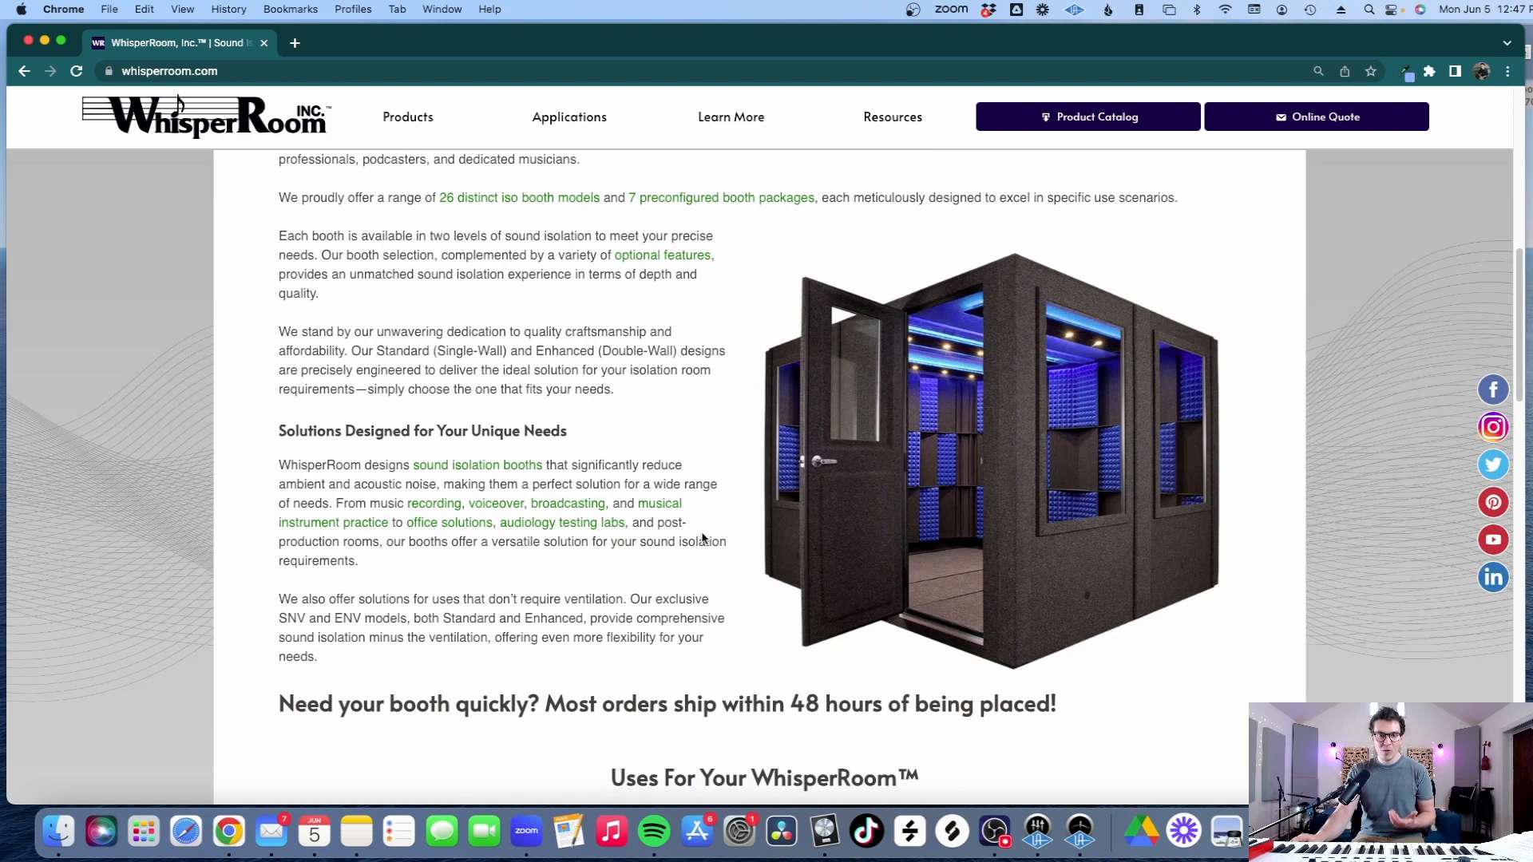
pyautogui.scroll(-3)
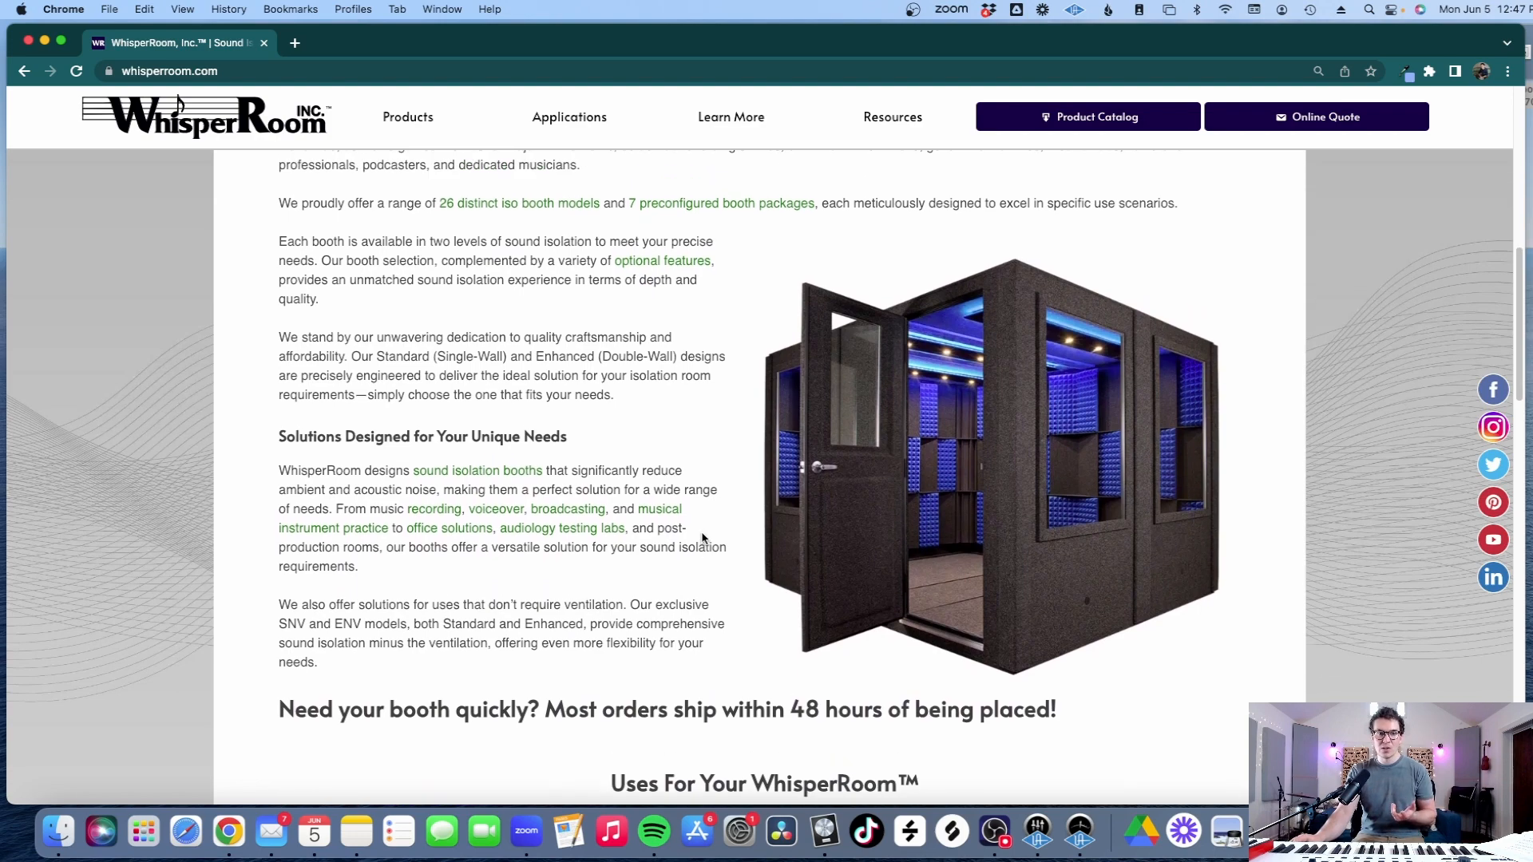
pyautogui.scroll(3)
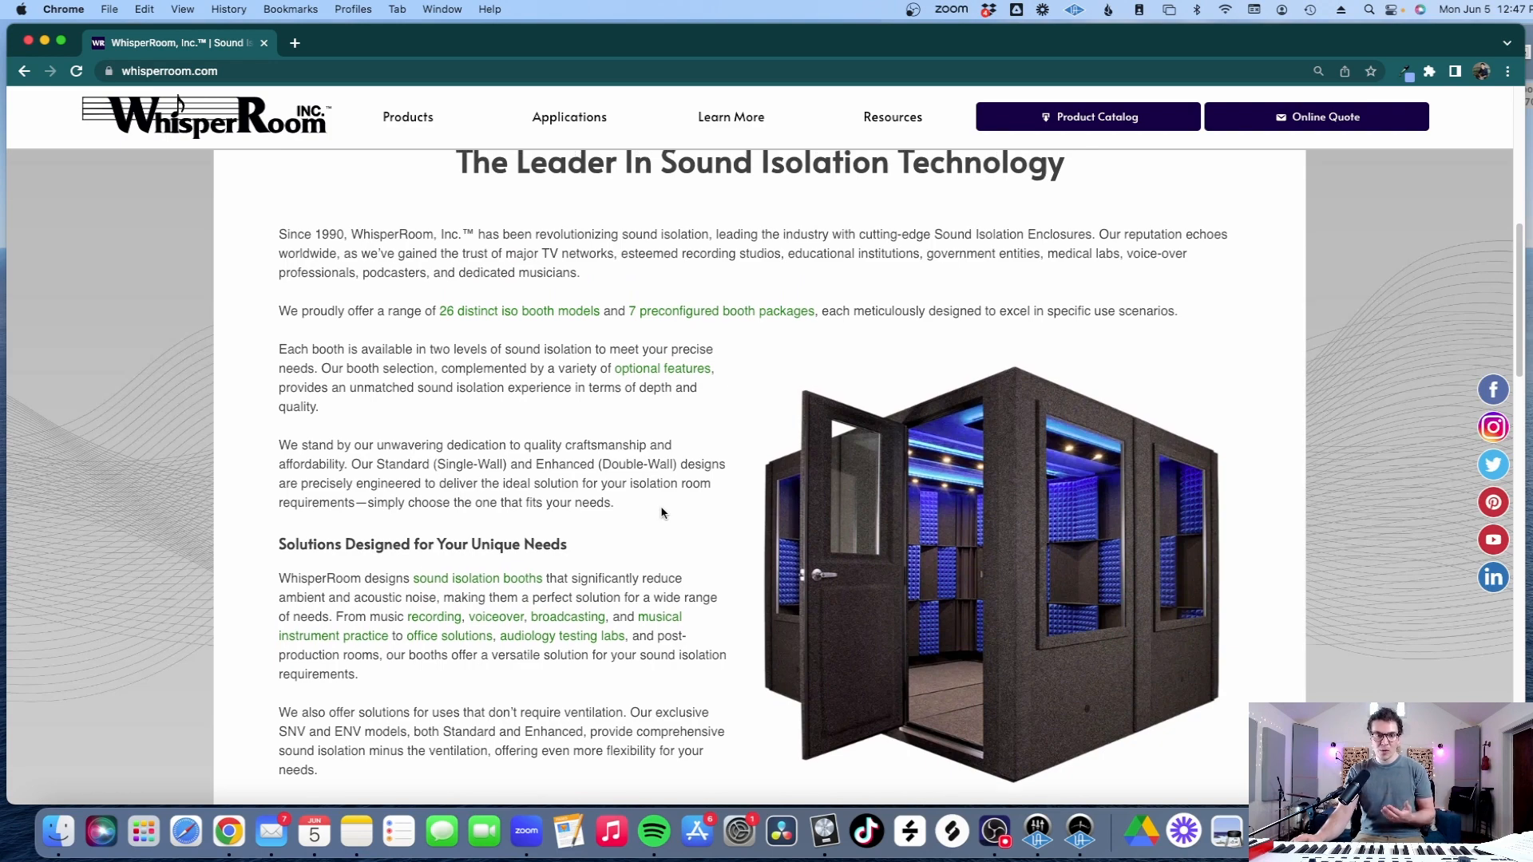
pyautogui.scroll(-3)
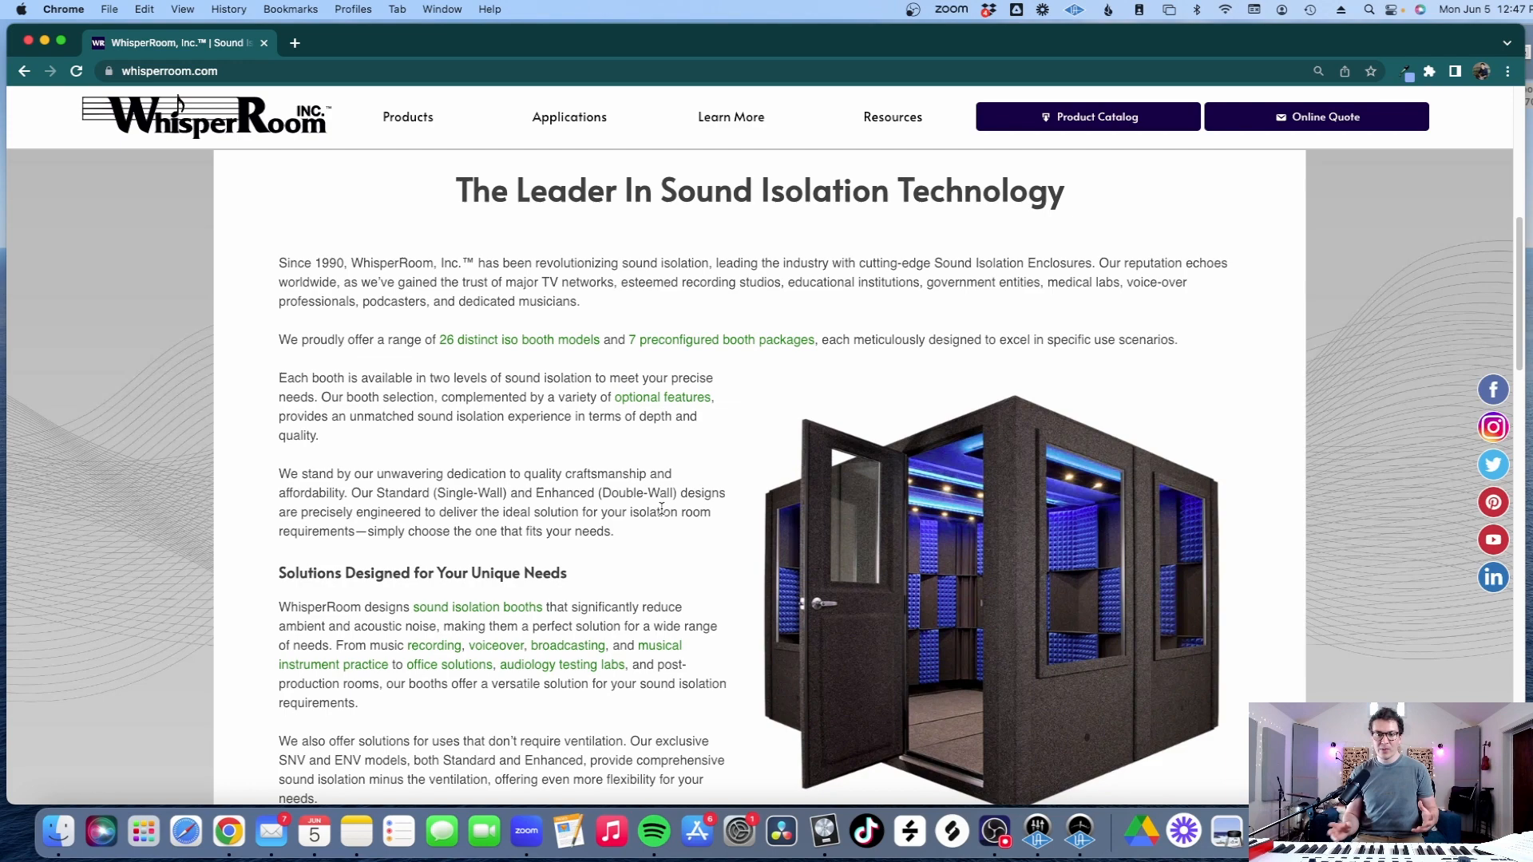
pyautogui.moveTo(667, 535)
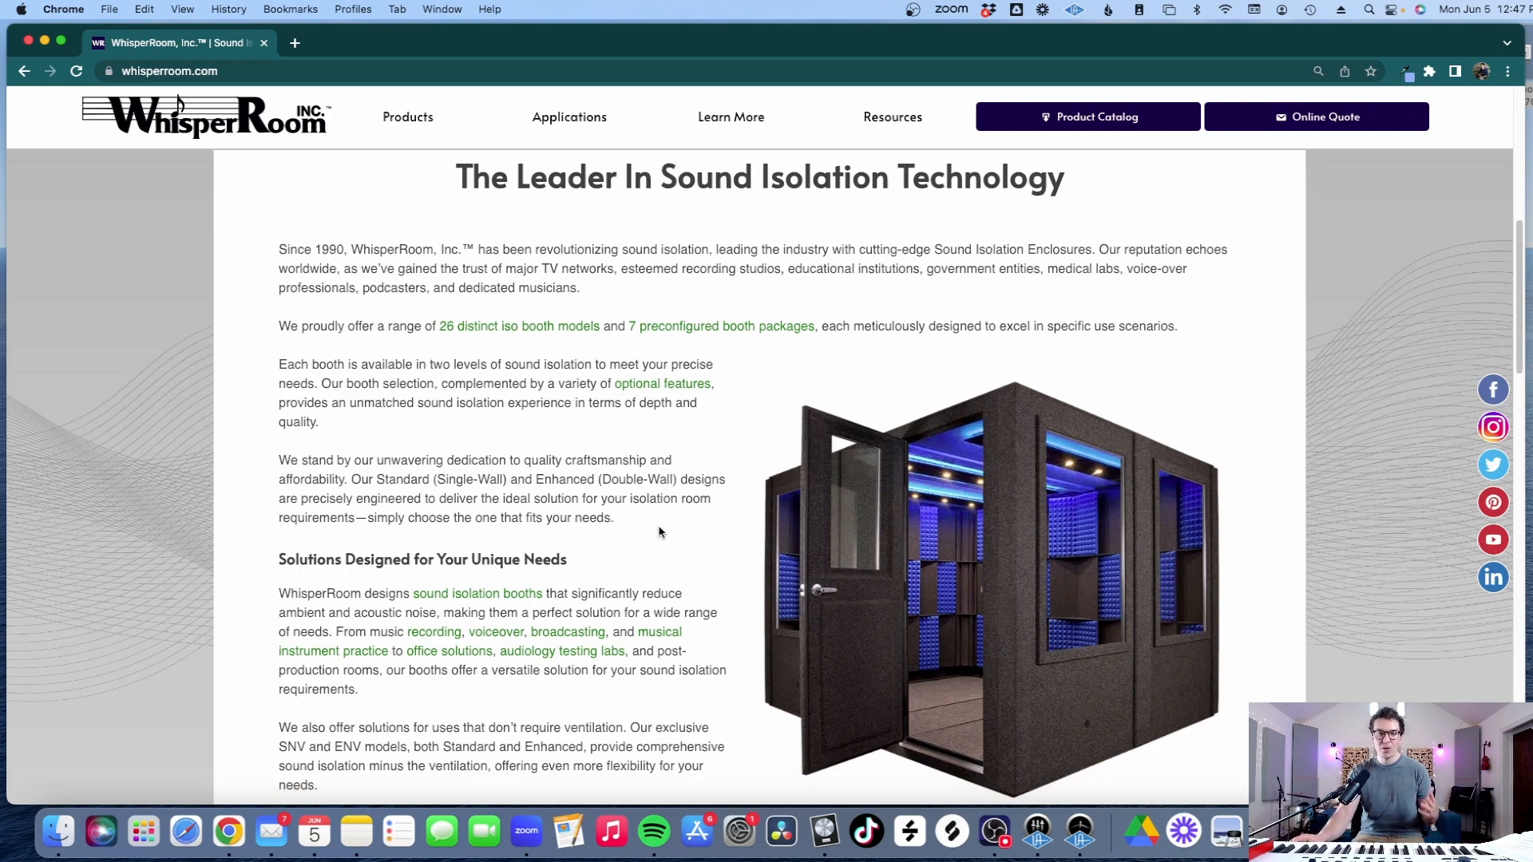
pyautogui.scroll(-3)
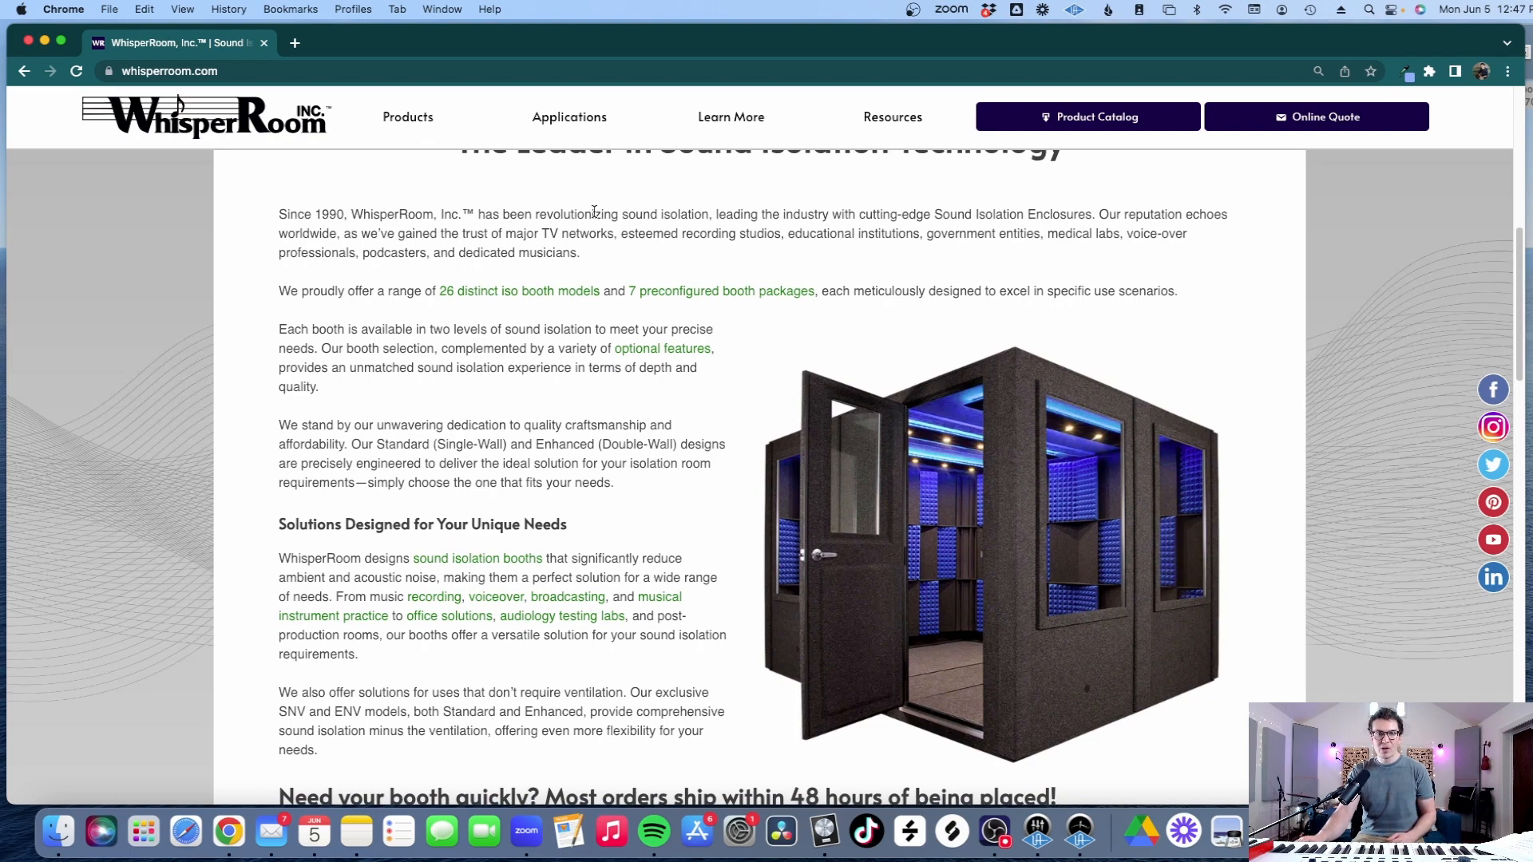
pyautogui.scroll(-3)
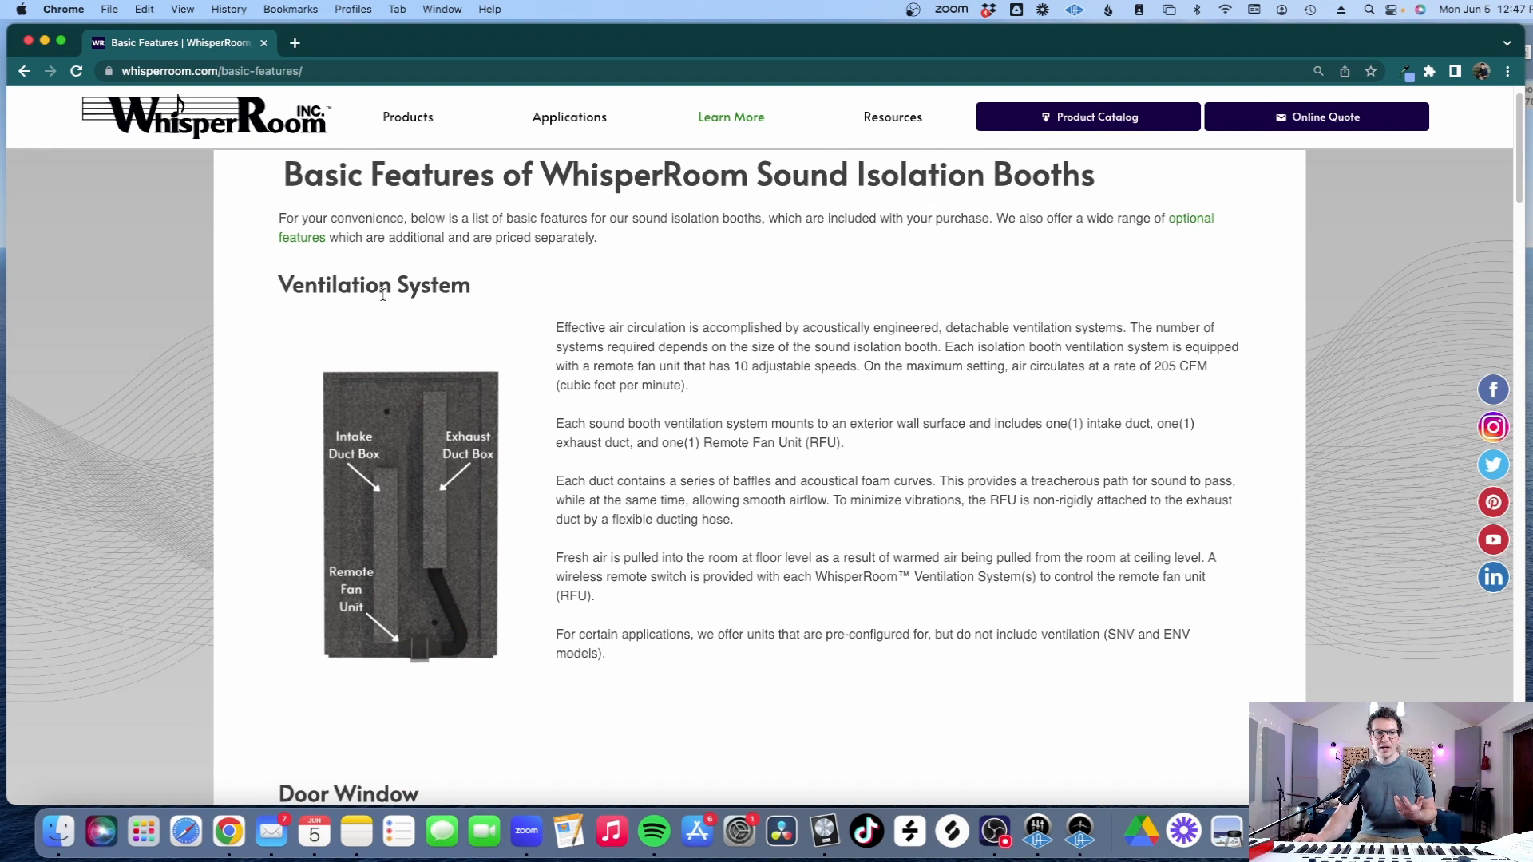
pyautogui.scroll(-3)
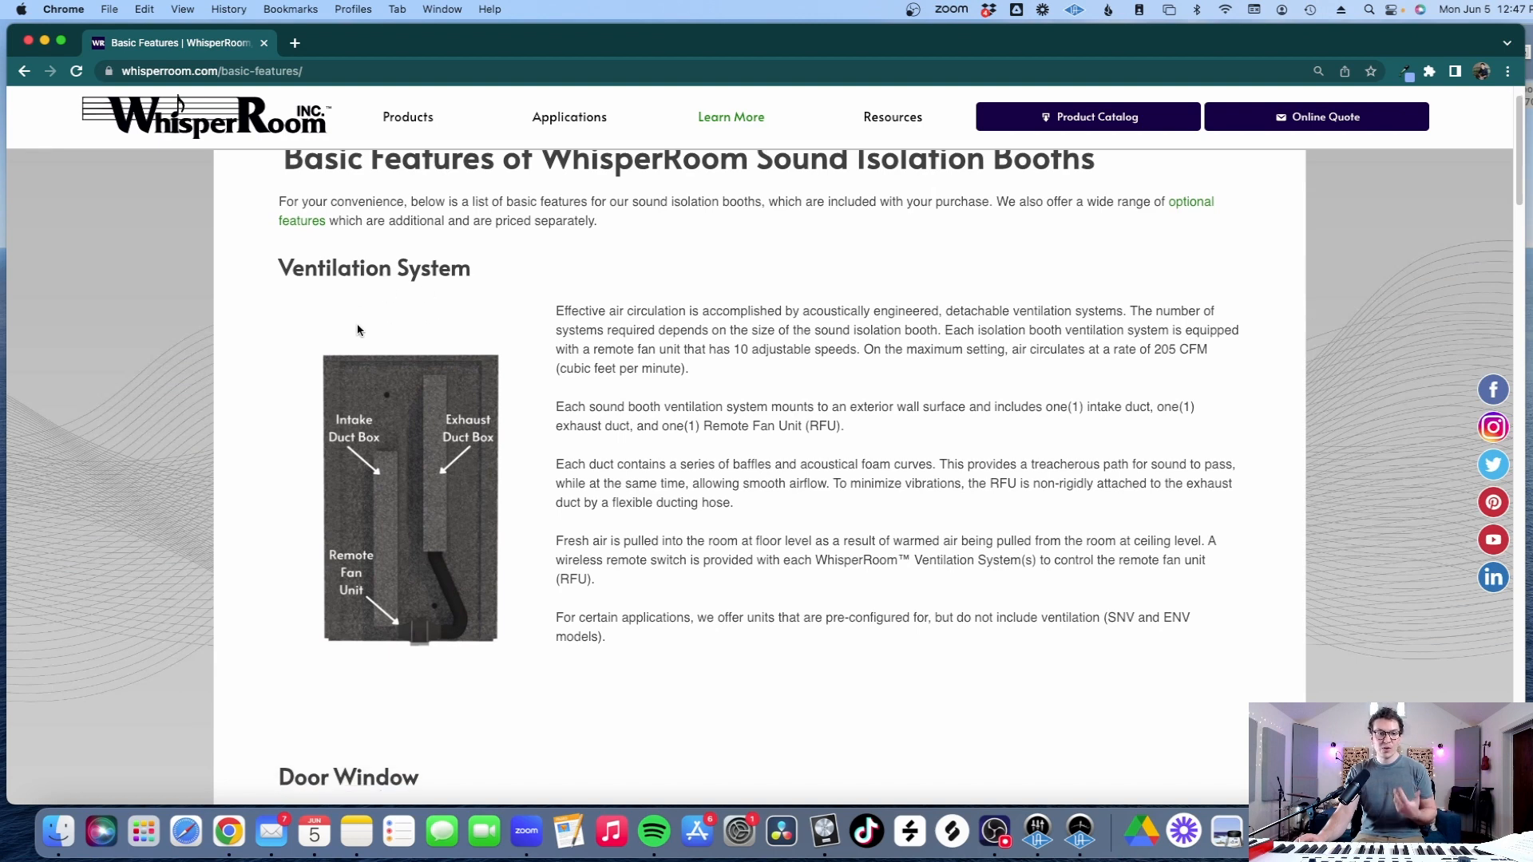
pyautogui.scroll(-3)
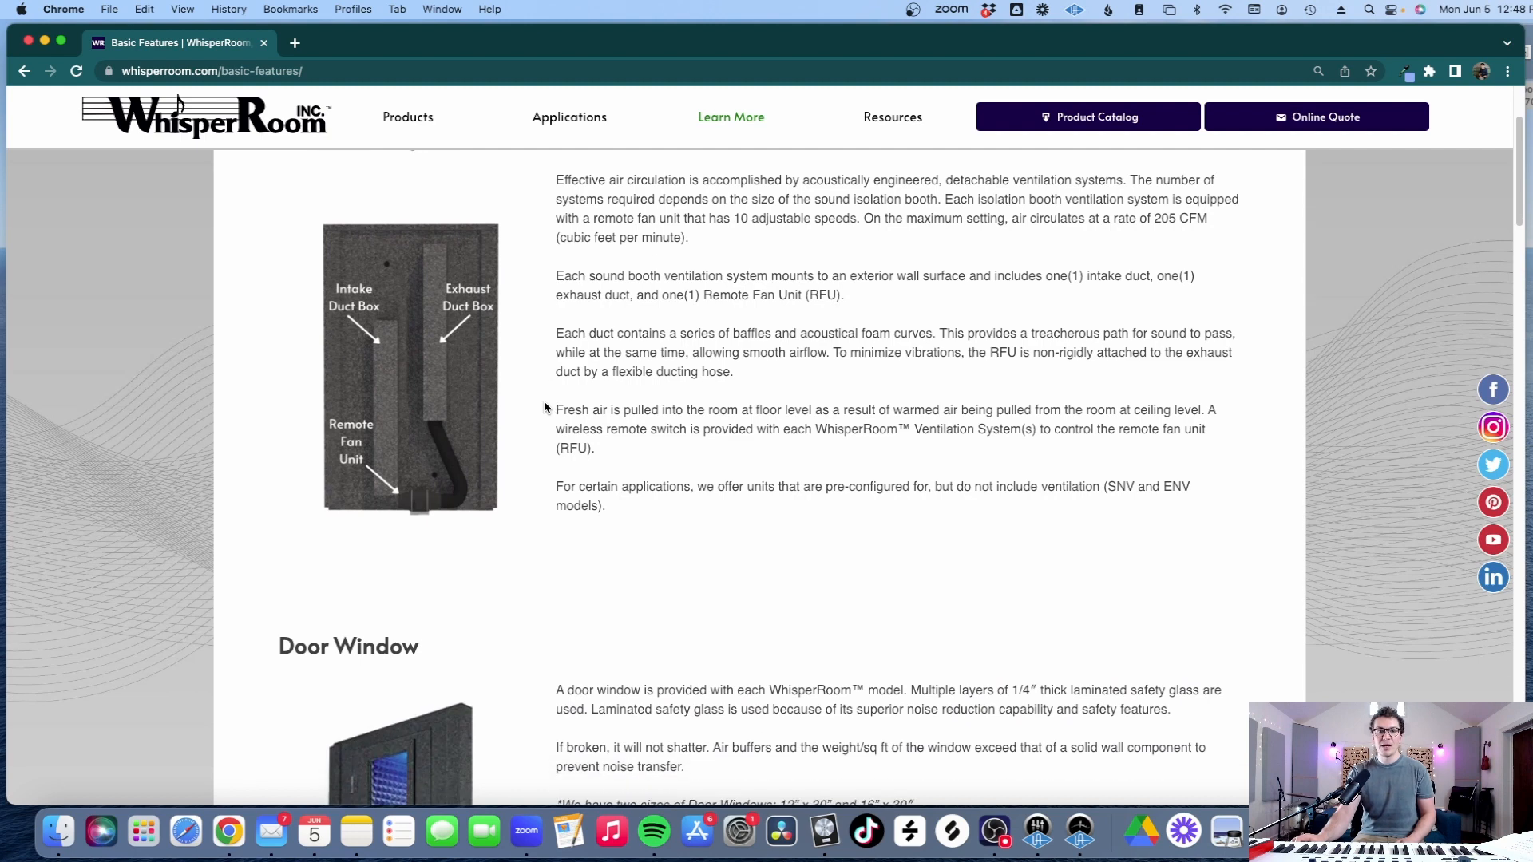
pyautogui.scroll(-3)
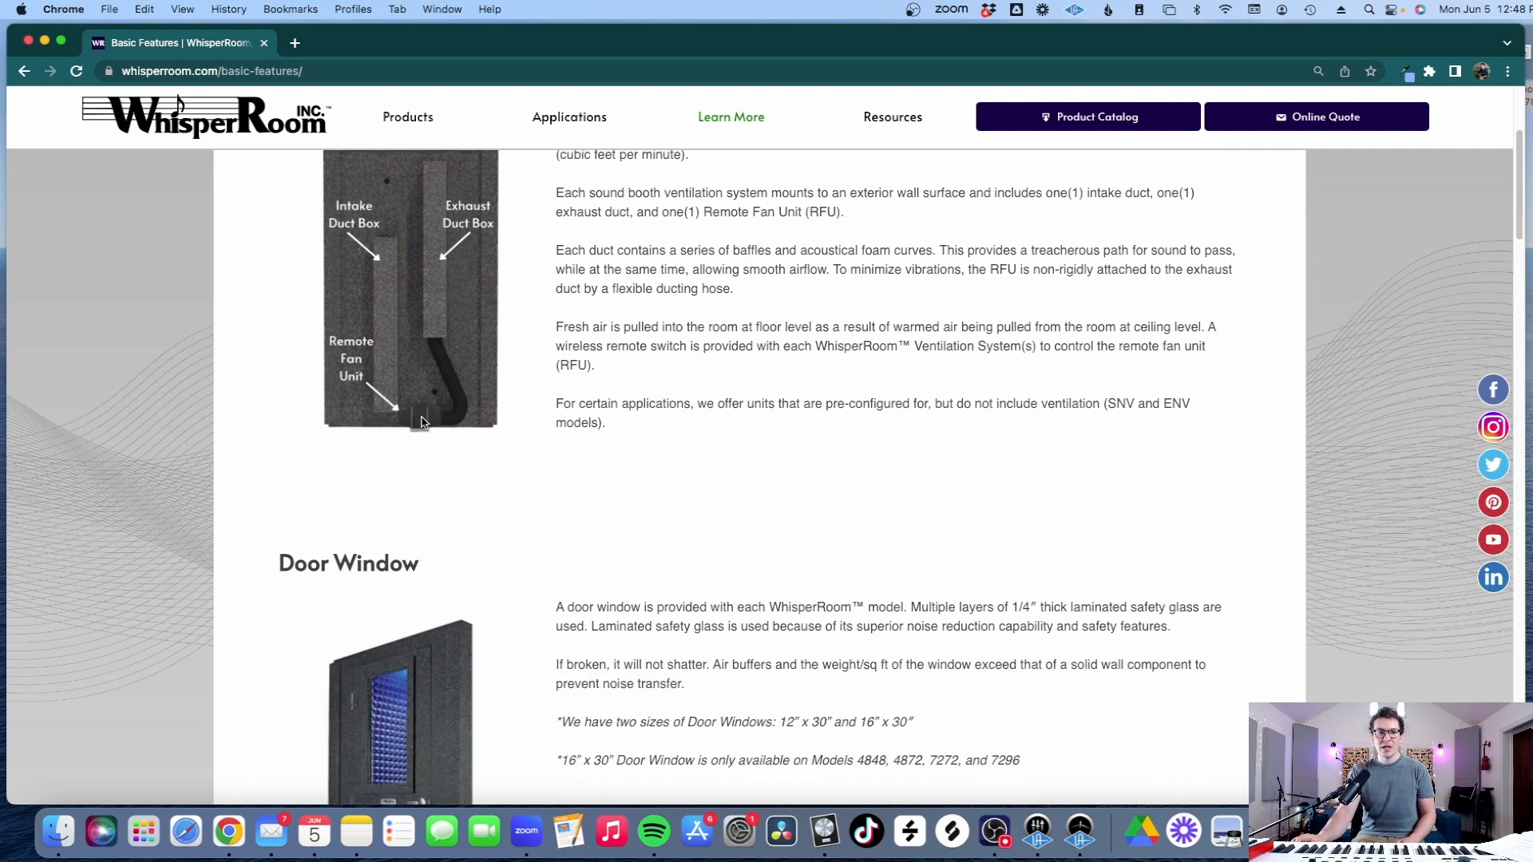
pyautogui.scroll(-3)
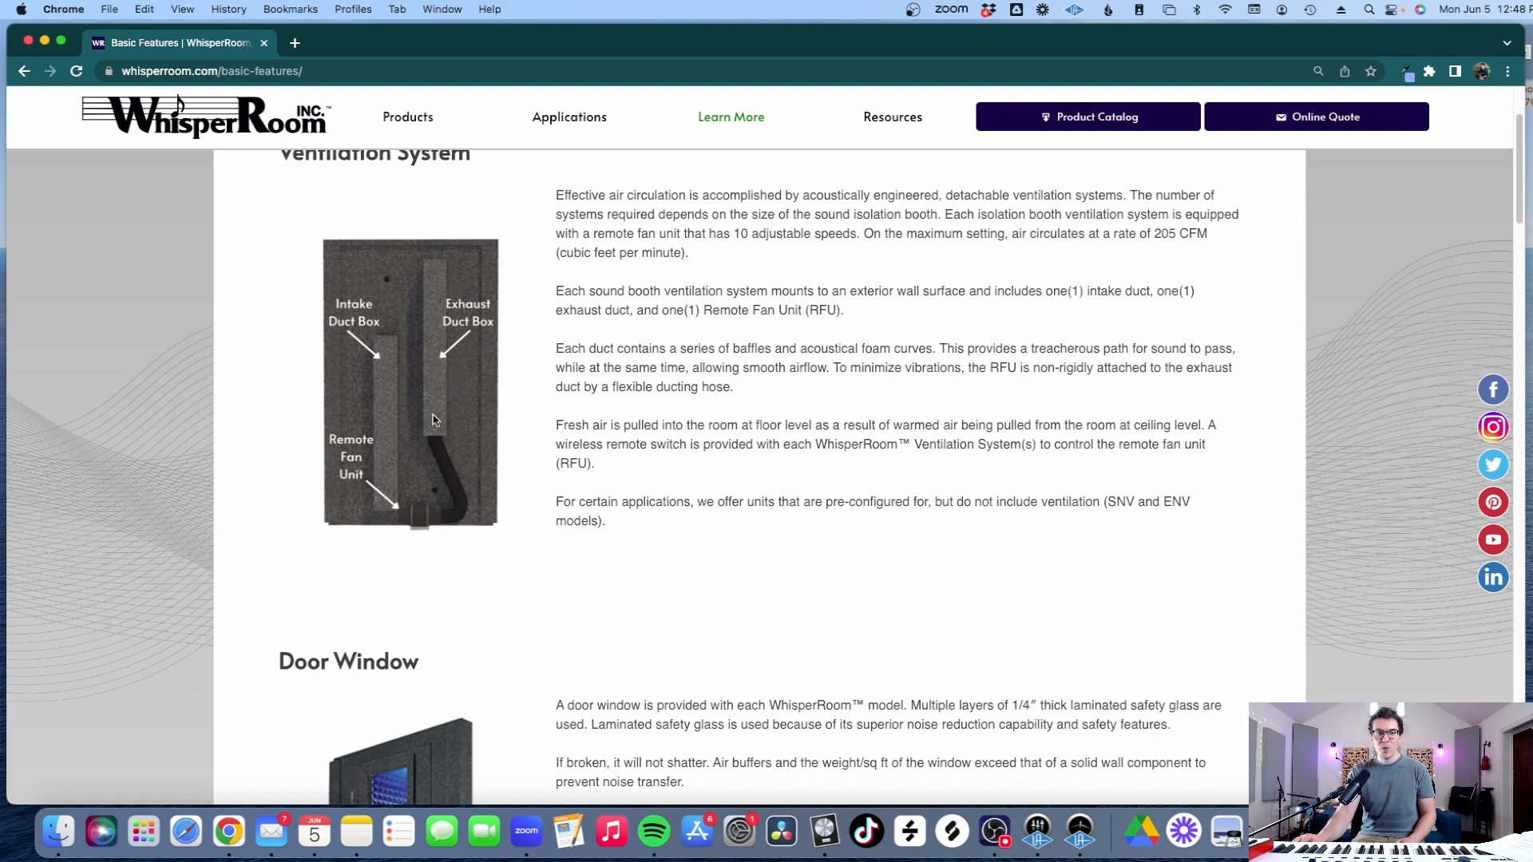
pyautogui.moveTo(405, 472)
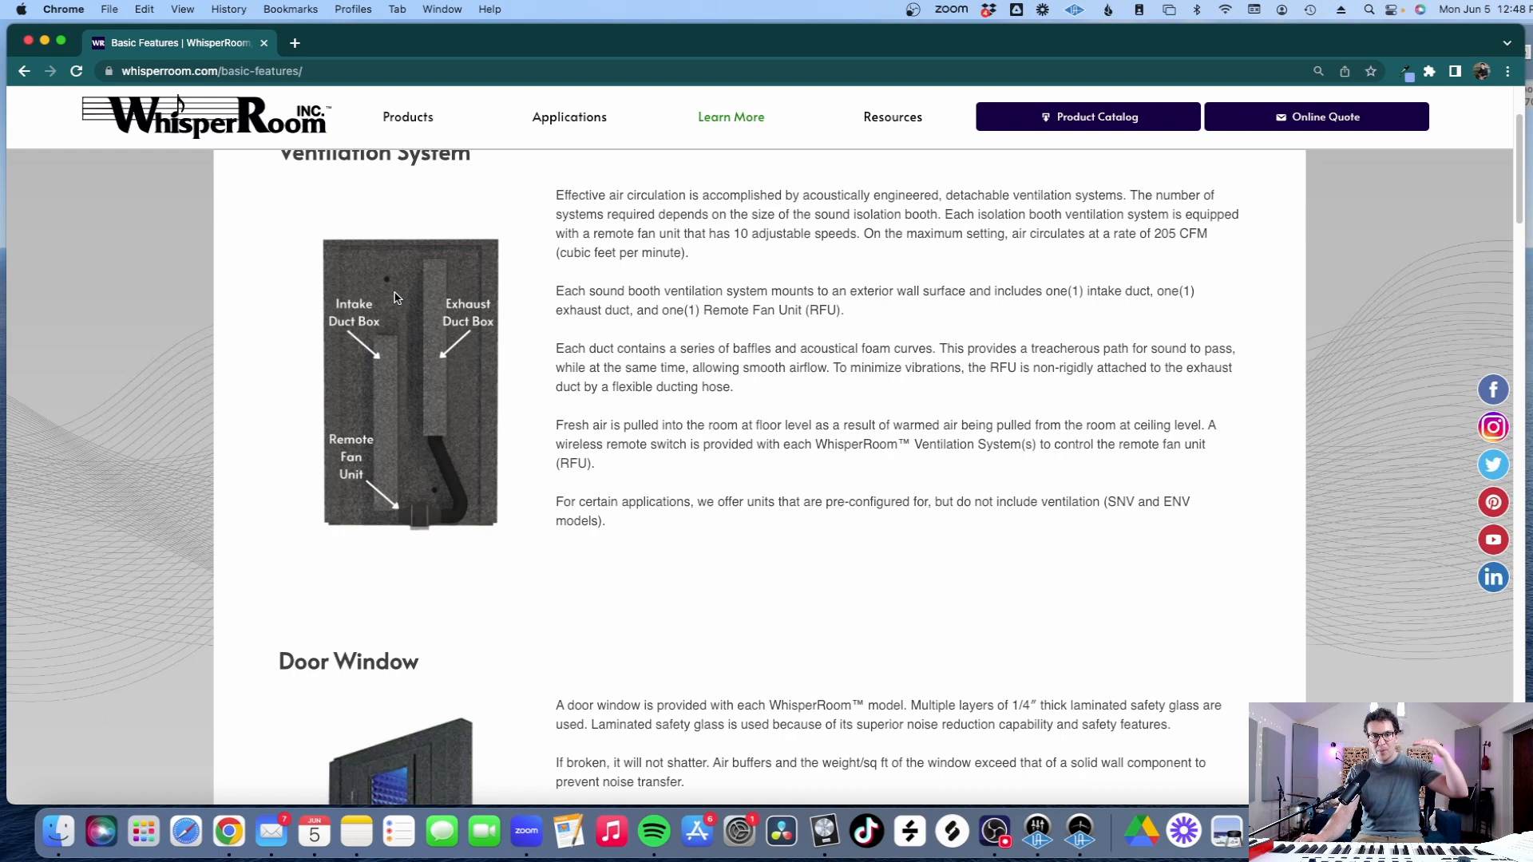
pyautogui.scroll(-3)
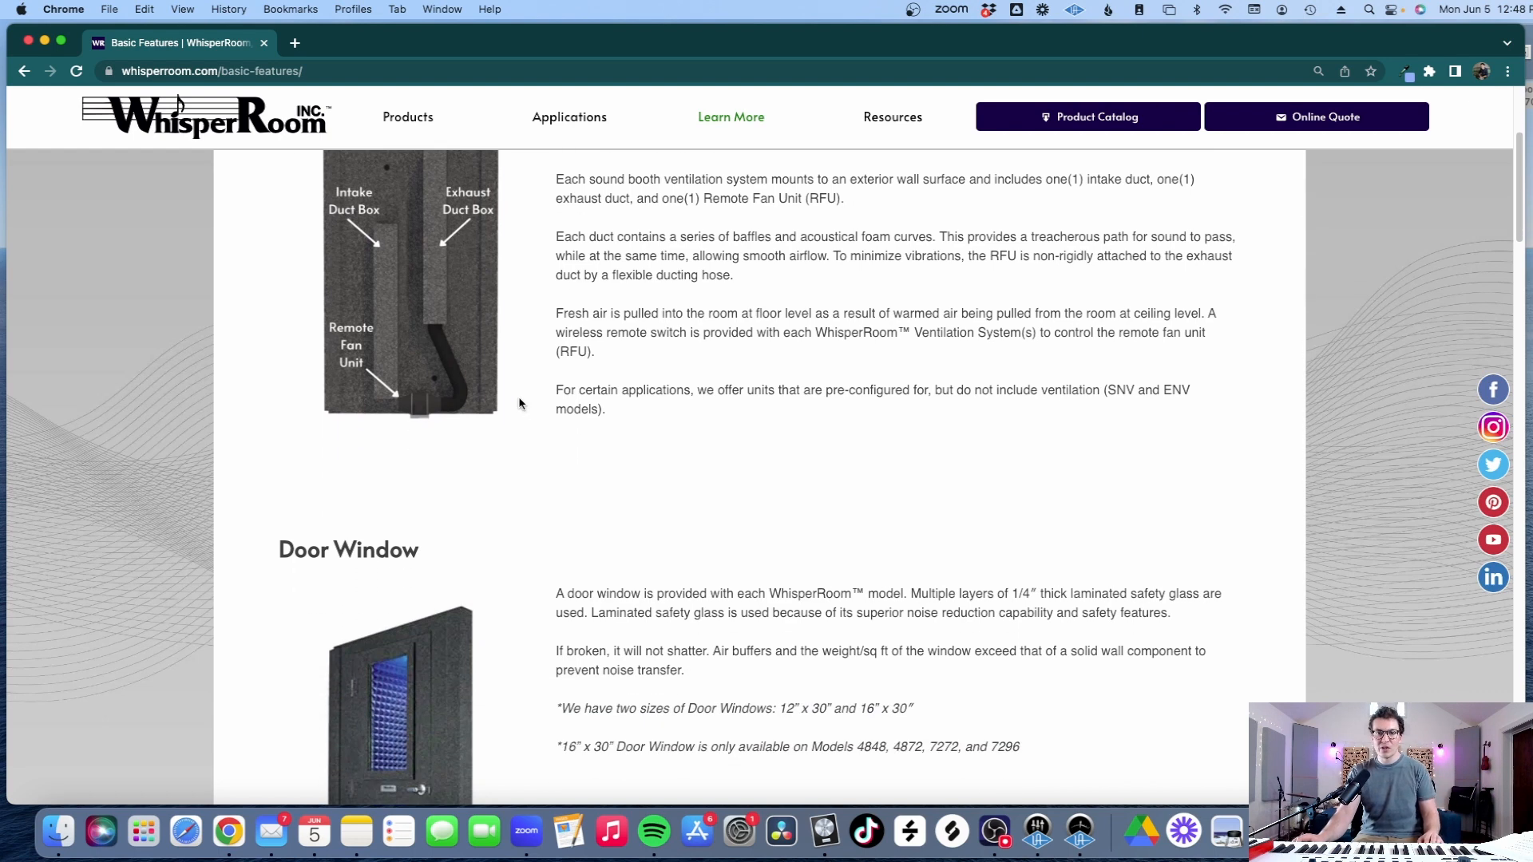
pyautogui.scroll(-3)
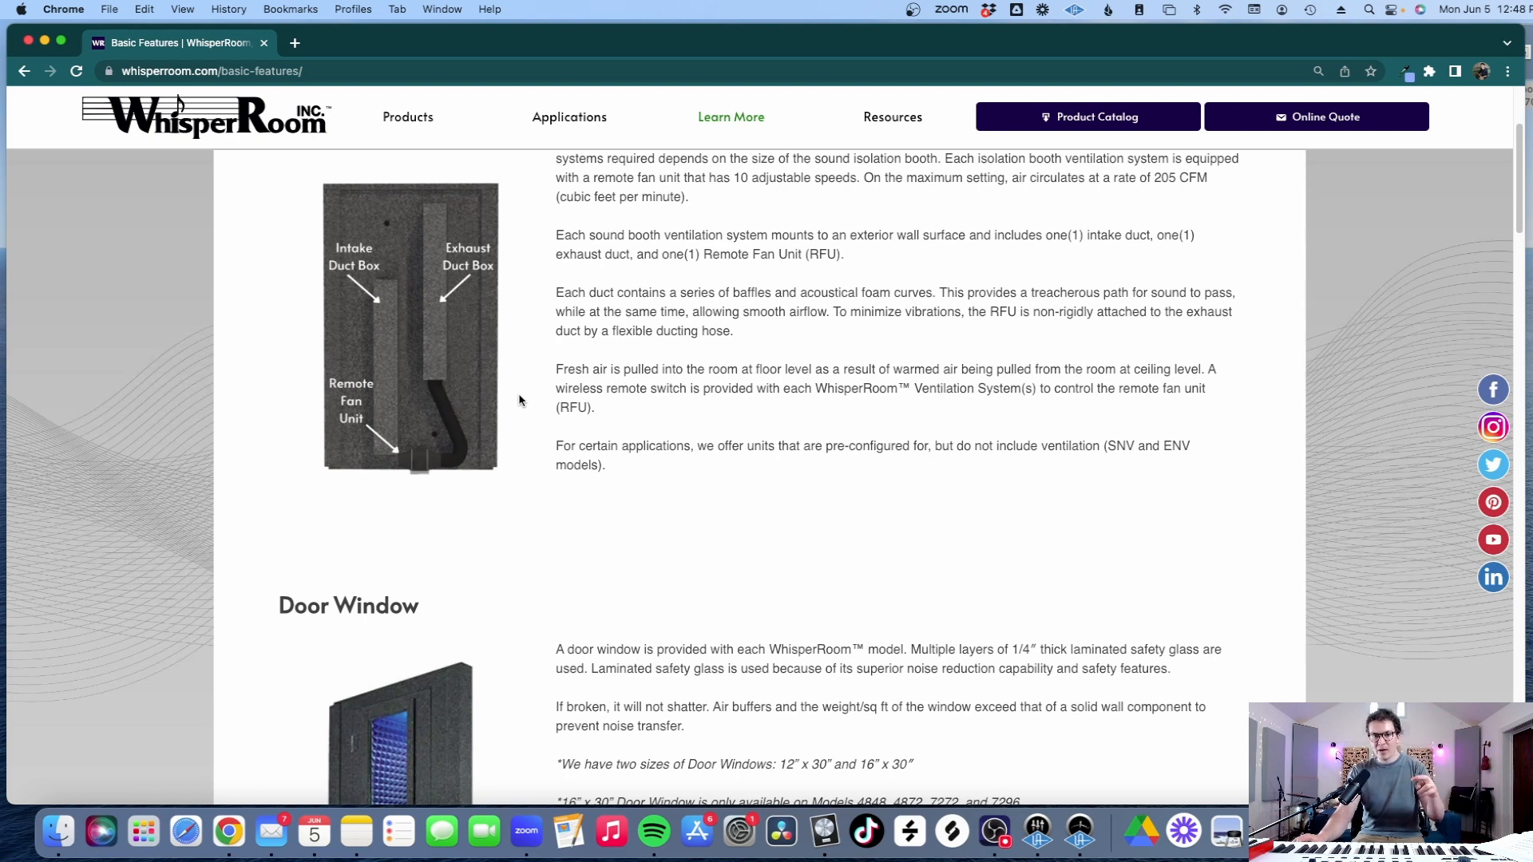
pyautogui.scroll(-3)
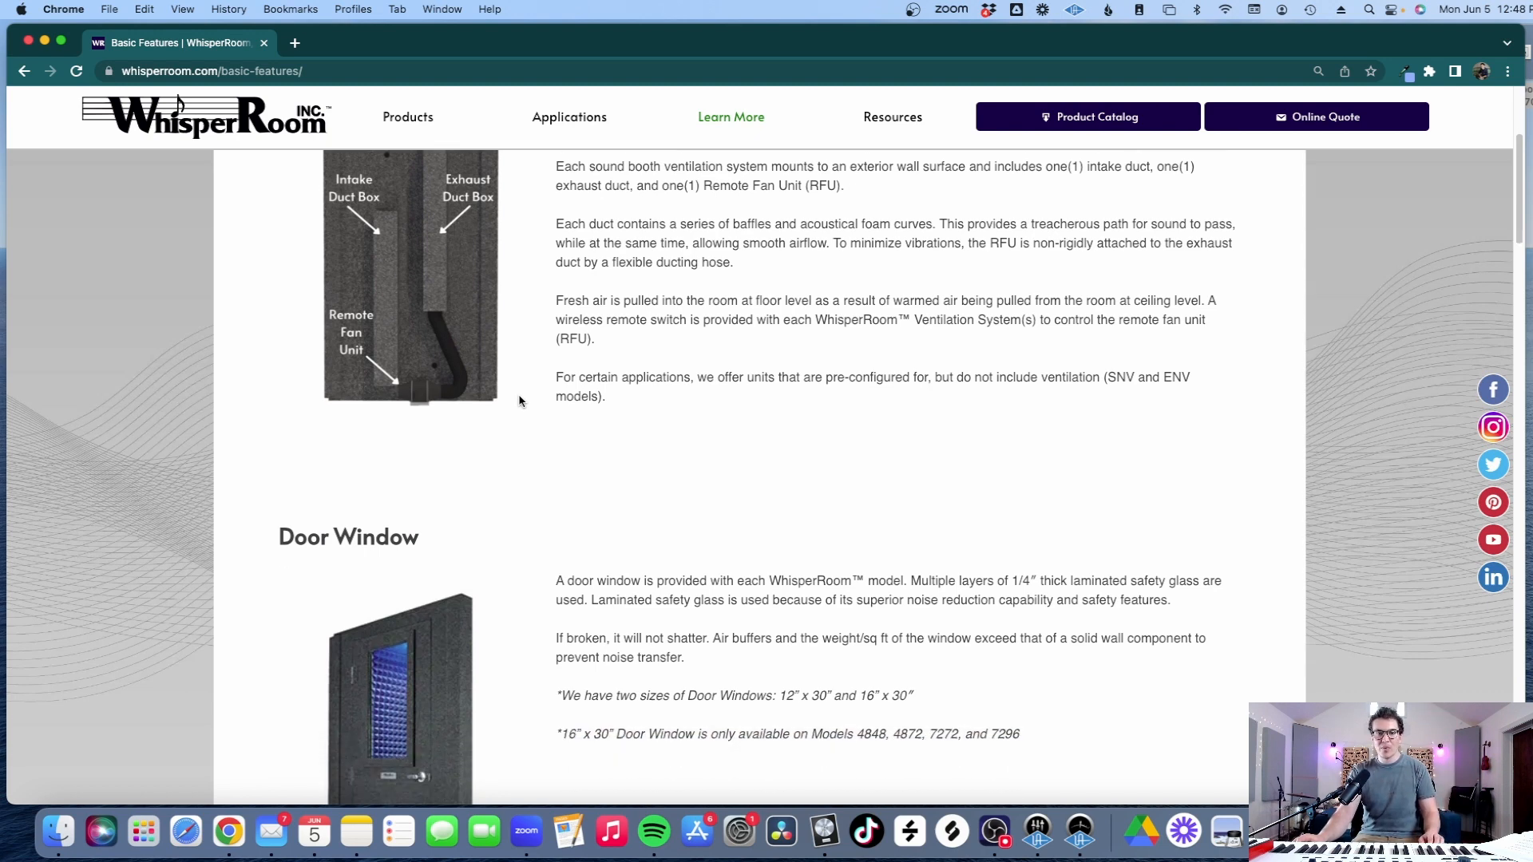
pyautogui.scroll(-3)
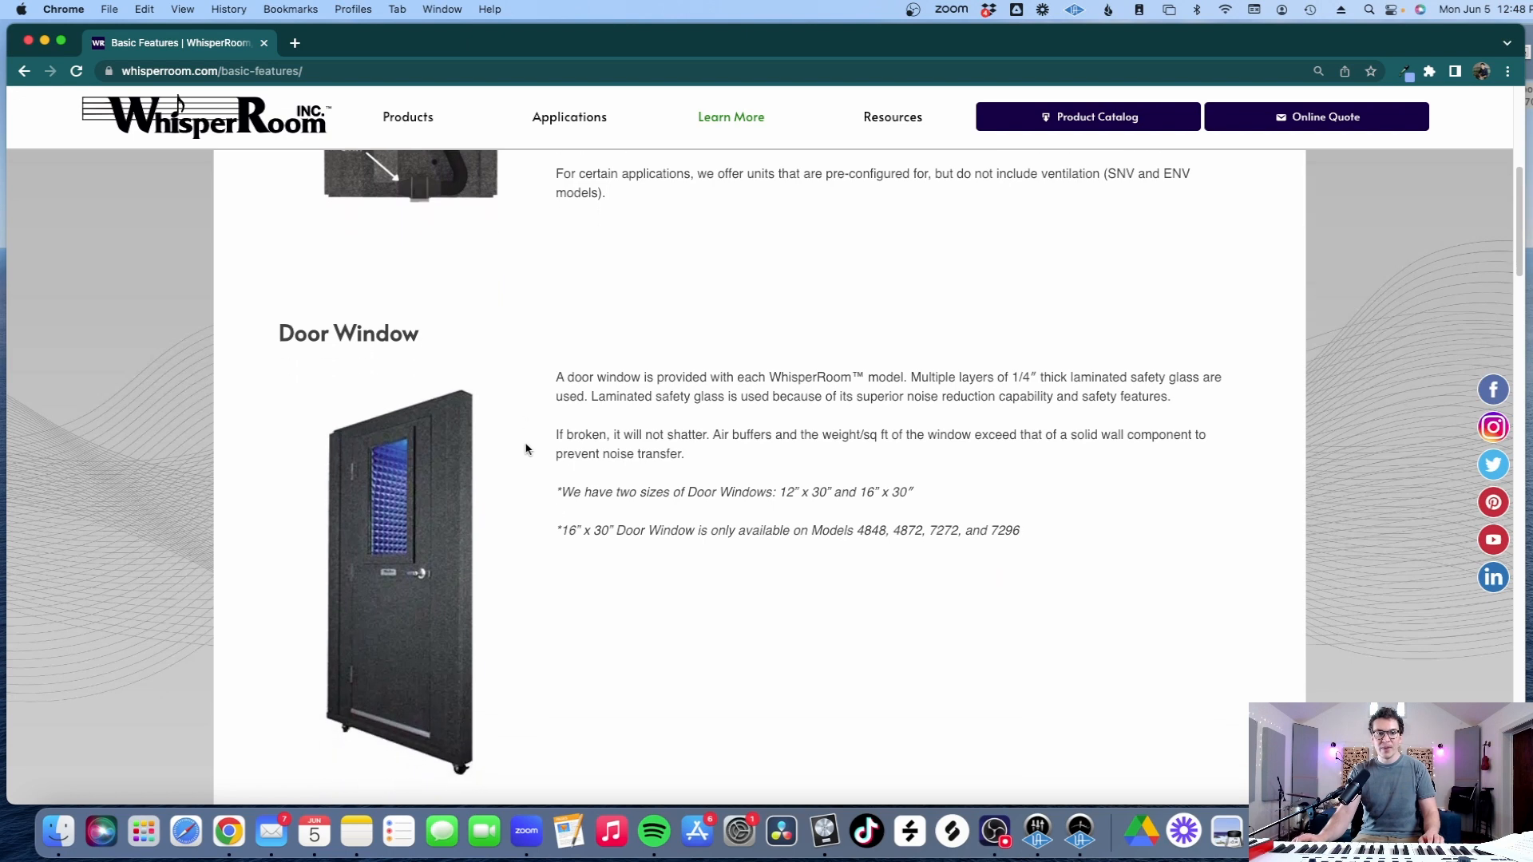
pyautogui.scroll(-3)
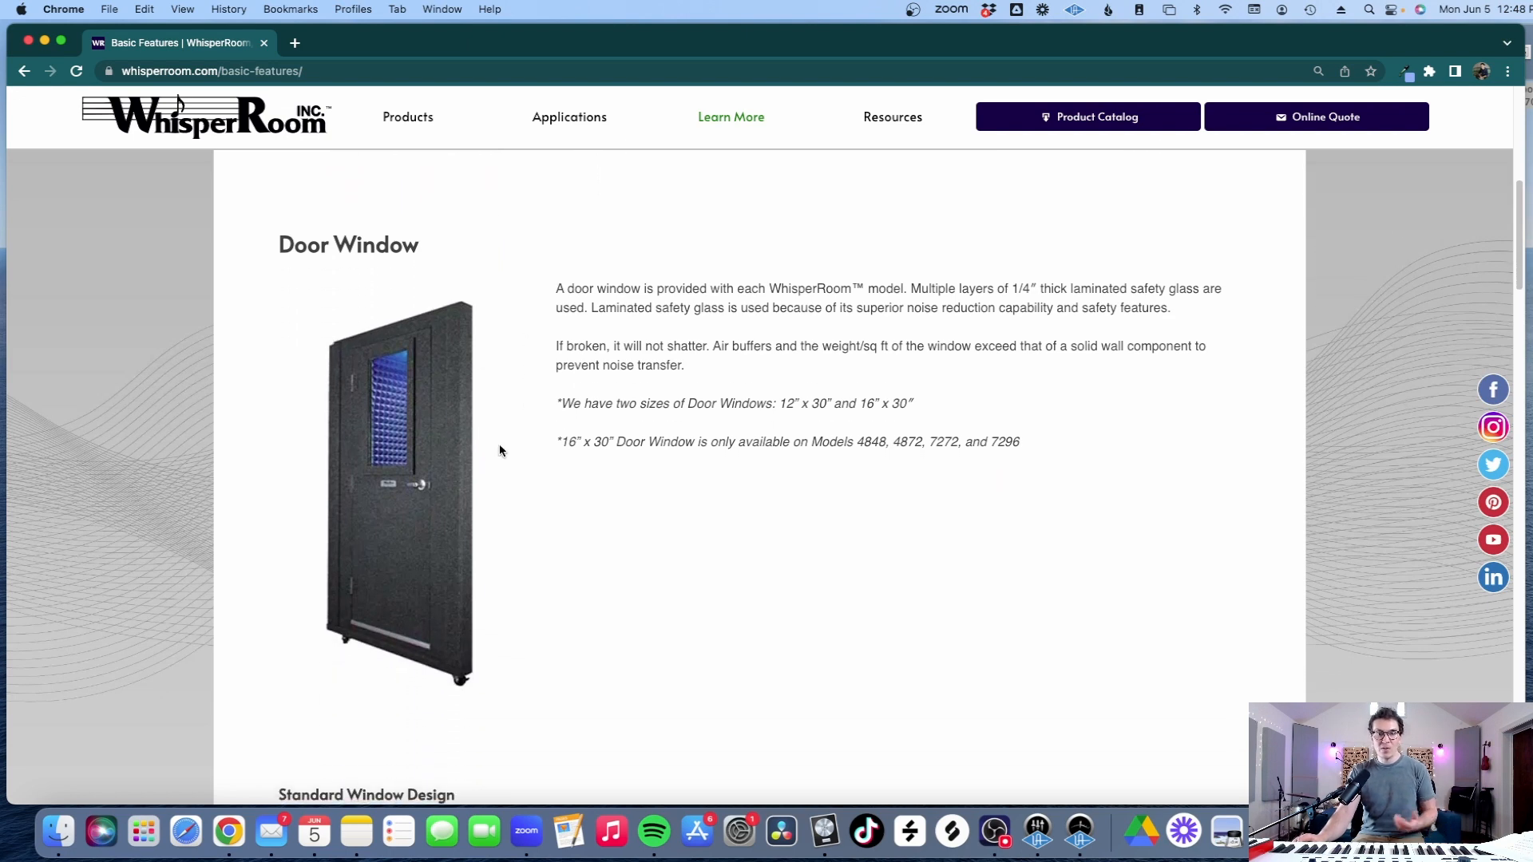
pyautogui.scroll(-3)
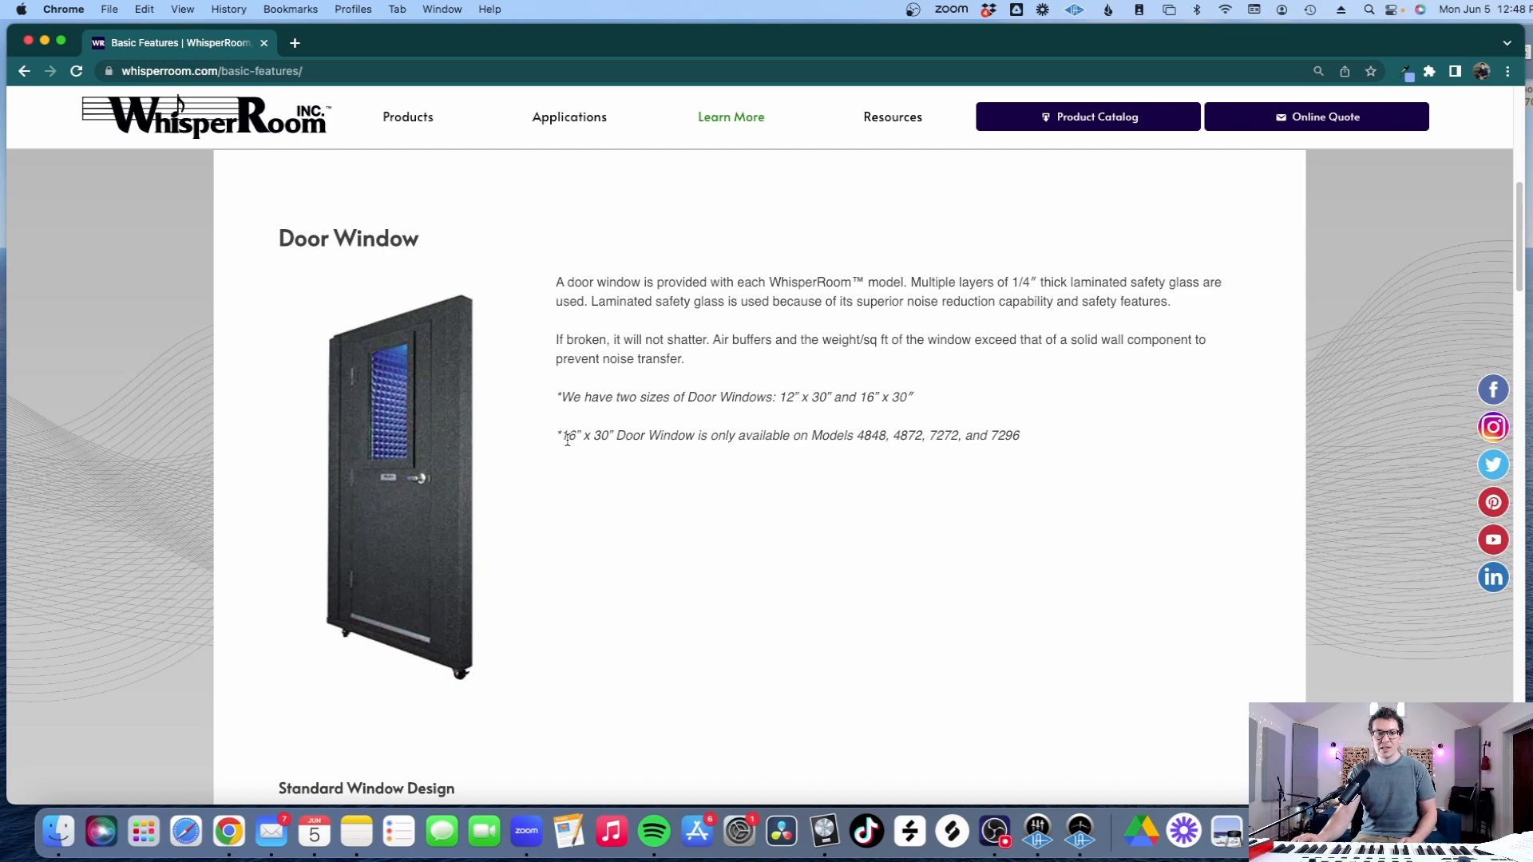
pyautogui.moveTo(664, 398)
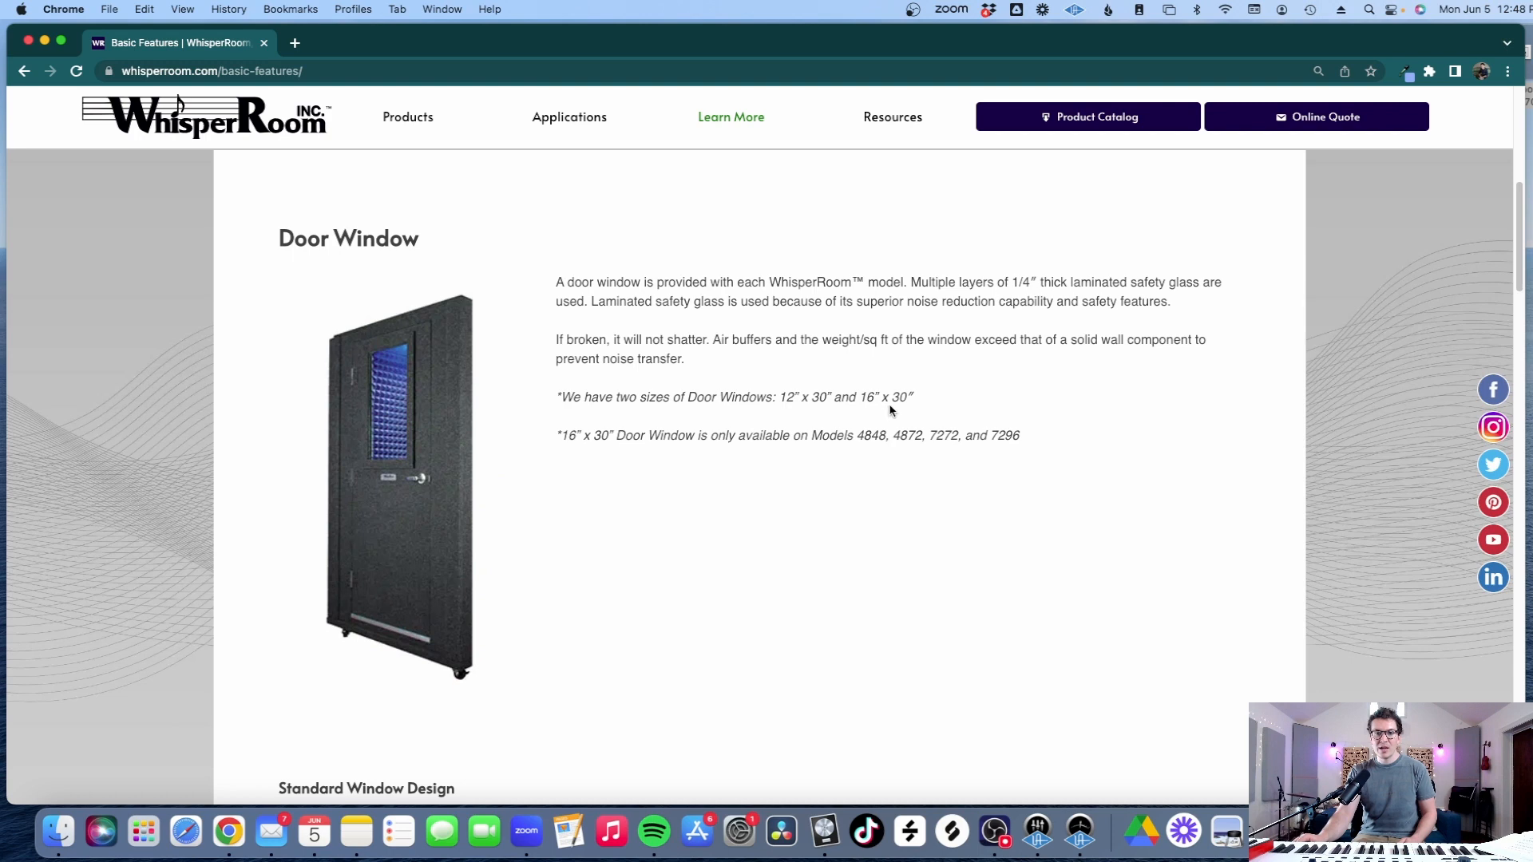
pyautogui.scroll(-3)
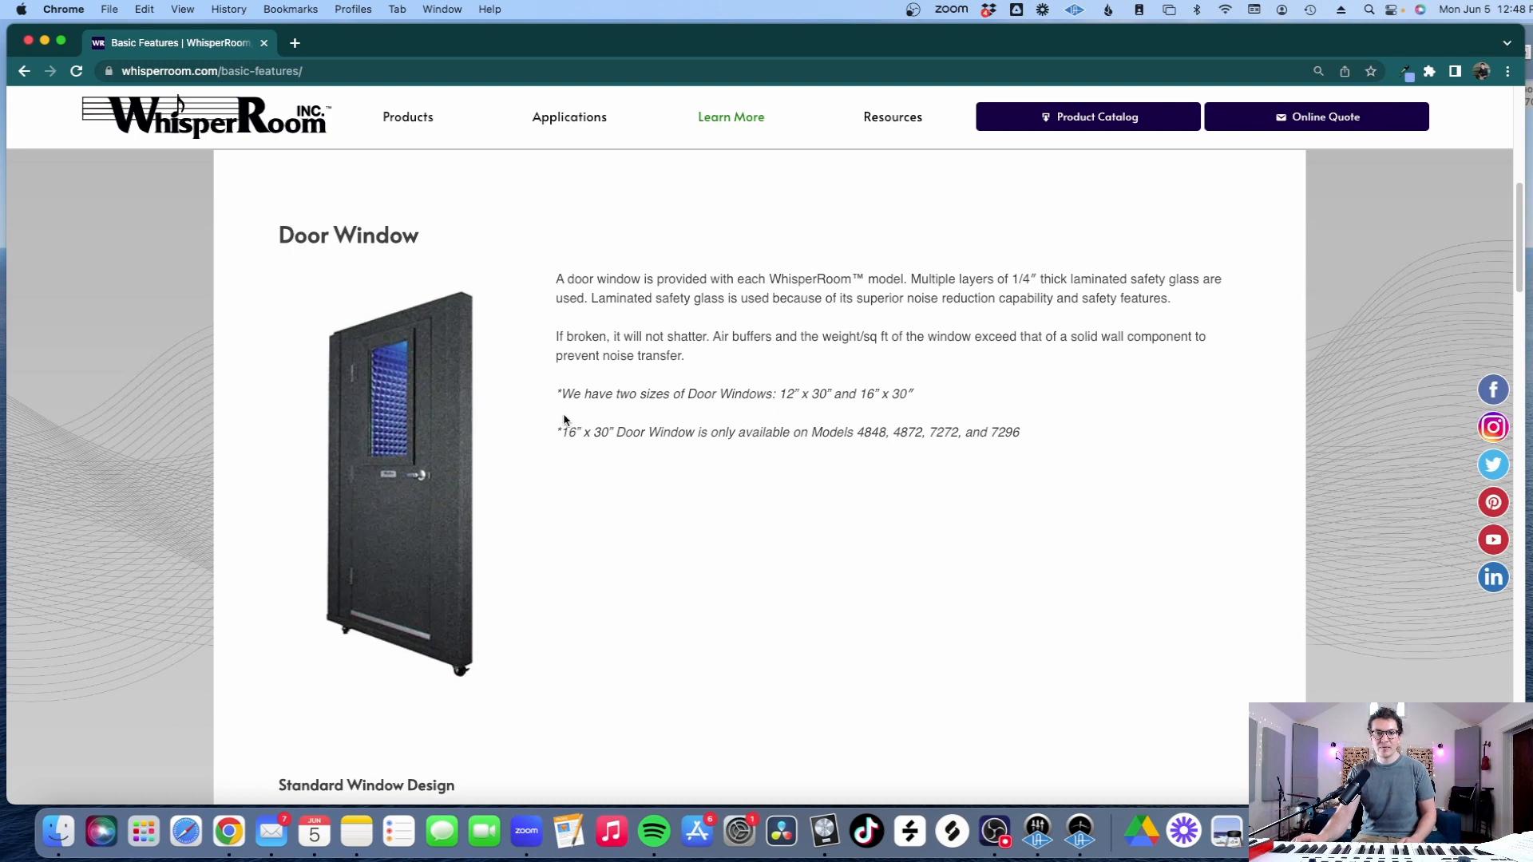
# Scroll through Basic Features (acoustic foam, 18" LED light, remote switch), then back up
pyautogui.scroll(-3)
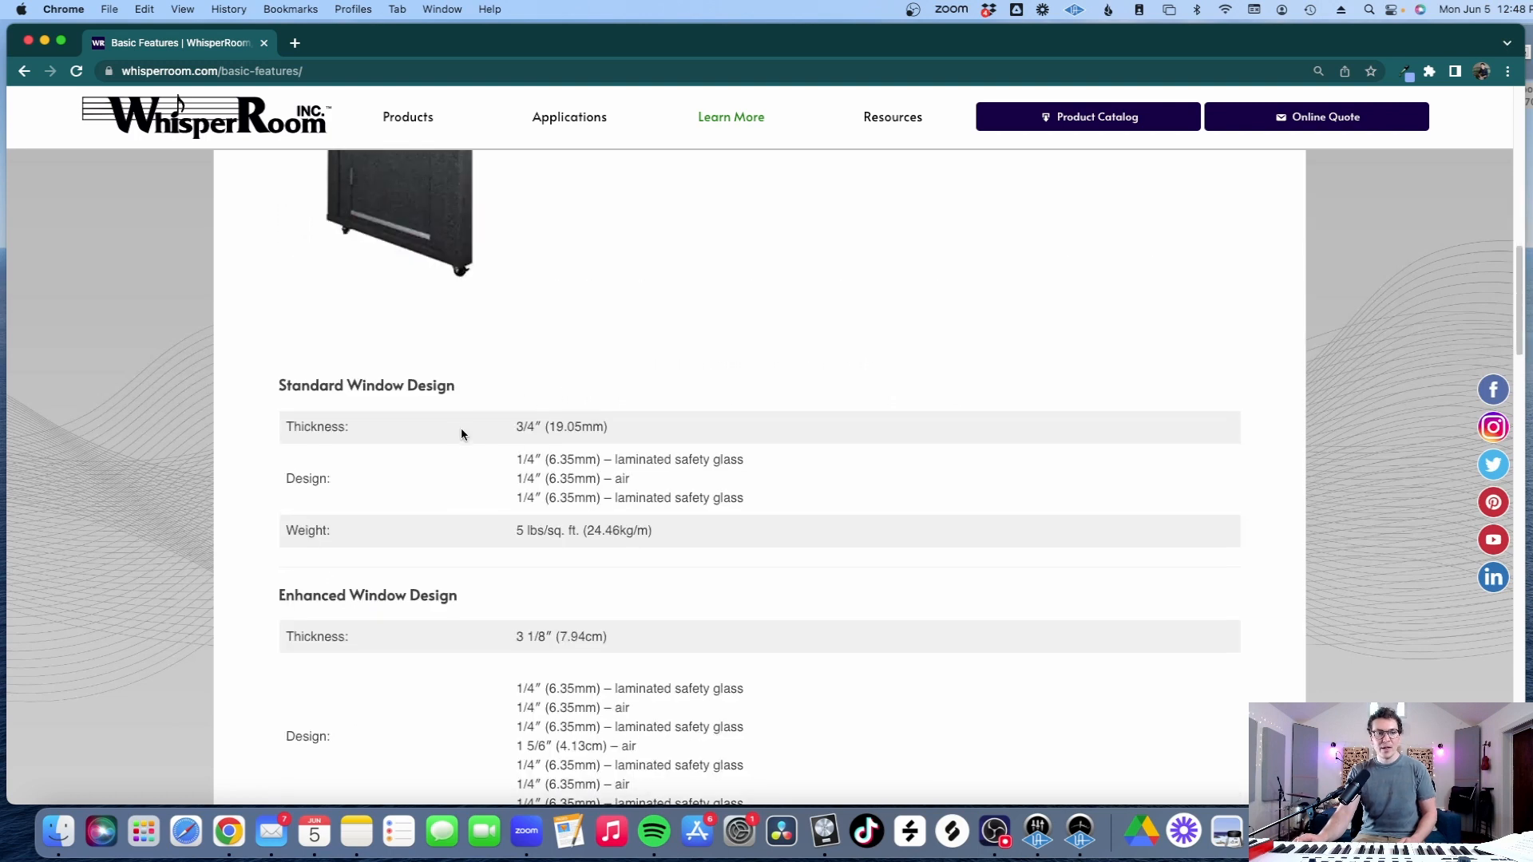
pyautogui.scroll(-3)
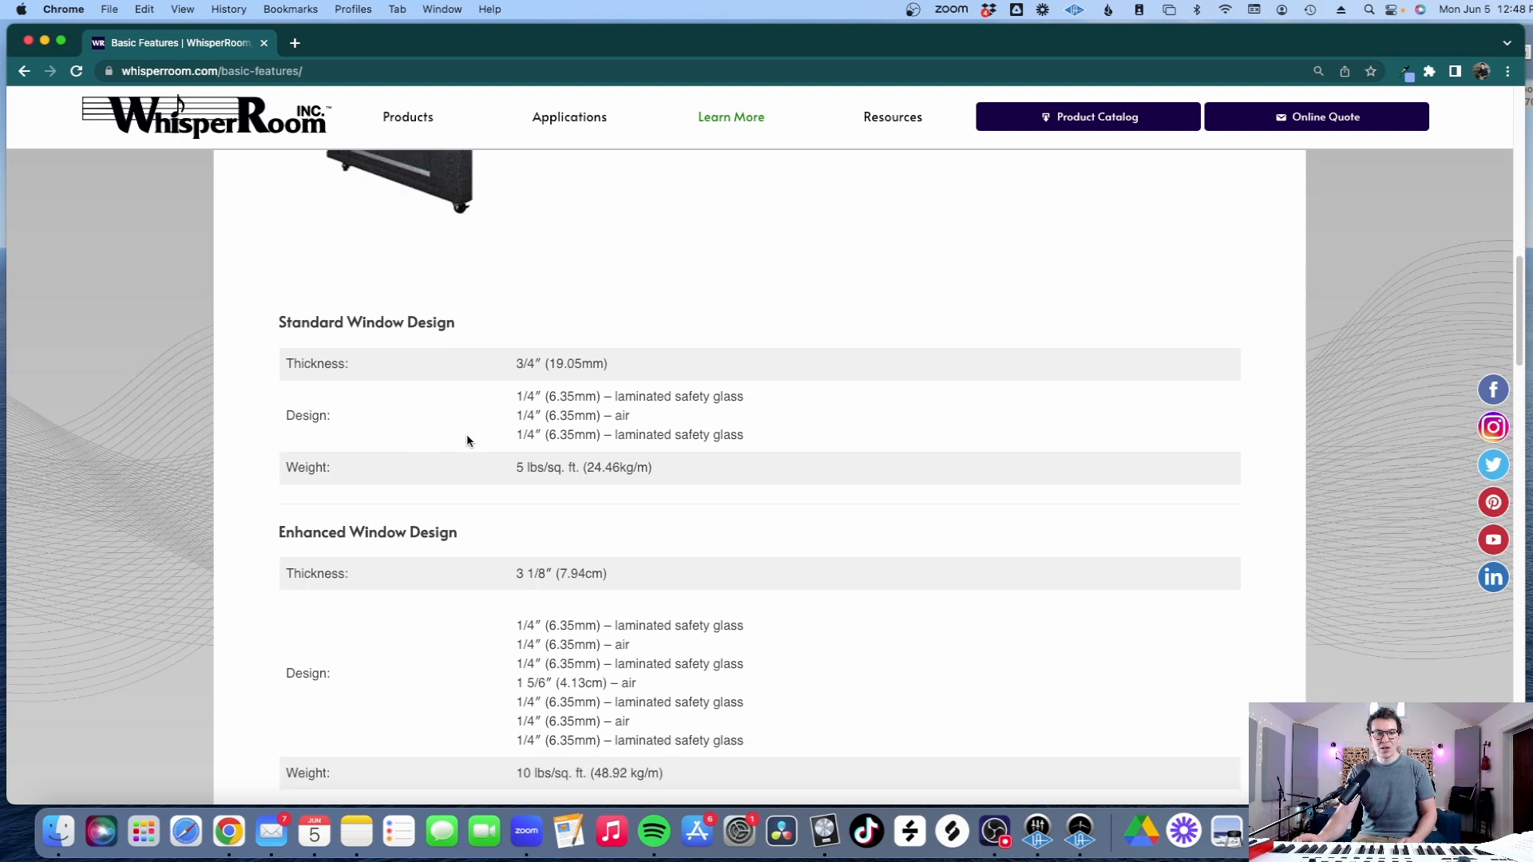
pyautogui.scroll(-3)
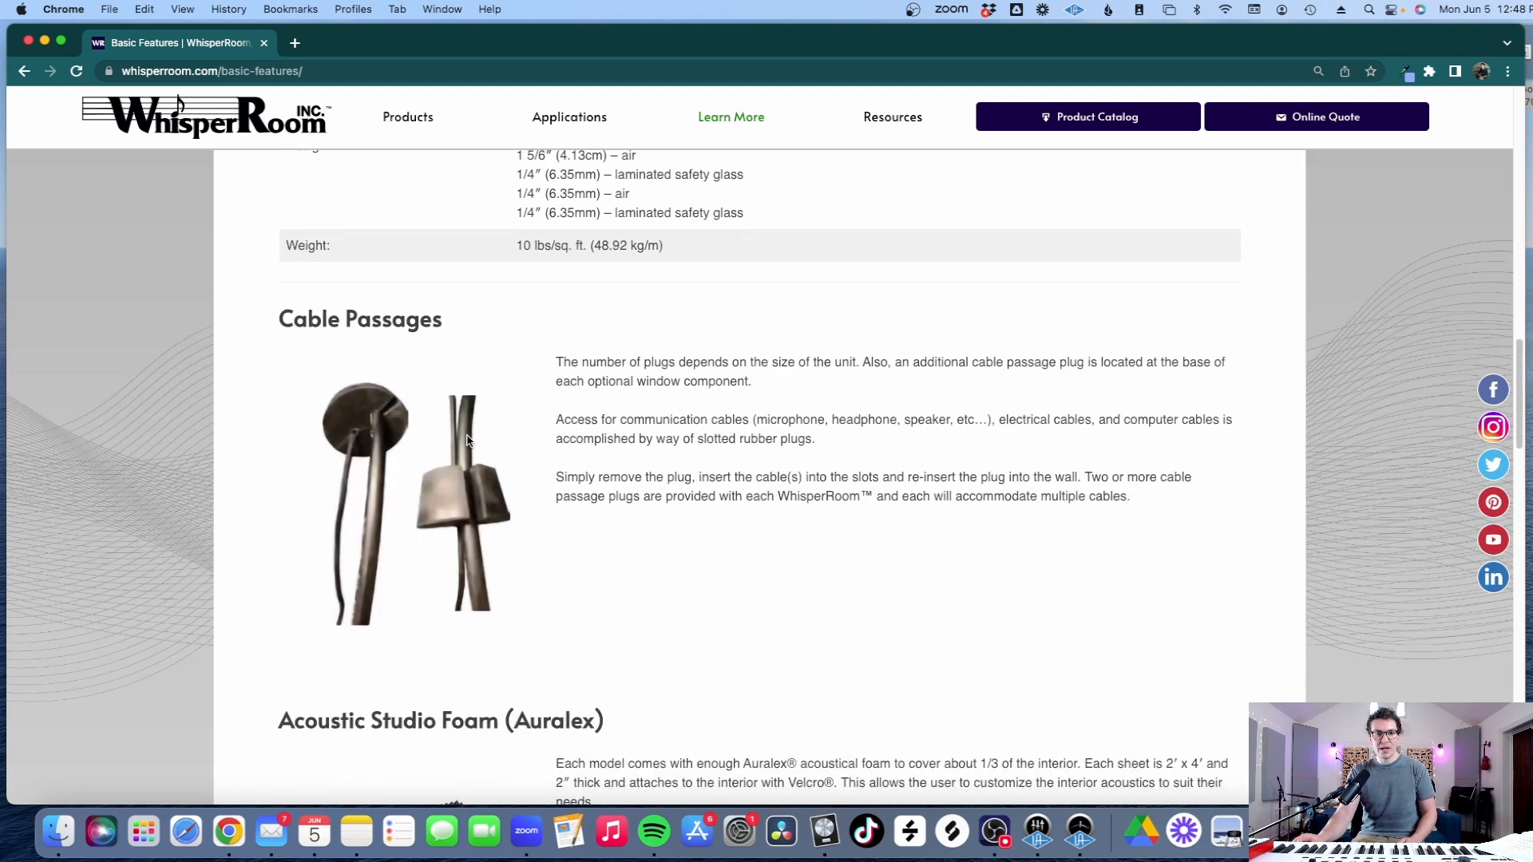
pyautogui.scroll(-3)
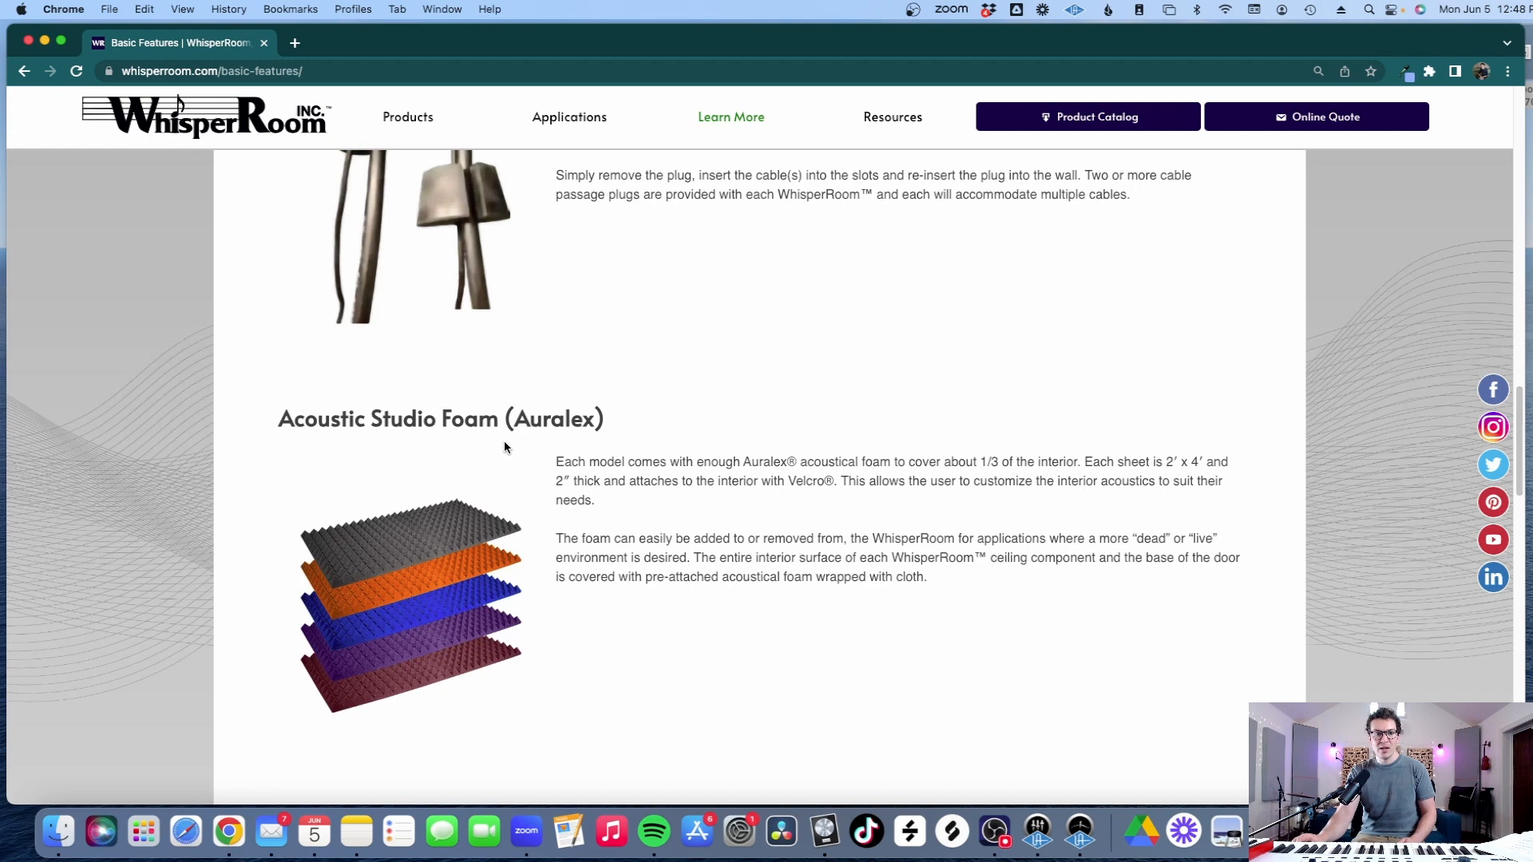
pyautogui.scroll(-3)
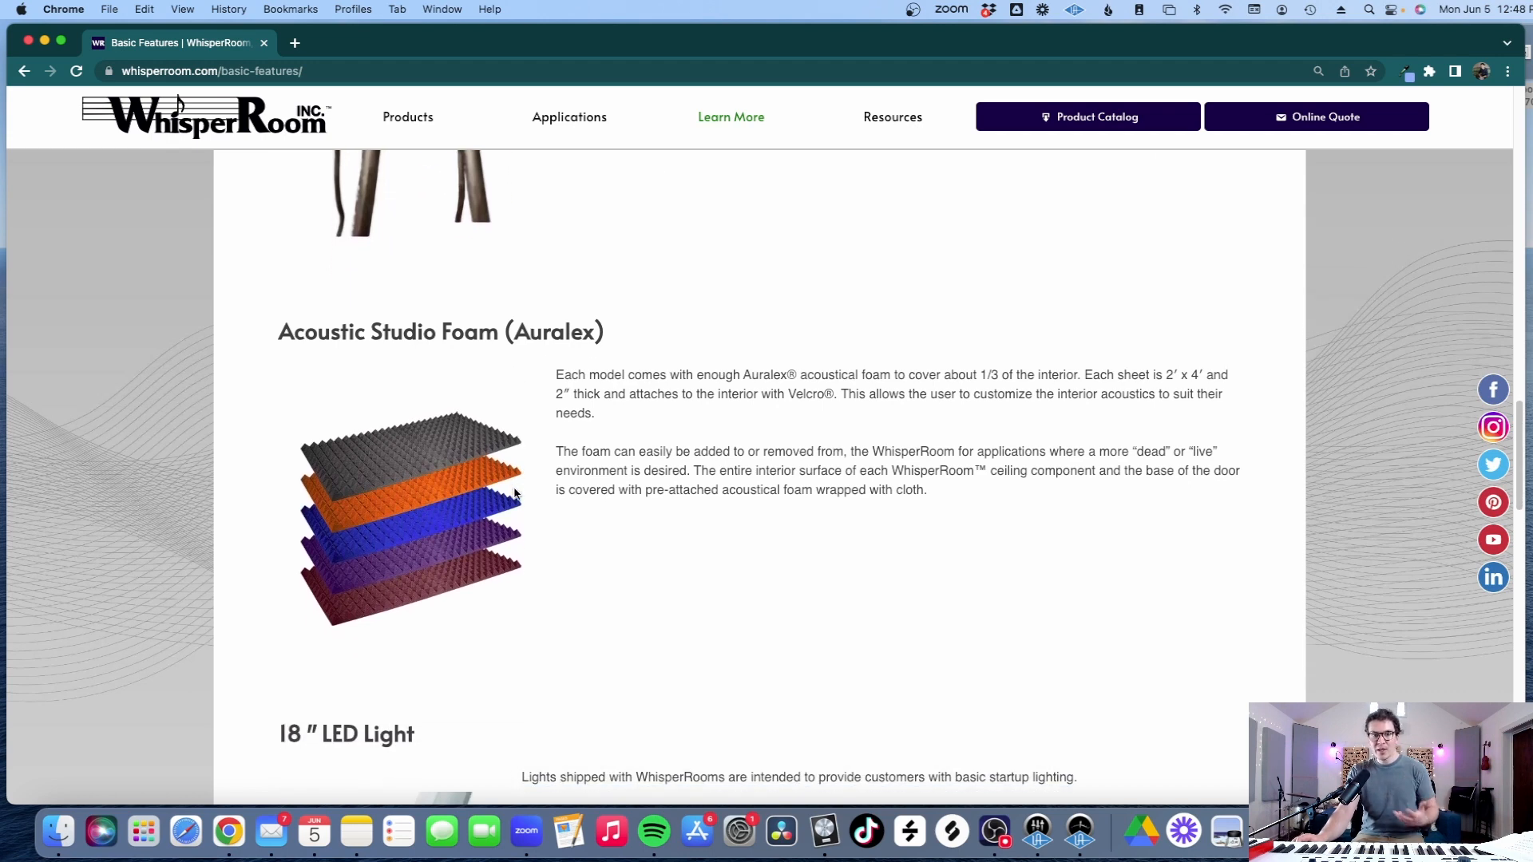
pyautogui.scroll(-3)
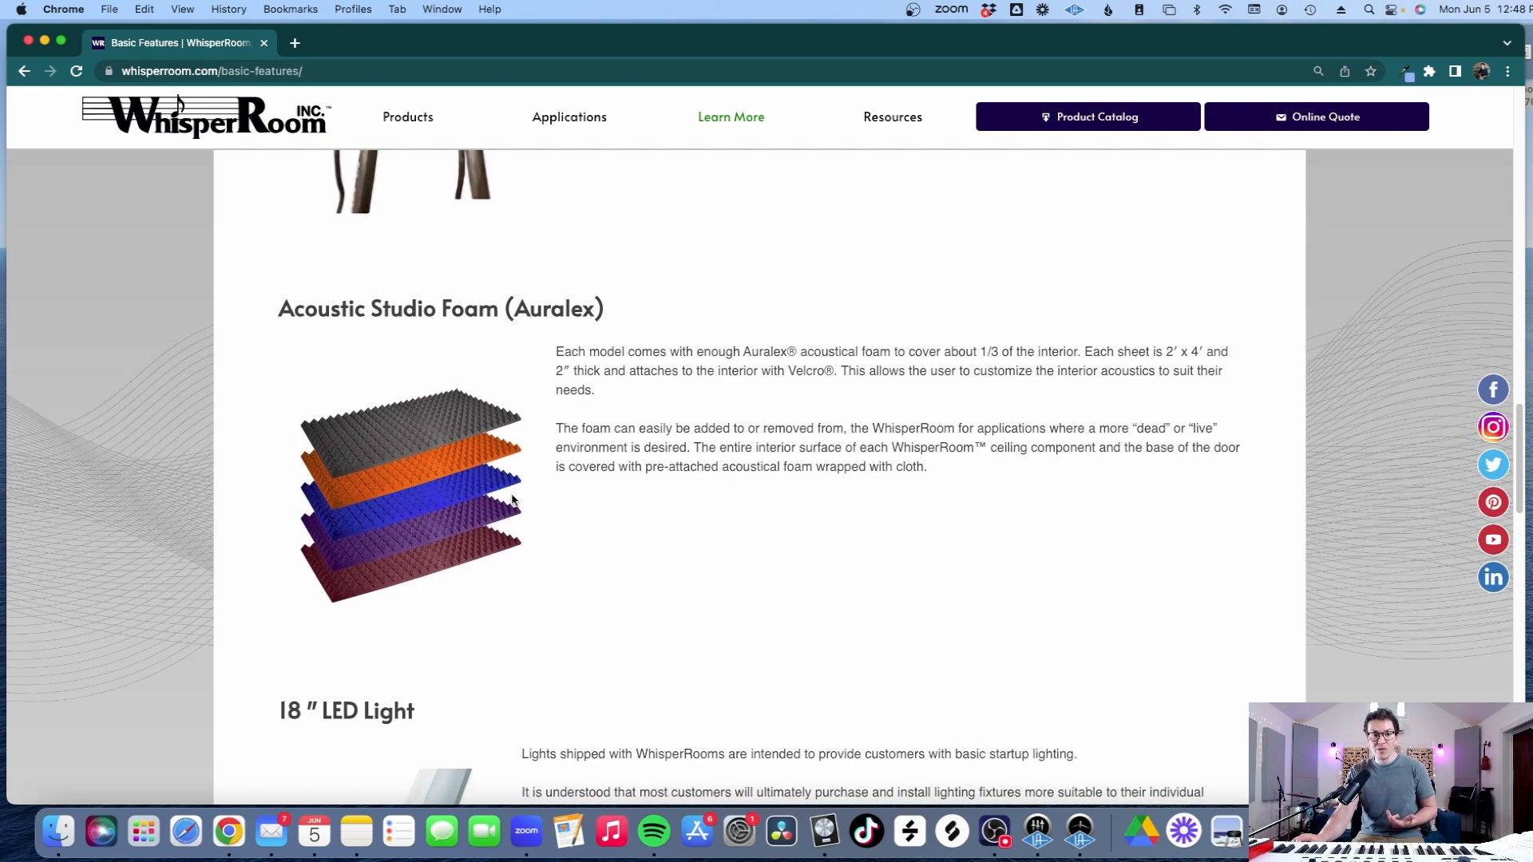
pyautogui.scroll(-3)
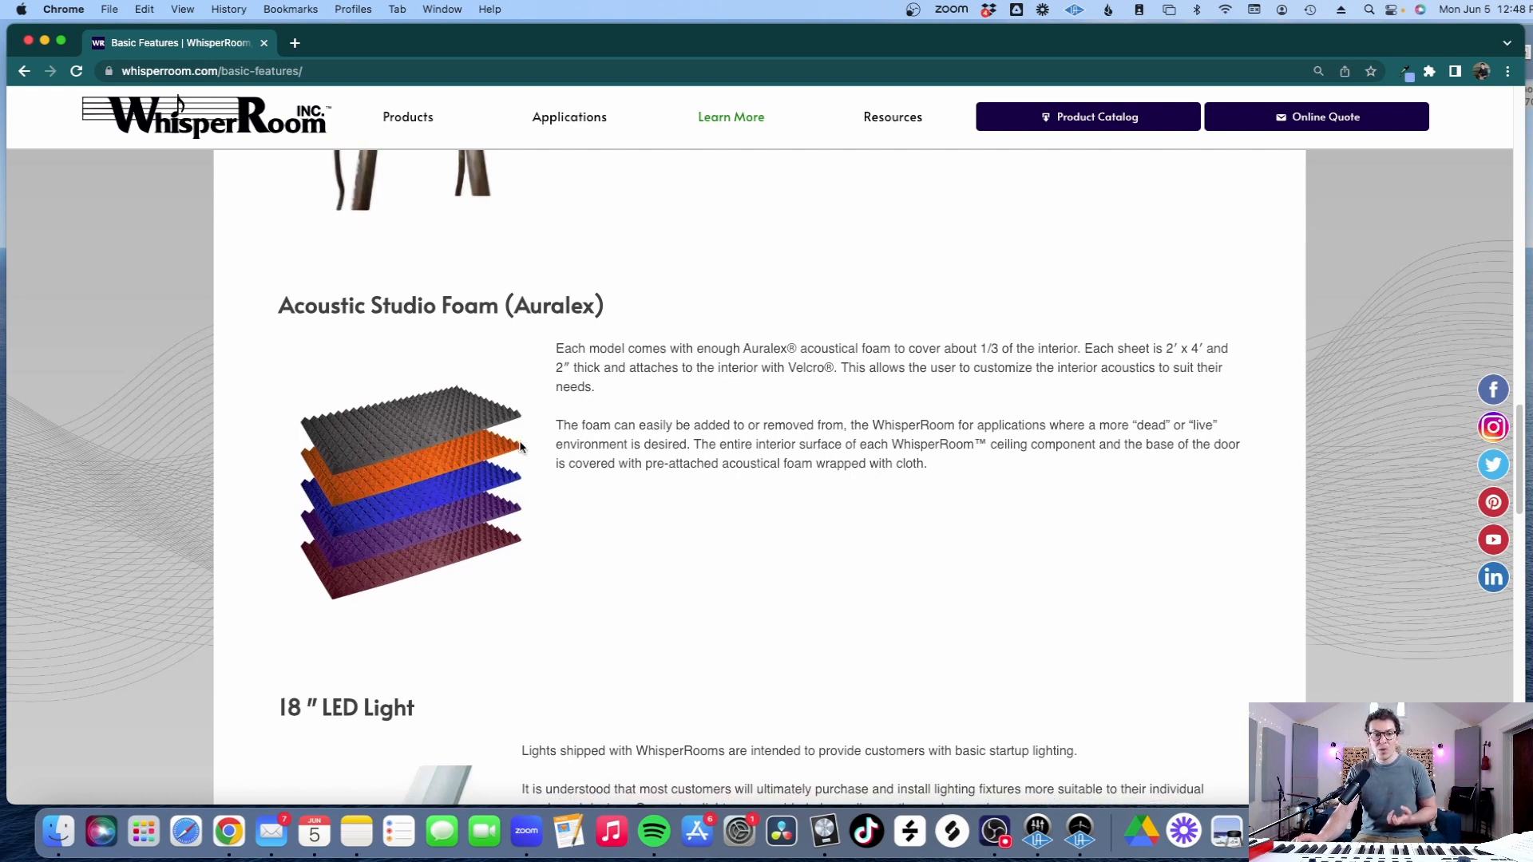
pyautogui.scroll(-3)
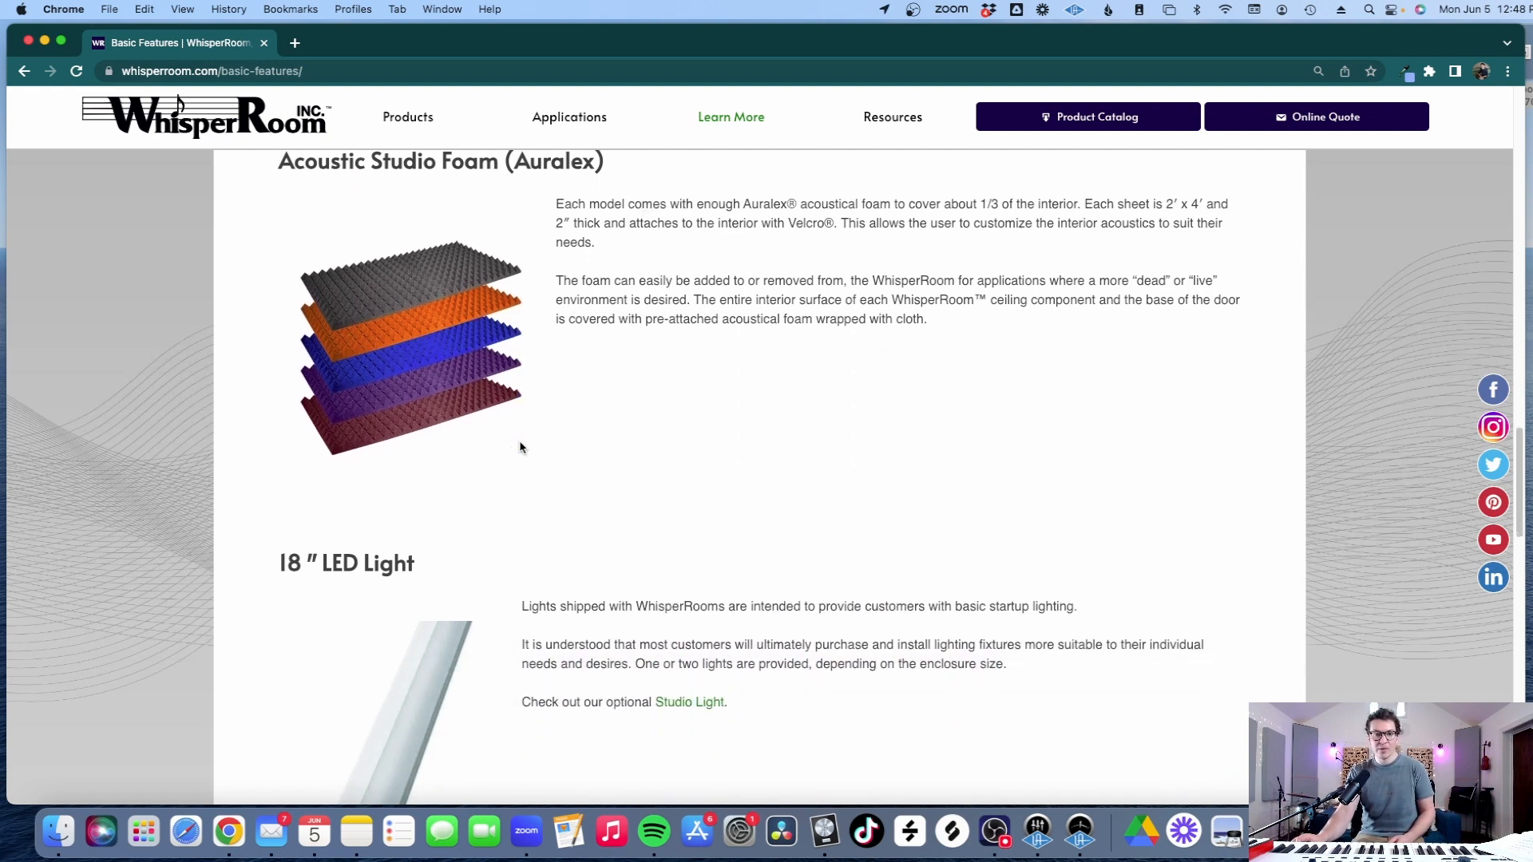
pyautogui.scroll(-3)
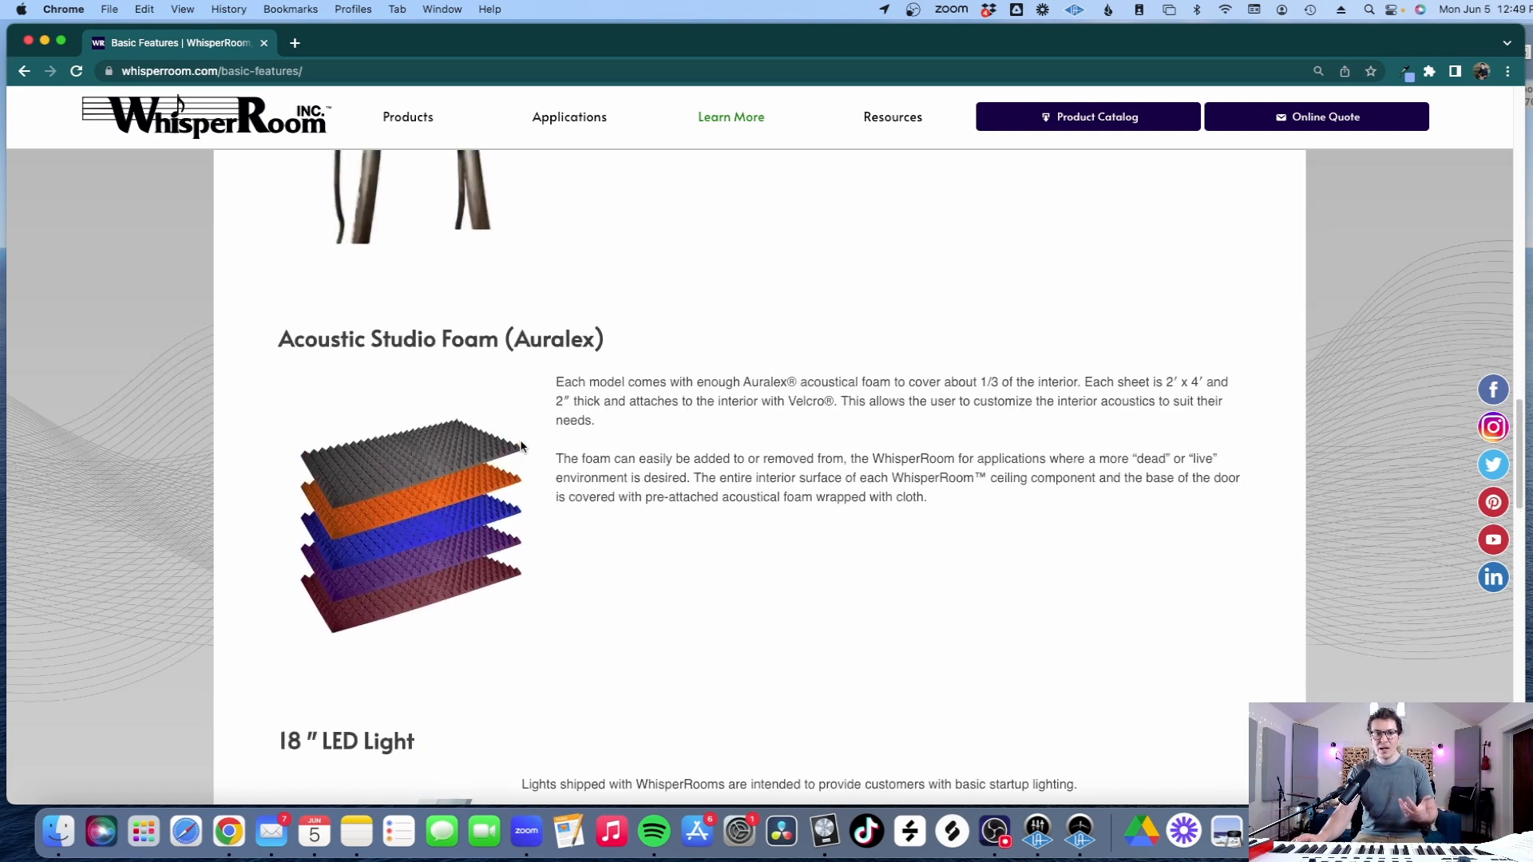
pyautogui.scroll(-3)
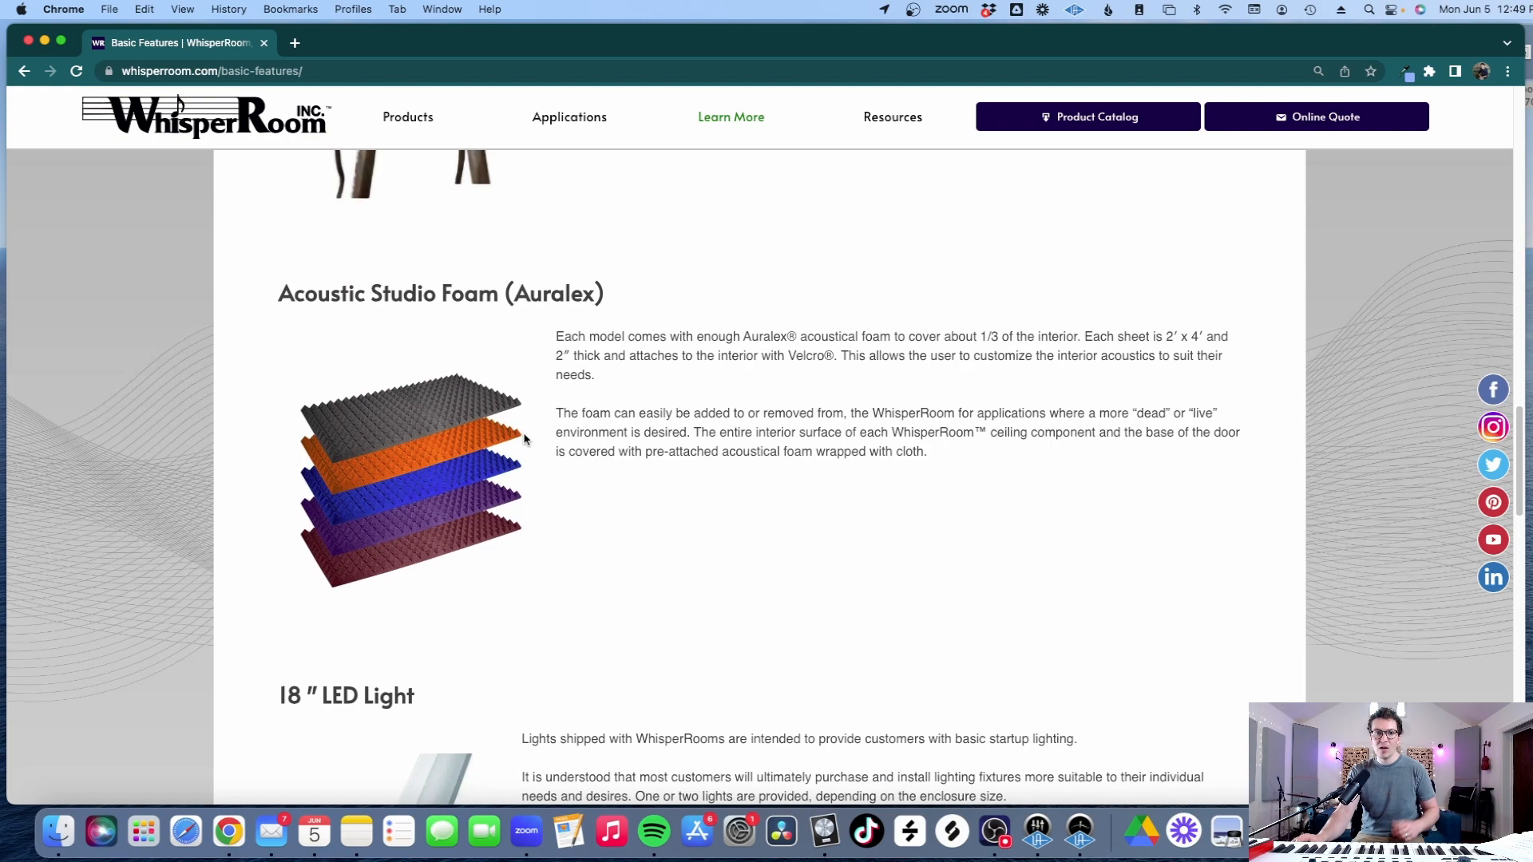
pyautogui.scroll(-3)
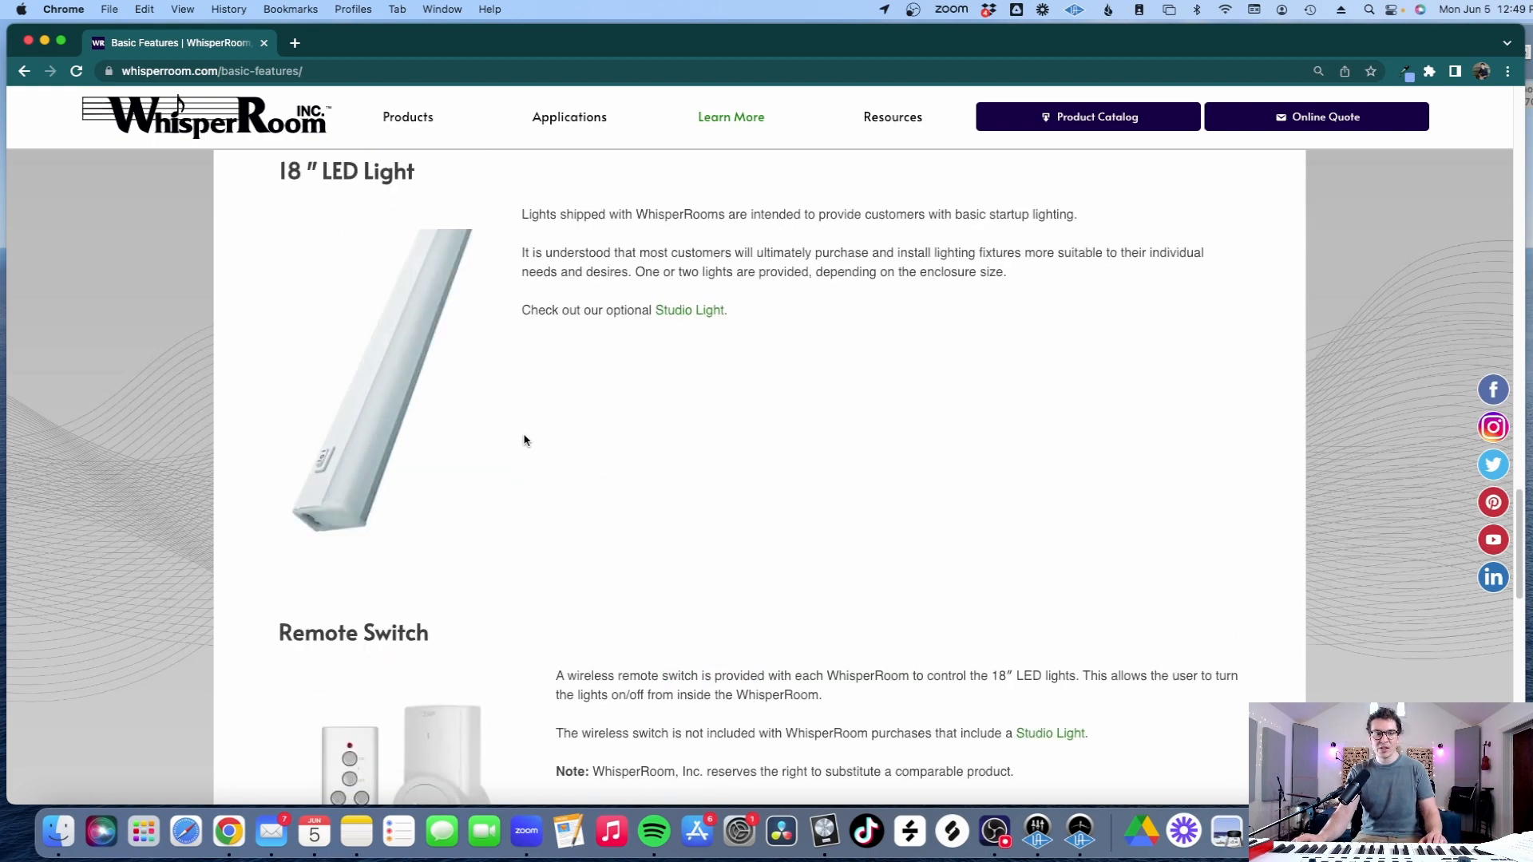
pyautogui.scroll(-3)
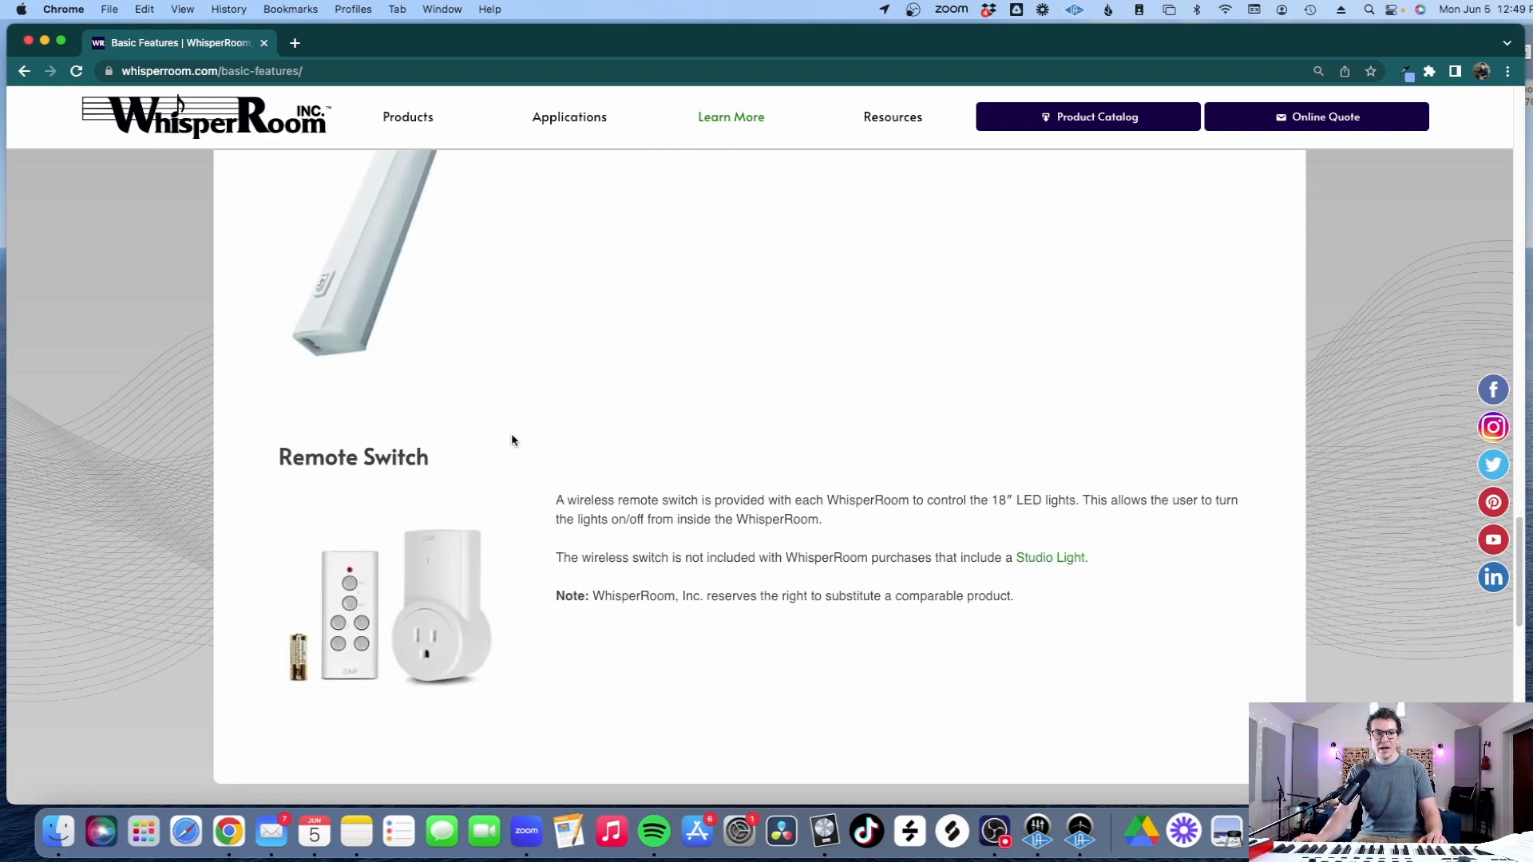
pyautogui.scroll(3)
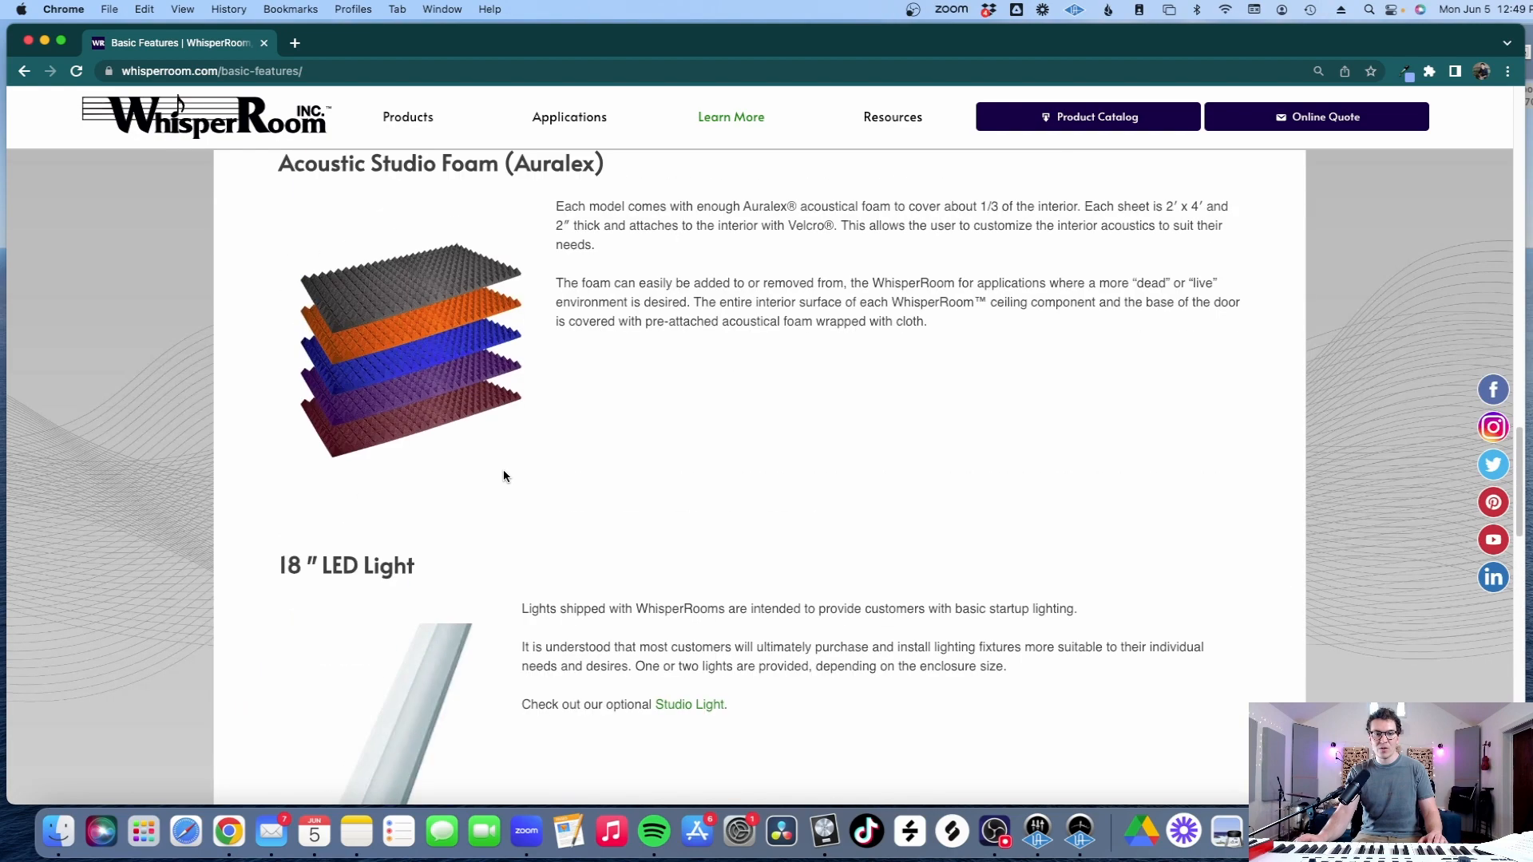
pyautogui.scroll(3)
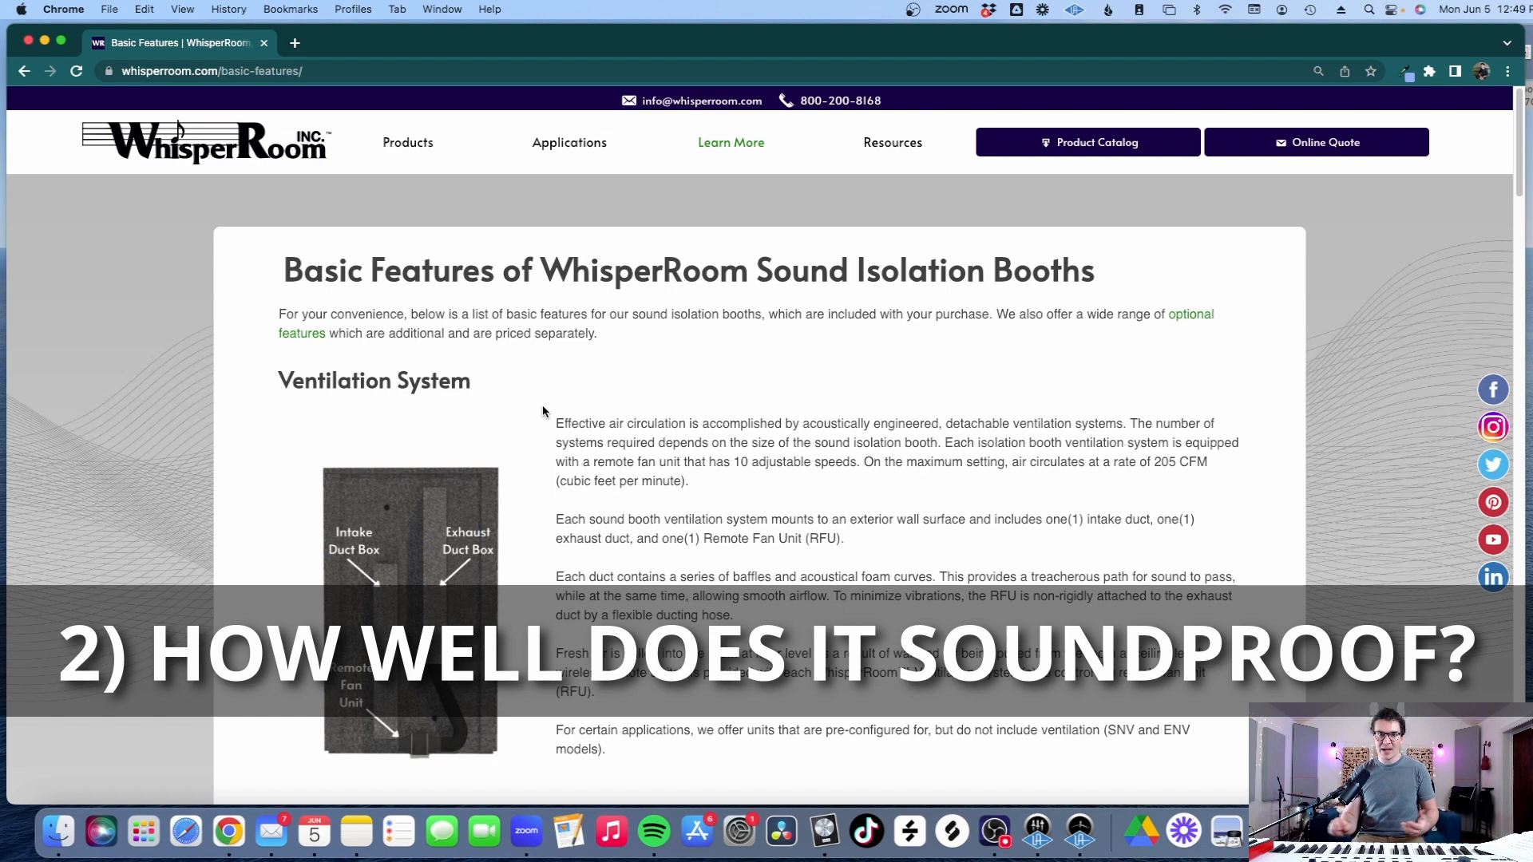
pyautogui.moveTo(730, 142)
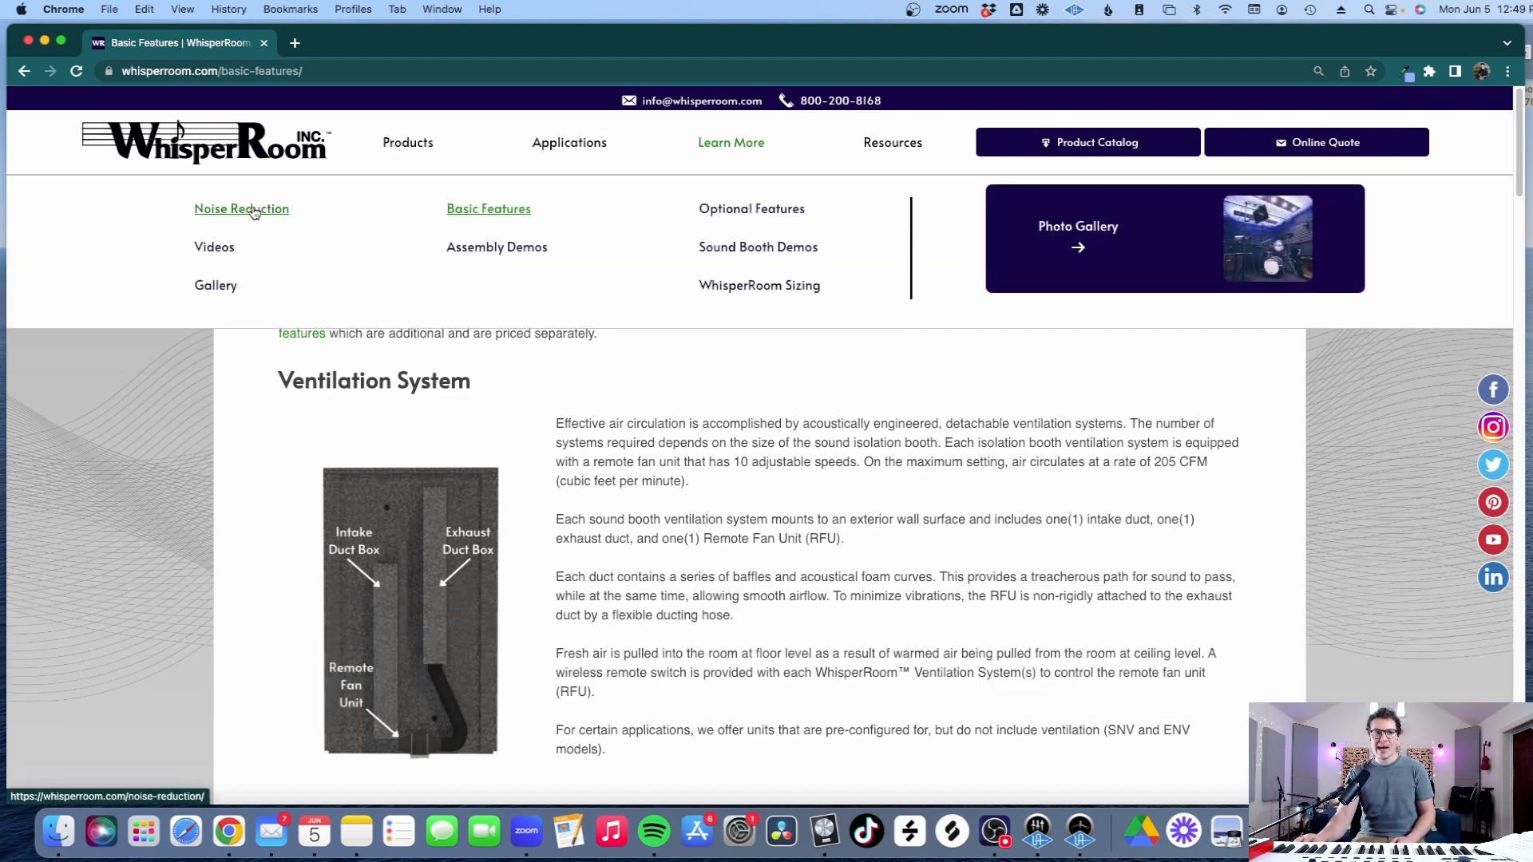
# Open Noise Reduction and scroll past the dB reduction tool to the decibel loudness chart
pyautogui.click(241, 208)
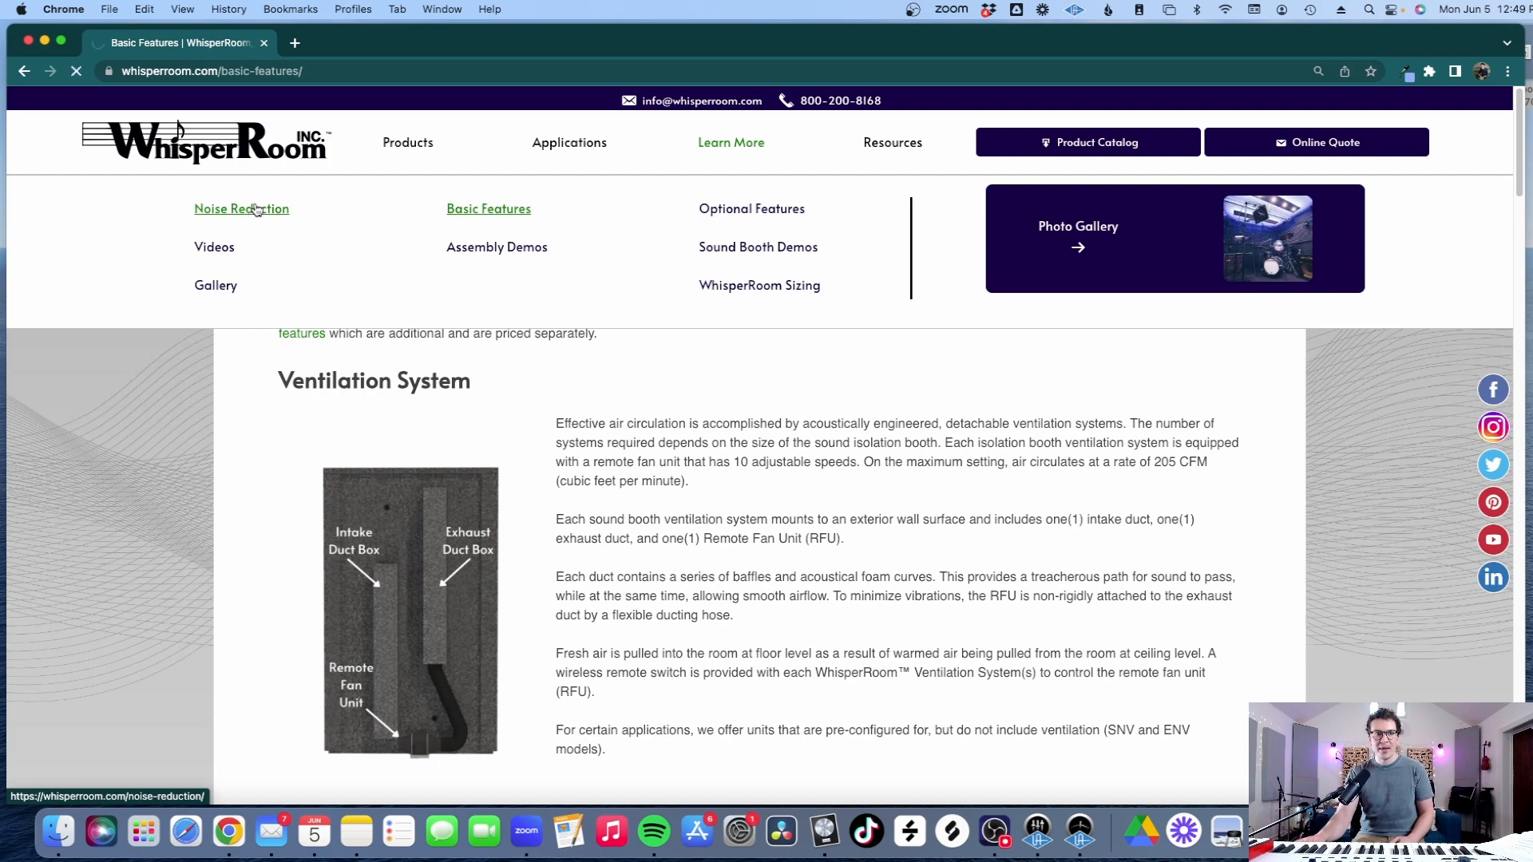
pyautogui.click(240, 209)
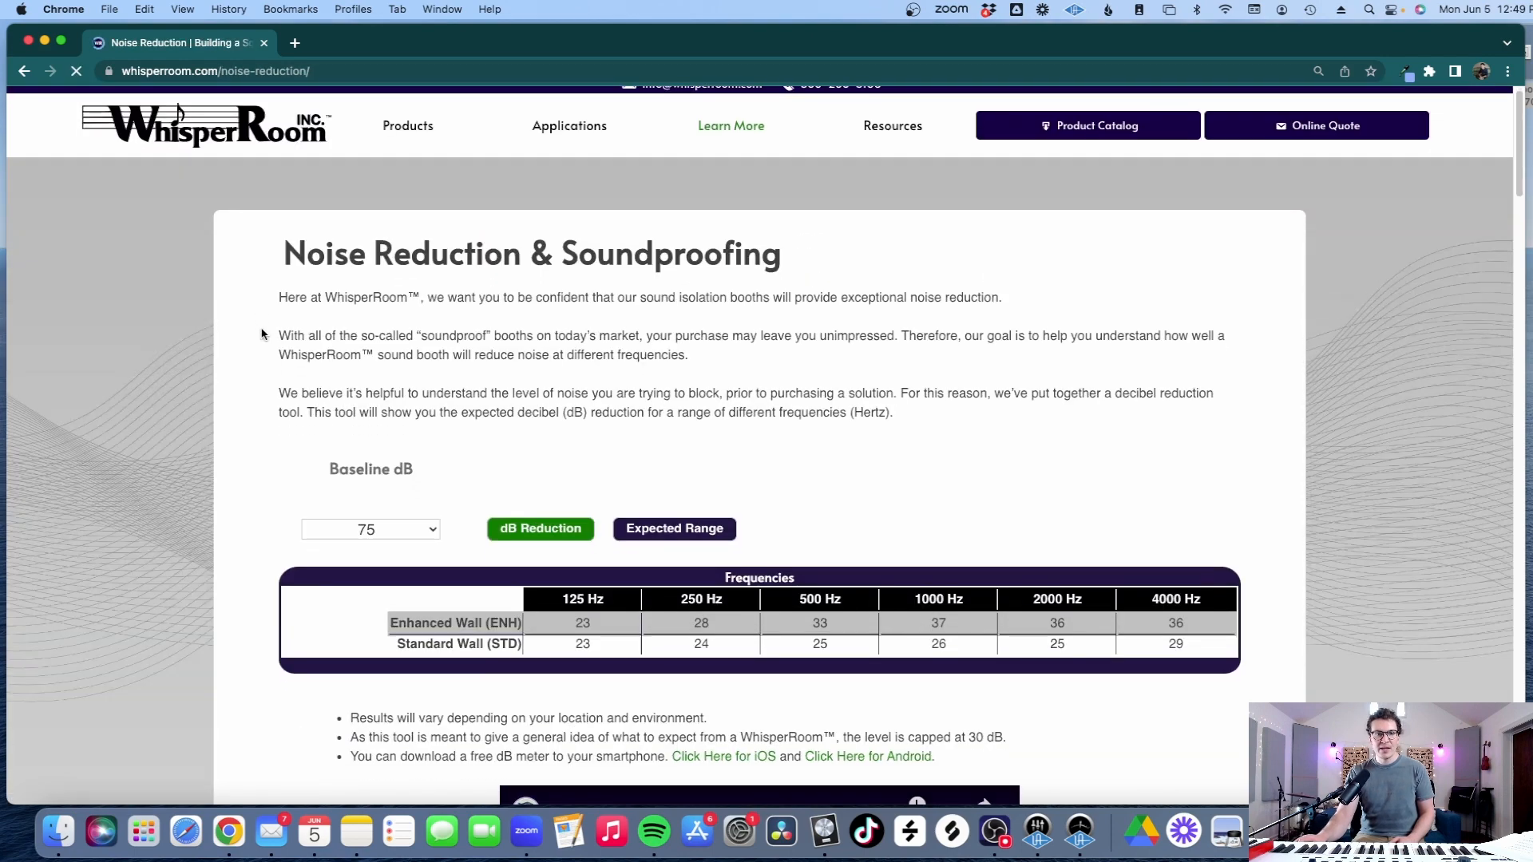
pyautogui.scroll(-3)
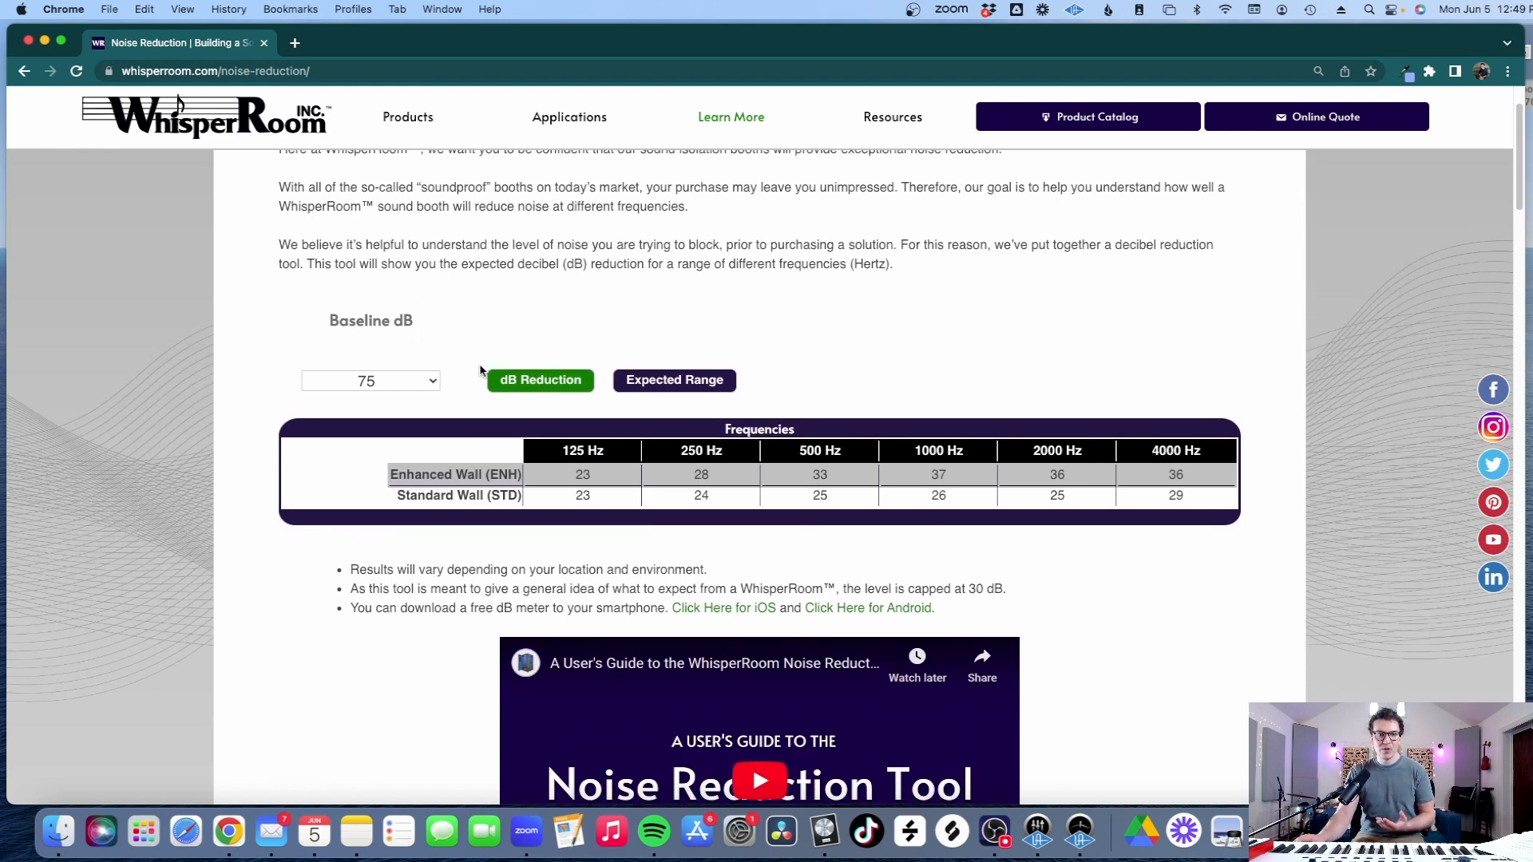
pyautogui.scroll(-3)
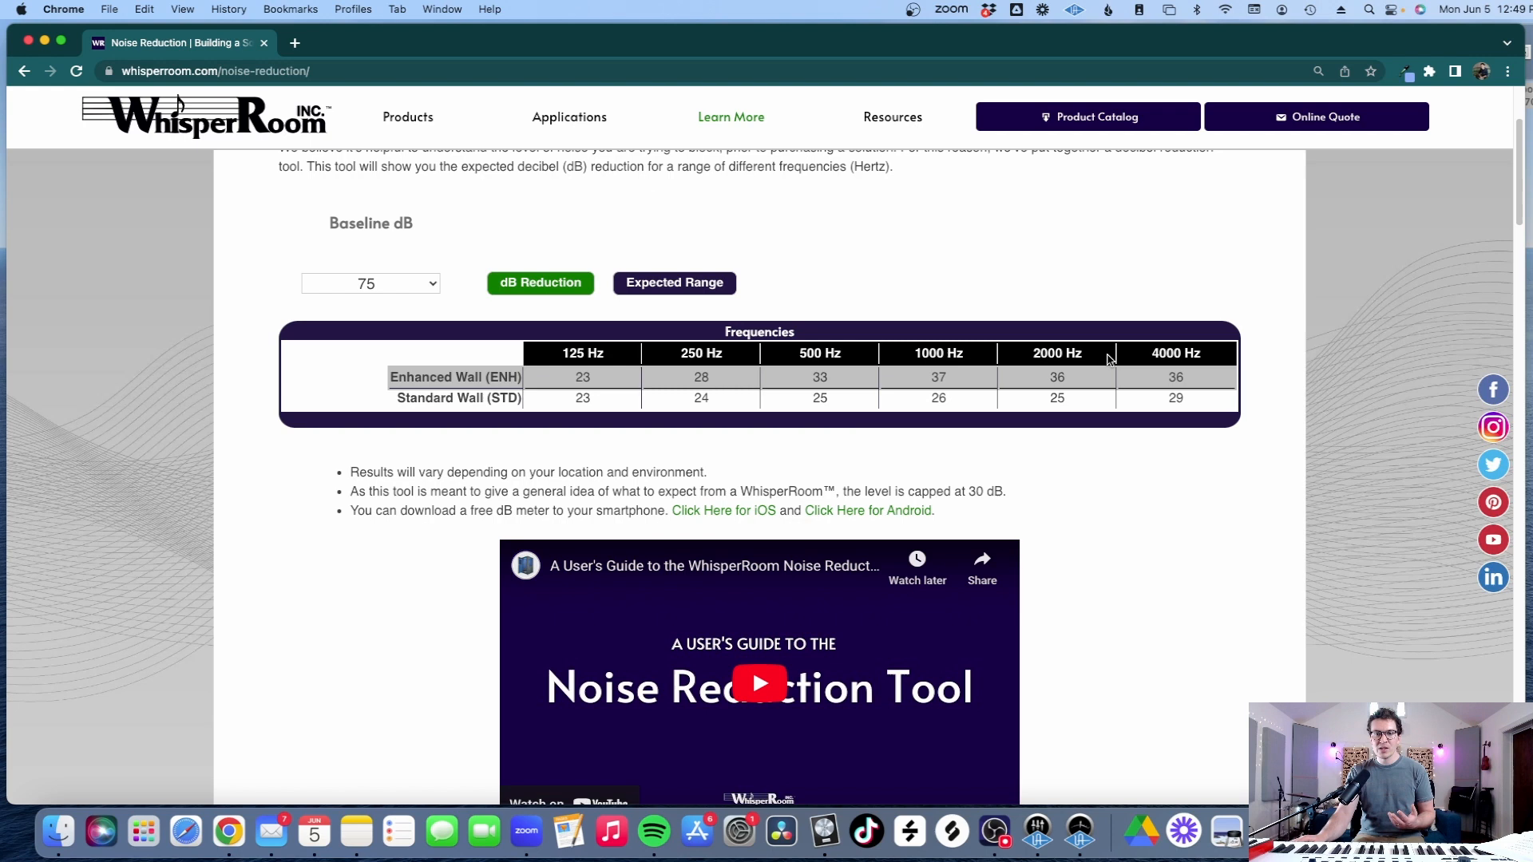
pyautogui.moveTo(731, 354)
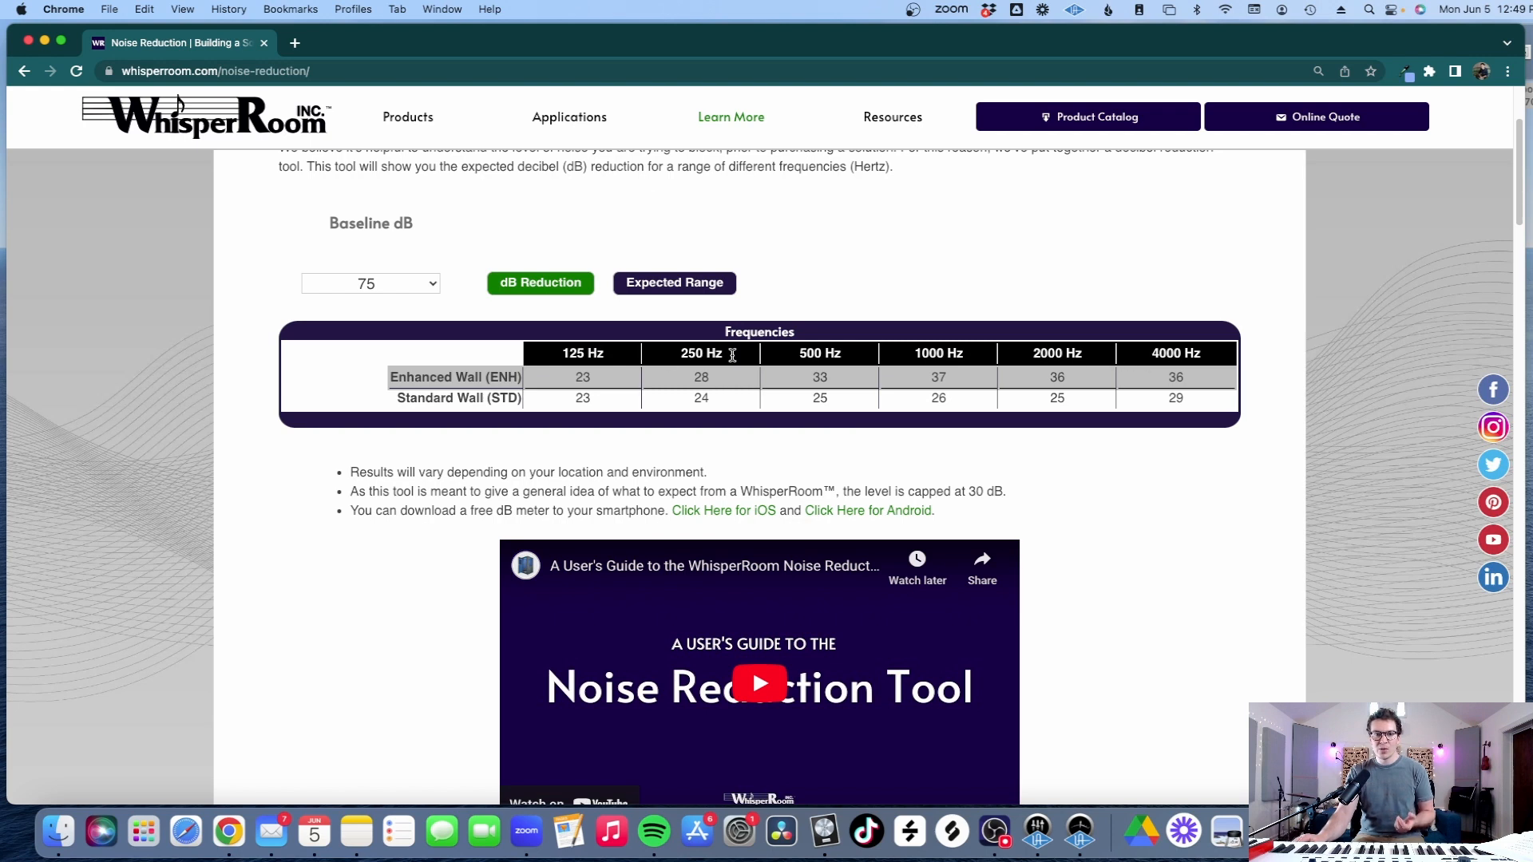
pyautogui.moveTo(1085, 349)
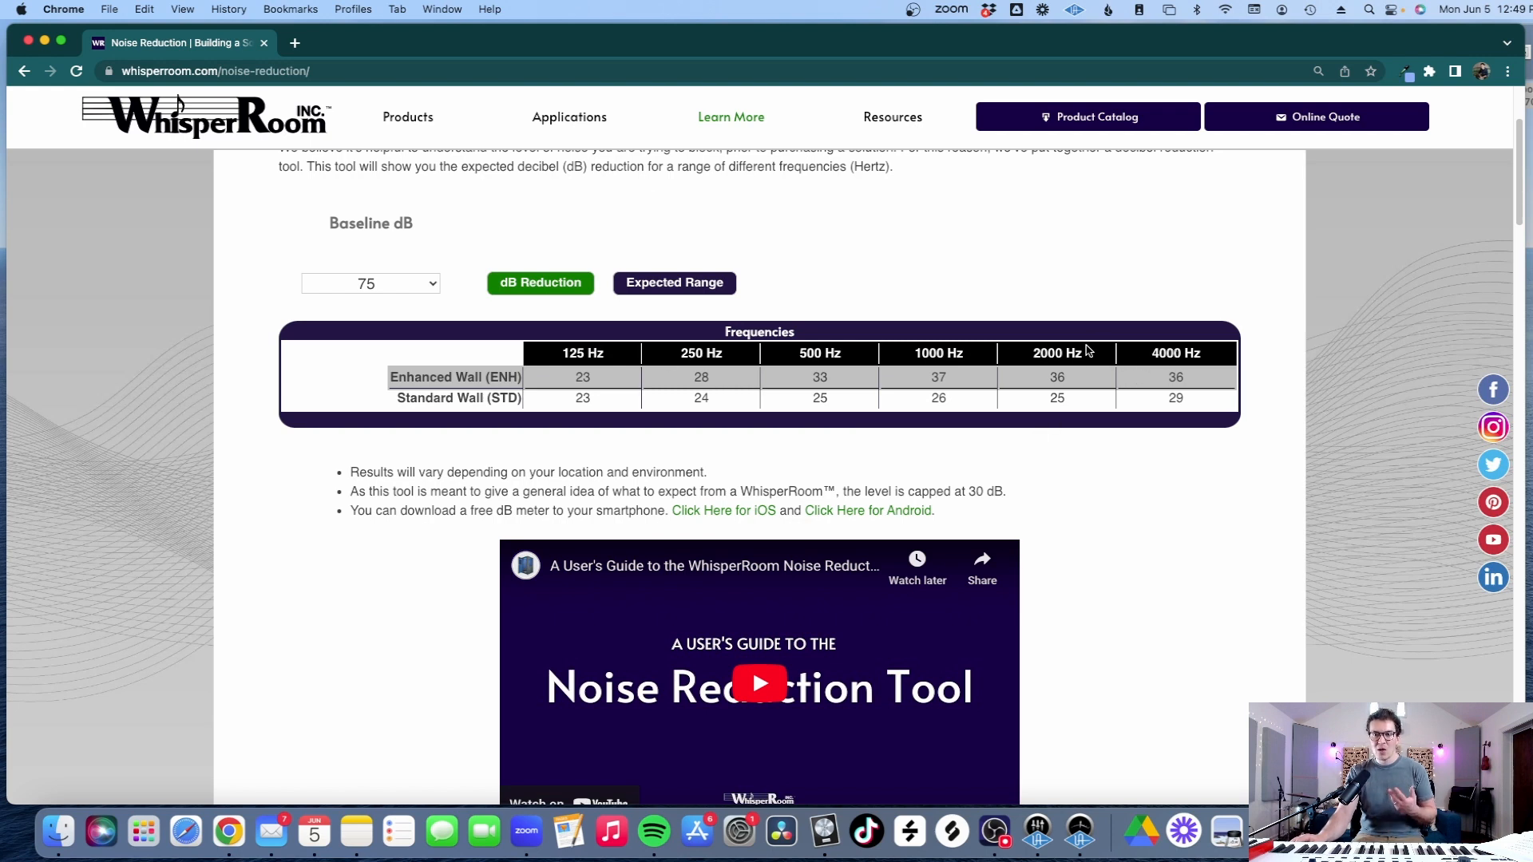
pyautogui.scroll(-3)
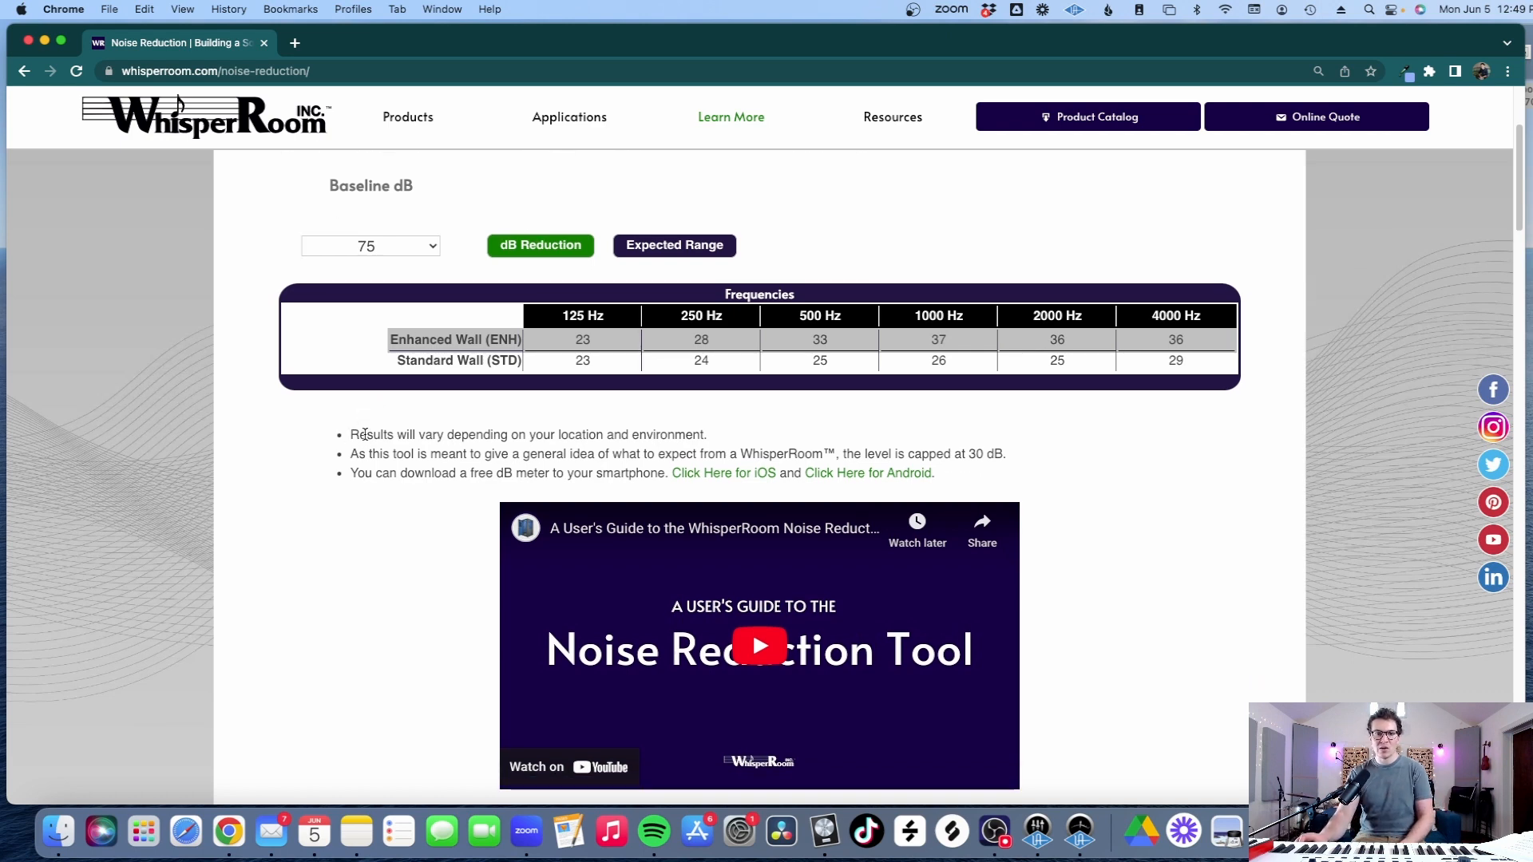
pyautogui.scroll(-3)
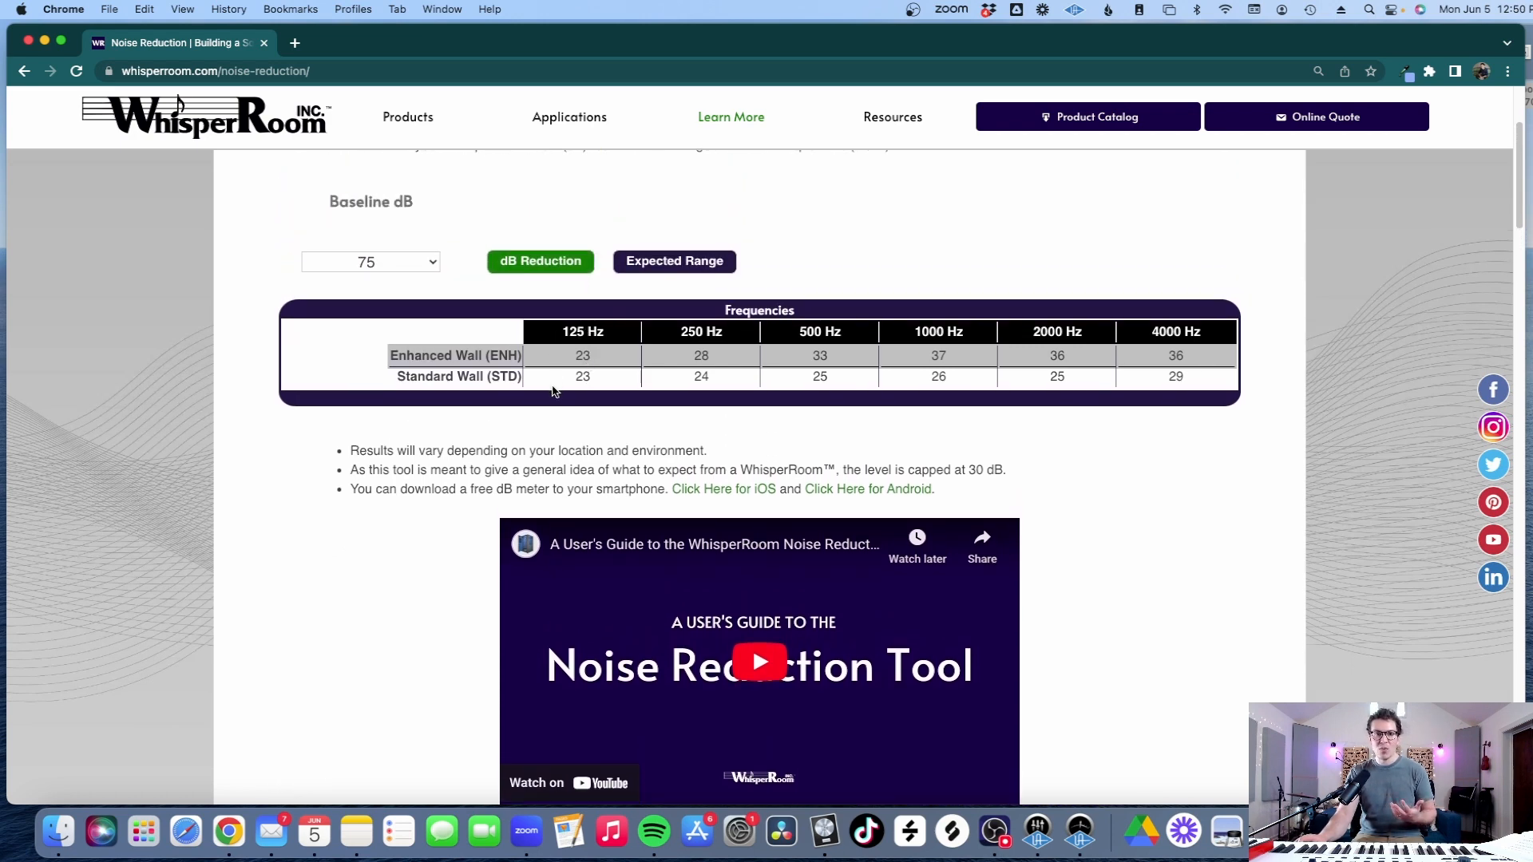
pyautogui.scroll(-3)
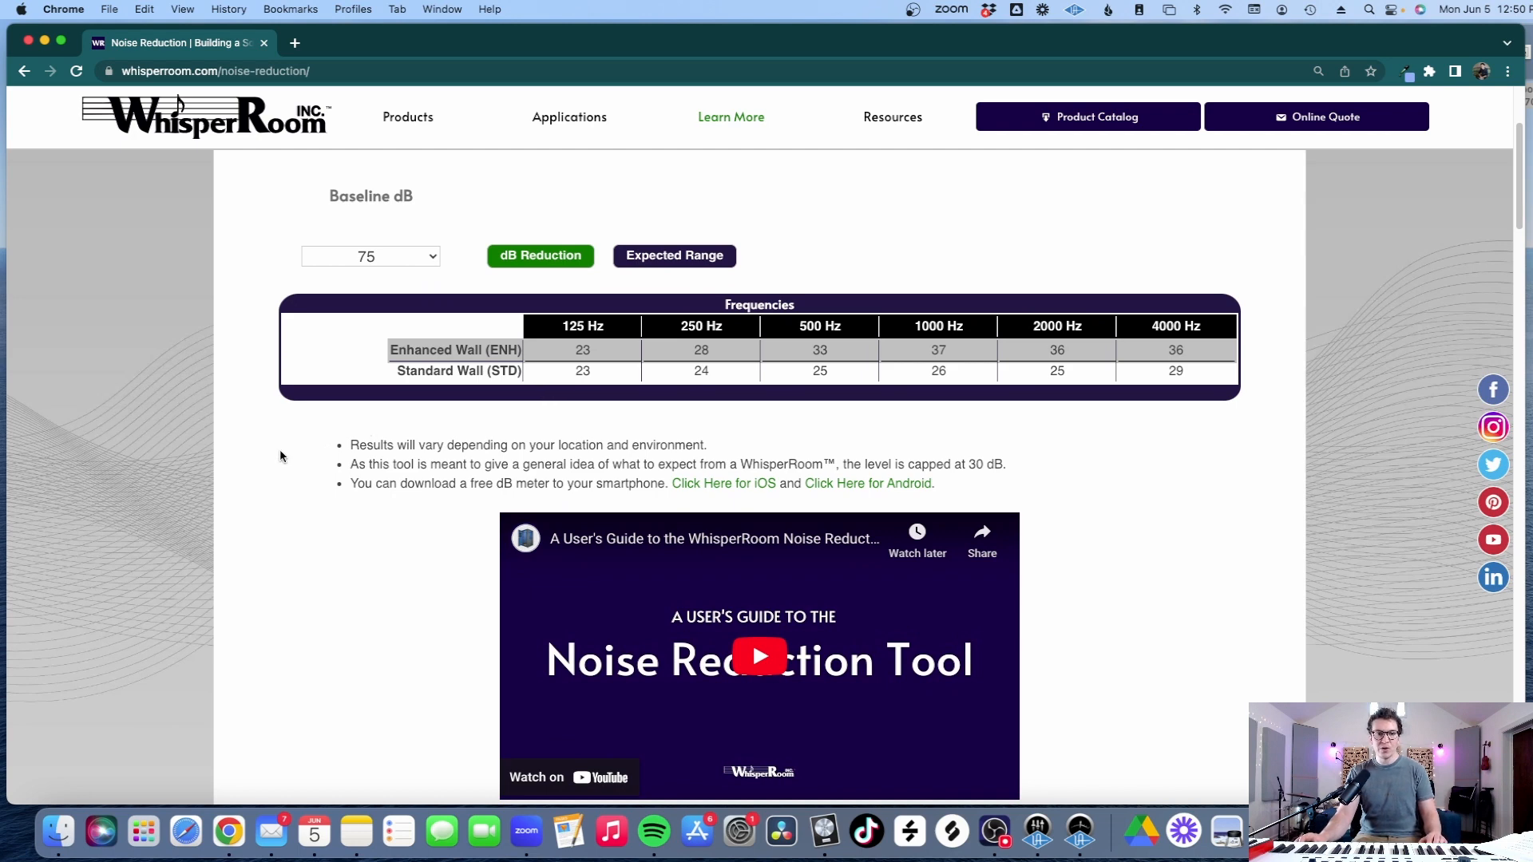
pyautogui.scroll(-3)
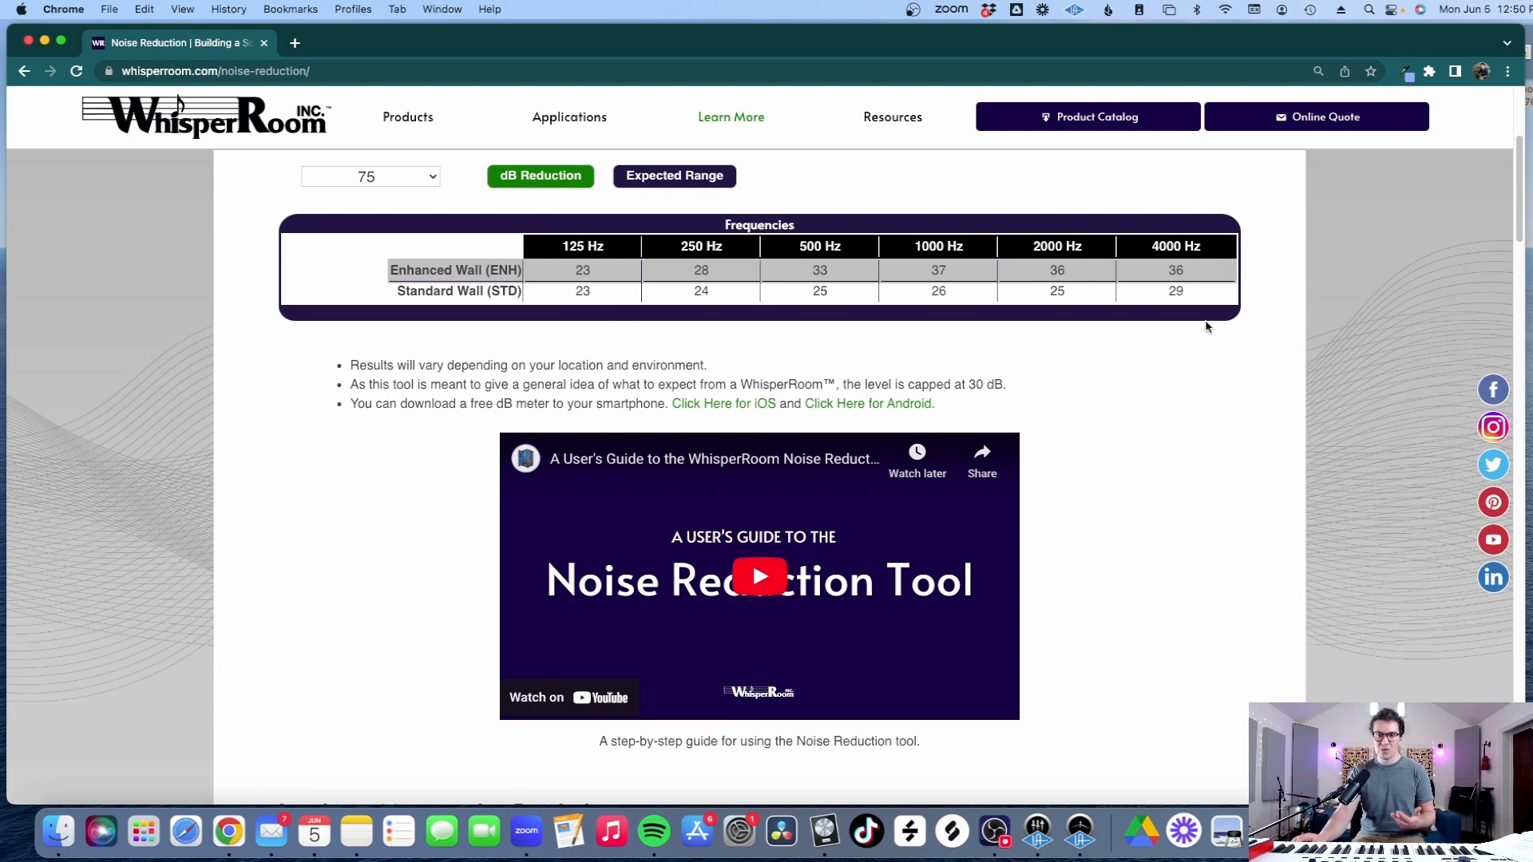
pyautogui.scroll(-3)
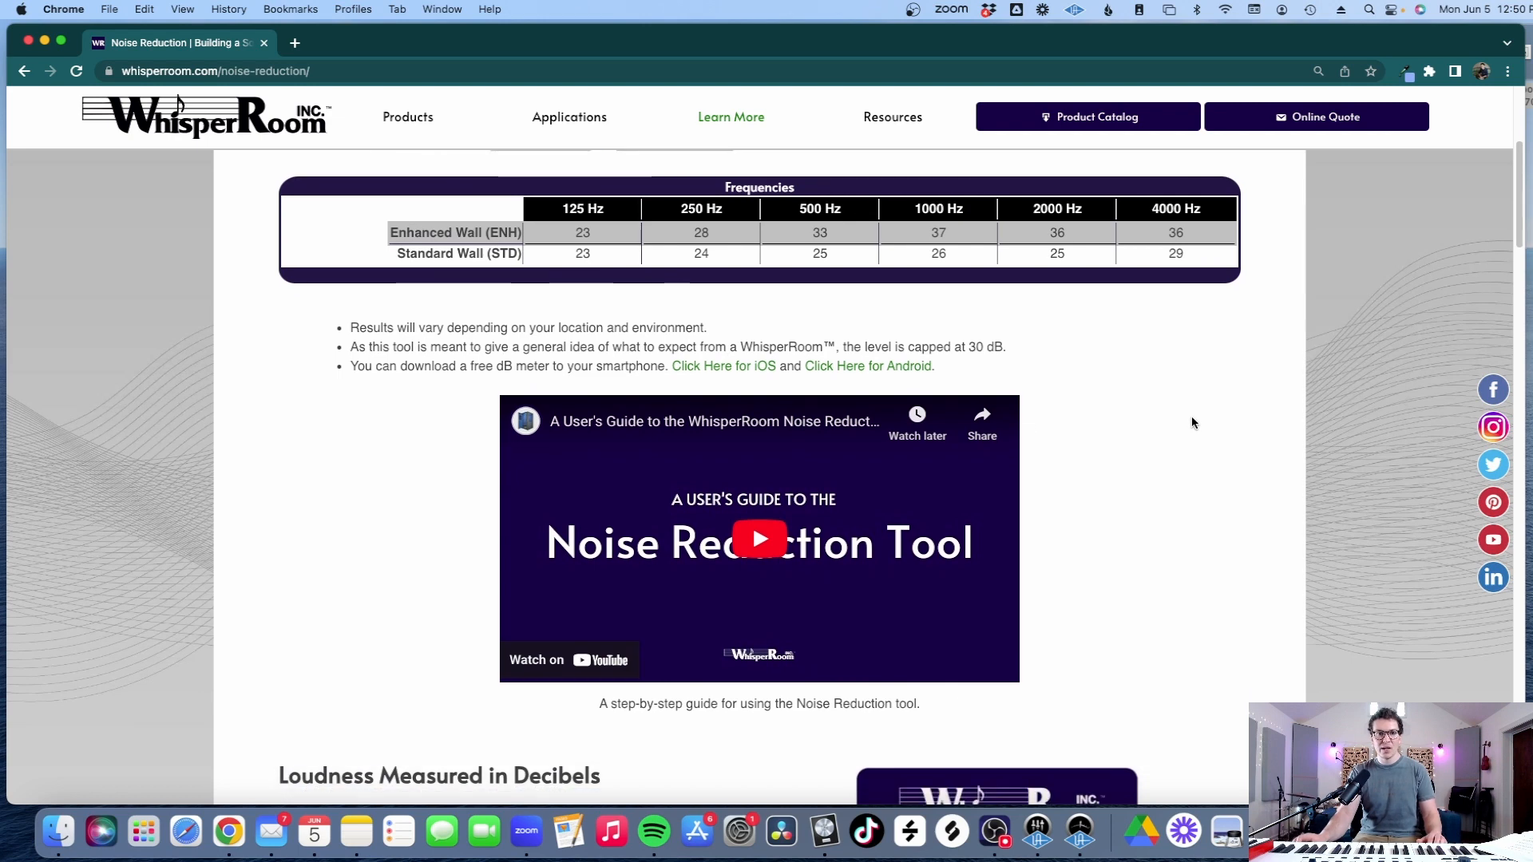
pyautogui.scroll(-3)
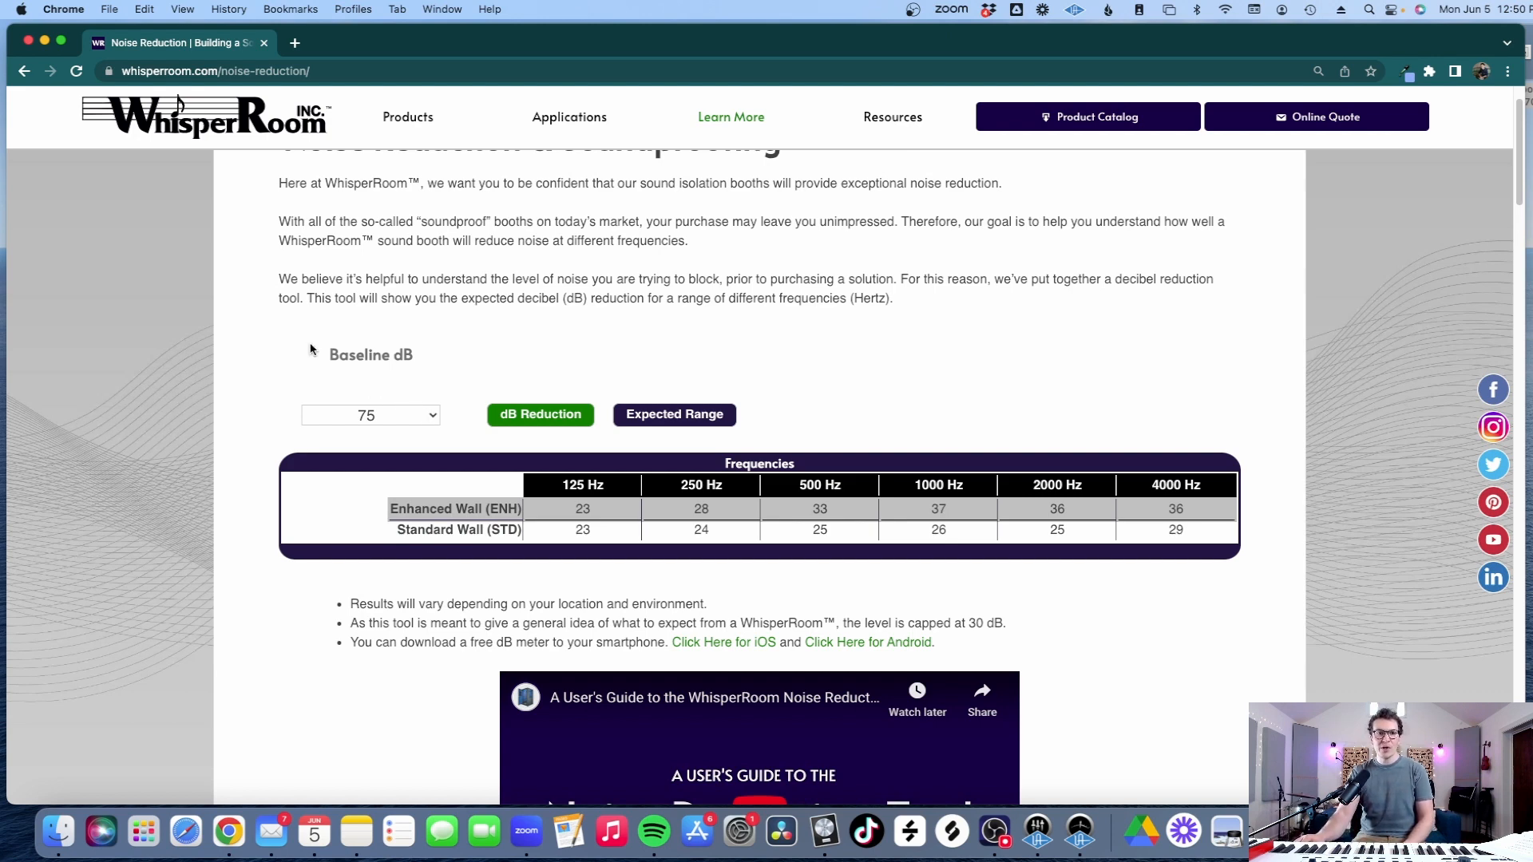
pyautogui.moveTo(427, 365)
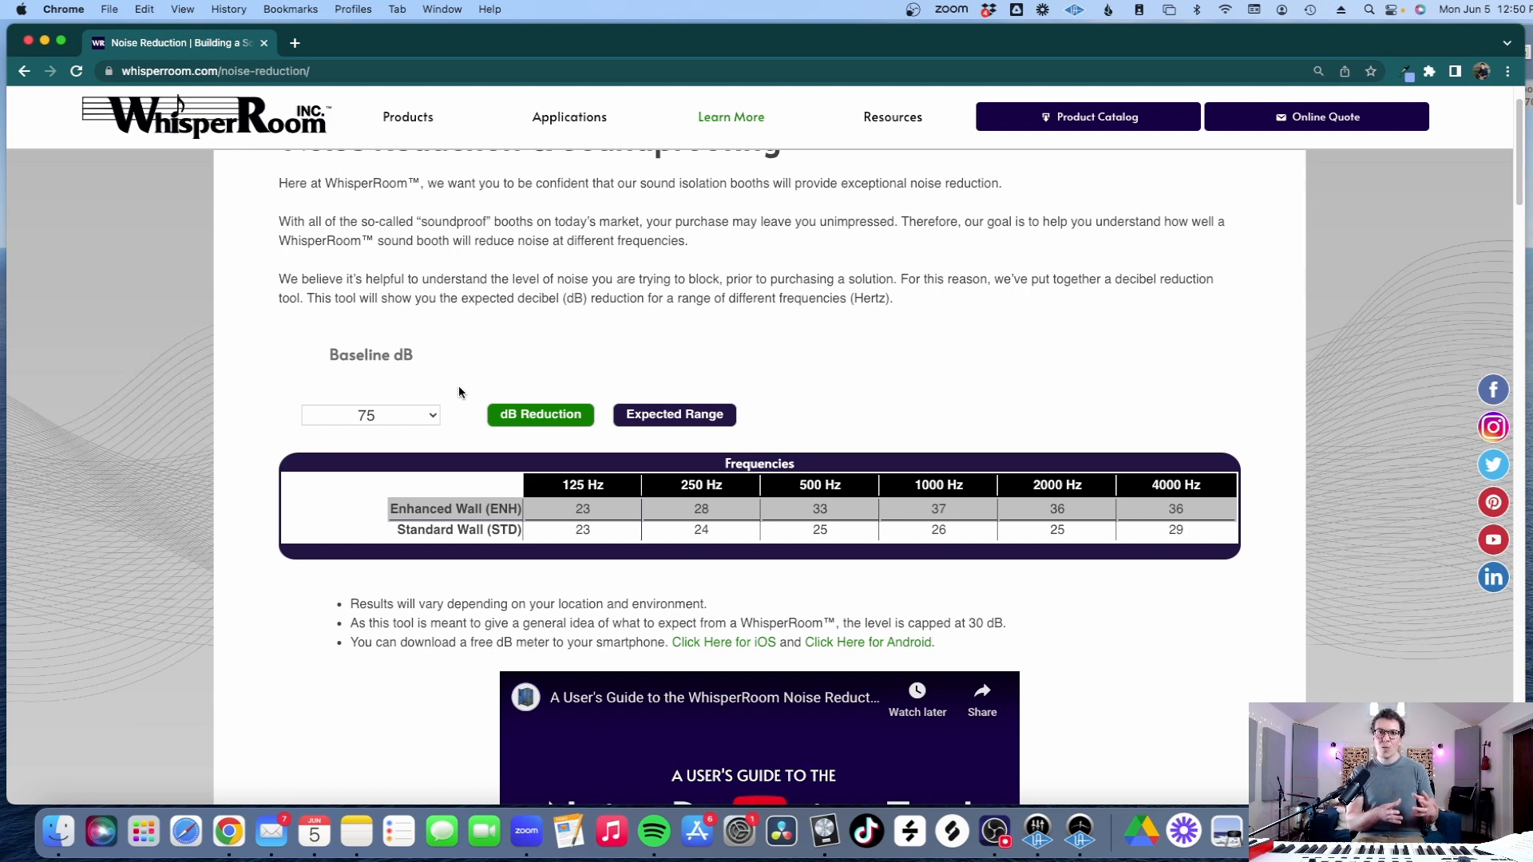
pyautogui.scroll(-3)
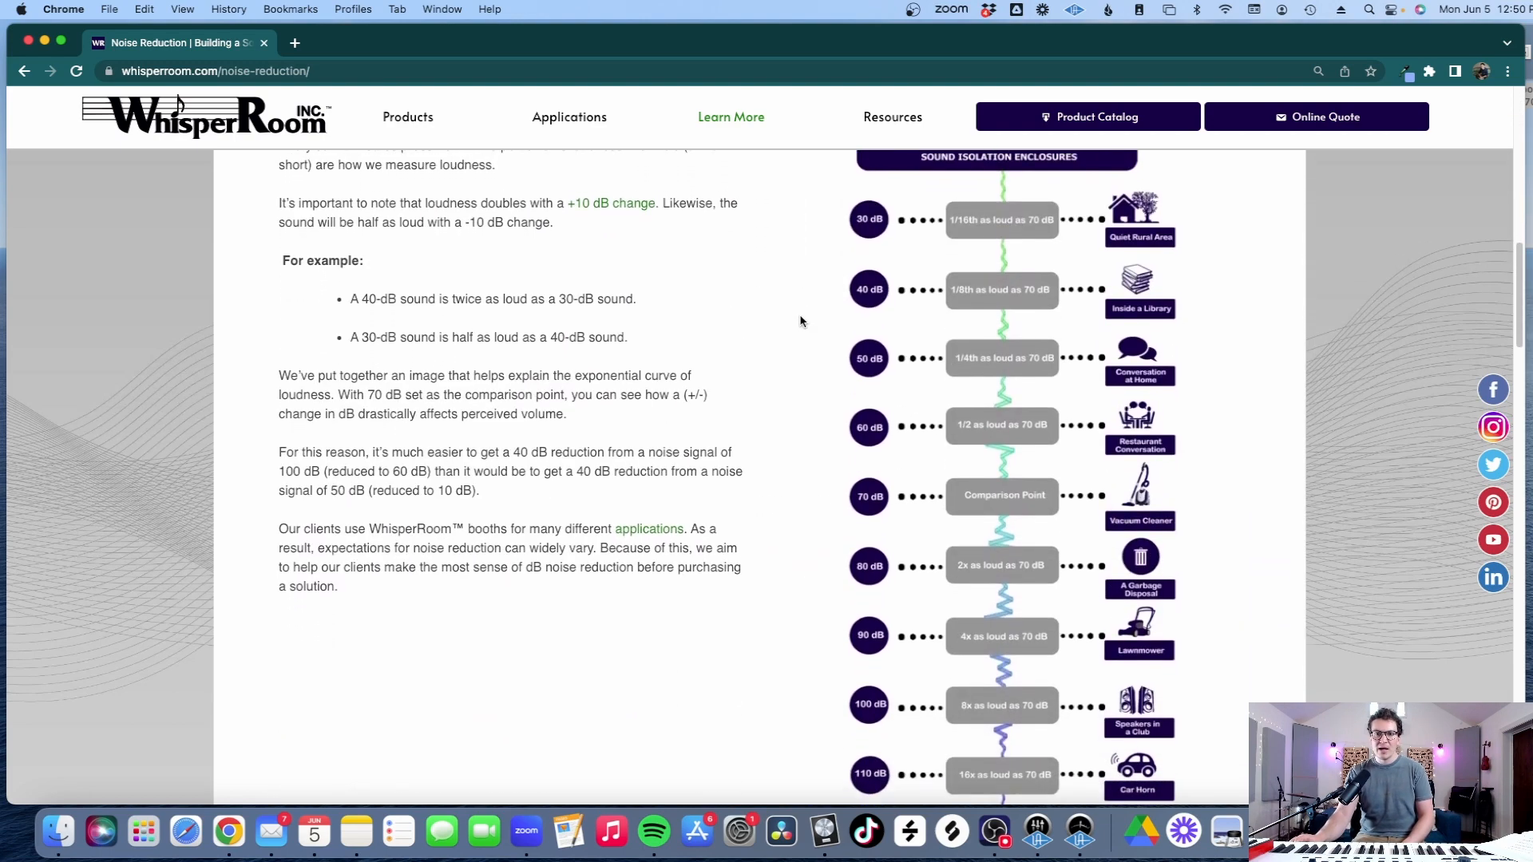
# Scroll to the loudness chart comparing 30–110 dB sounds against a 70 dB reference
pyautogui.scroll(-3)
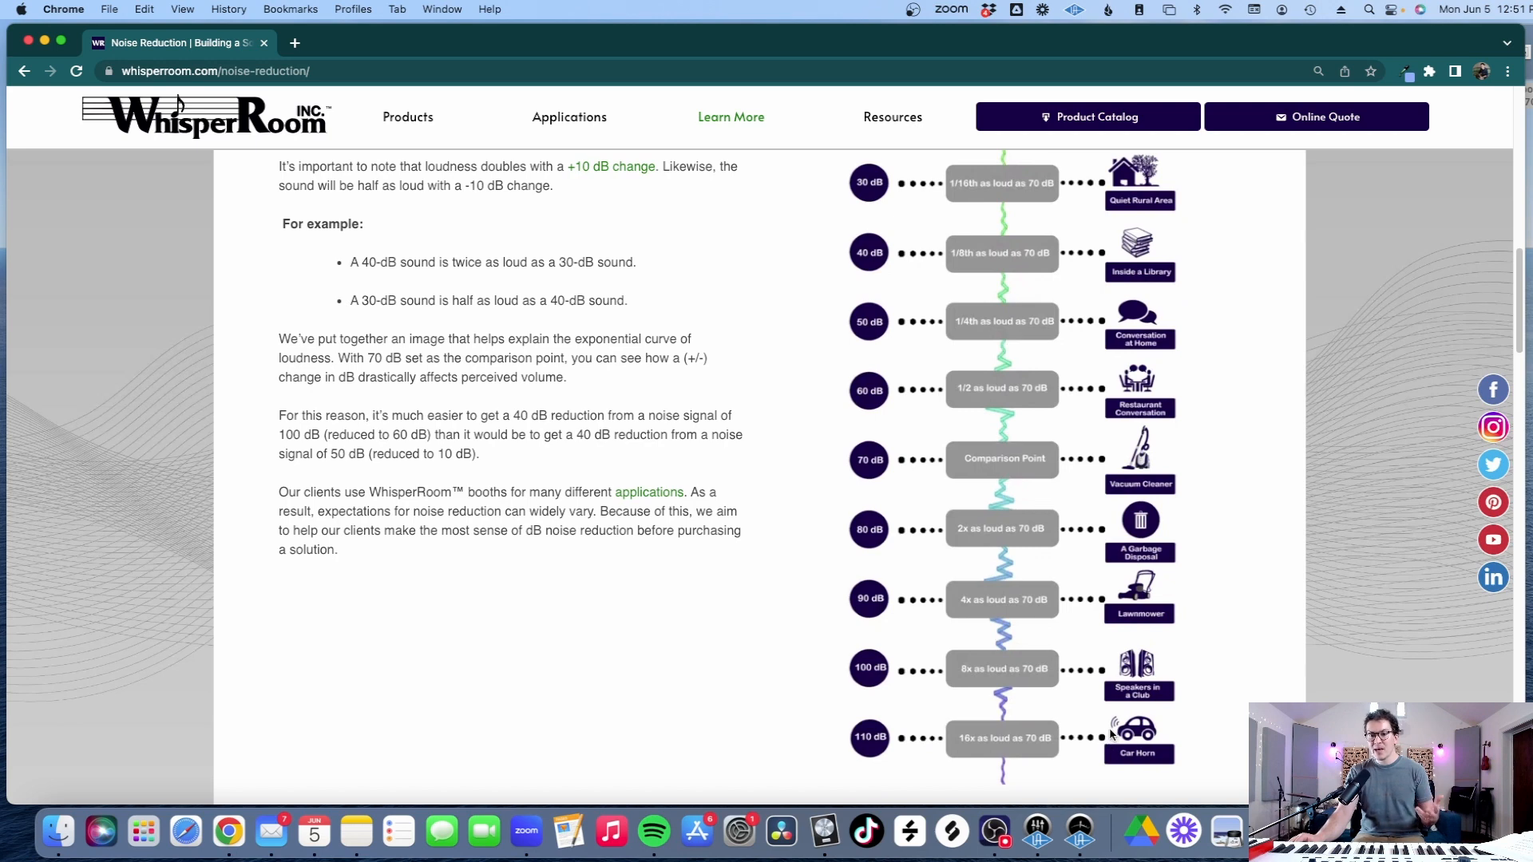
pyautogui.scroll(-3)
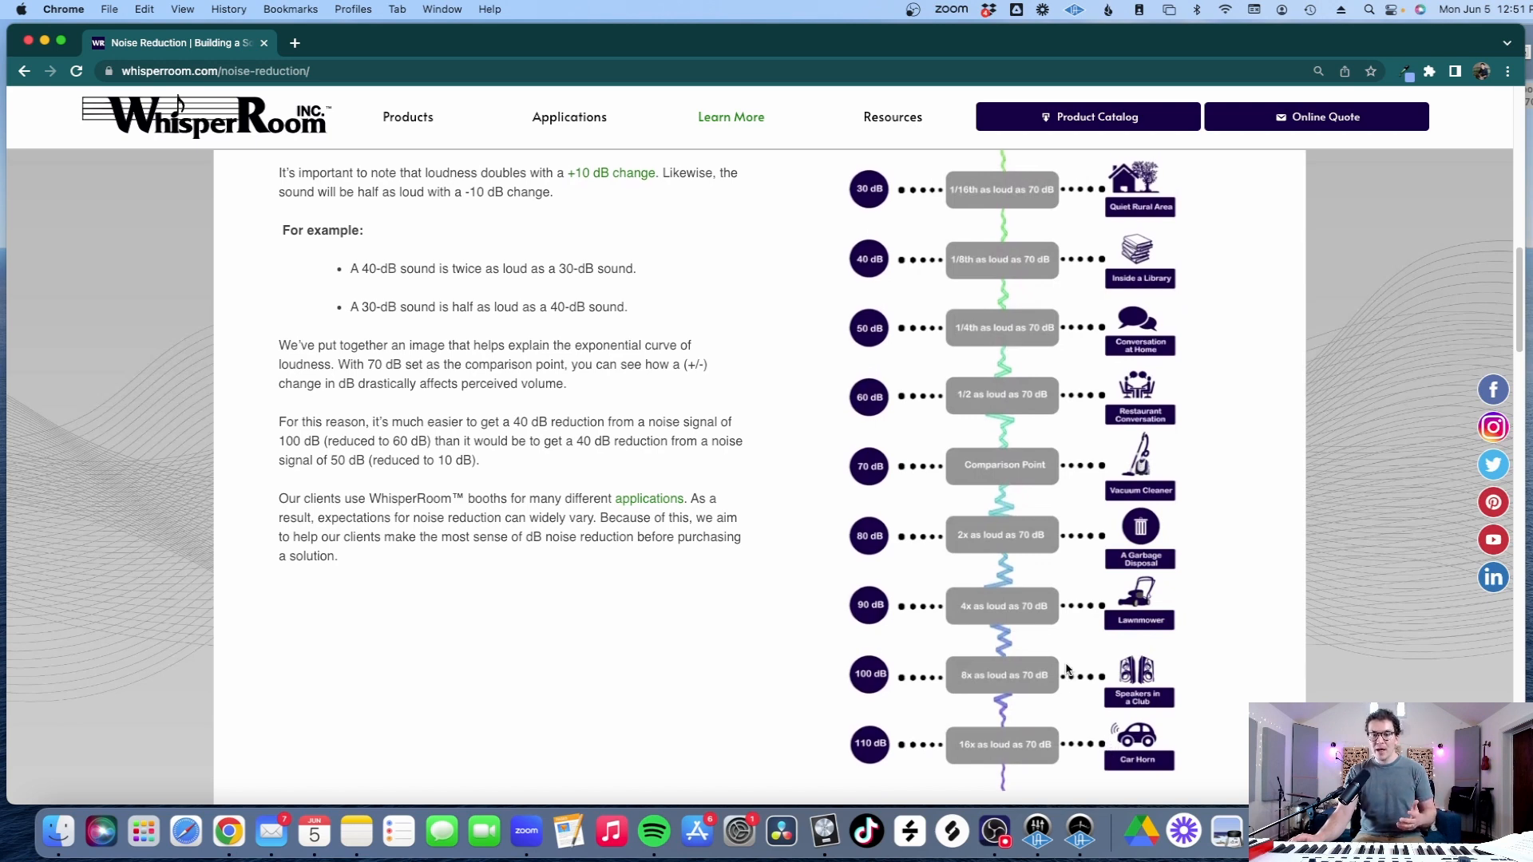
pyautogui.moveTo(1110, 688)
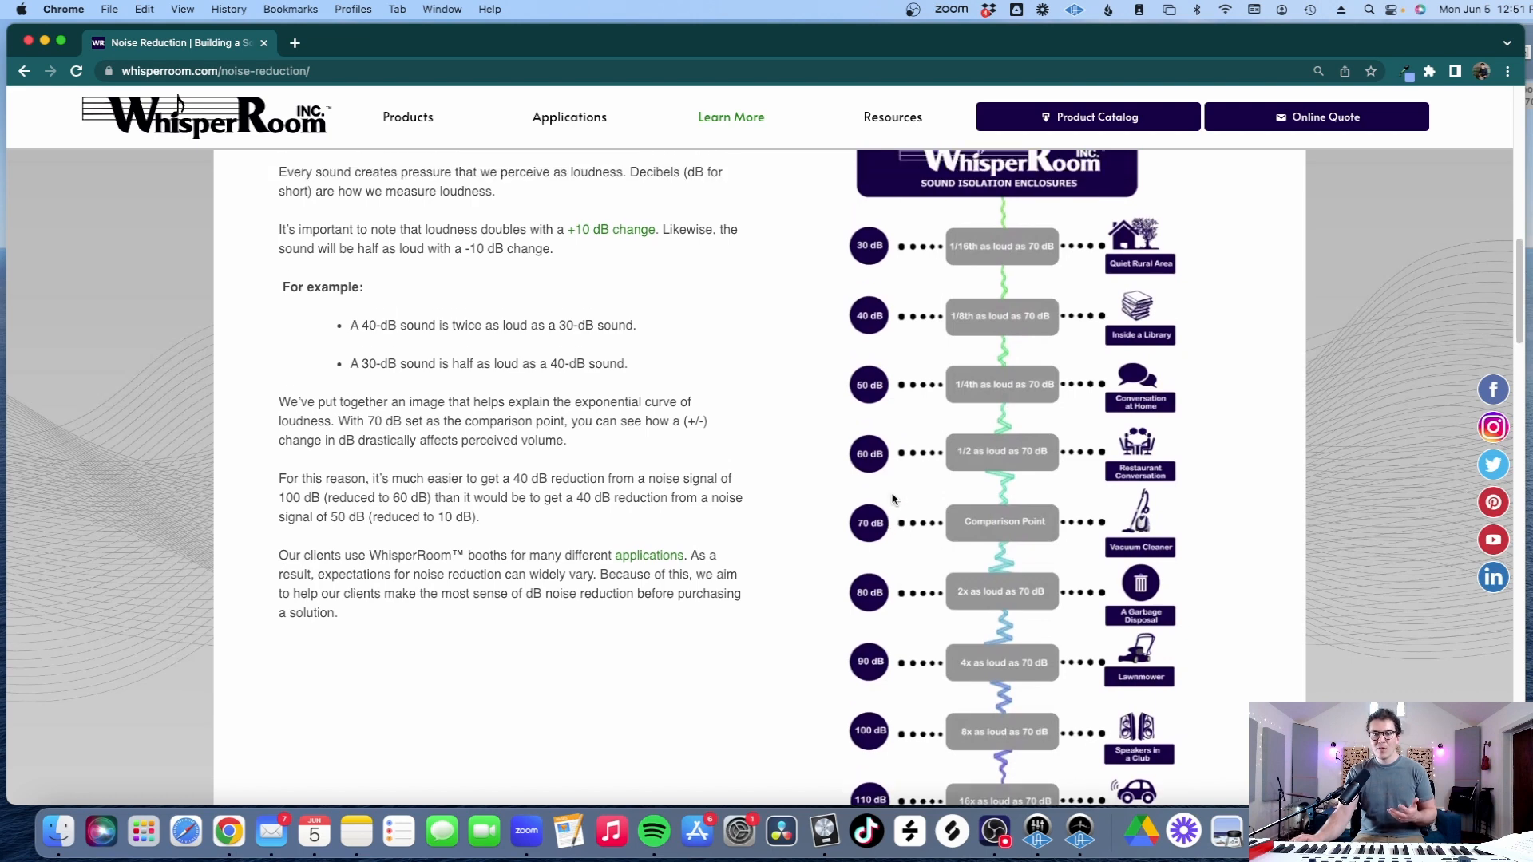
pyautogui.moveTo(939, 540)
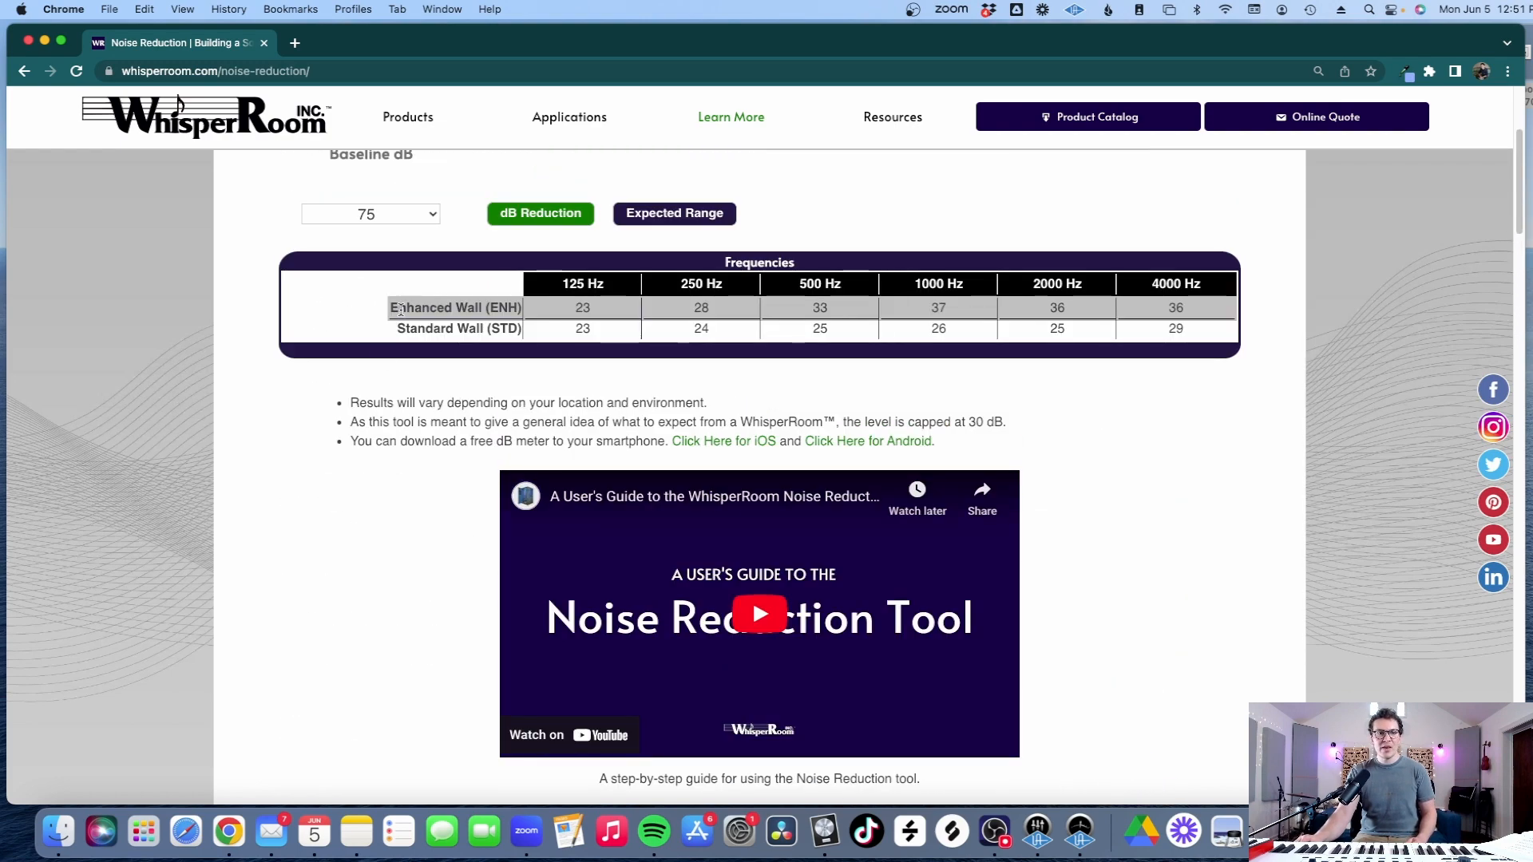
# Choose a 70 dB baseline and show Expected Range, e.g. enhanced wall 45–51 dB
pyautogui.click(369, 213)
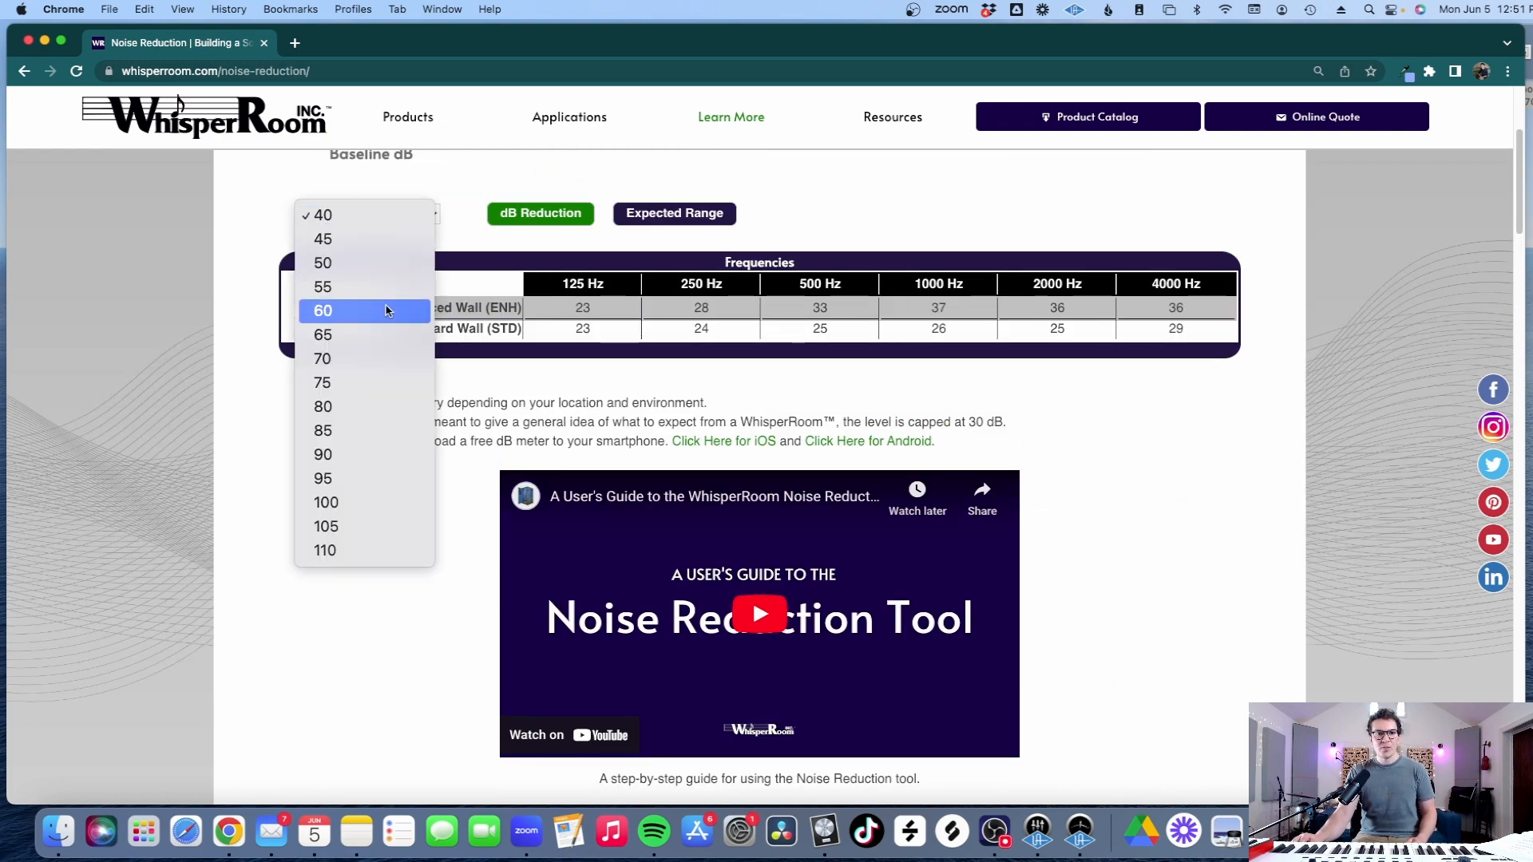
pyautogui.click(322, 358)
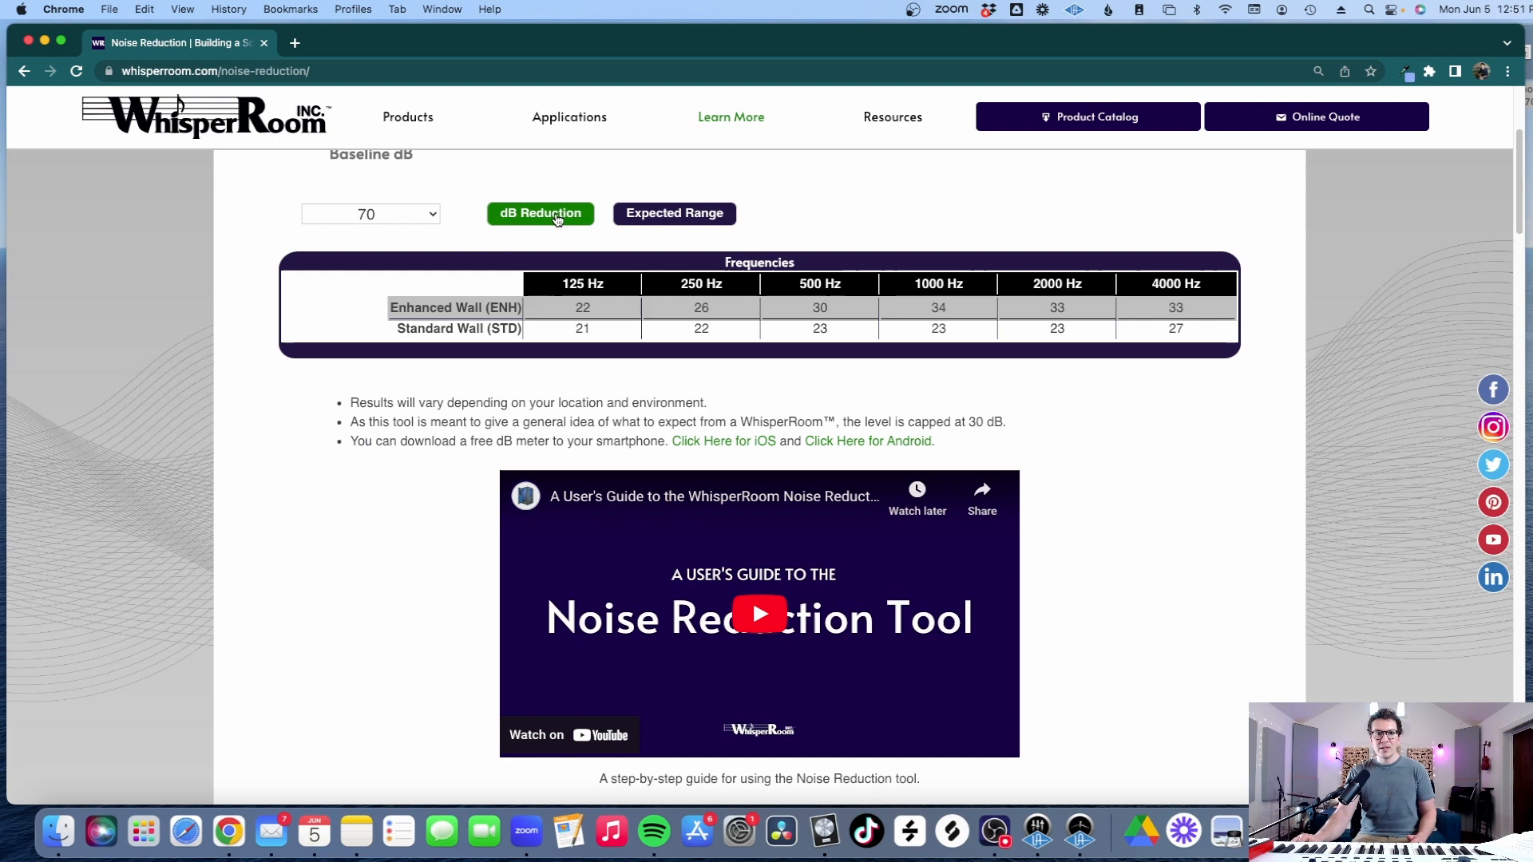
pyautogui.click(674, 213)
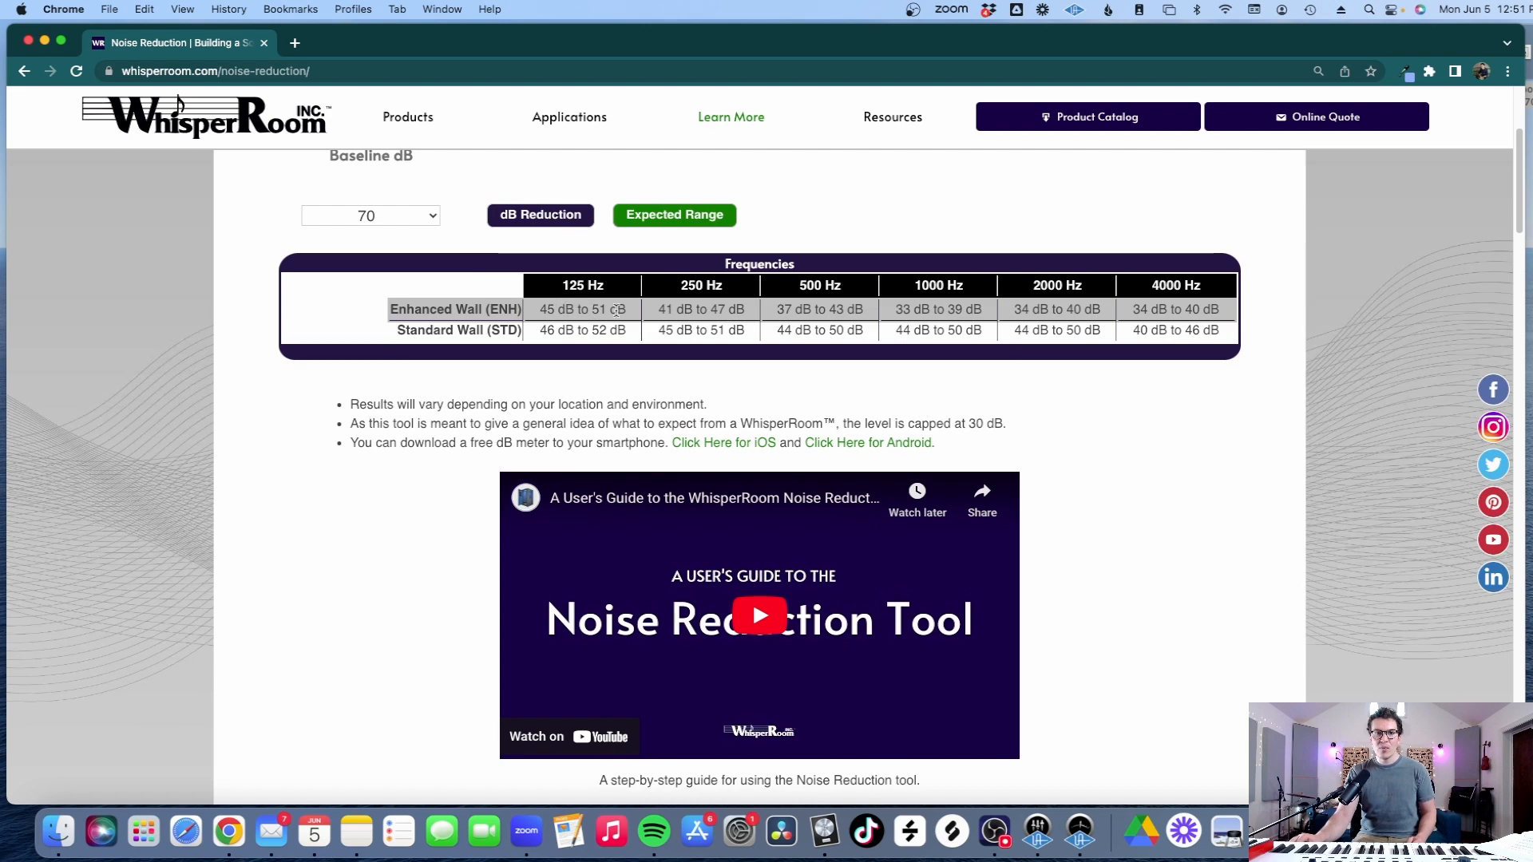
pyautogui.click(539, 215)
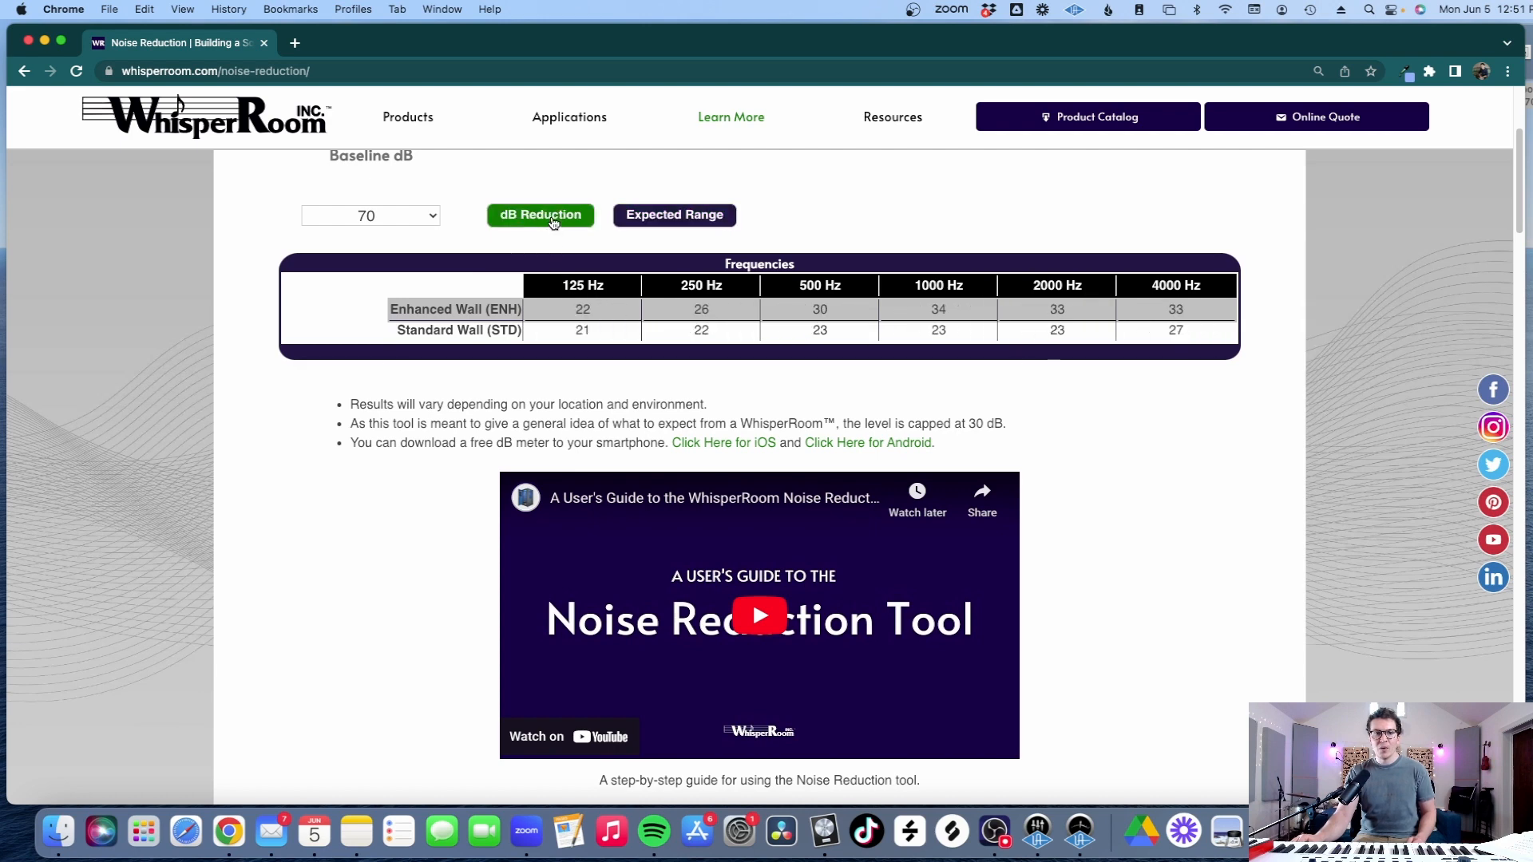
pyautogui.click(674, 215)
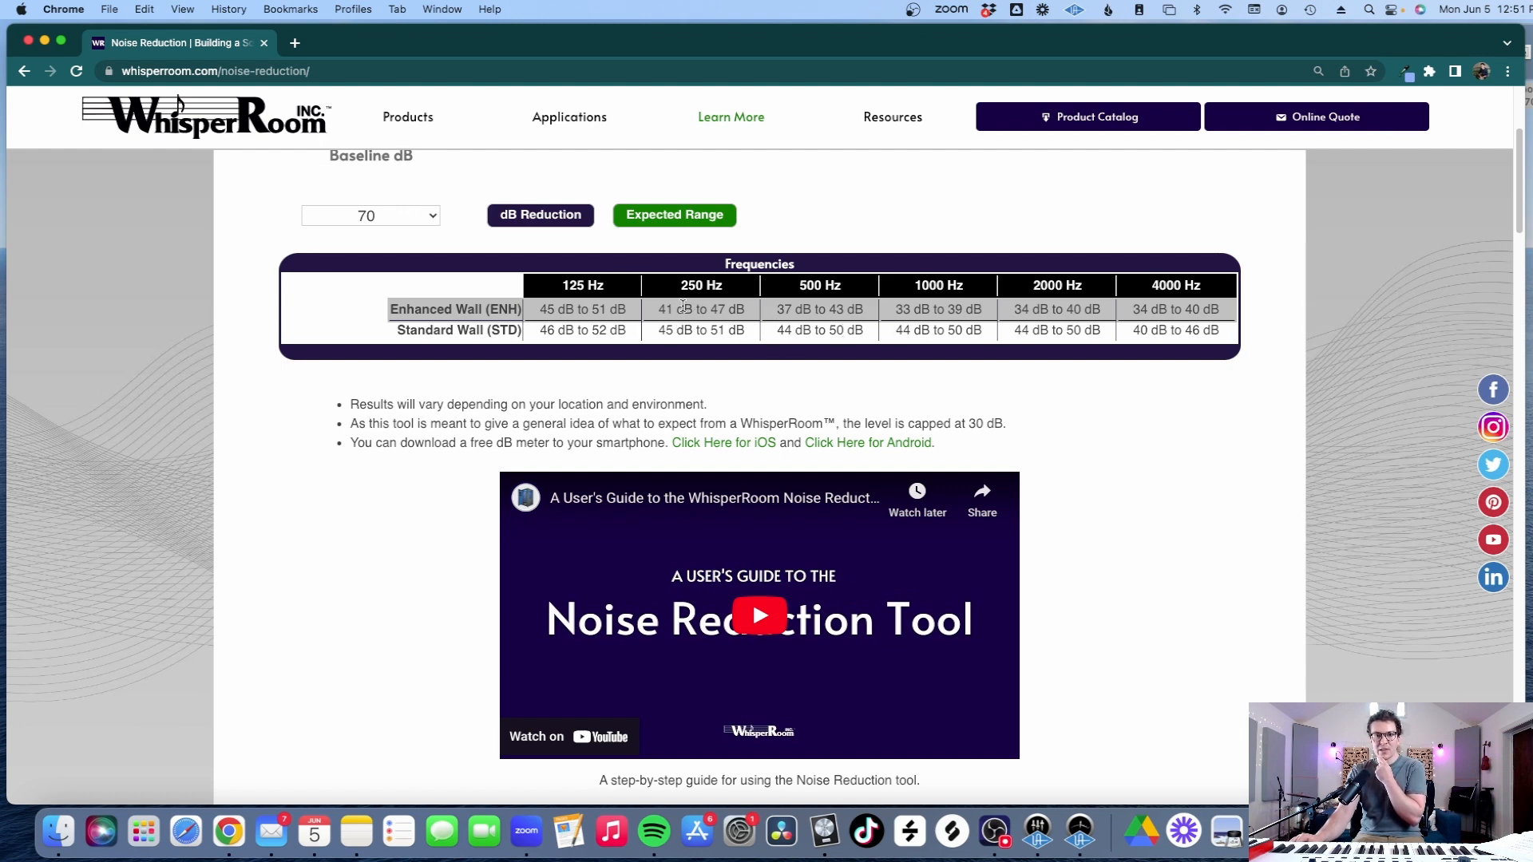
pyautogui.moveTo(1029, 321)
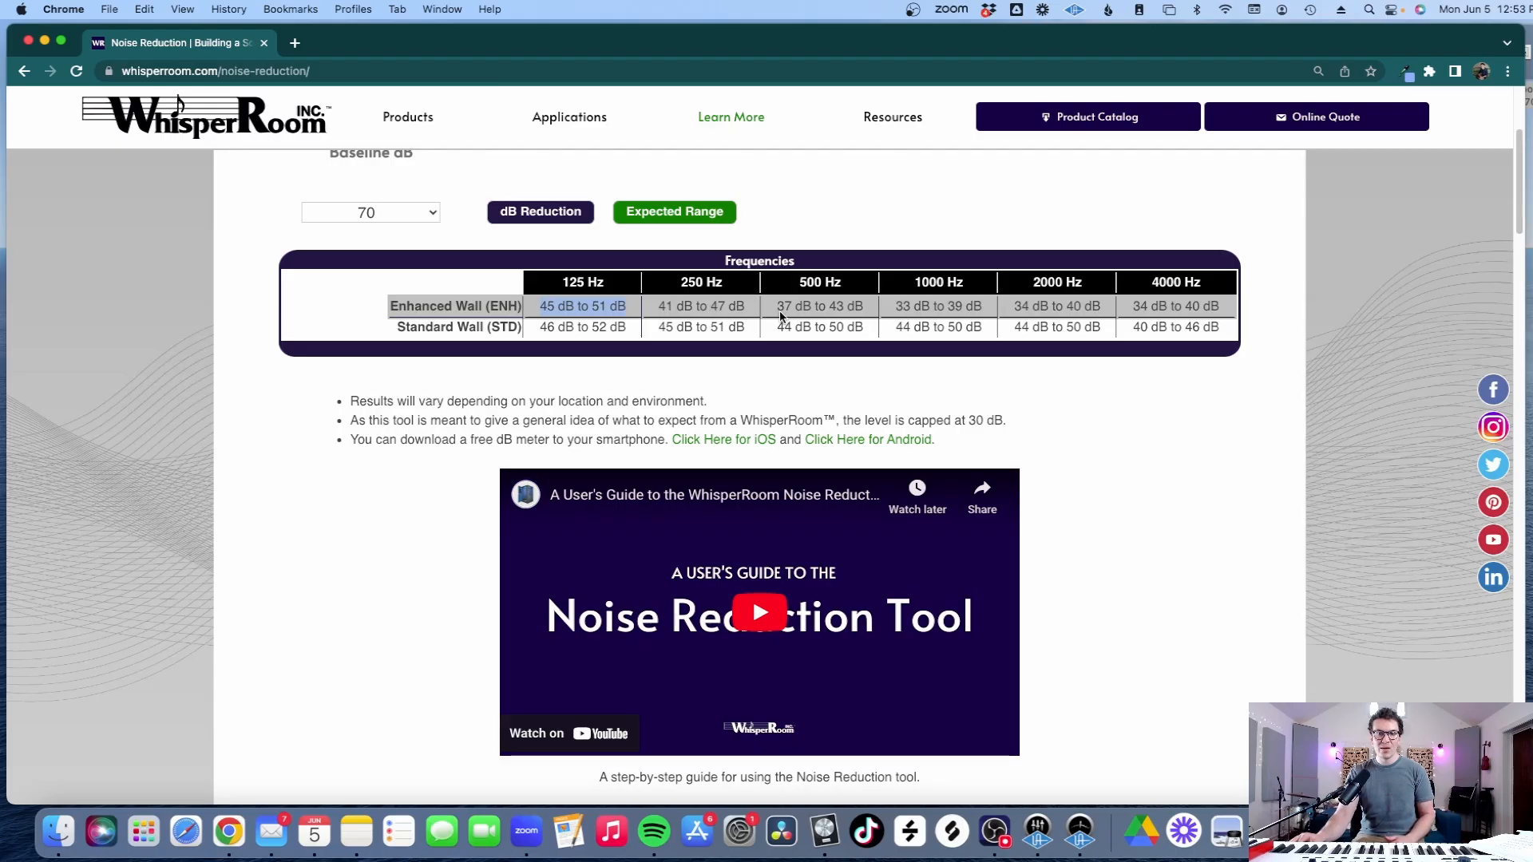
pyautogui.moveTo(919, 298)
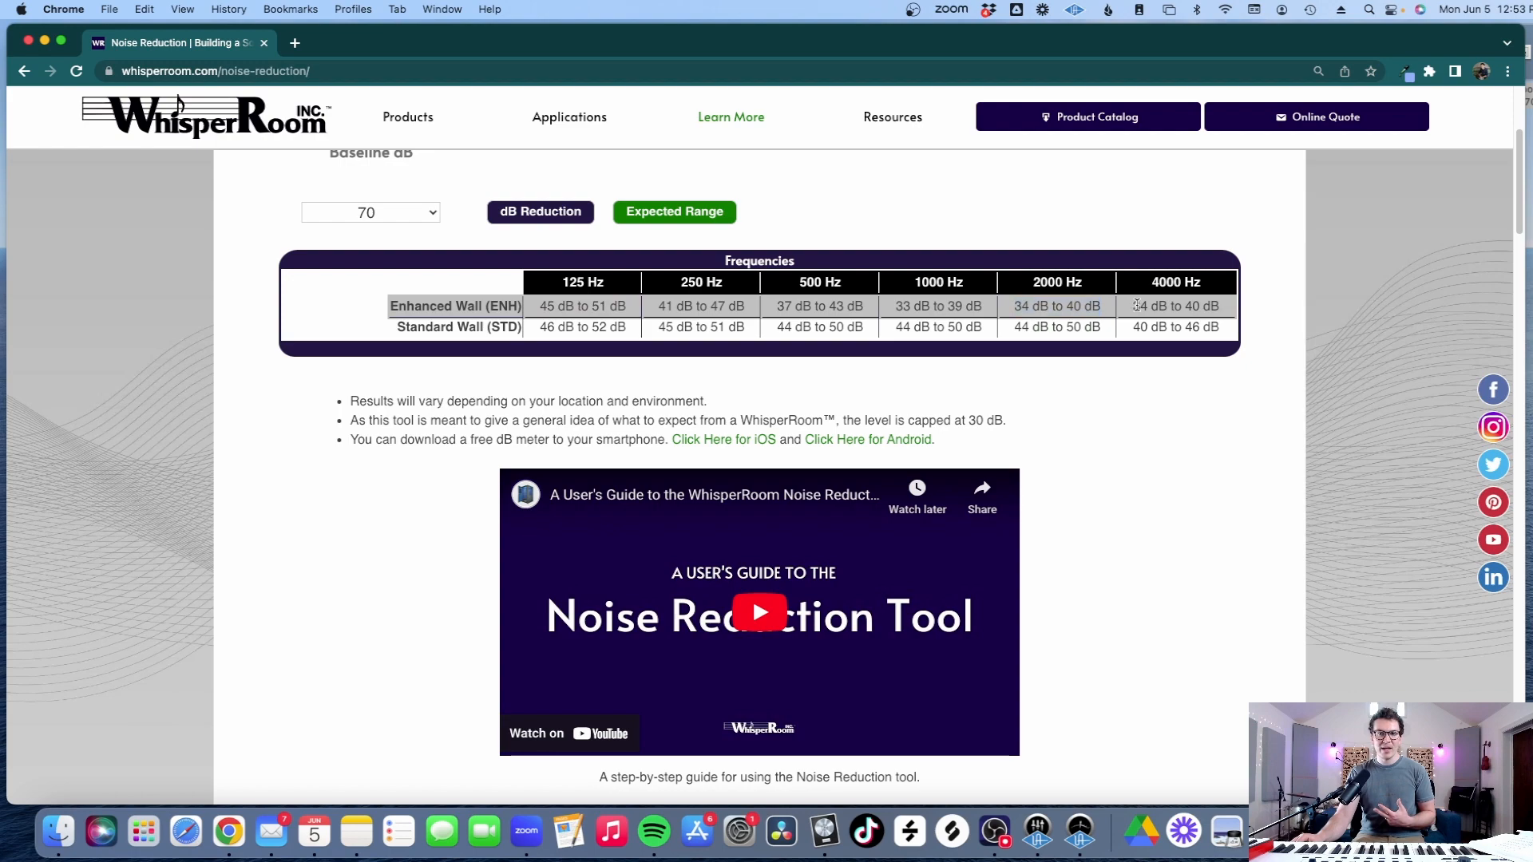
# Try 60 dB and 55 dB baselines and scroll to review the resulting ranges
pyautogui.click(369, 212)
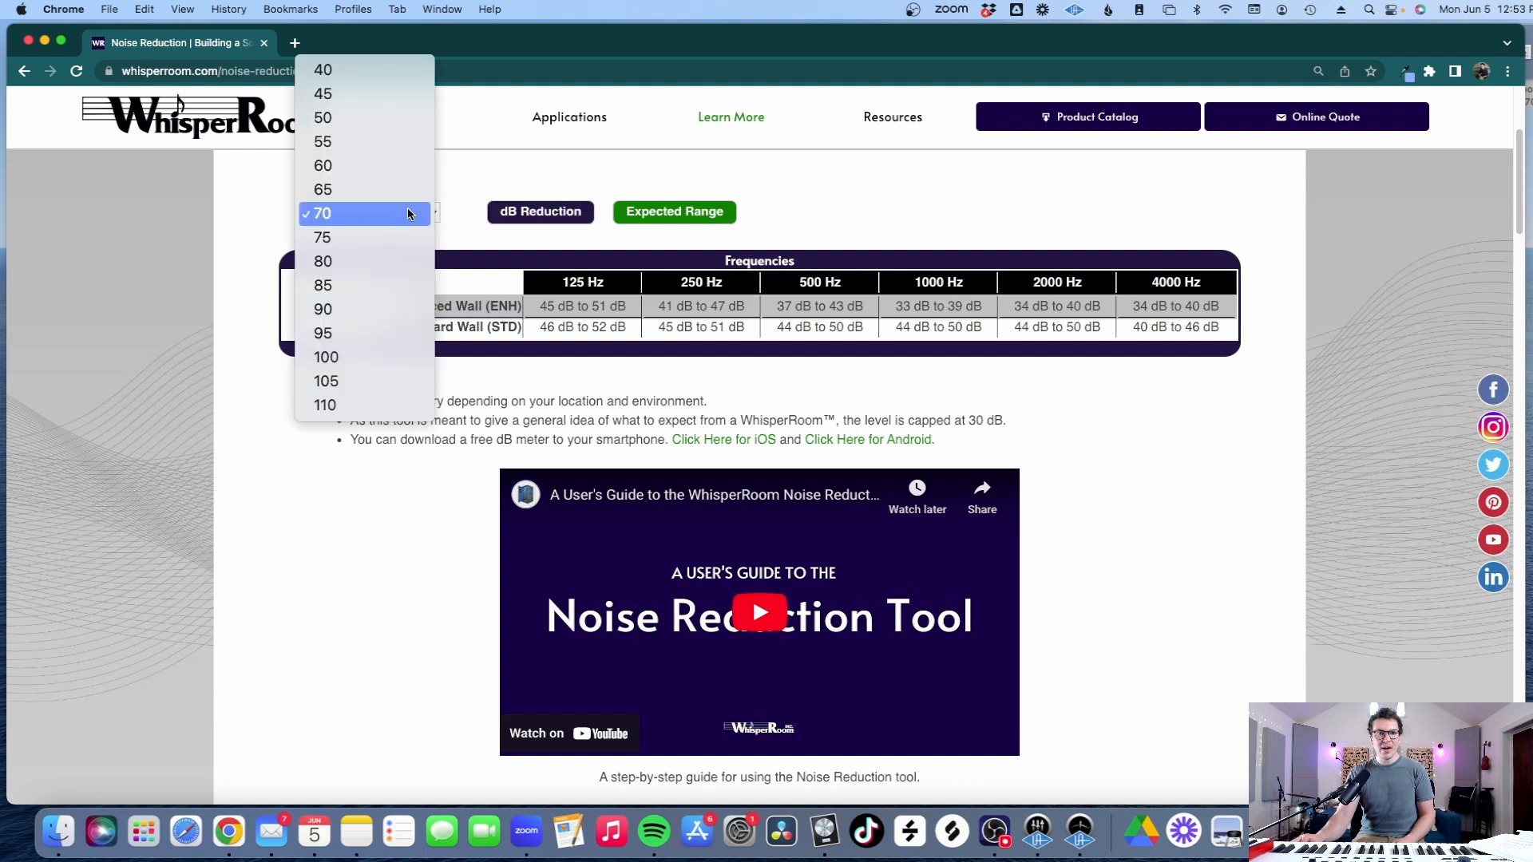
pyautogui.click(322, 165)
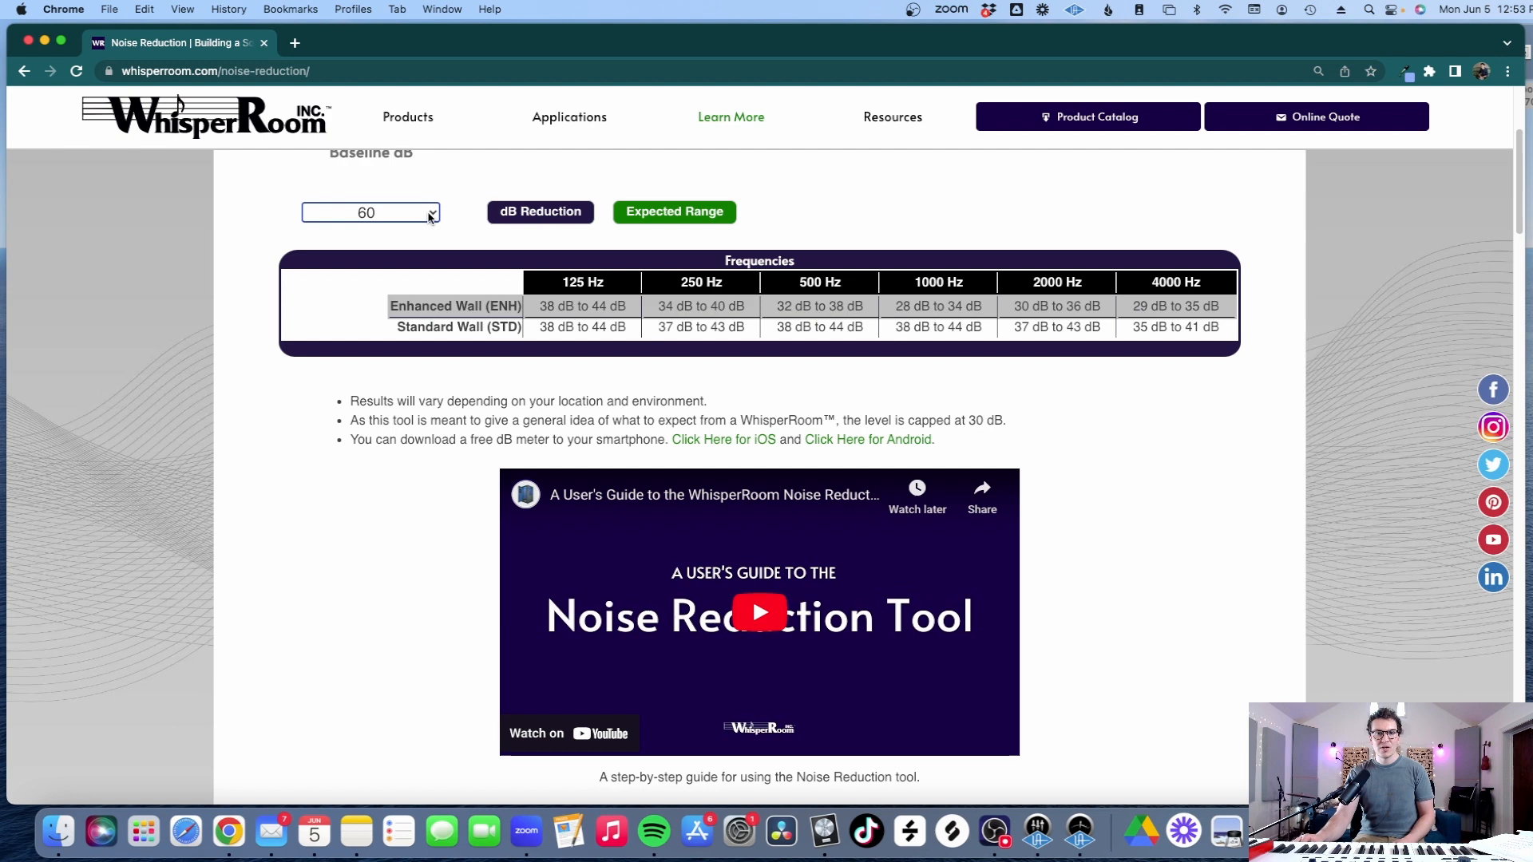
pyautogui.moveTo(466, 235)
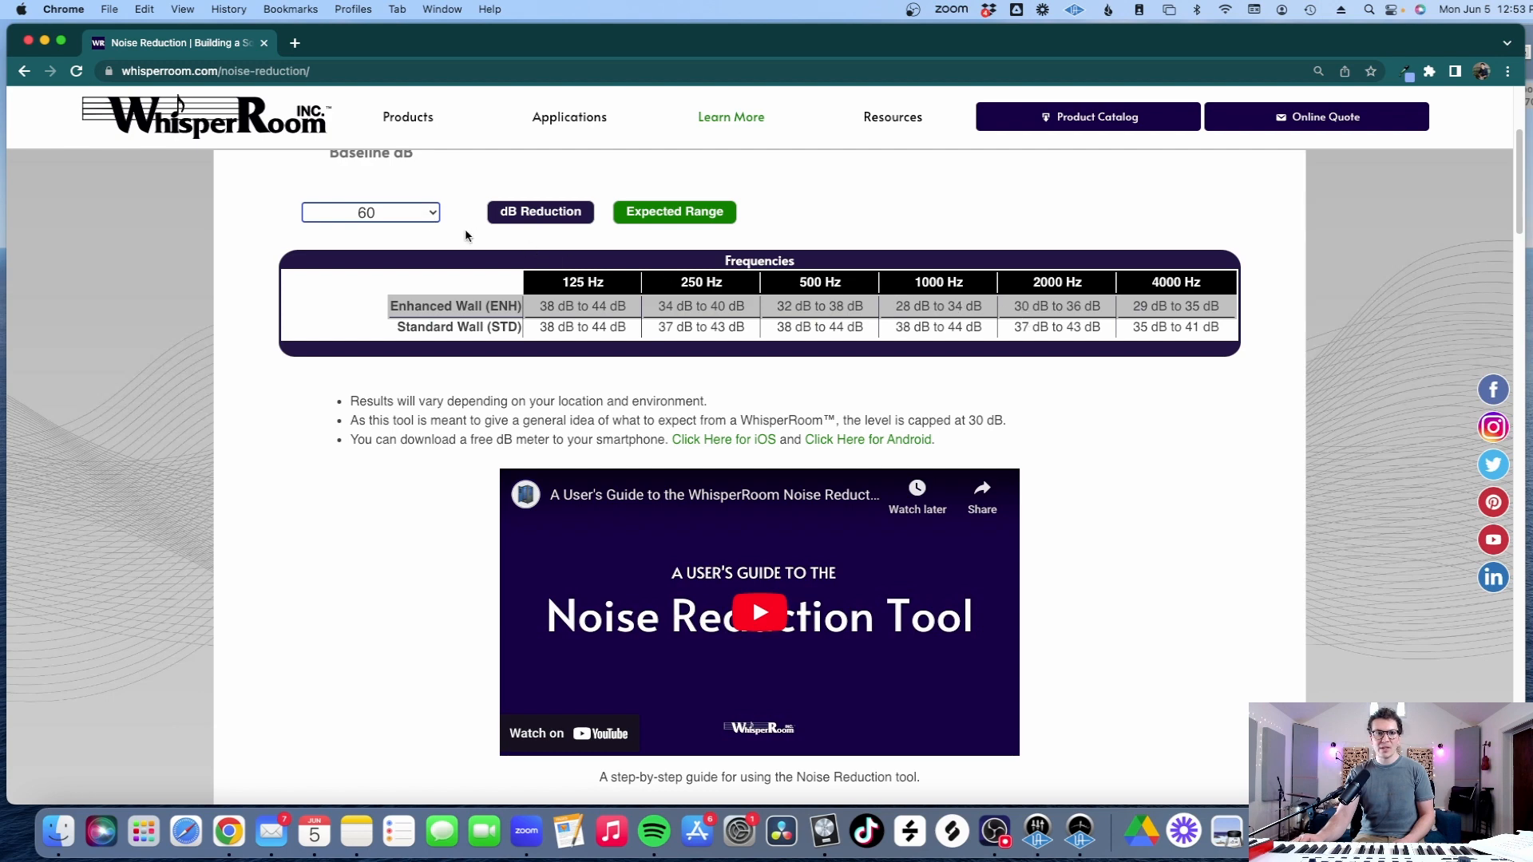
pyautogui.click(369, 212)
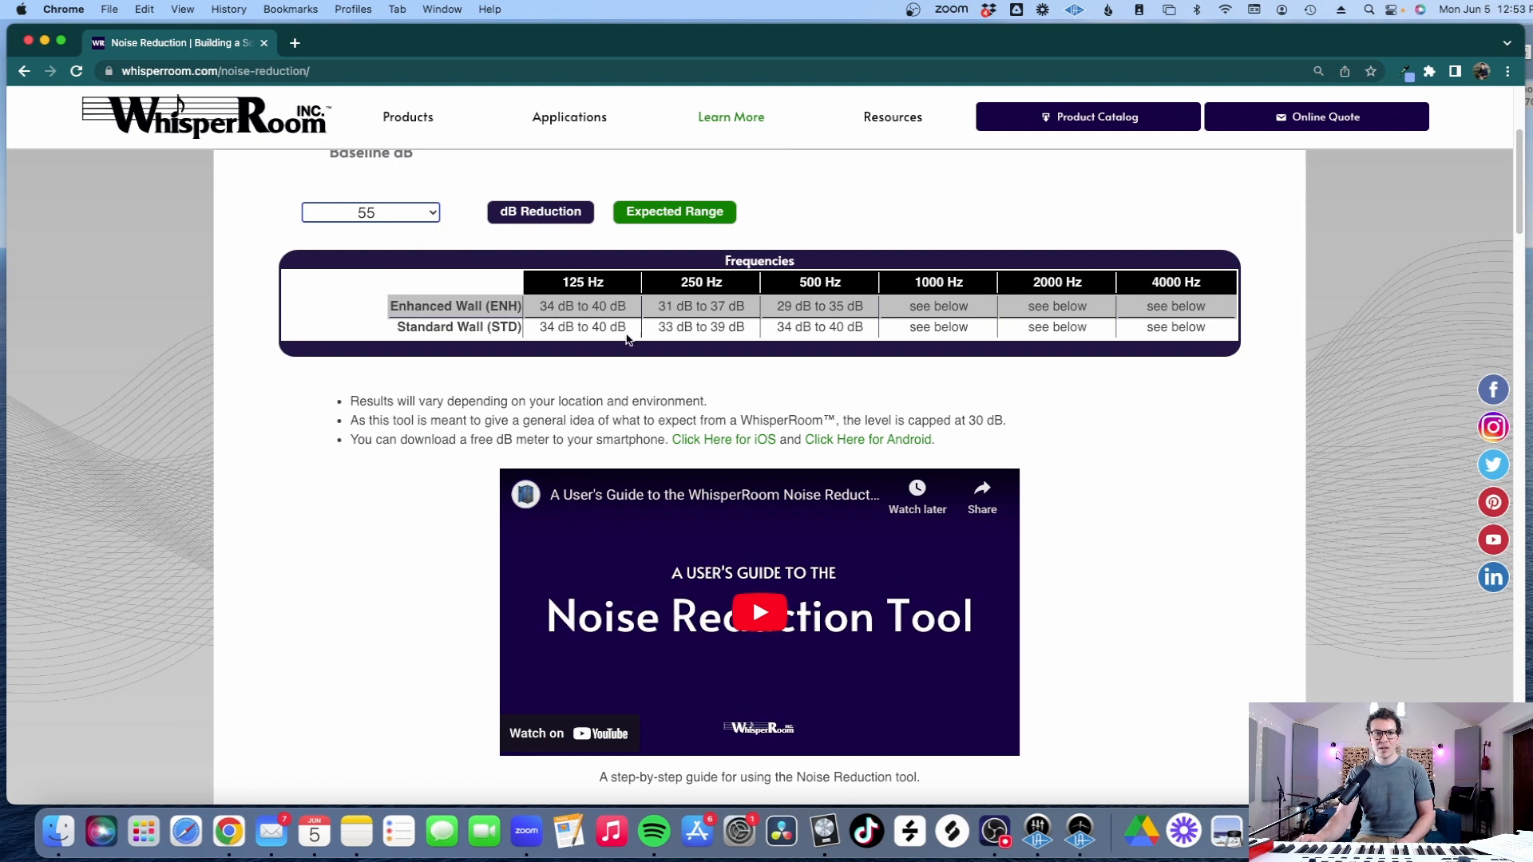
pyautogui.scroll(-3)
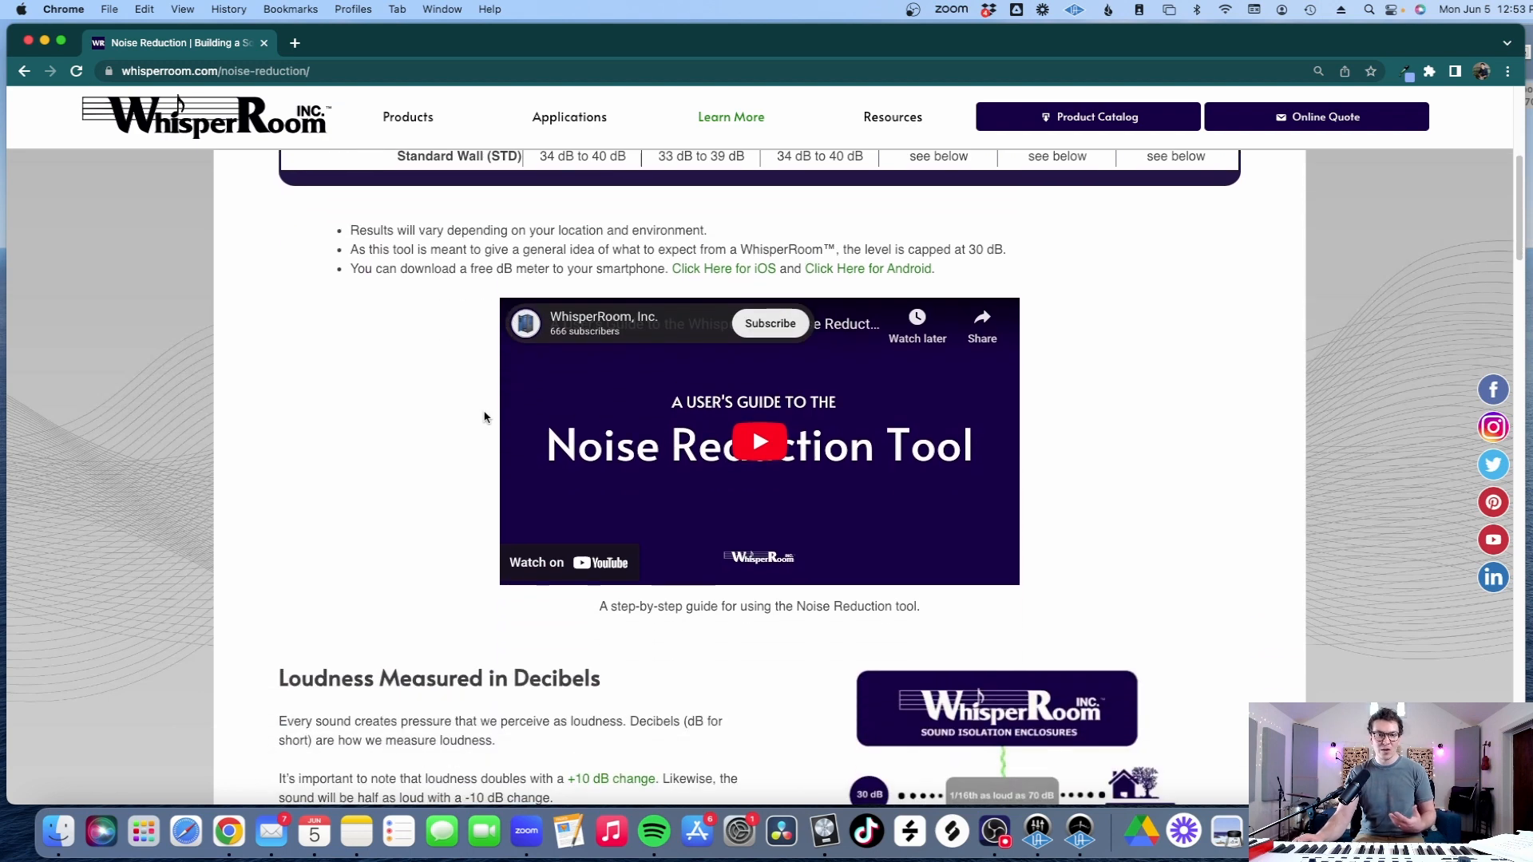
pyautogui.scroll(-3)
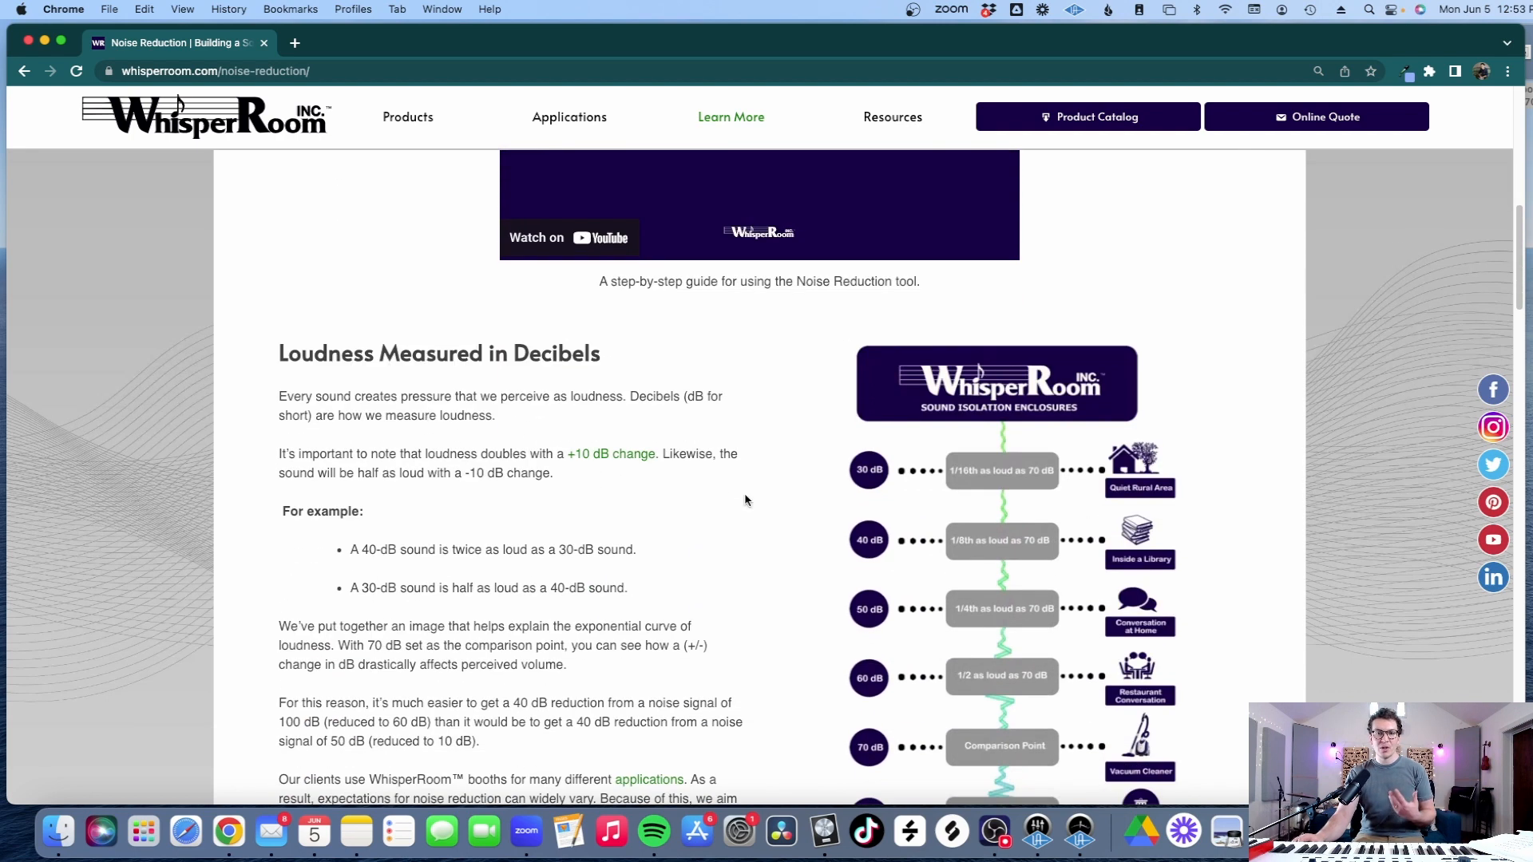
pyautogui.scroll(-3)
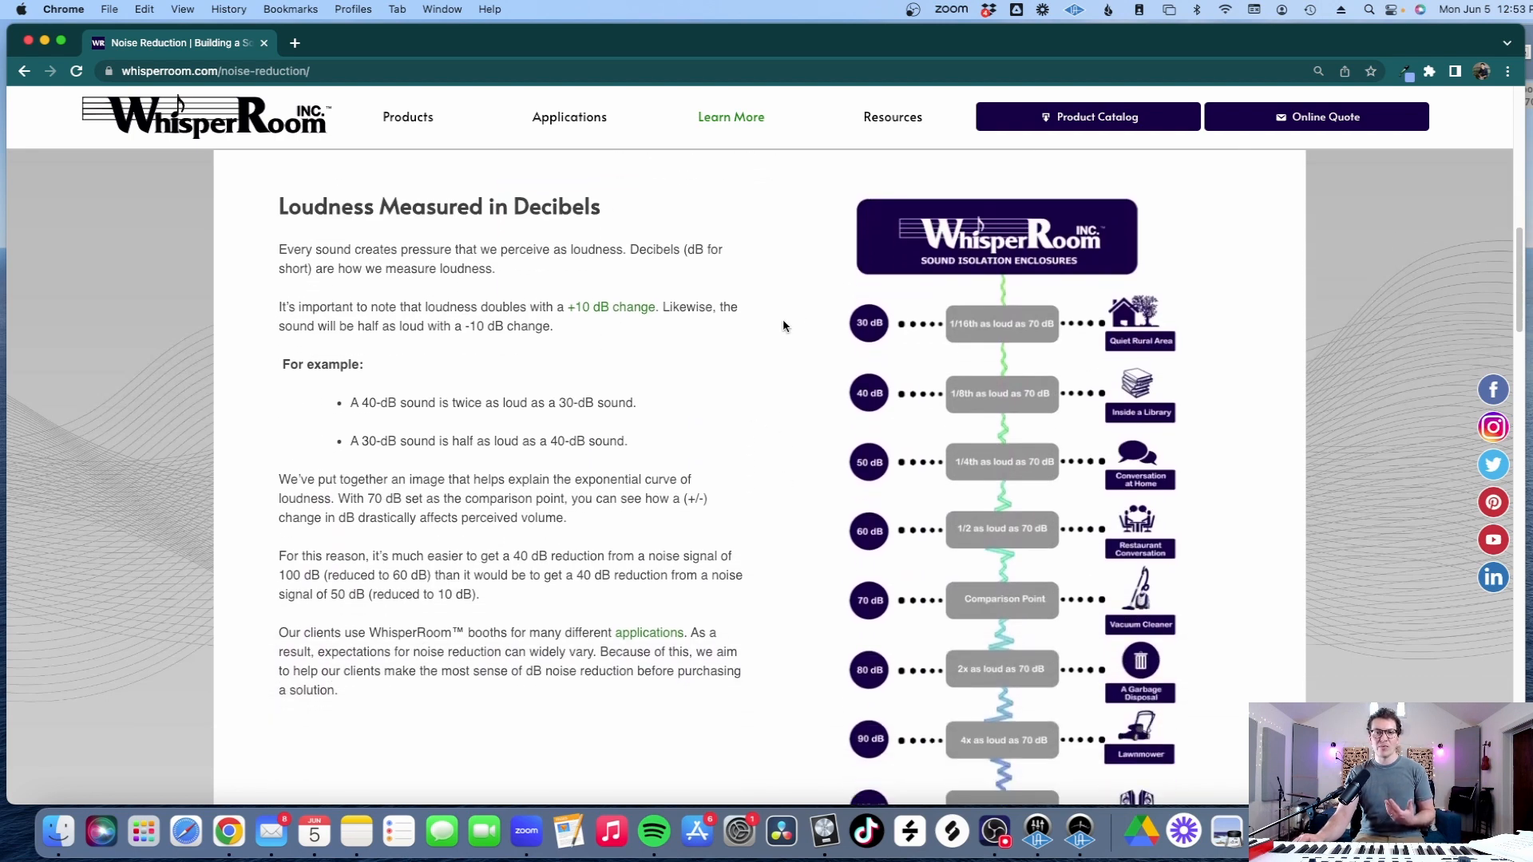
pyautogui.scroll(-3)
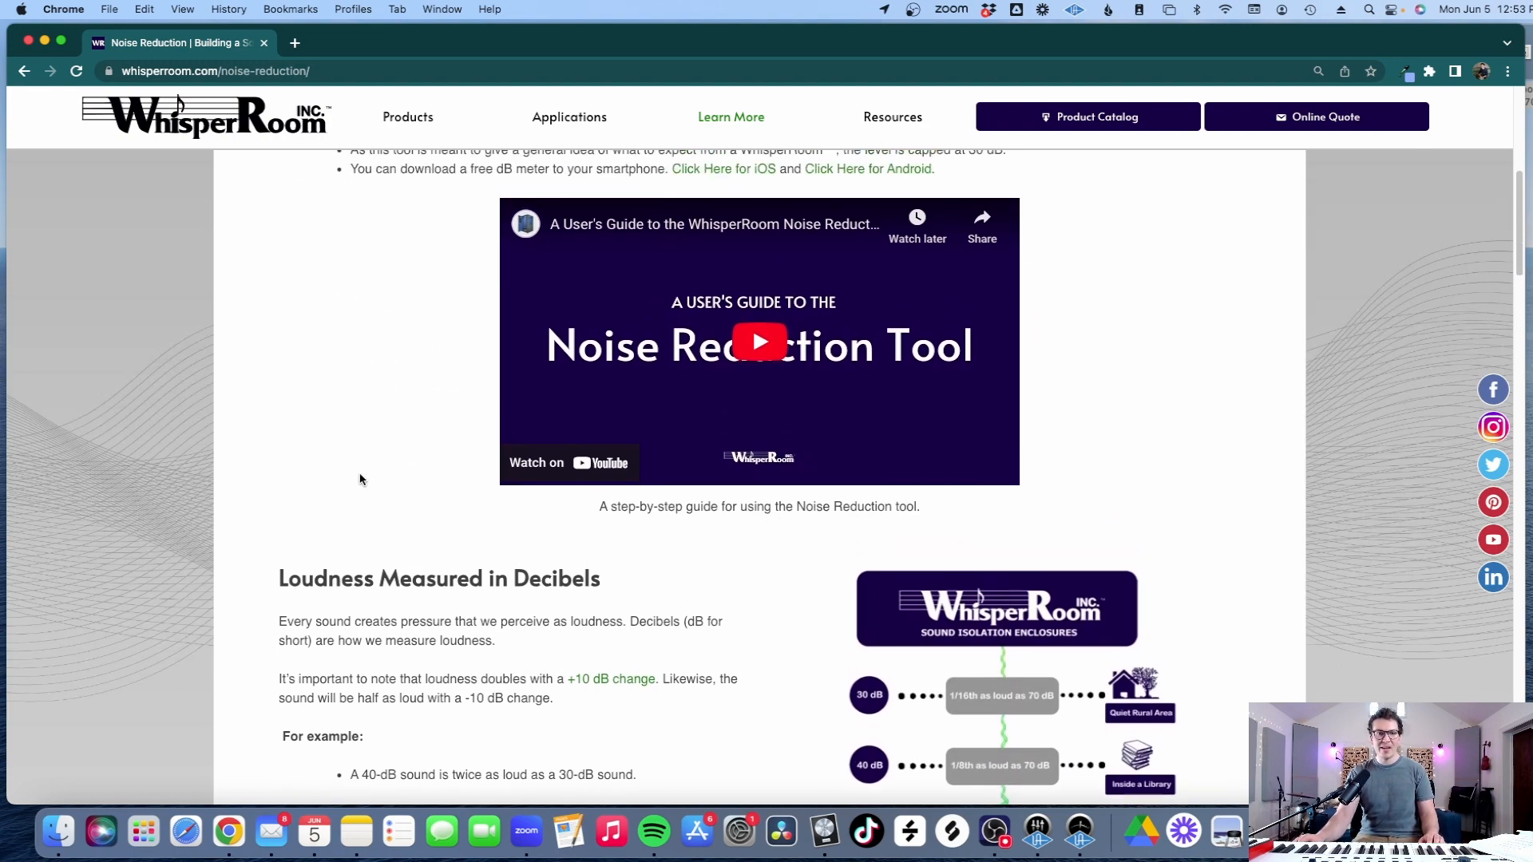
pyautogui.scroll(3)
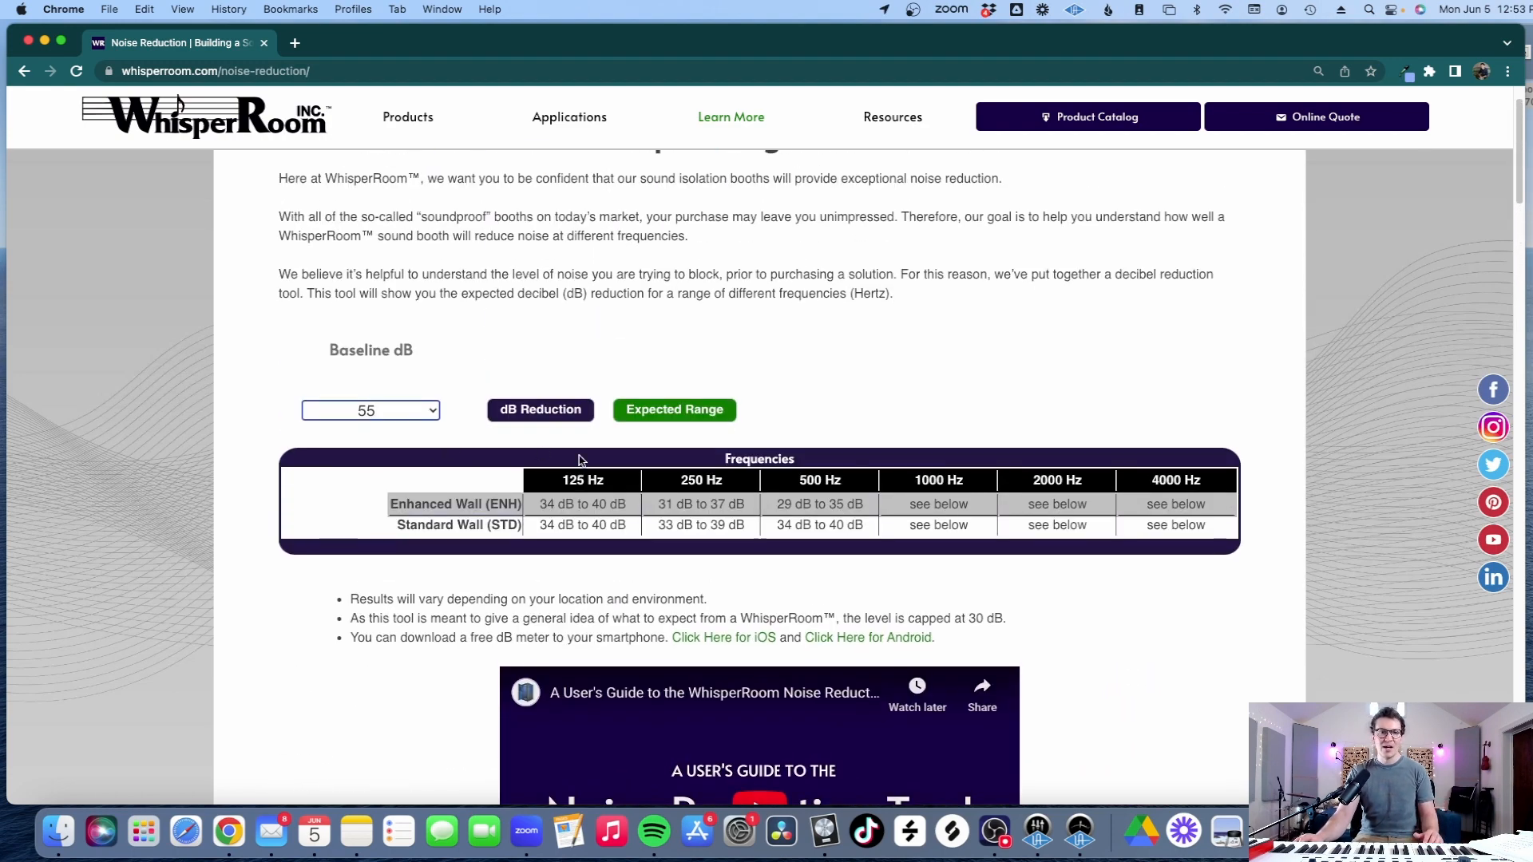
# Try a 50 dB baseline, return to 60 dB, and scroll through the product categories
pyautogui.click(369, 410)
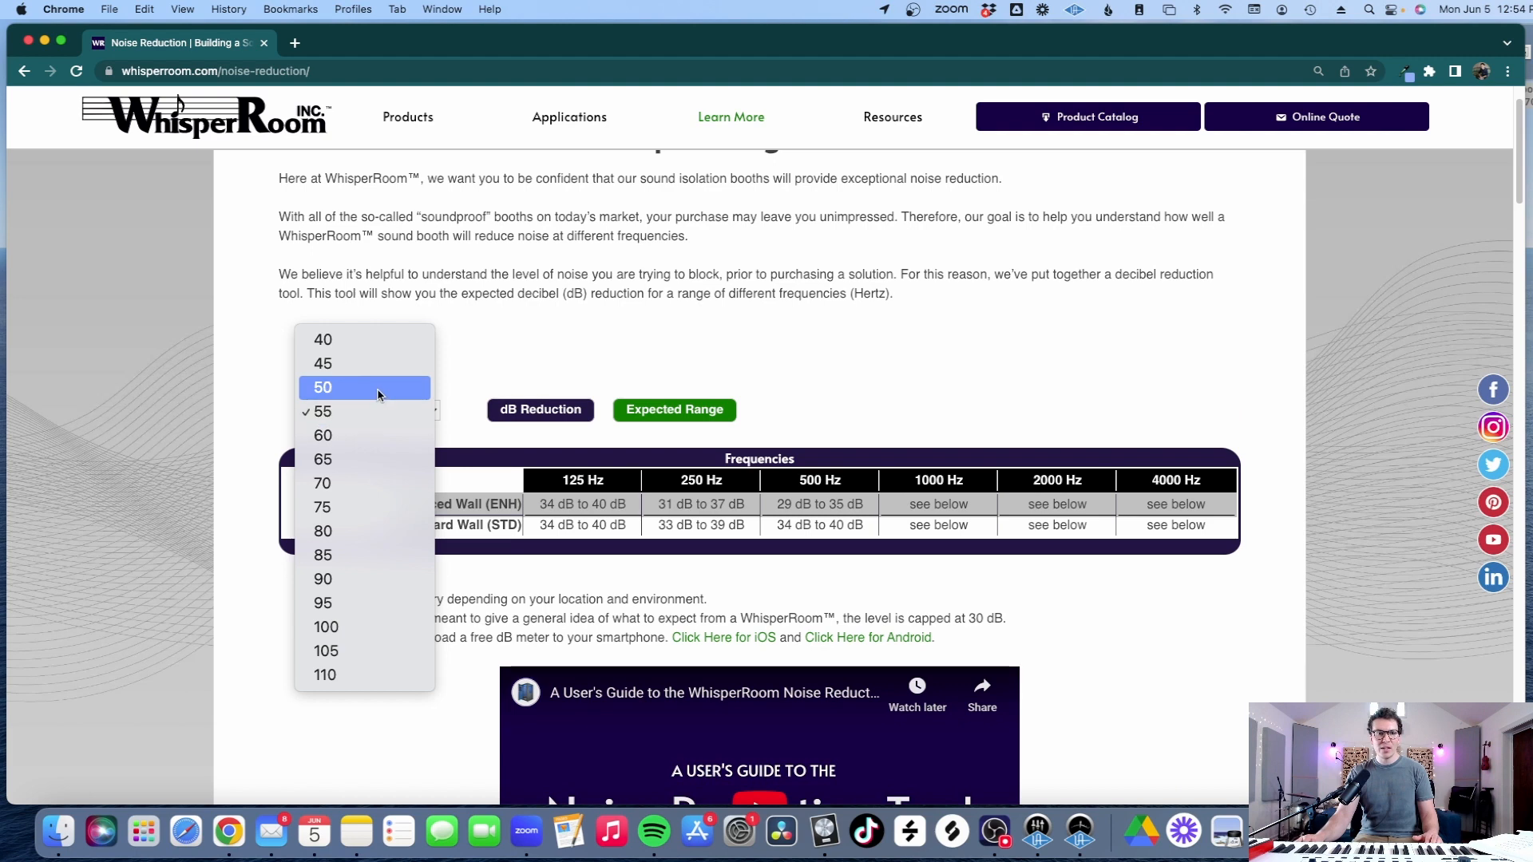
pyautogui.click(322, 387)
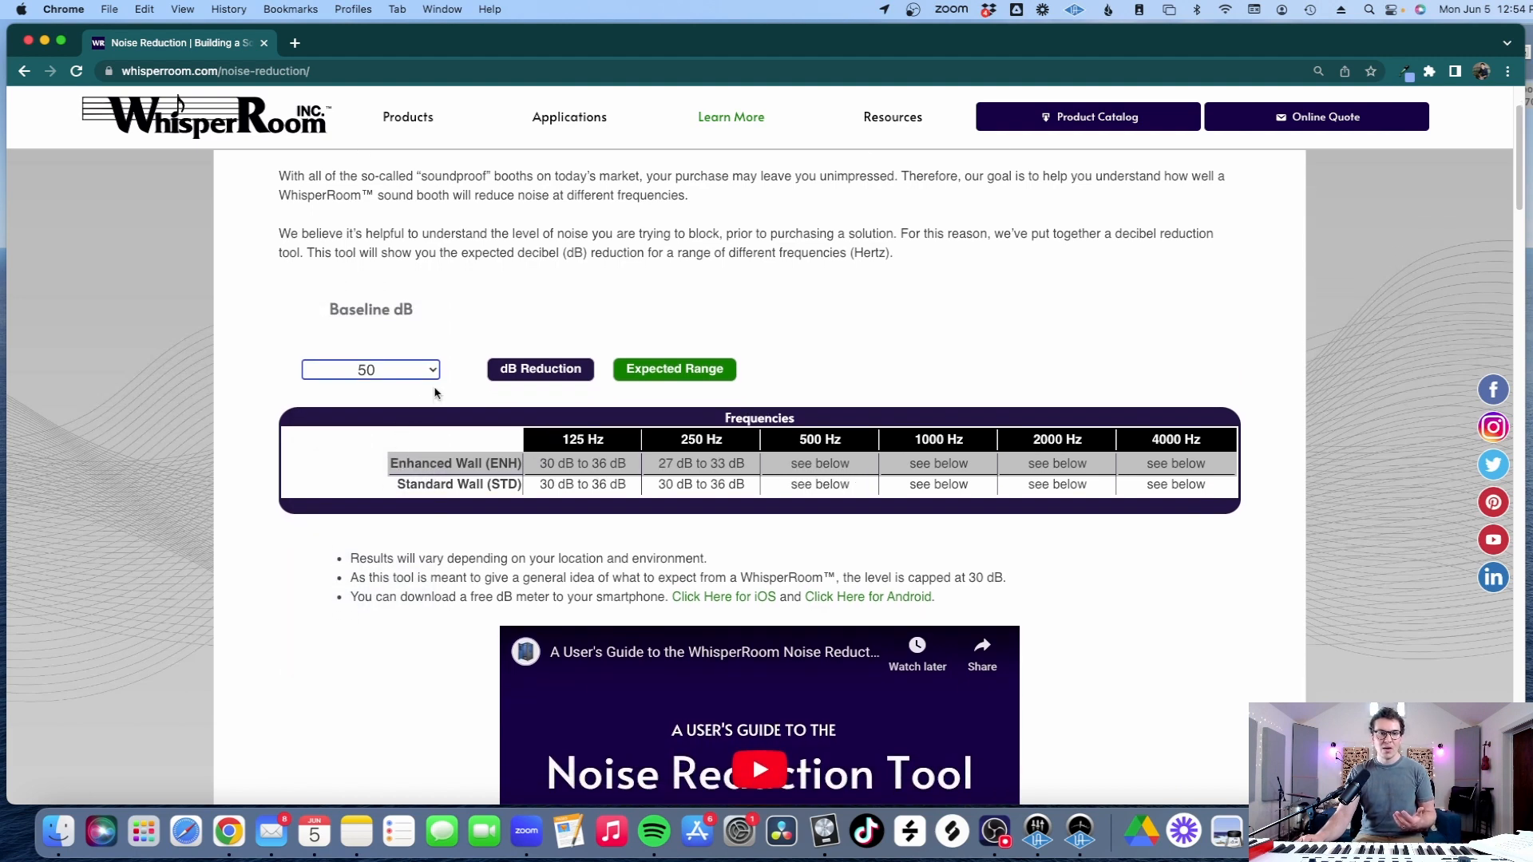
pyautogui.click(370, 369)
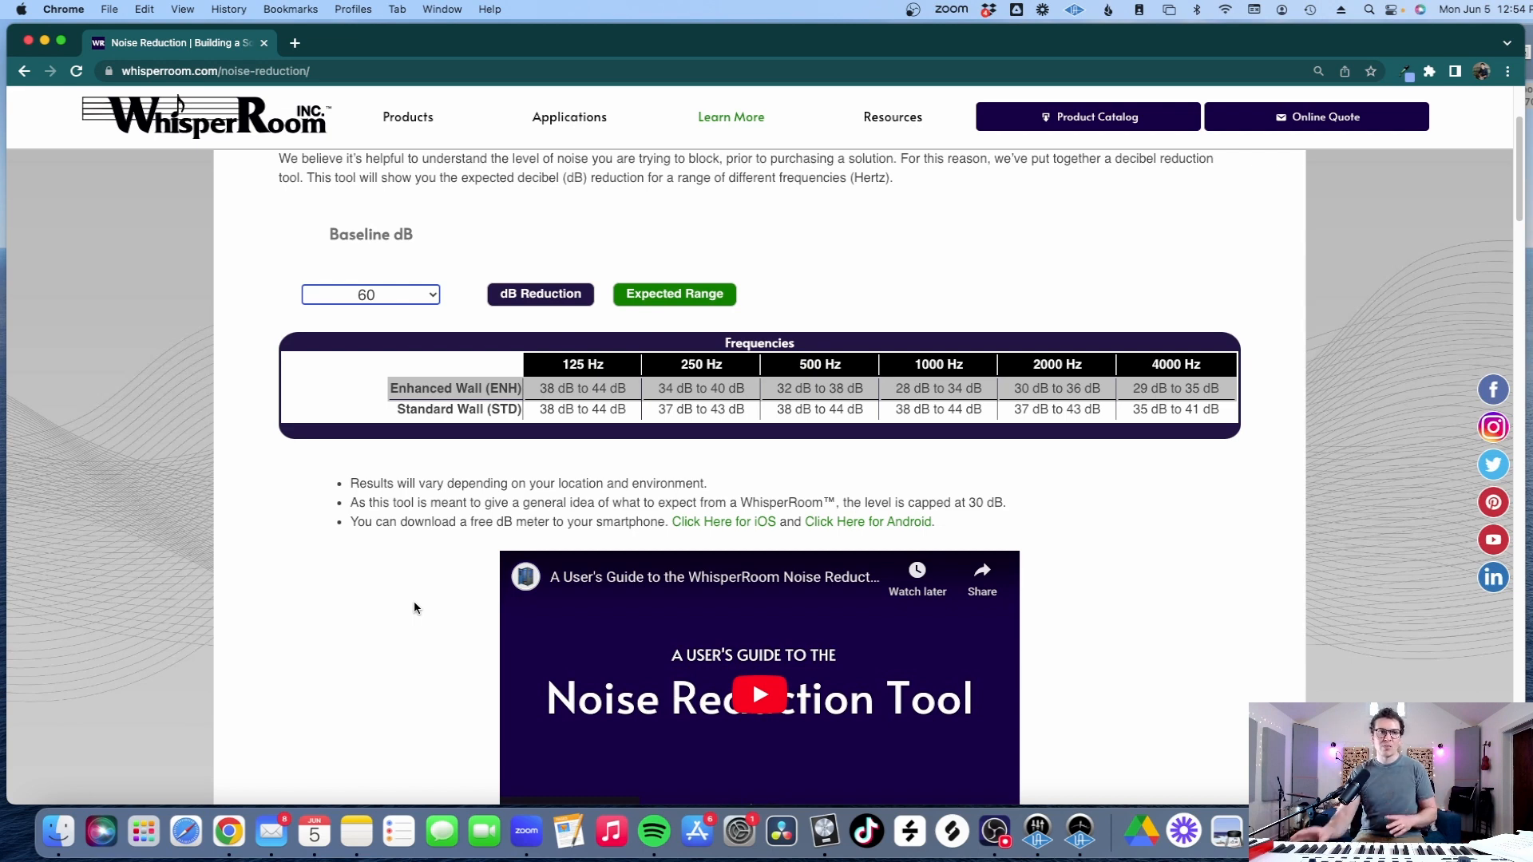
pyautogui.scroll(-3)
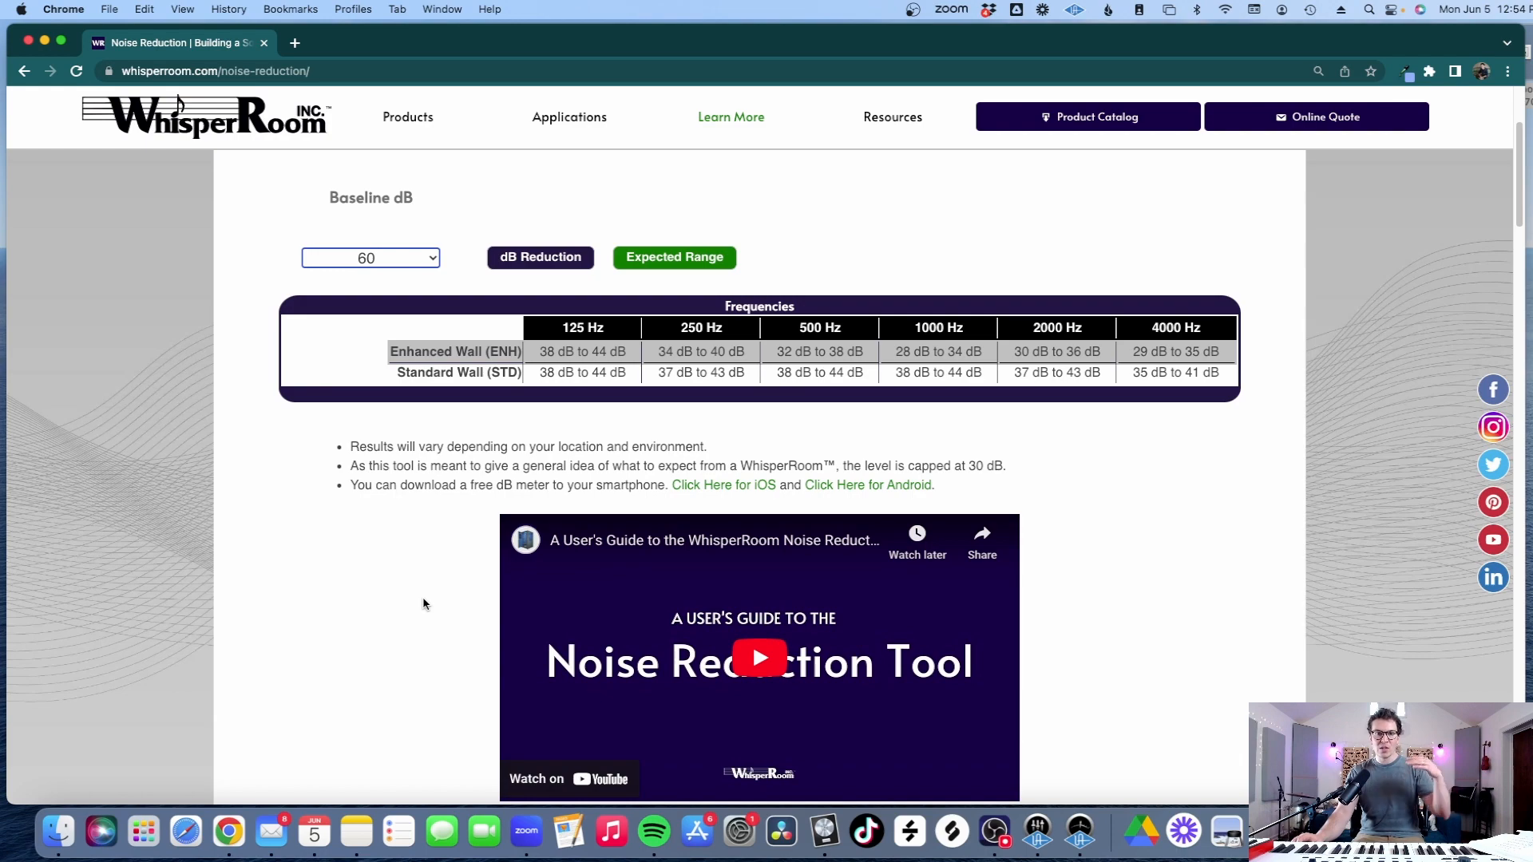
pyautogui.scroll(-3)
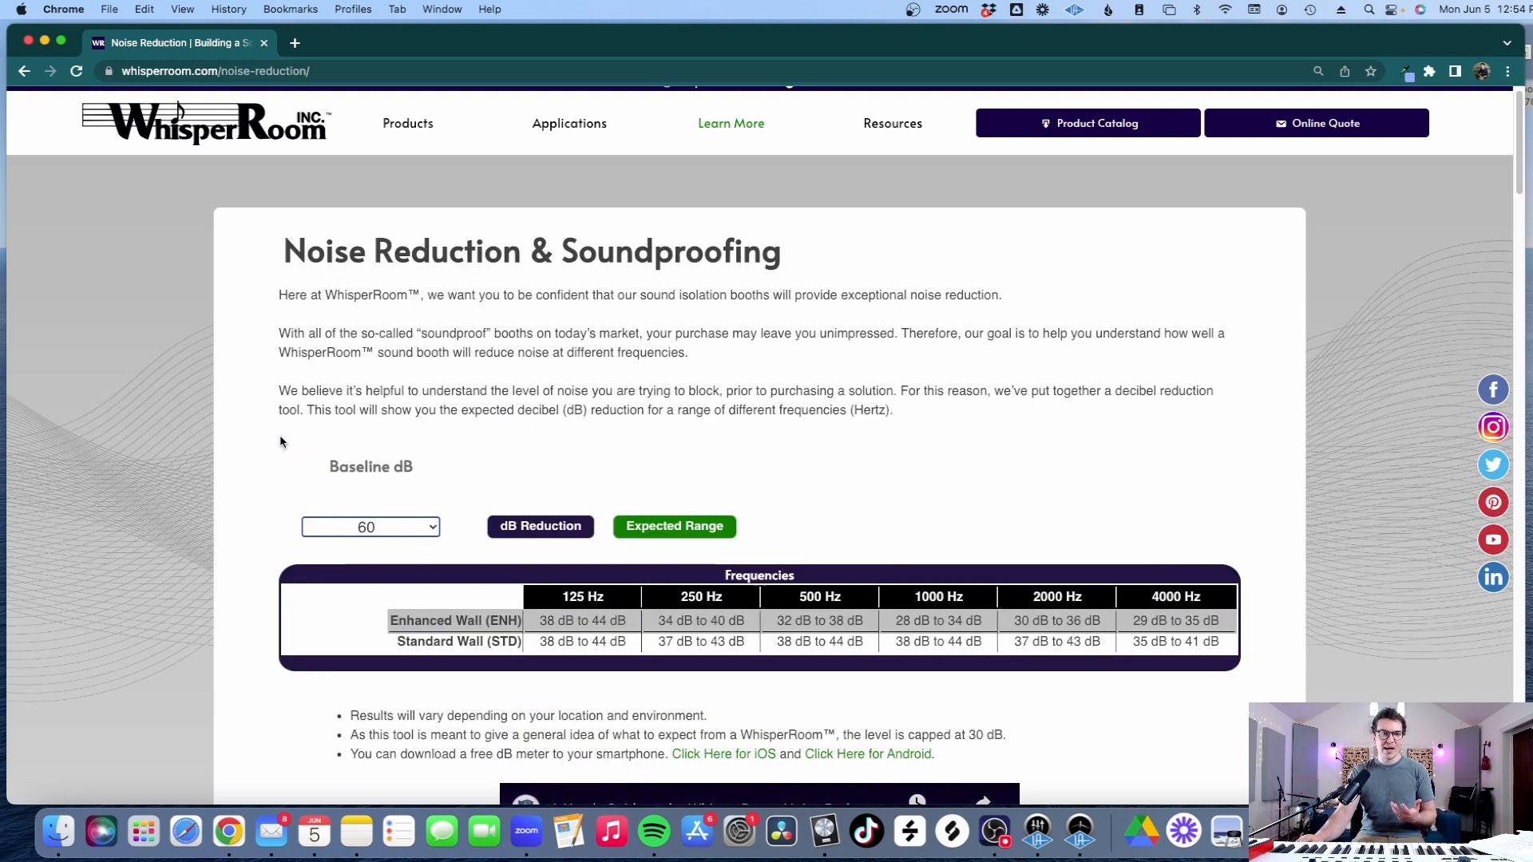
pyautogui.scroll(-3)
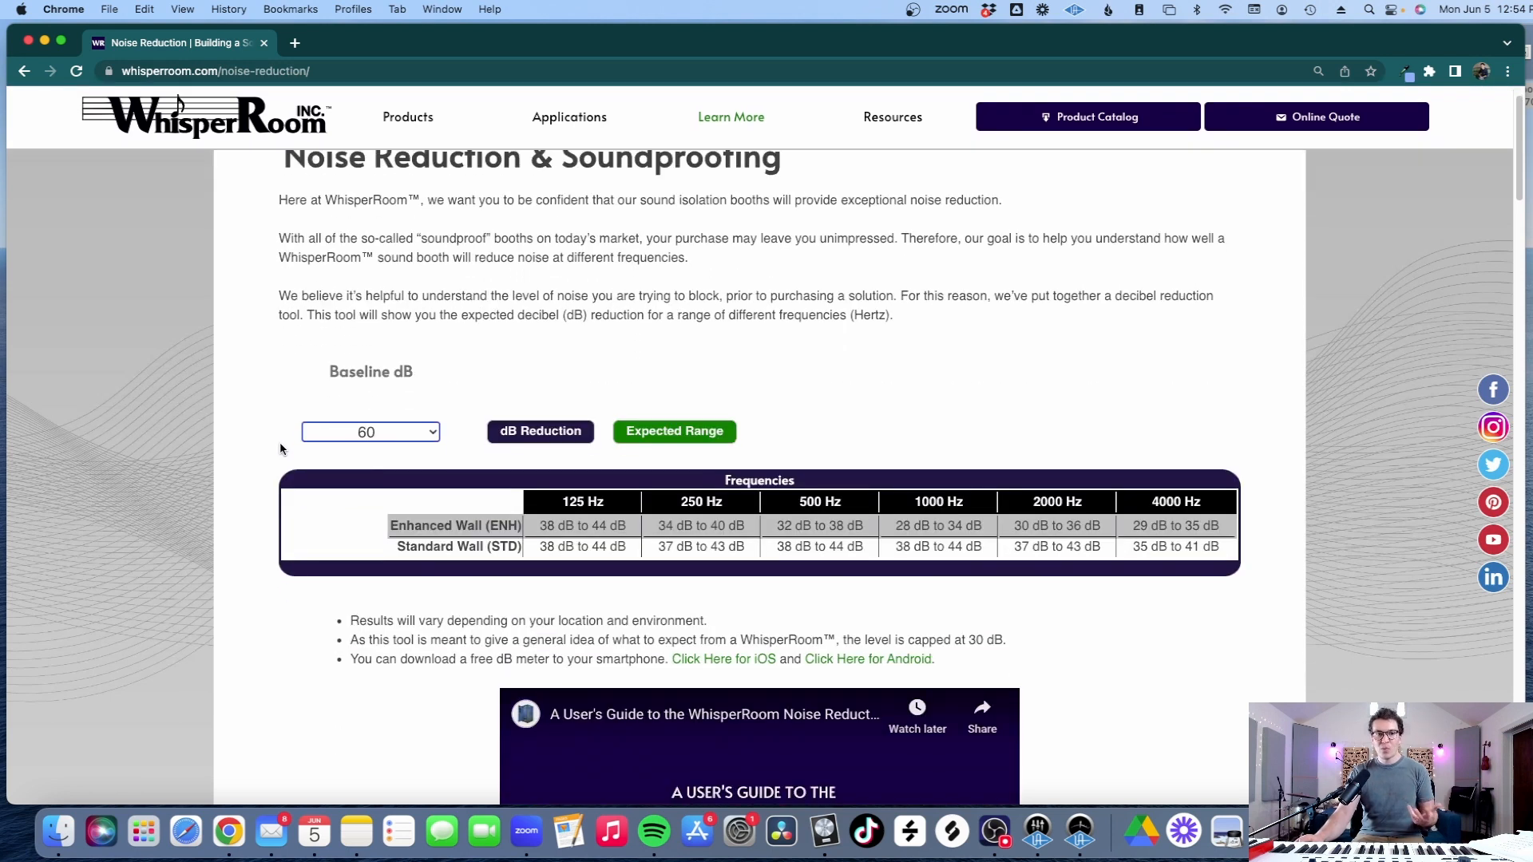
pyautogui.scroll(-3)
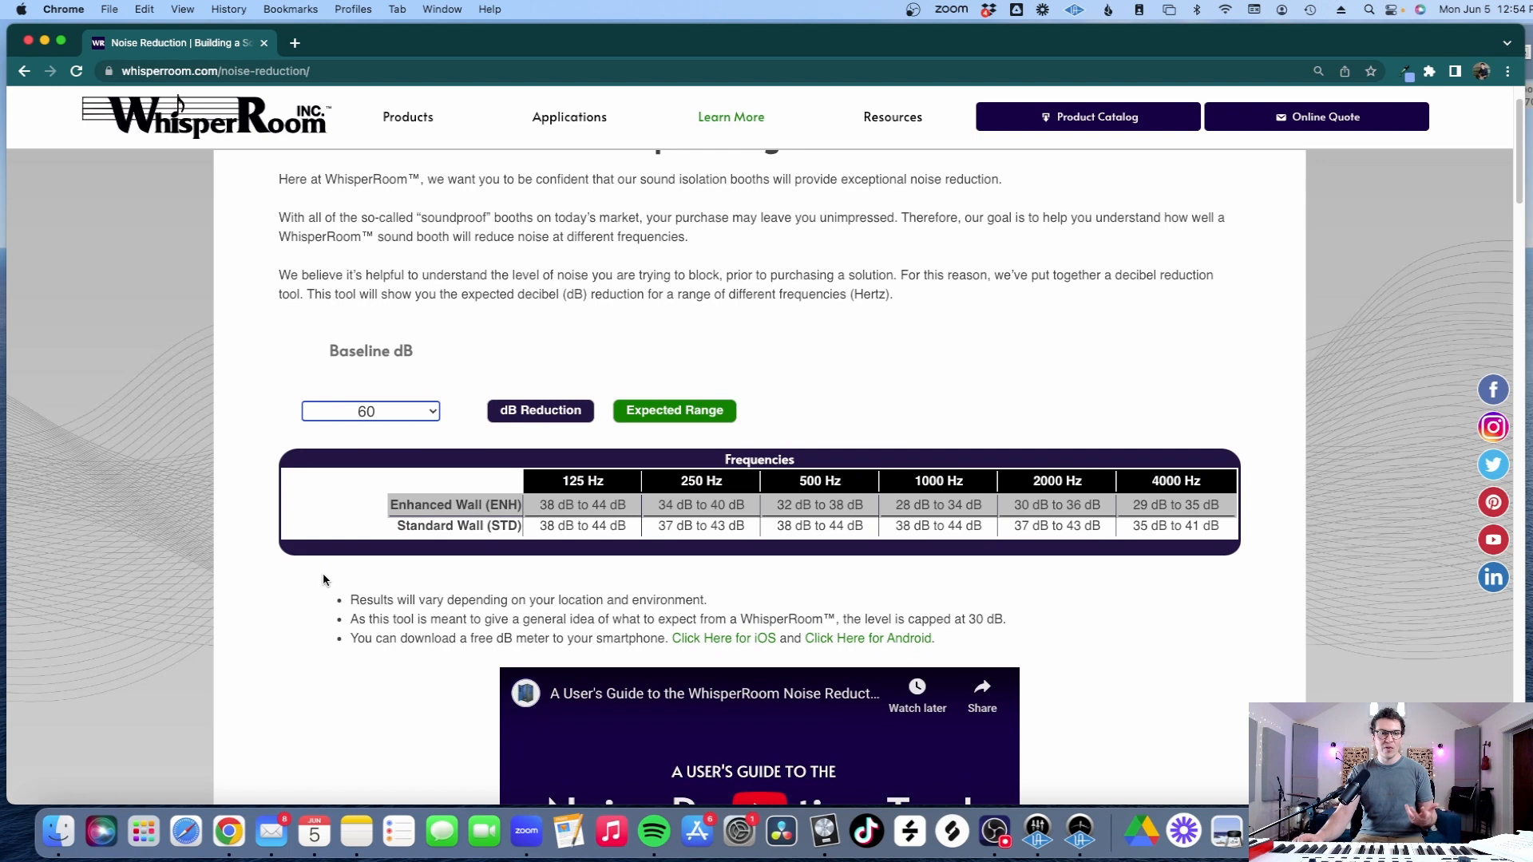
pyautogui.scroll(-3)
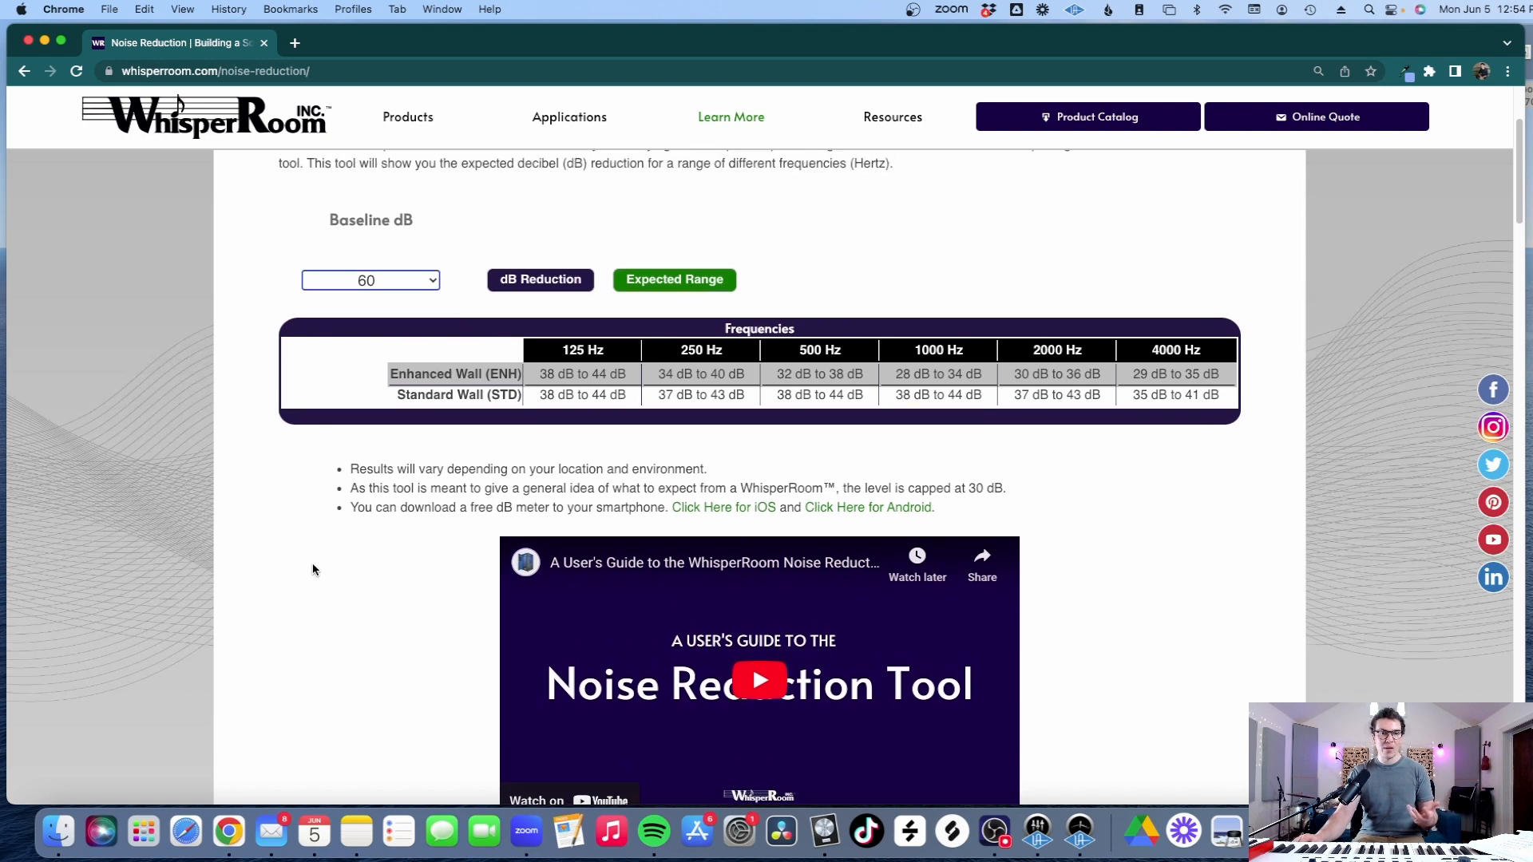
pyautogui.scroll(-3)
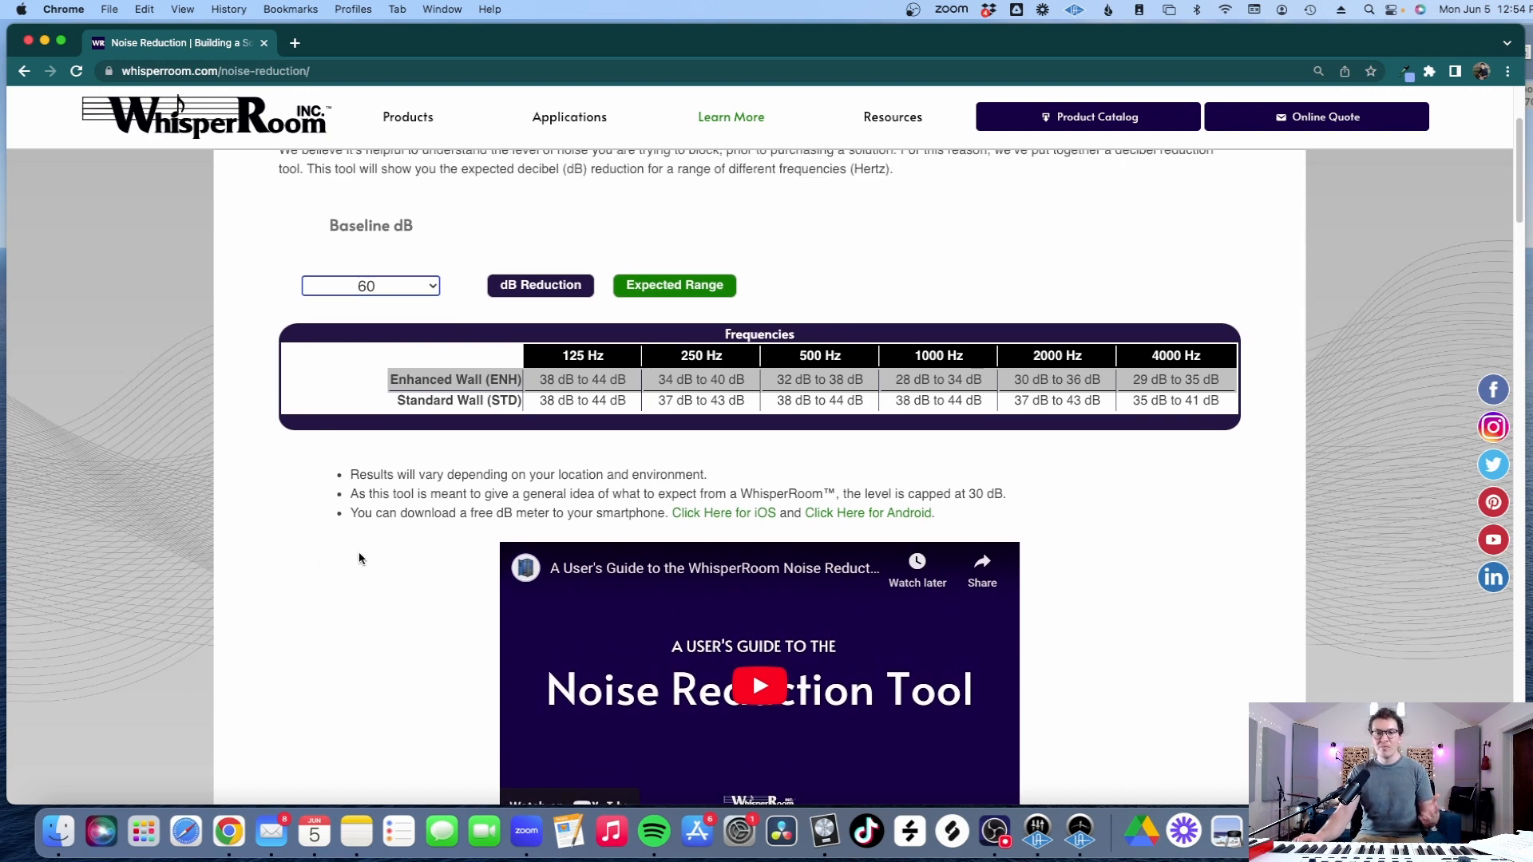
pyautogui.moveTo(582, 396)
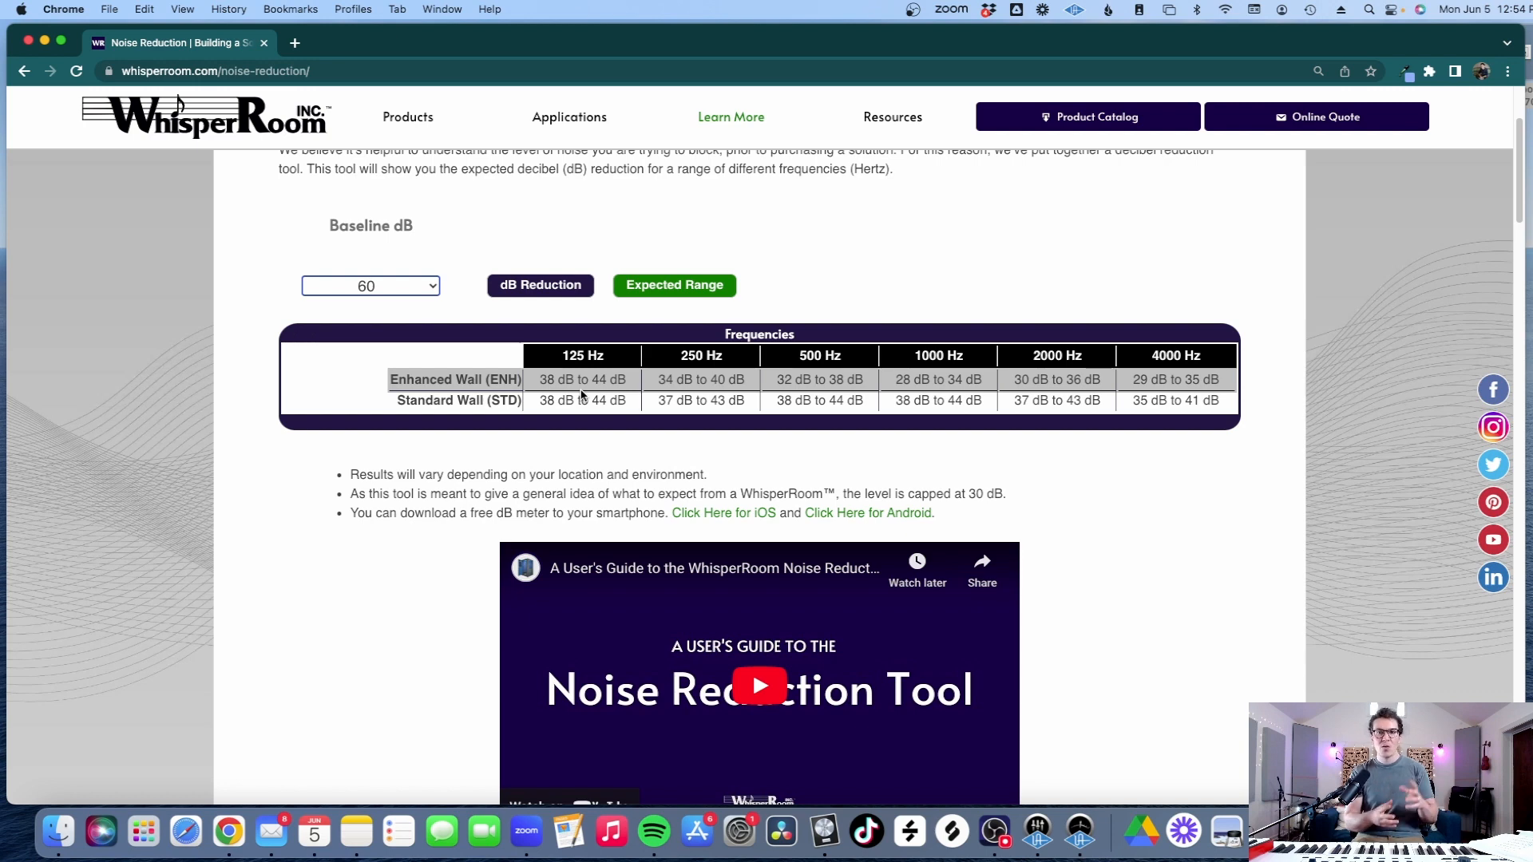
pyautogui.moveTo(315, 469)
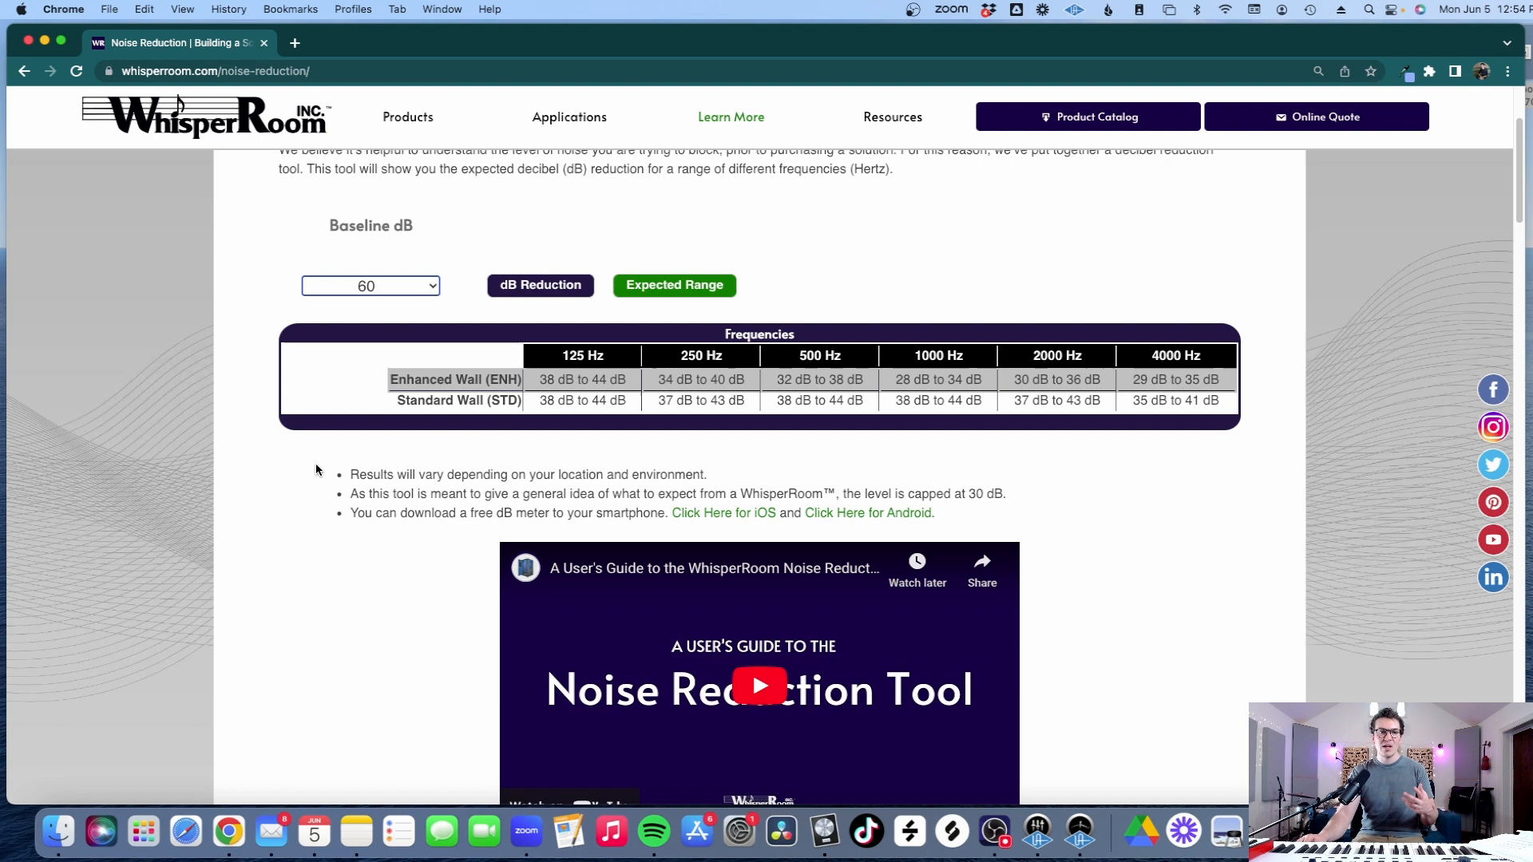
pyautogui.scroll(-3)
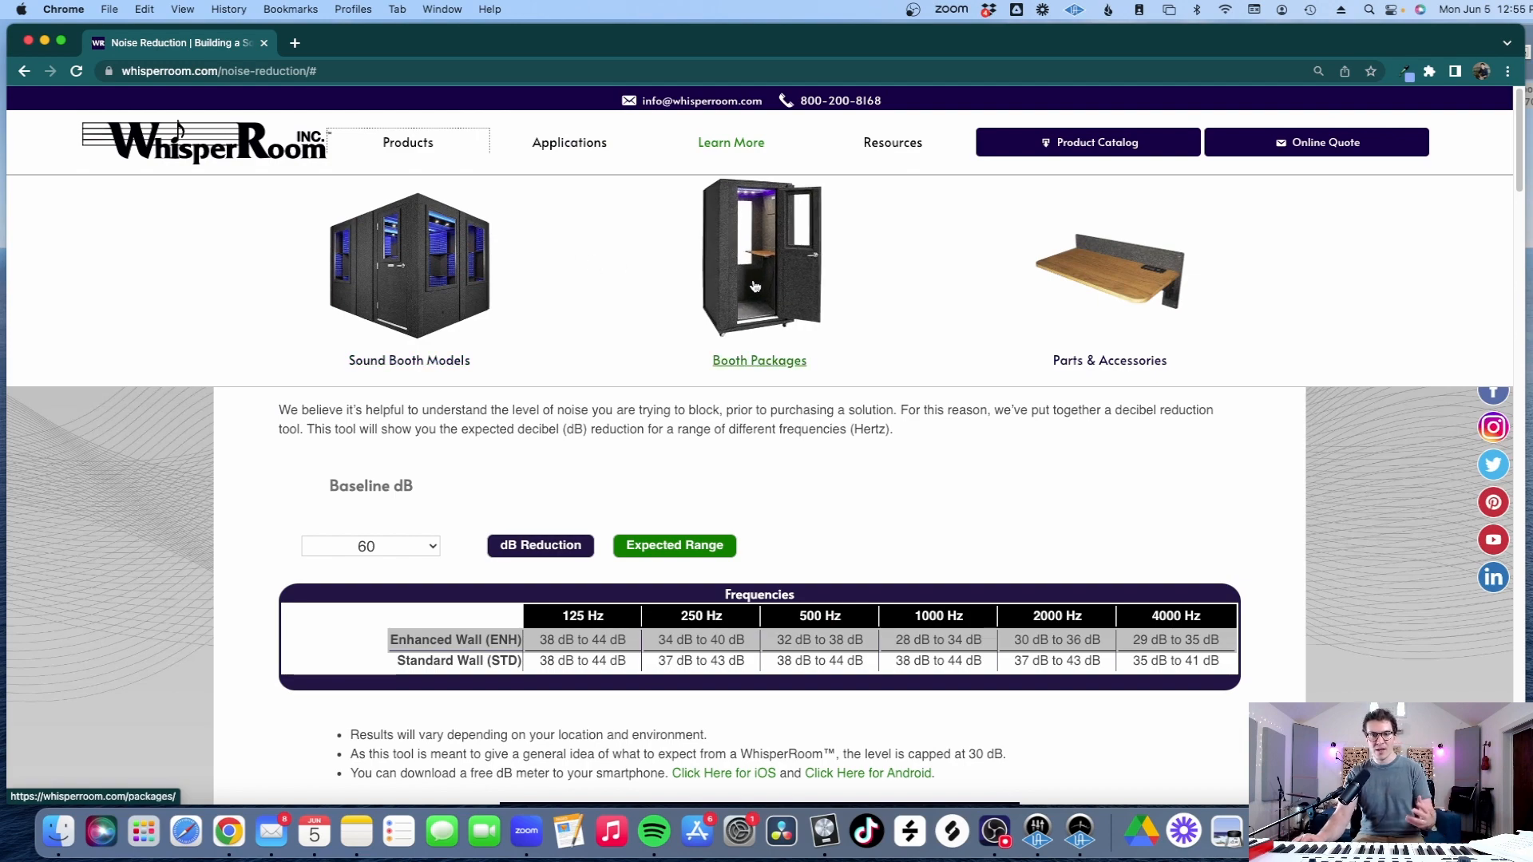
# Open the booth packages catalogue, starting from Voice Over Basic at $7,176.30
pyautogui.click(759, 360)
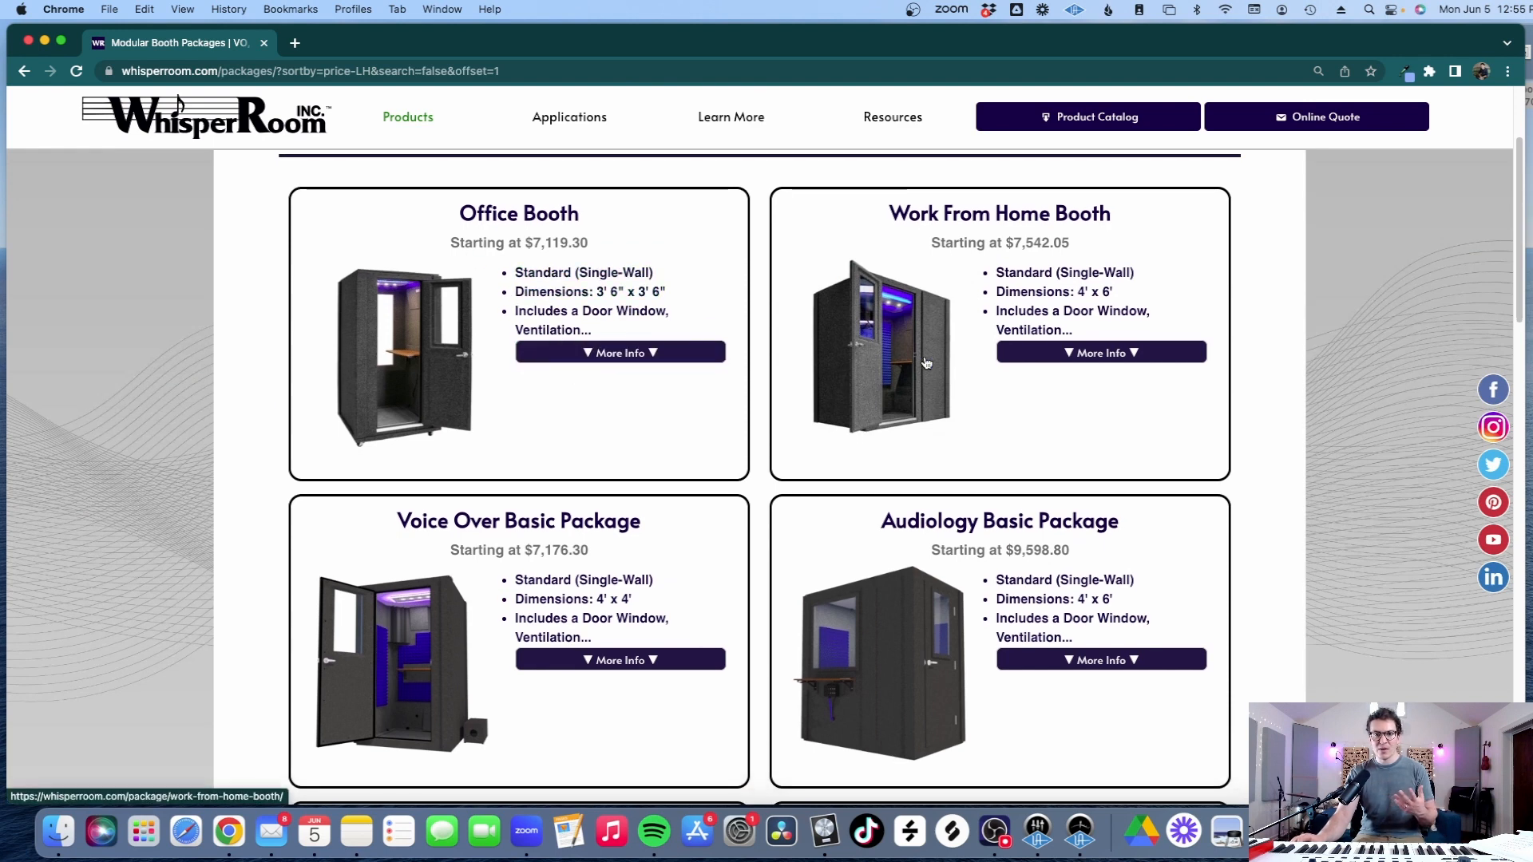
pyautogui.scroll(-3)
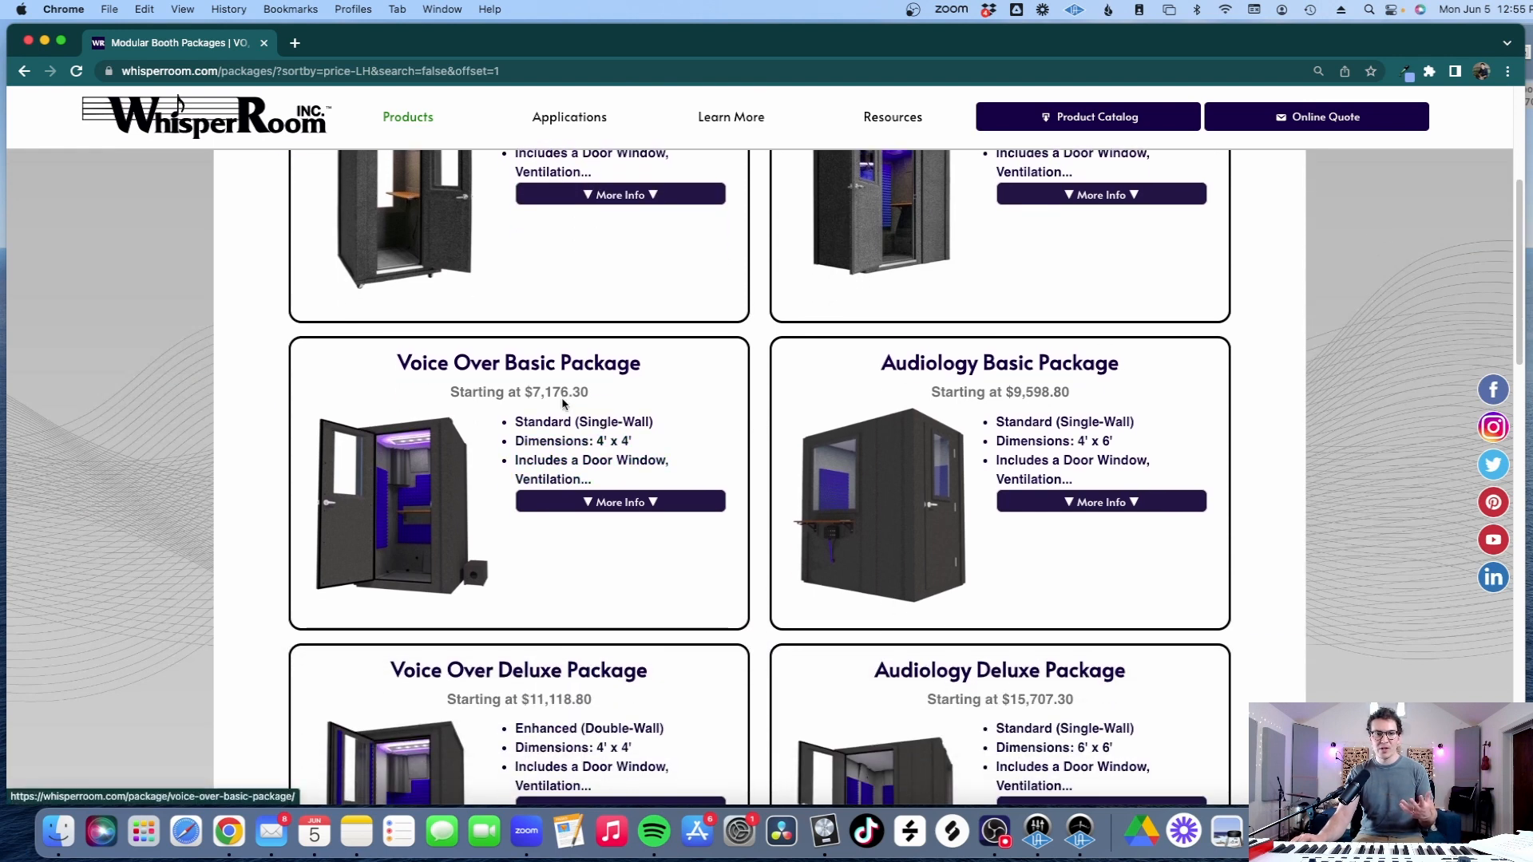
pyautogui.scroll(-3)
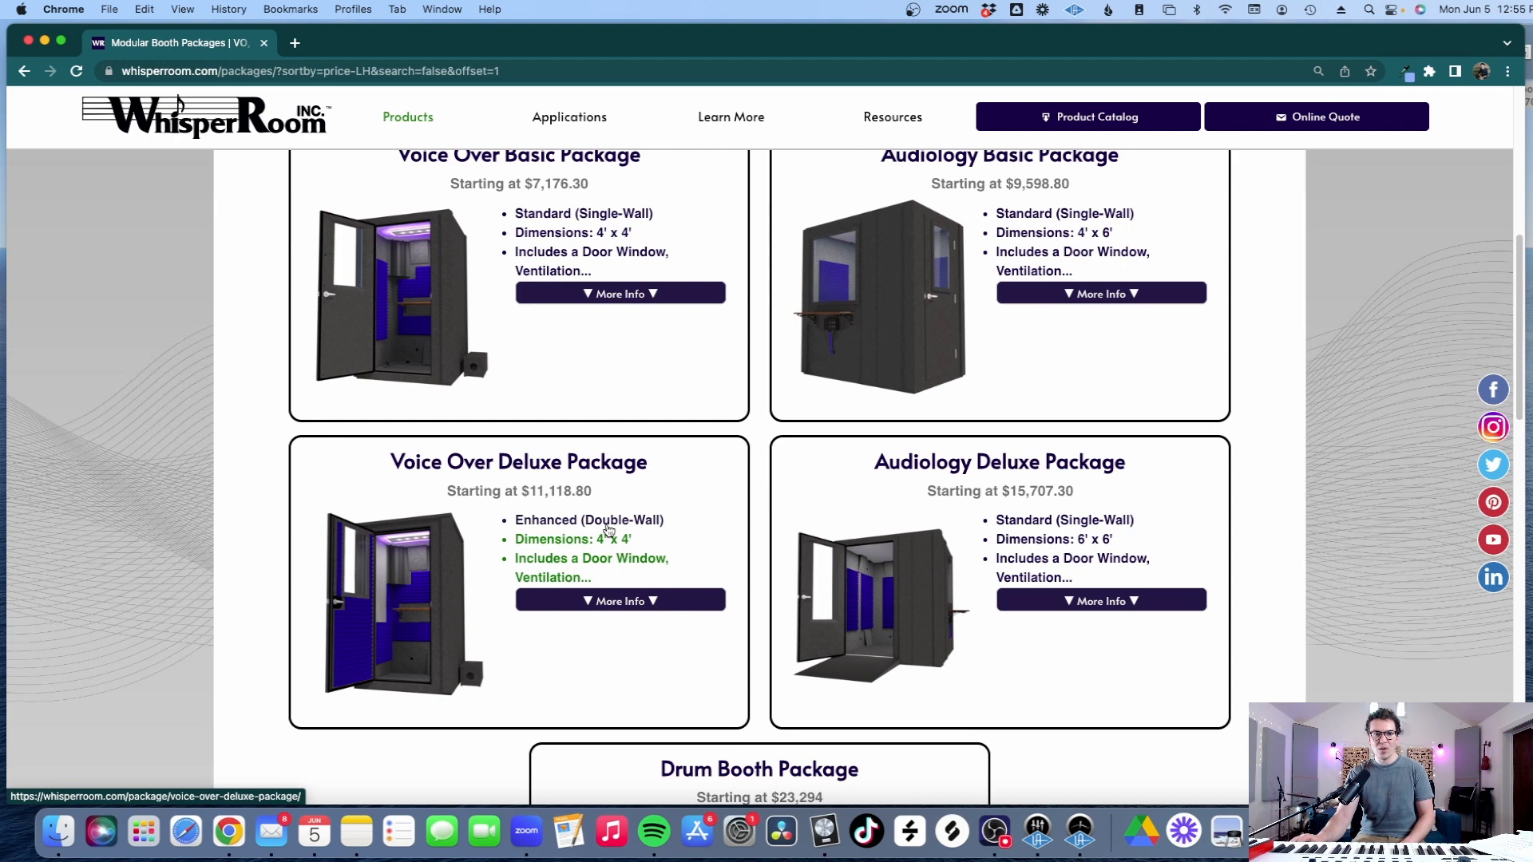
pyautogui.moveTo(540, 504)
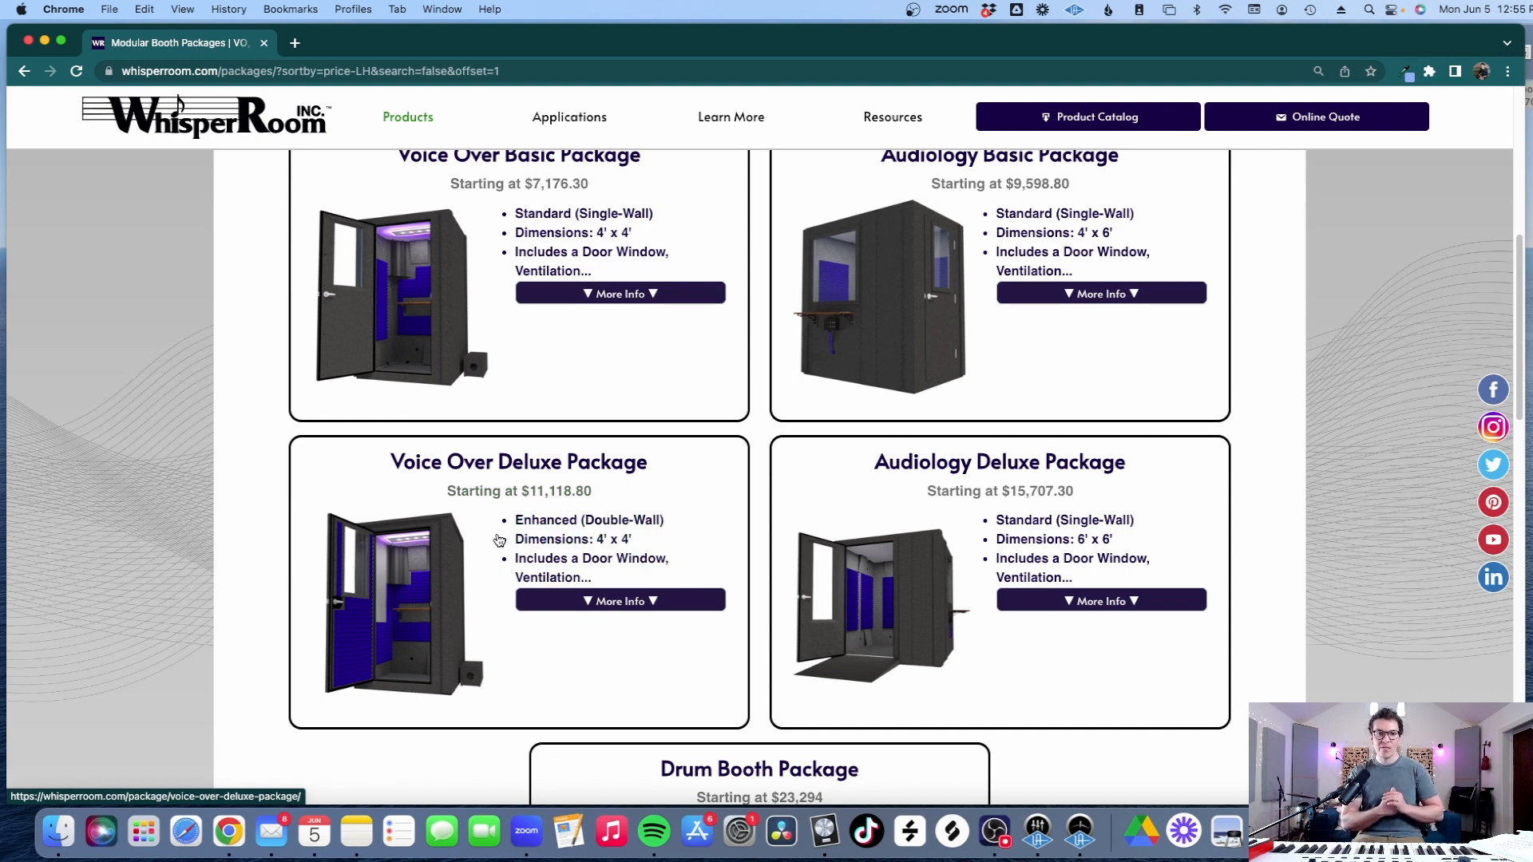
pyautogui.scroll(-3)
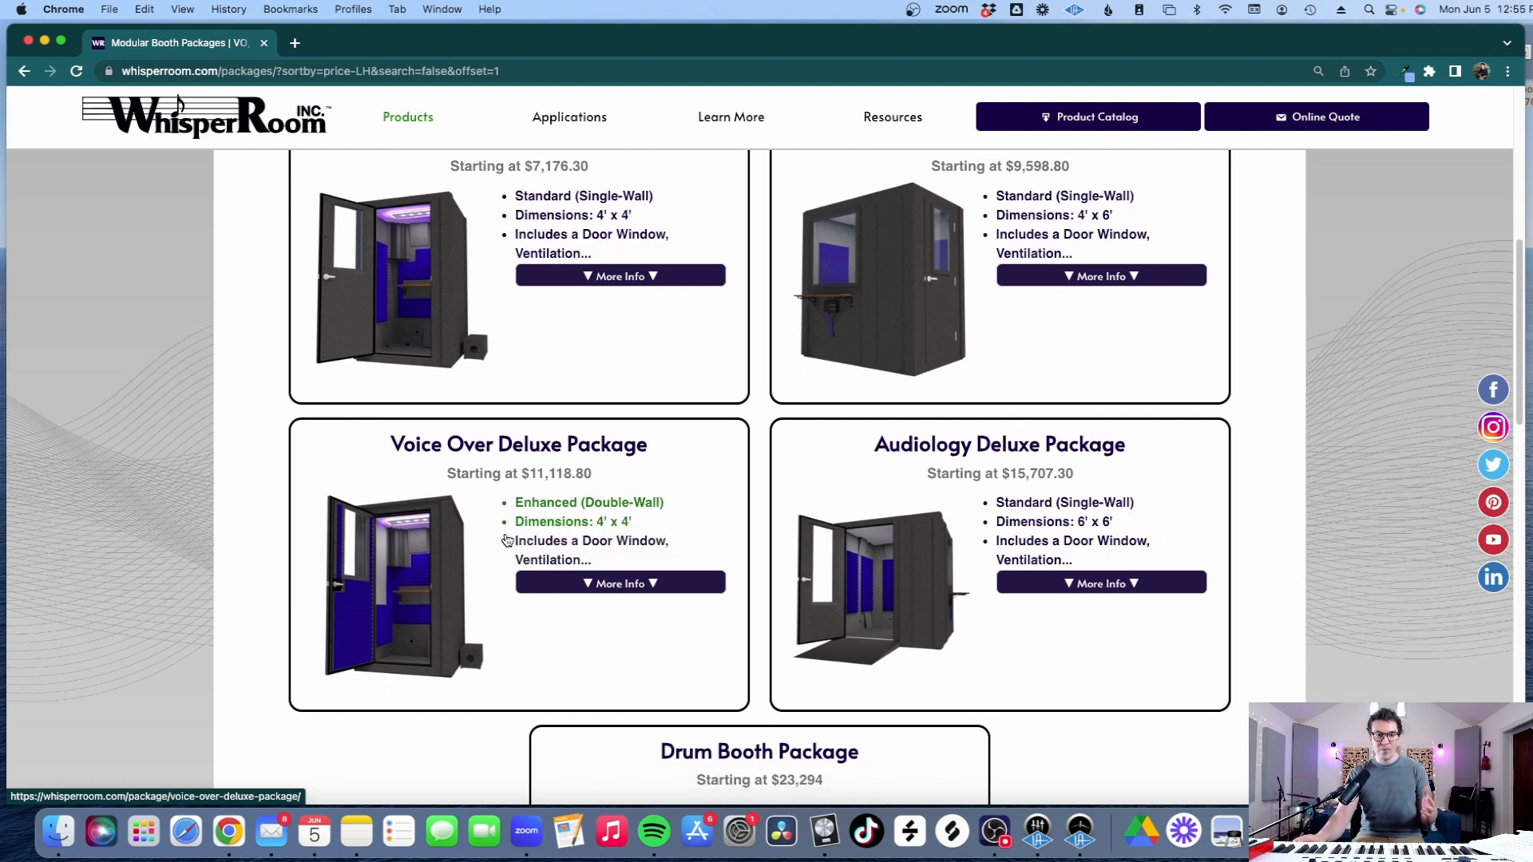
pyautogui.scroll(-3)
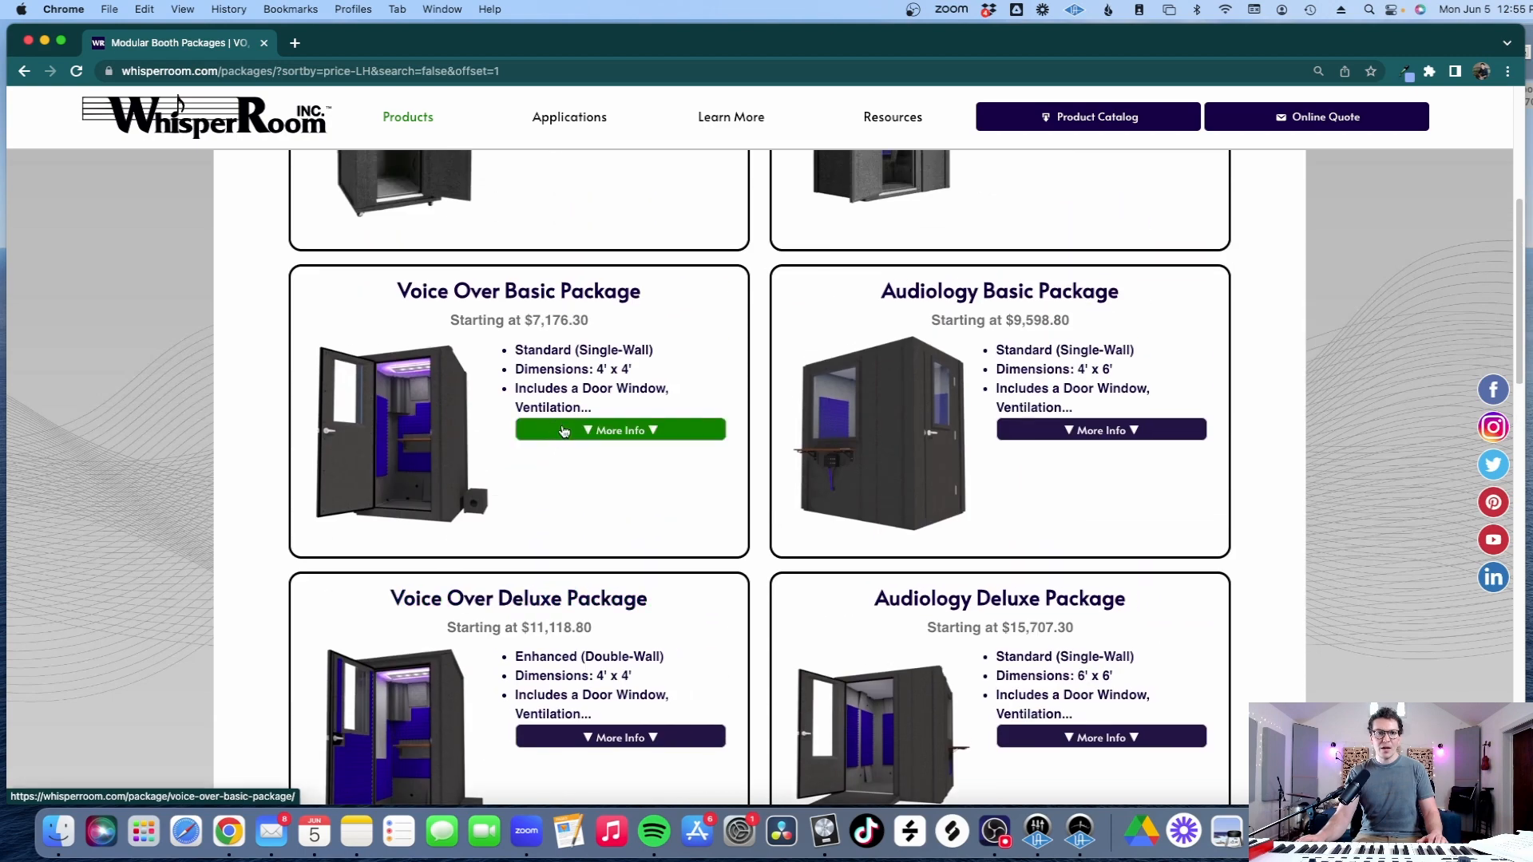
pyautogui.moveTo(589, 354)
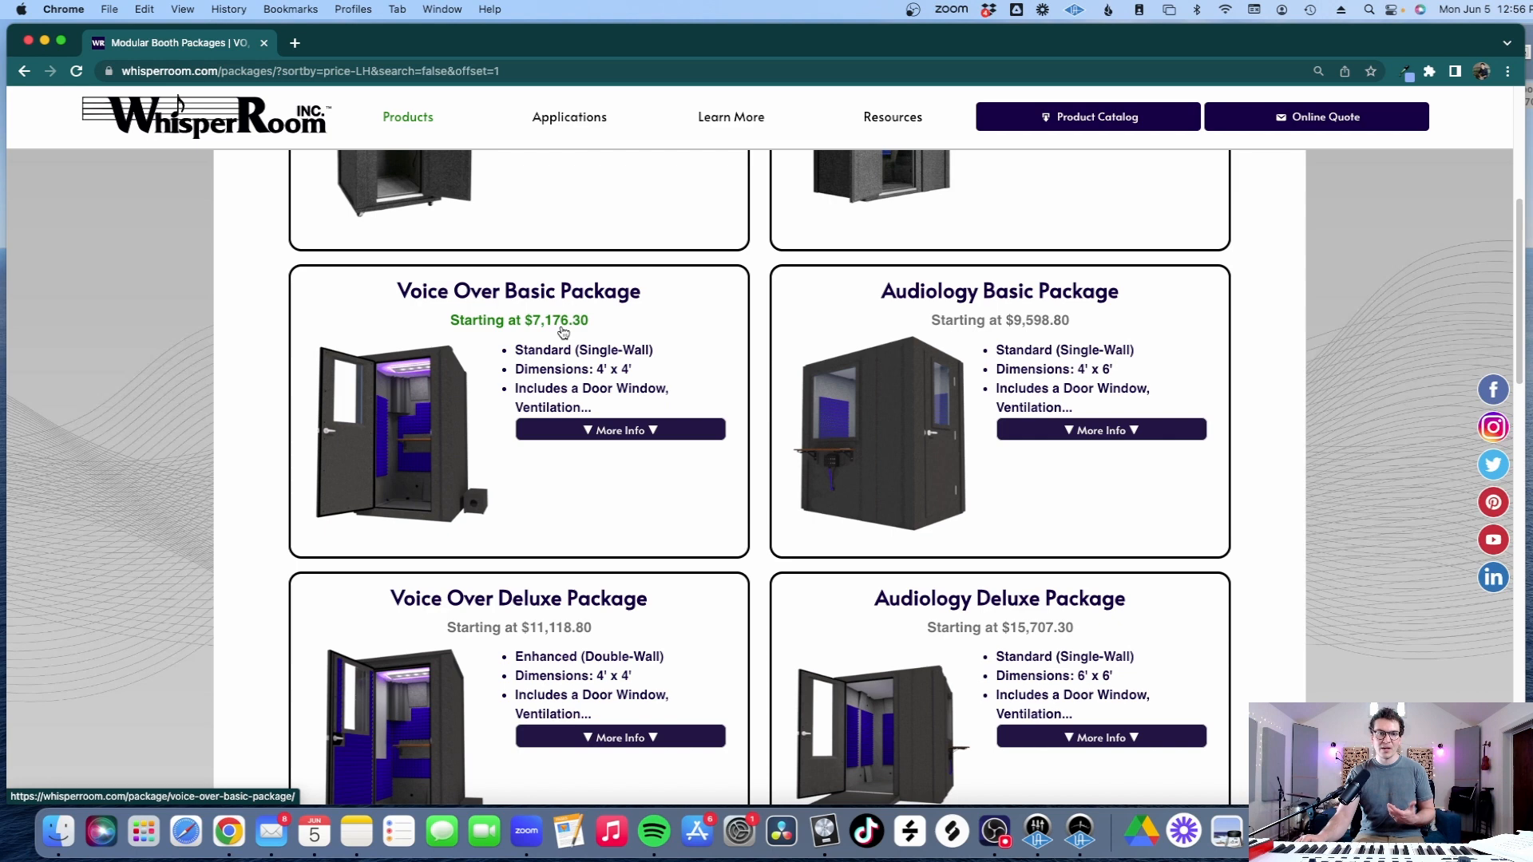
# Scroll through the remaining packages and return to the budget calculator spreadsheet
pyautogui.scroll(-3)
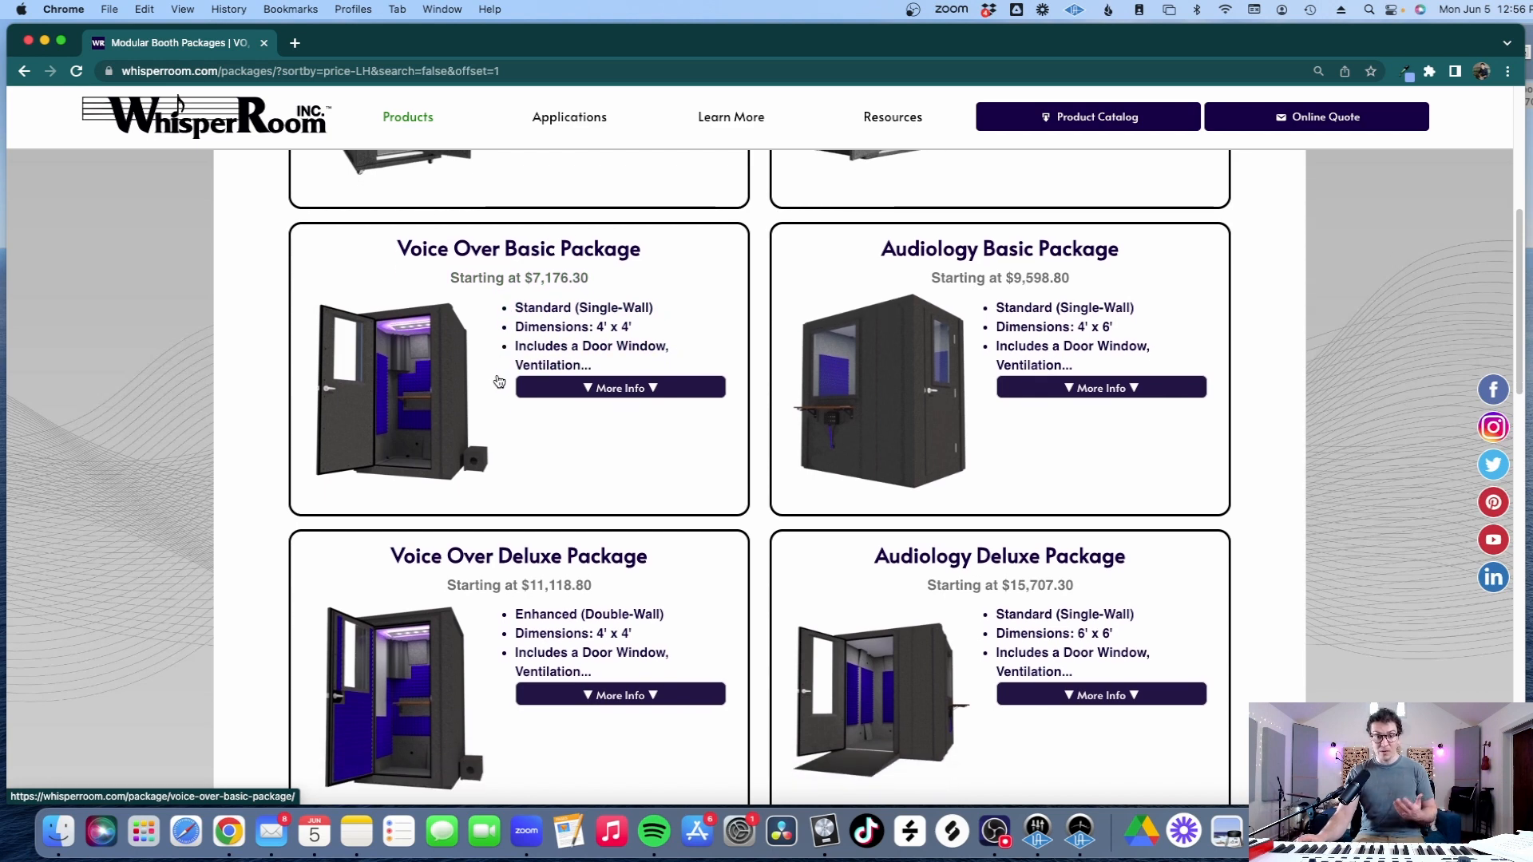
pyautogui.scroll(-3)
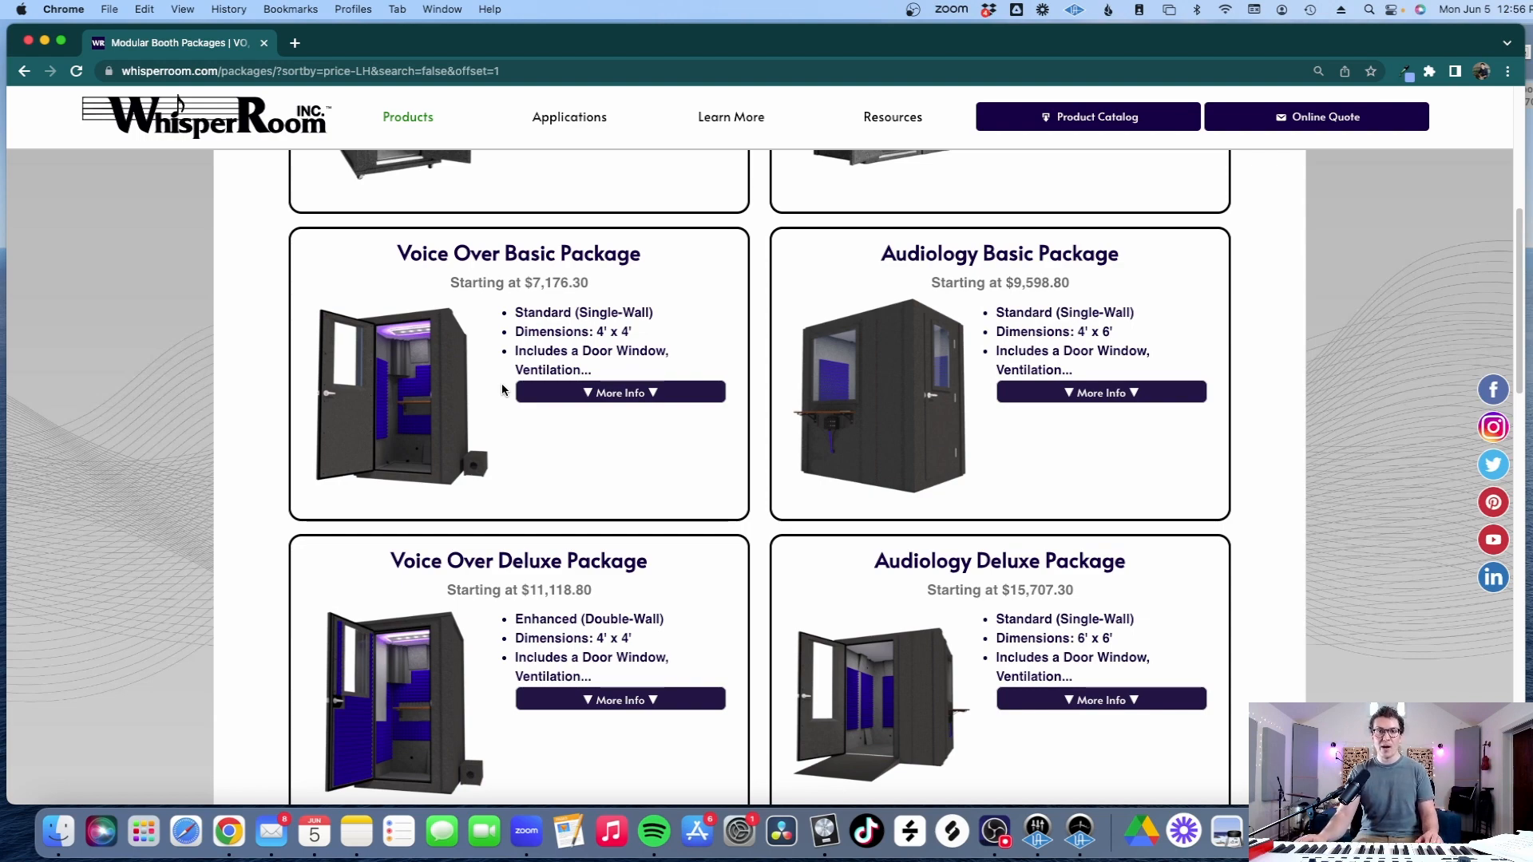
pyautogui.click(372, 43)
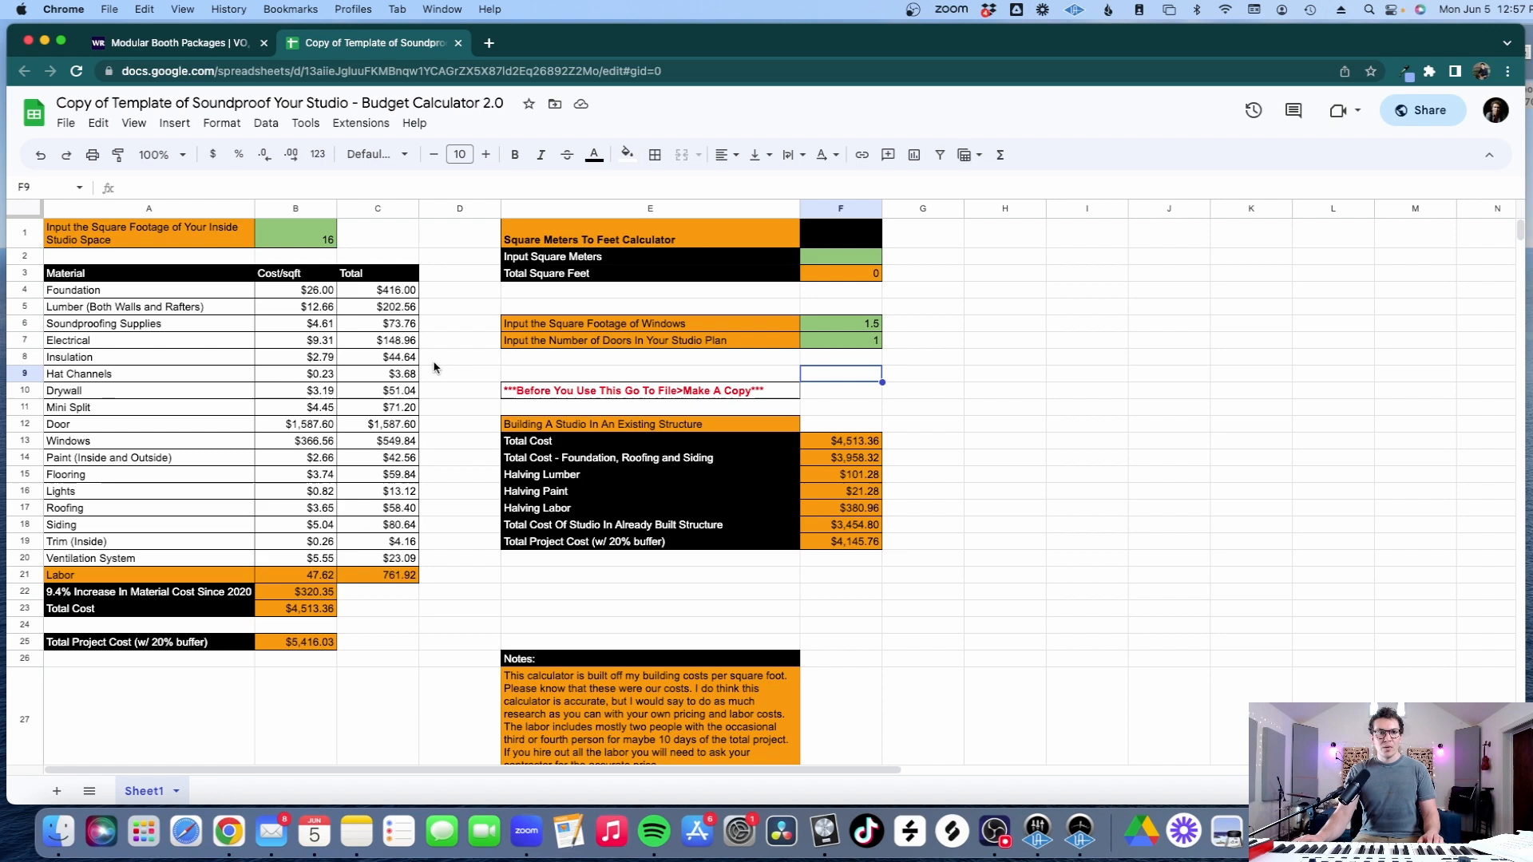
pyautogui.moveTo(437, 354)
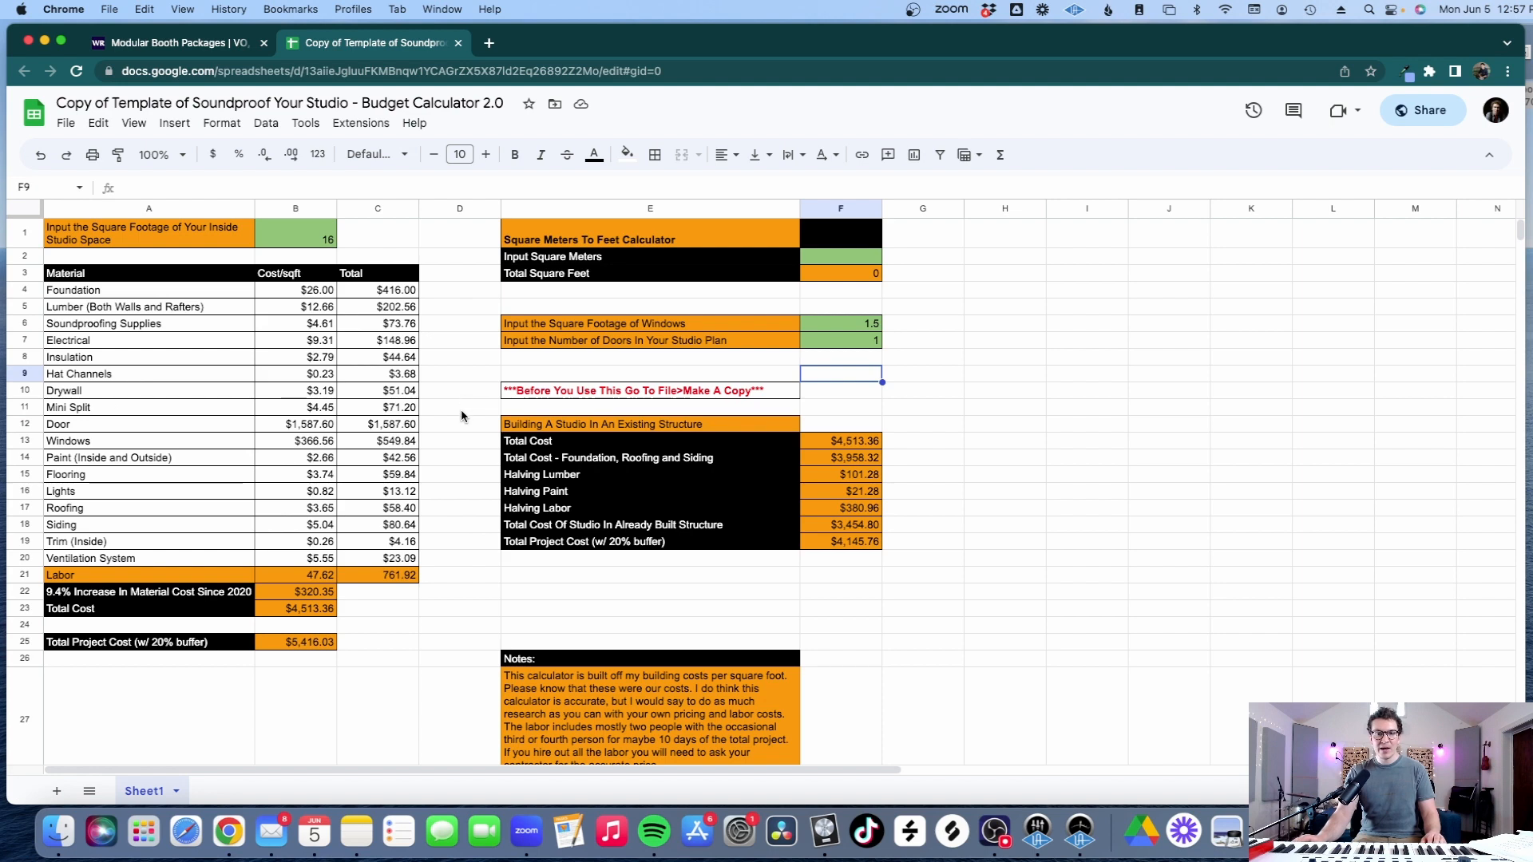
pyautogui.click(296, 239)
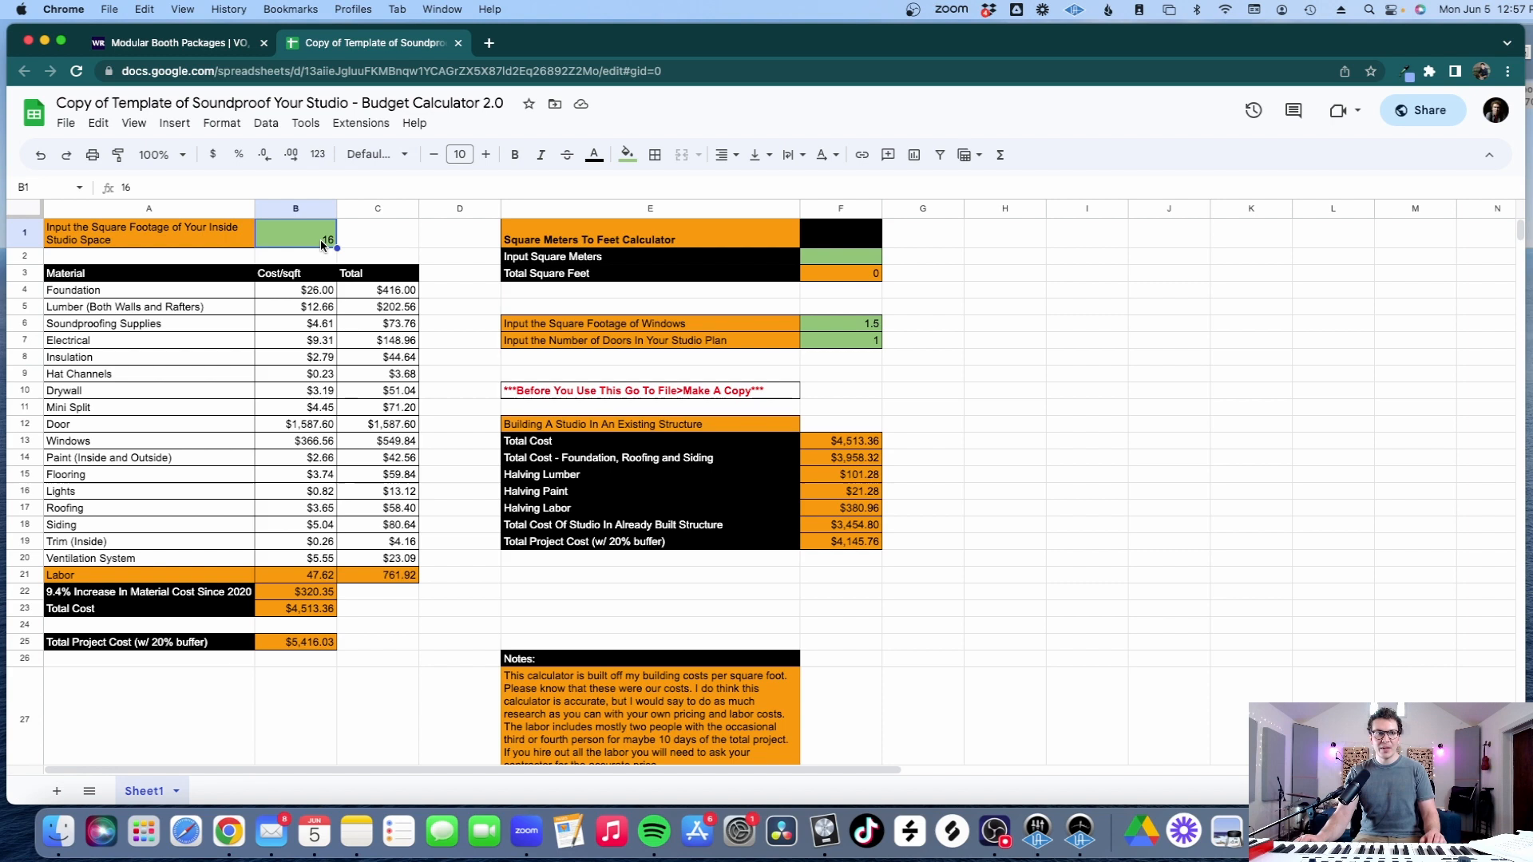
pyautogui.moveTo(615, 271)
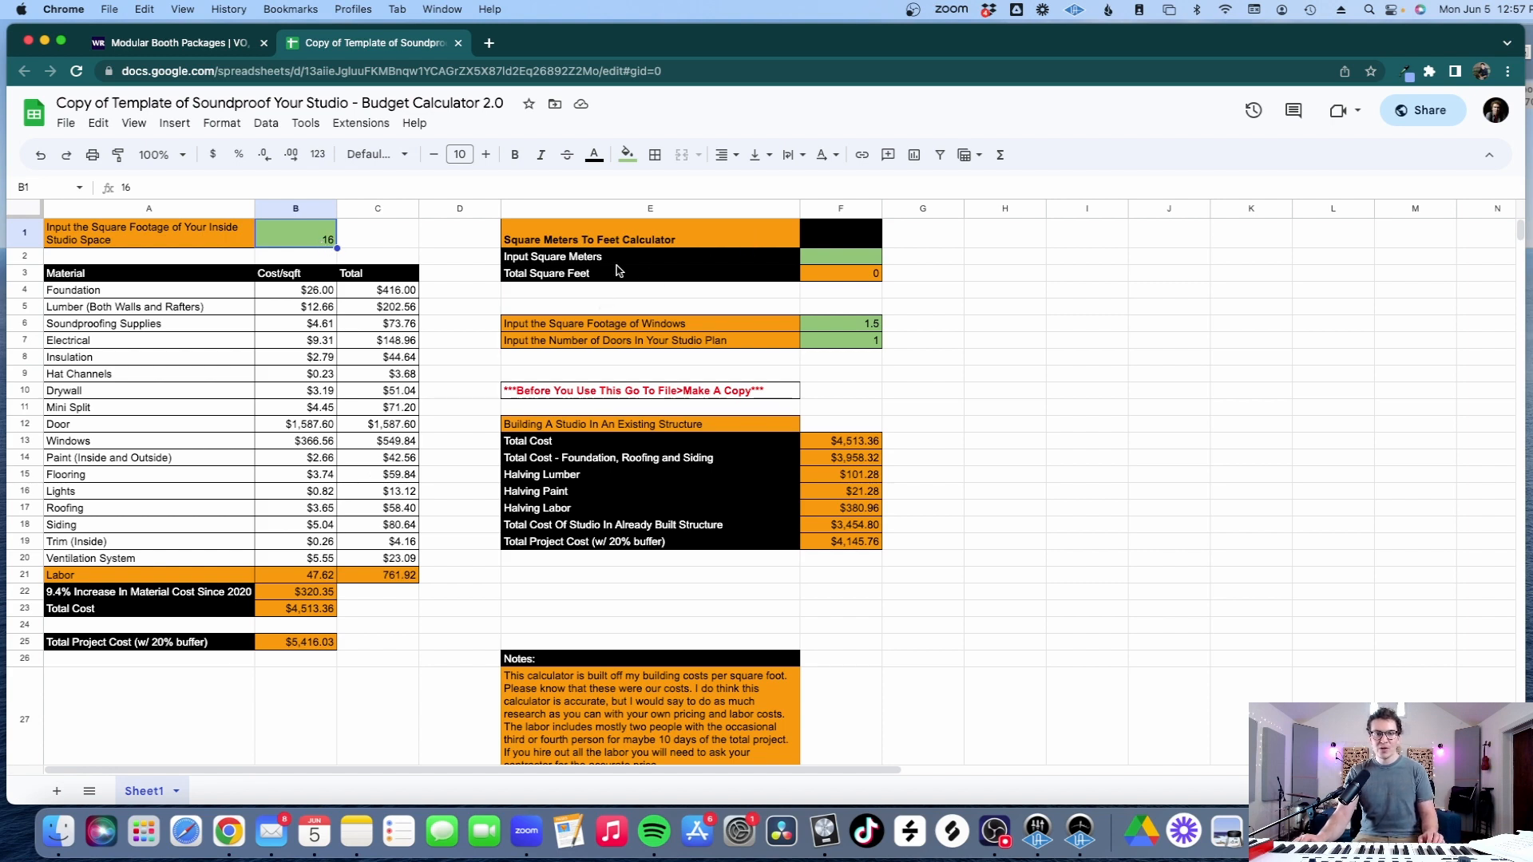
pyautogui.moveTo(822, 272)
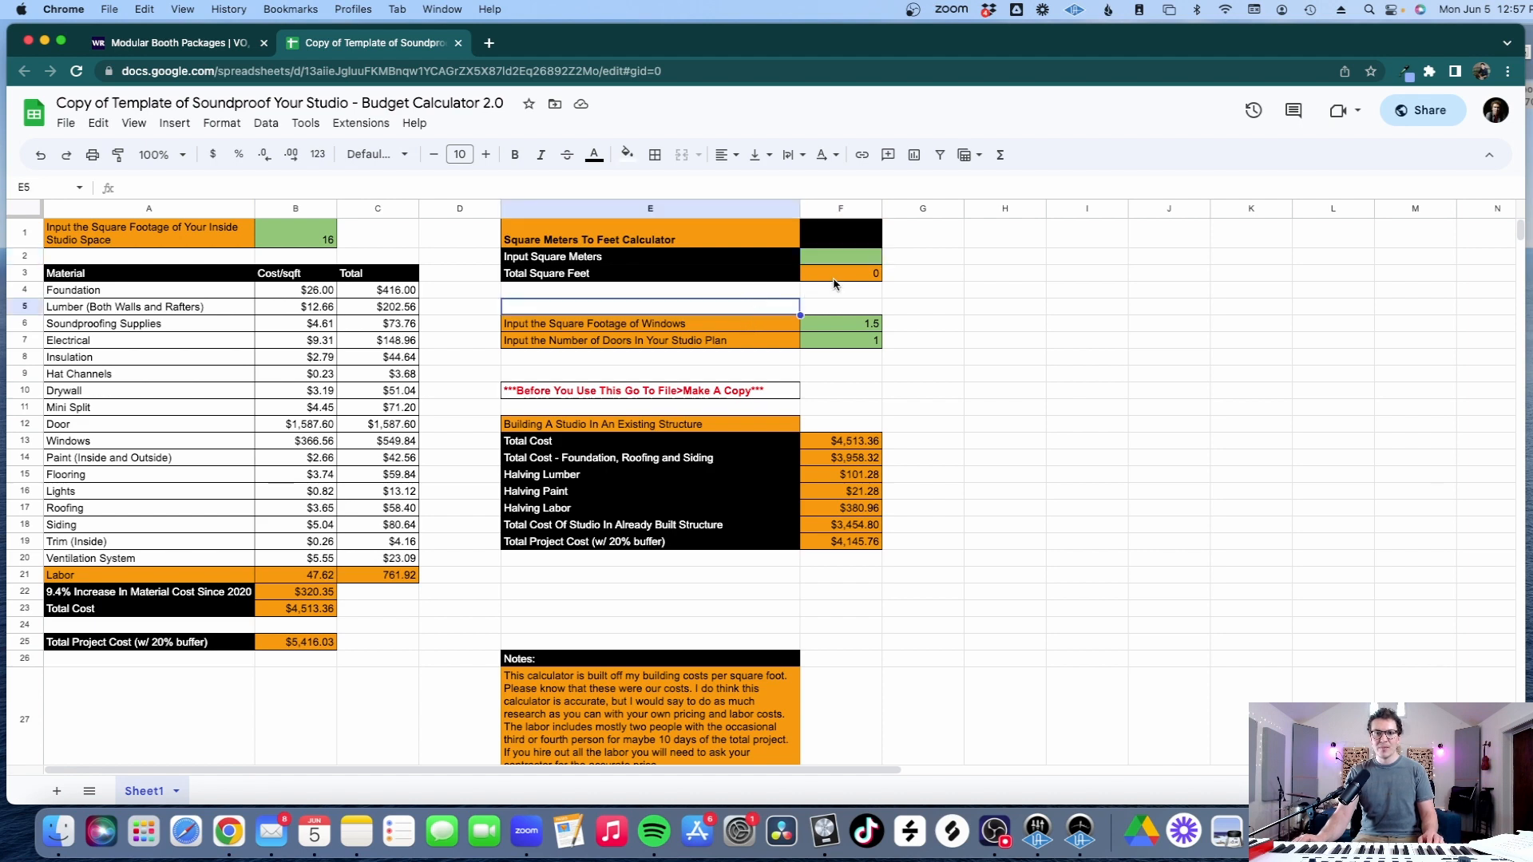
pyautogui.moveTo(794, 301)
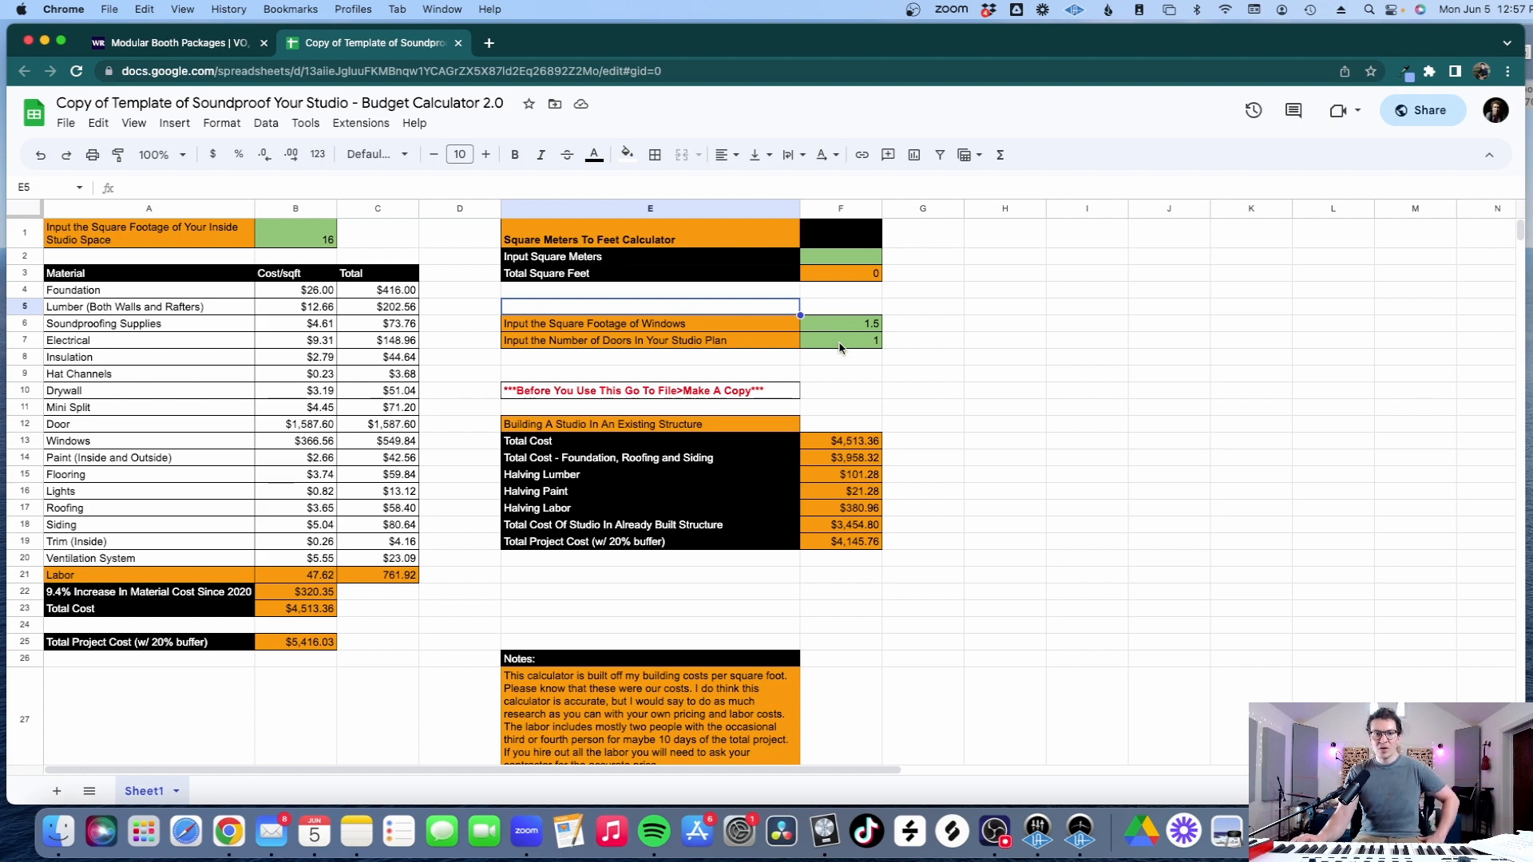
pyautogui.click(840, 340)
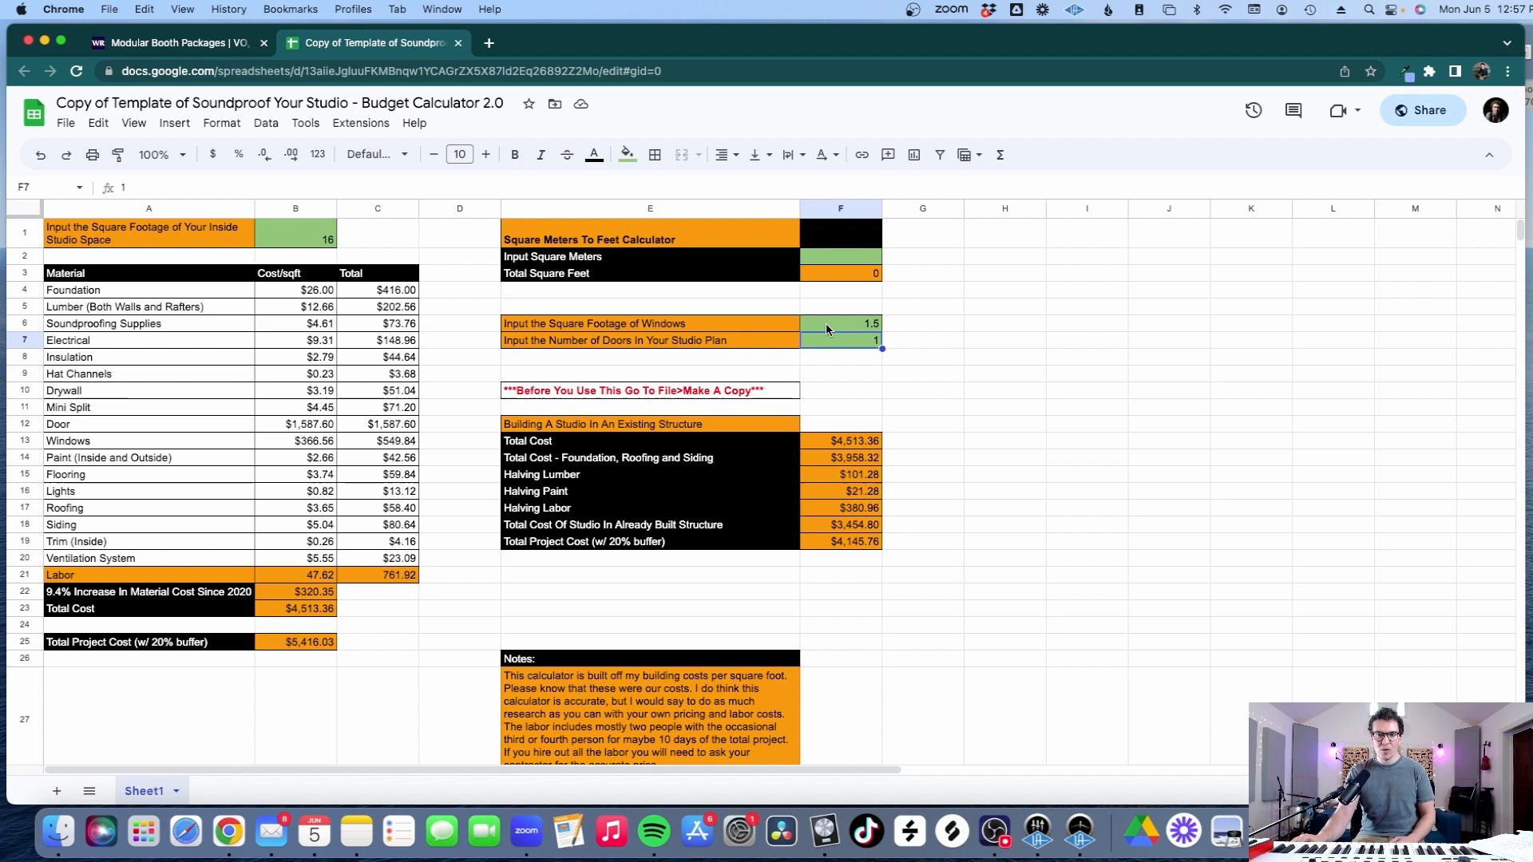
pyautogui.click(839, 323)
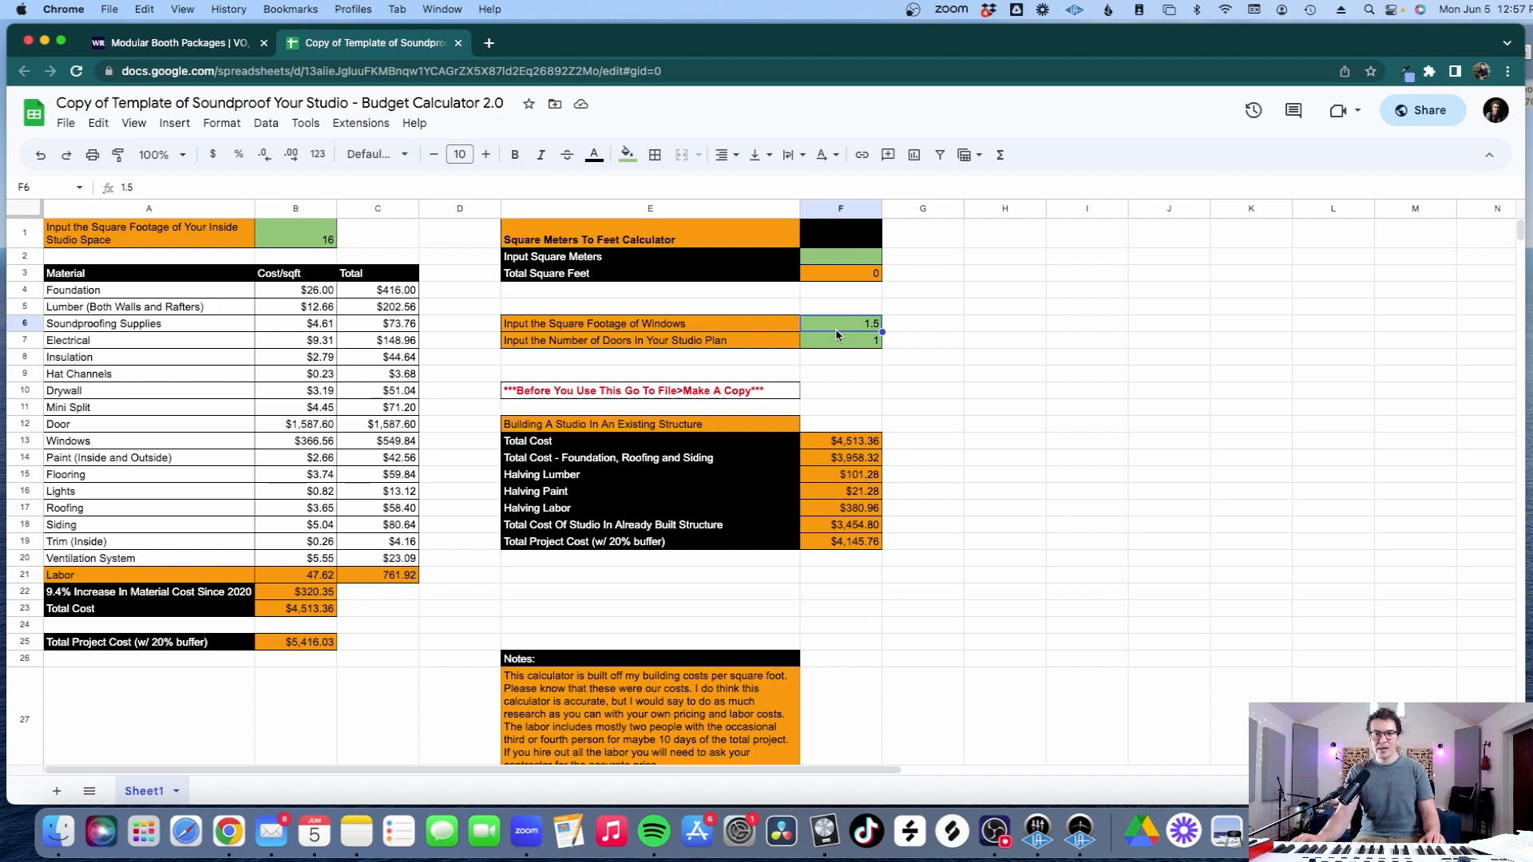
pyautogui.click(839, 374)
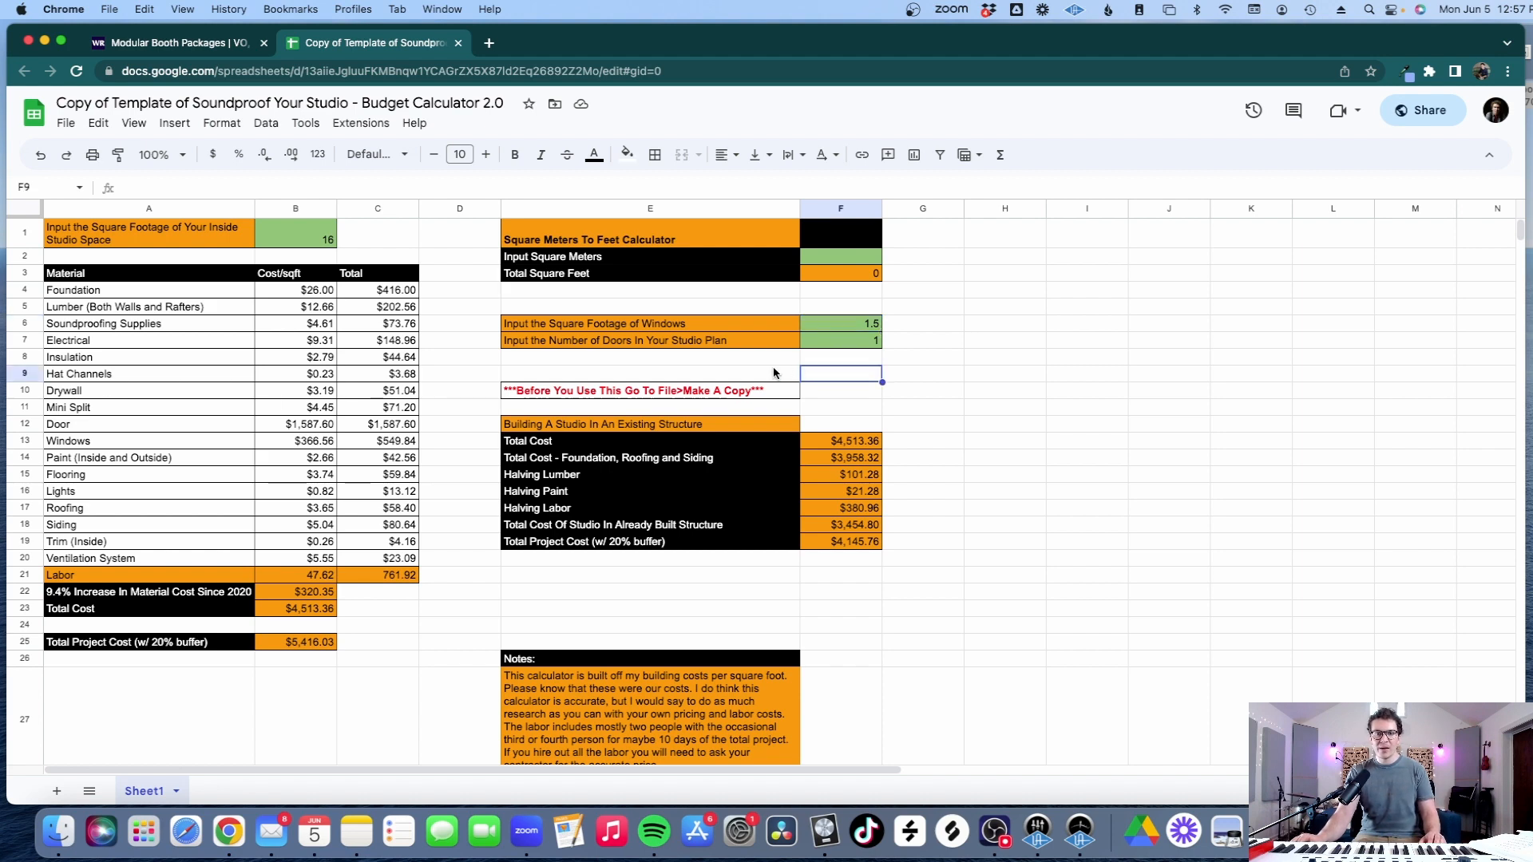
pyautogui.click(649, 374)
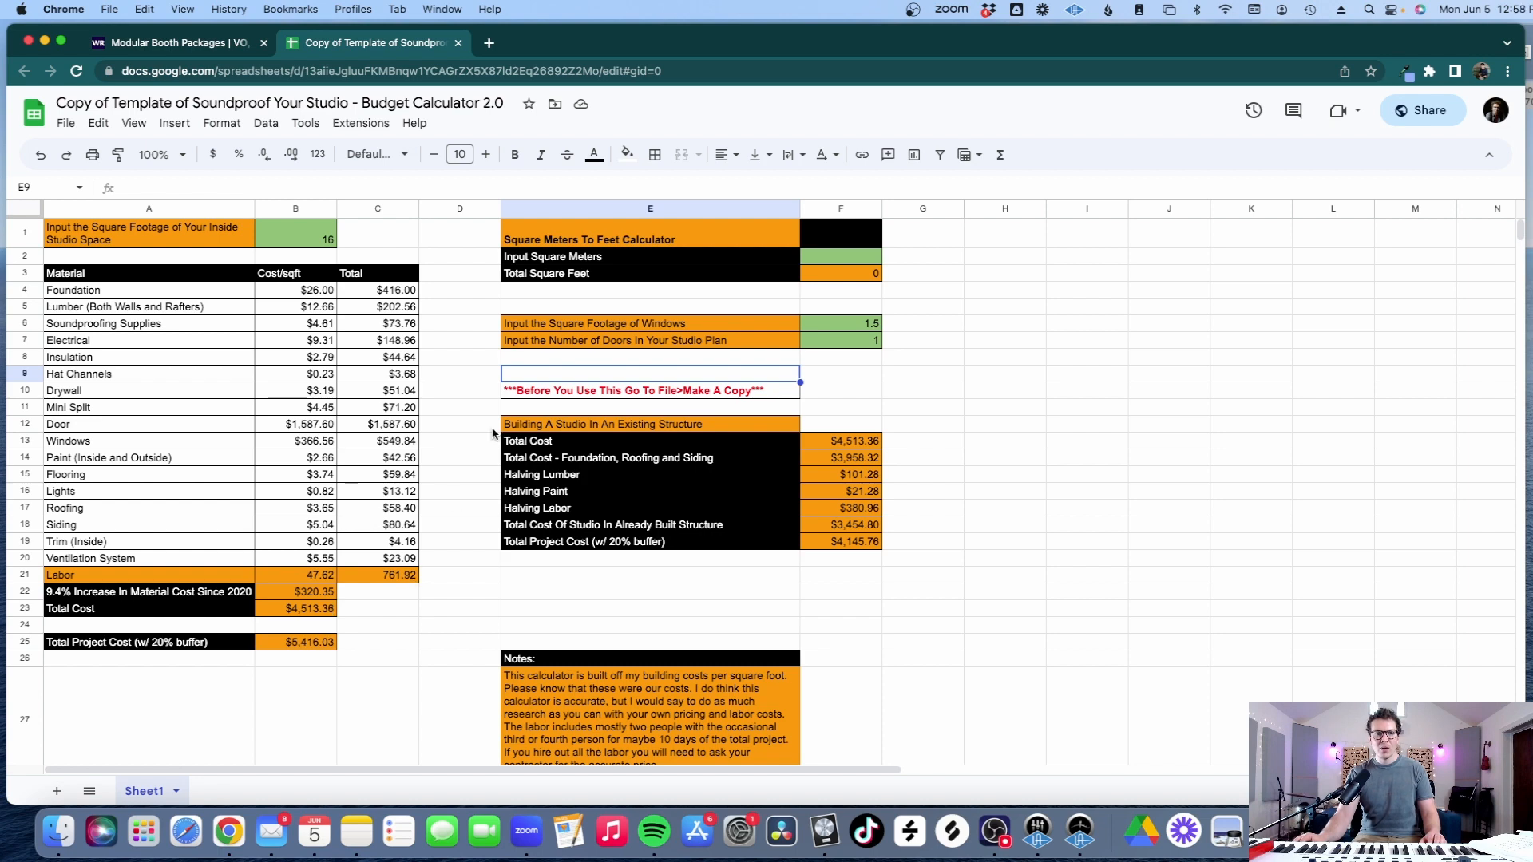
pyautogui.moveTo(666, 430)
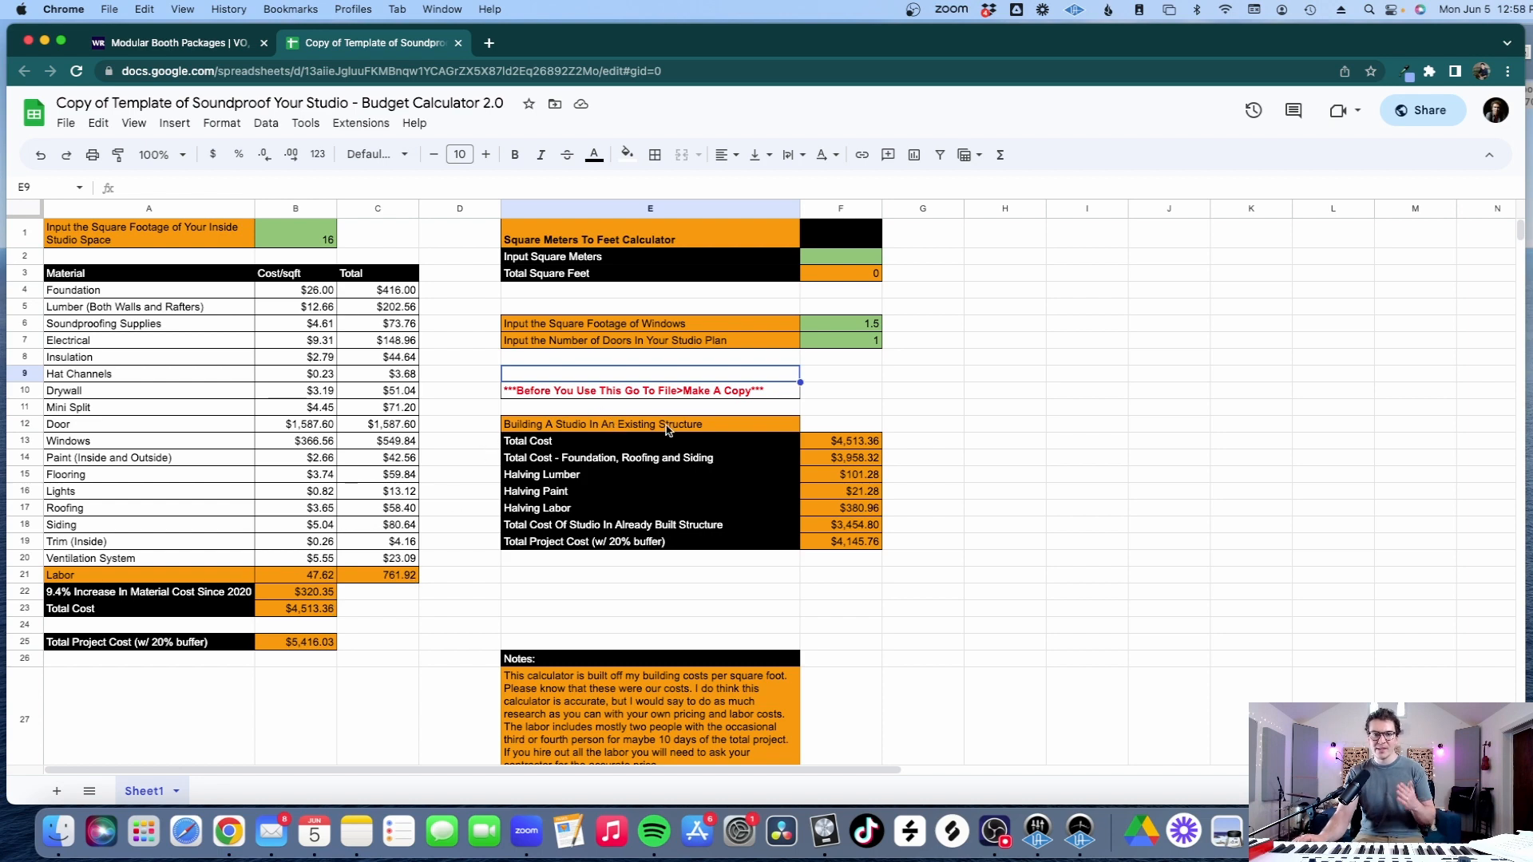
pyautogui.moveTo(684, 430)
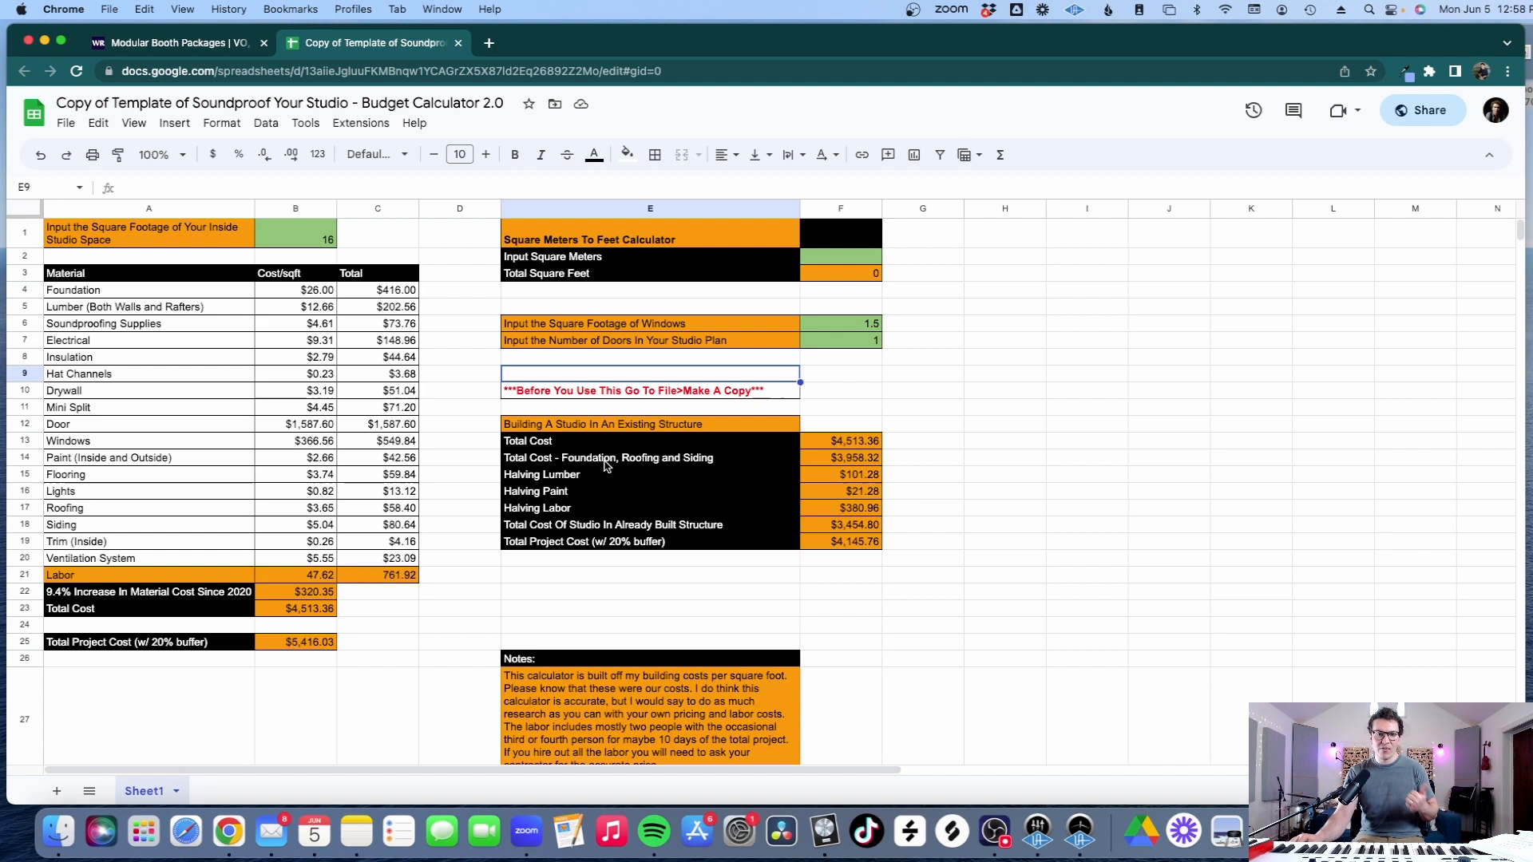
pyautogui.moveTo(741, 487)
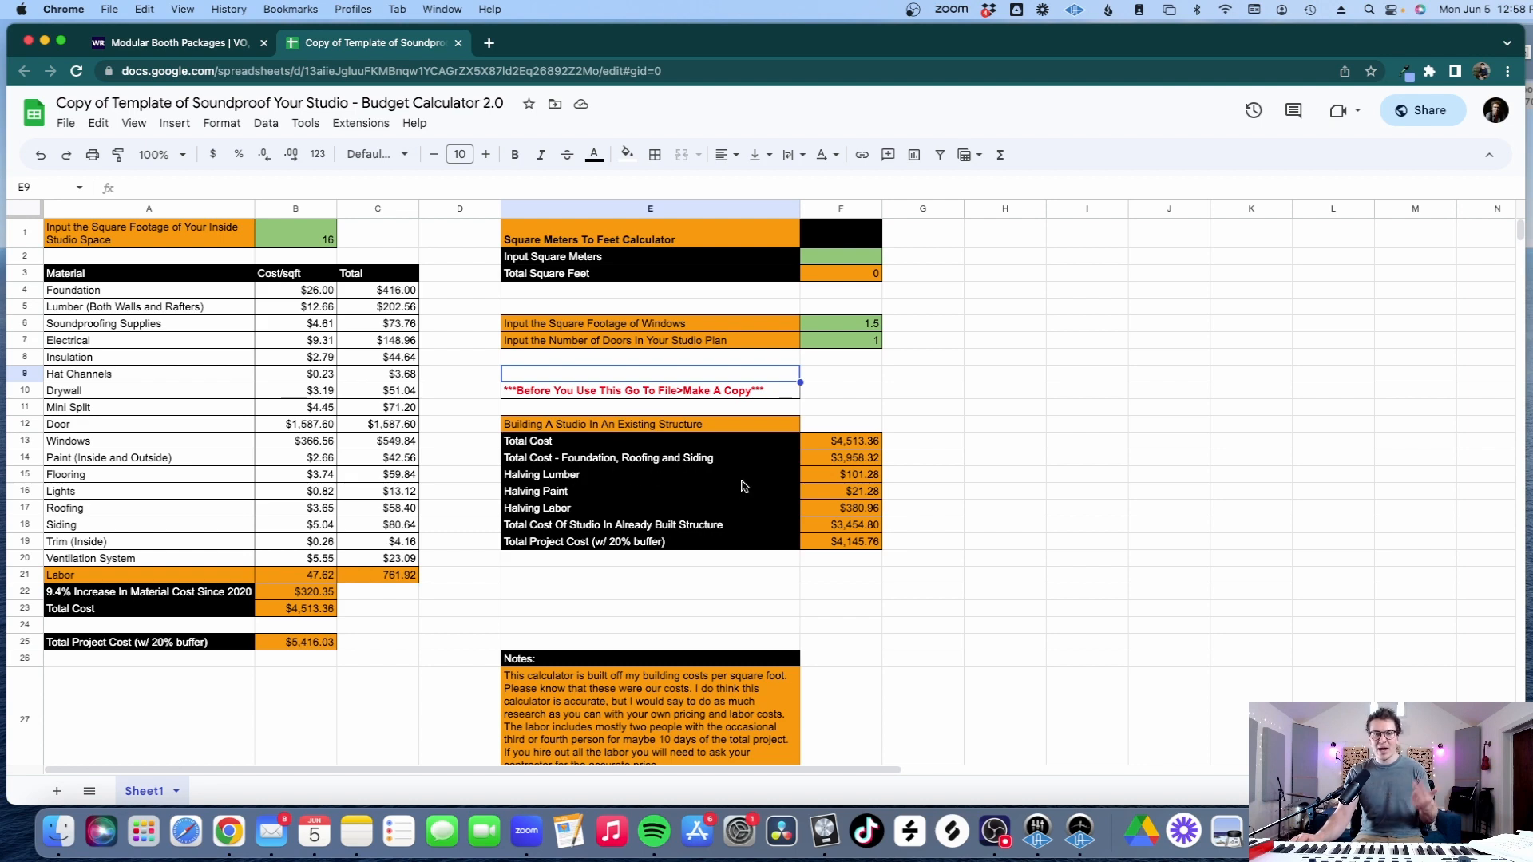
pyautogui.moveTo(616, 495)
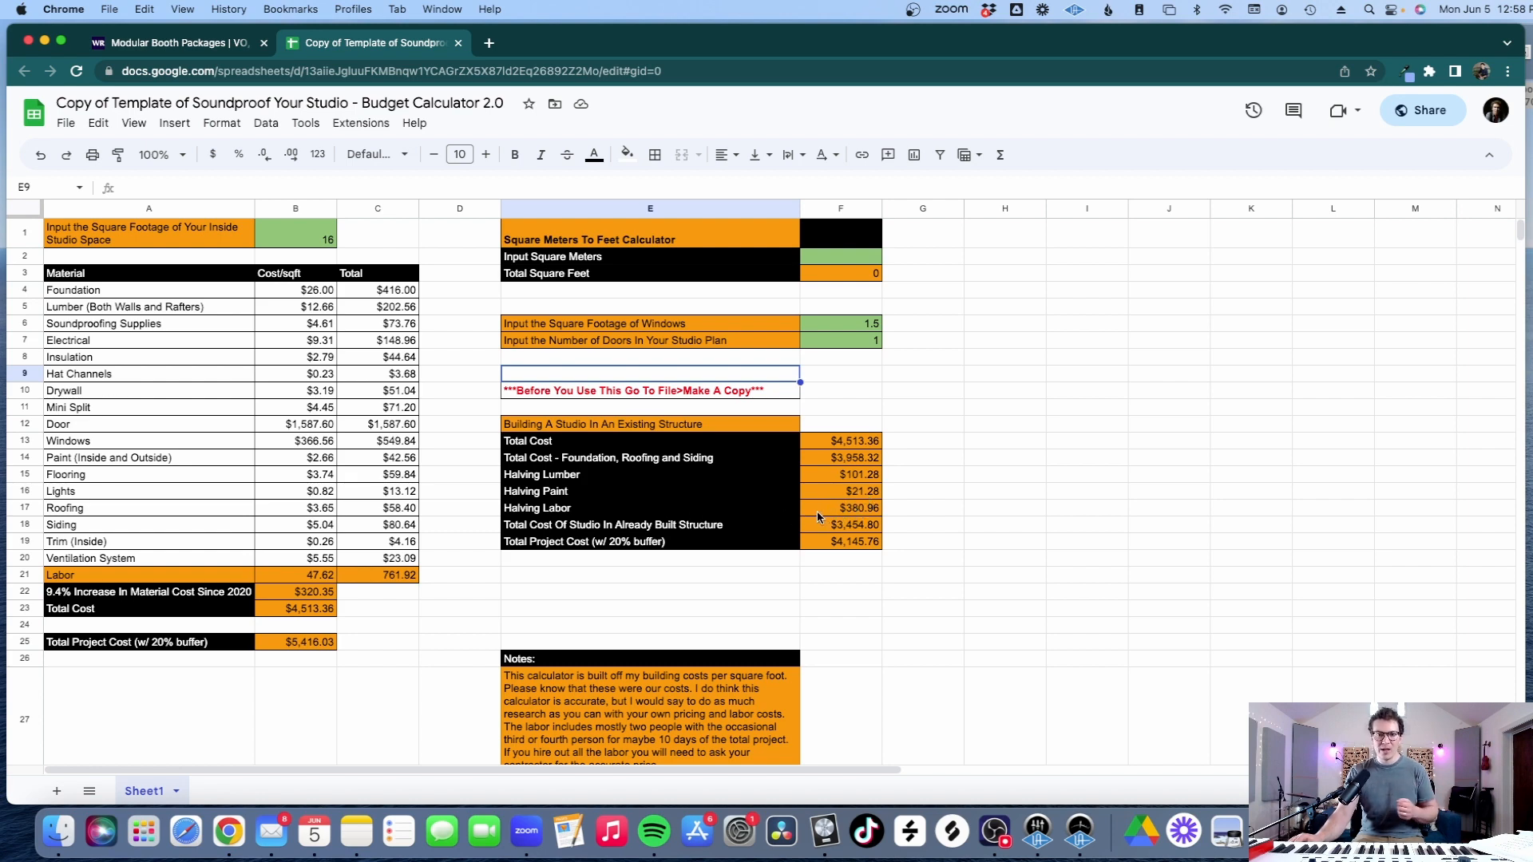
pyautogui.moveTo(753, 522)
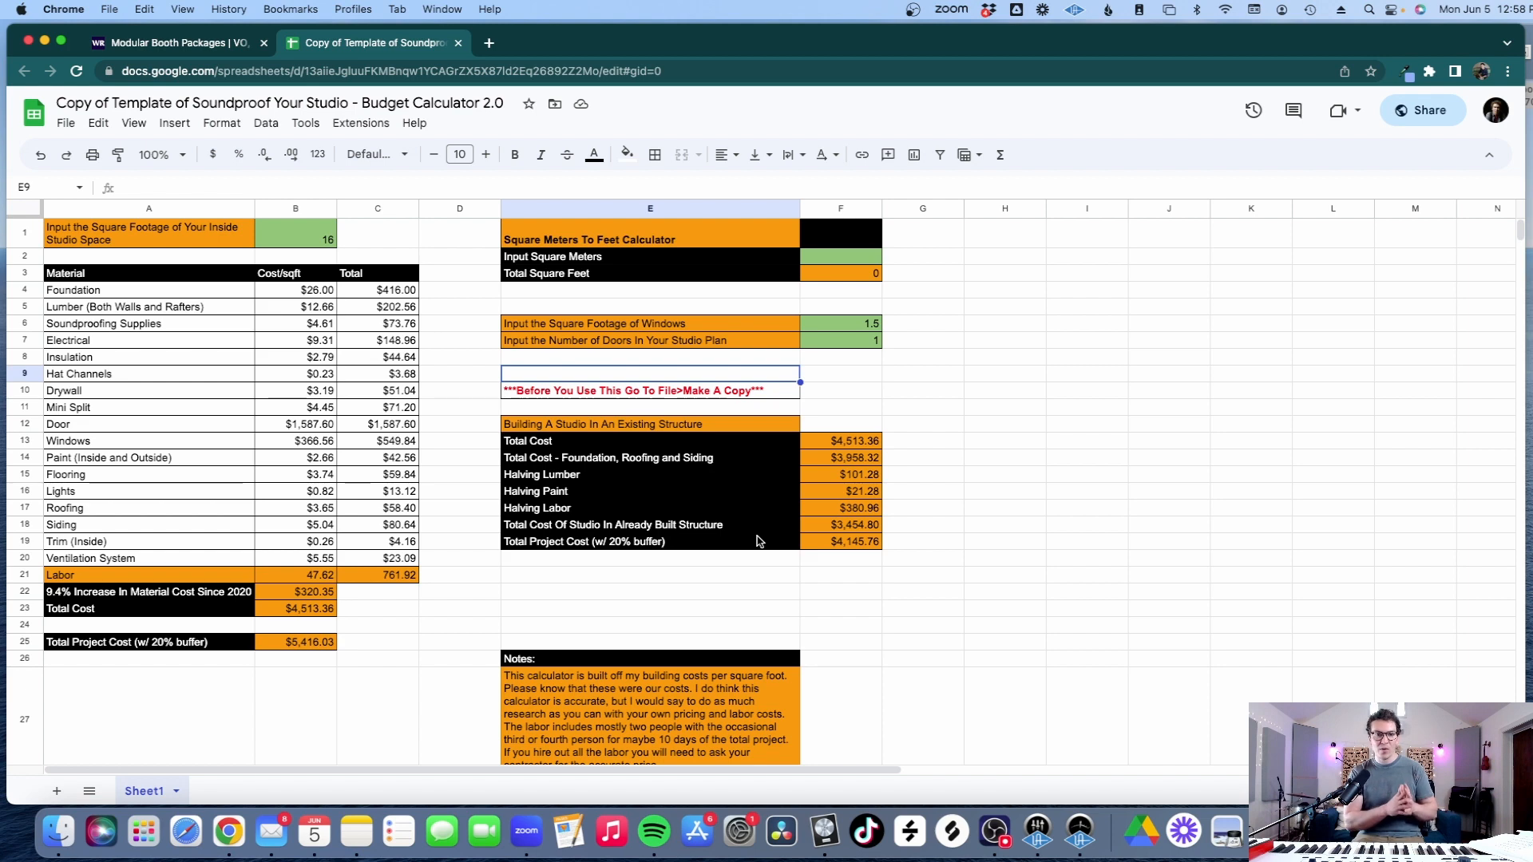
pyautogui.moveTo(833, 548)
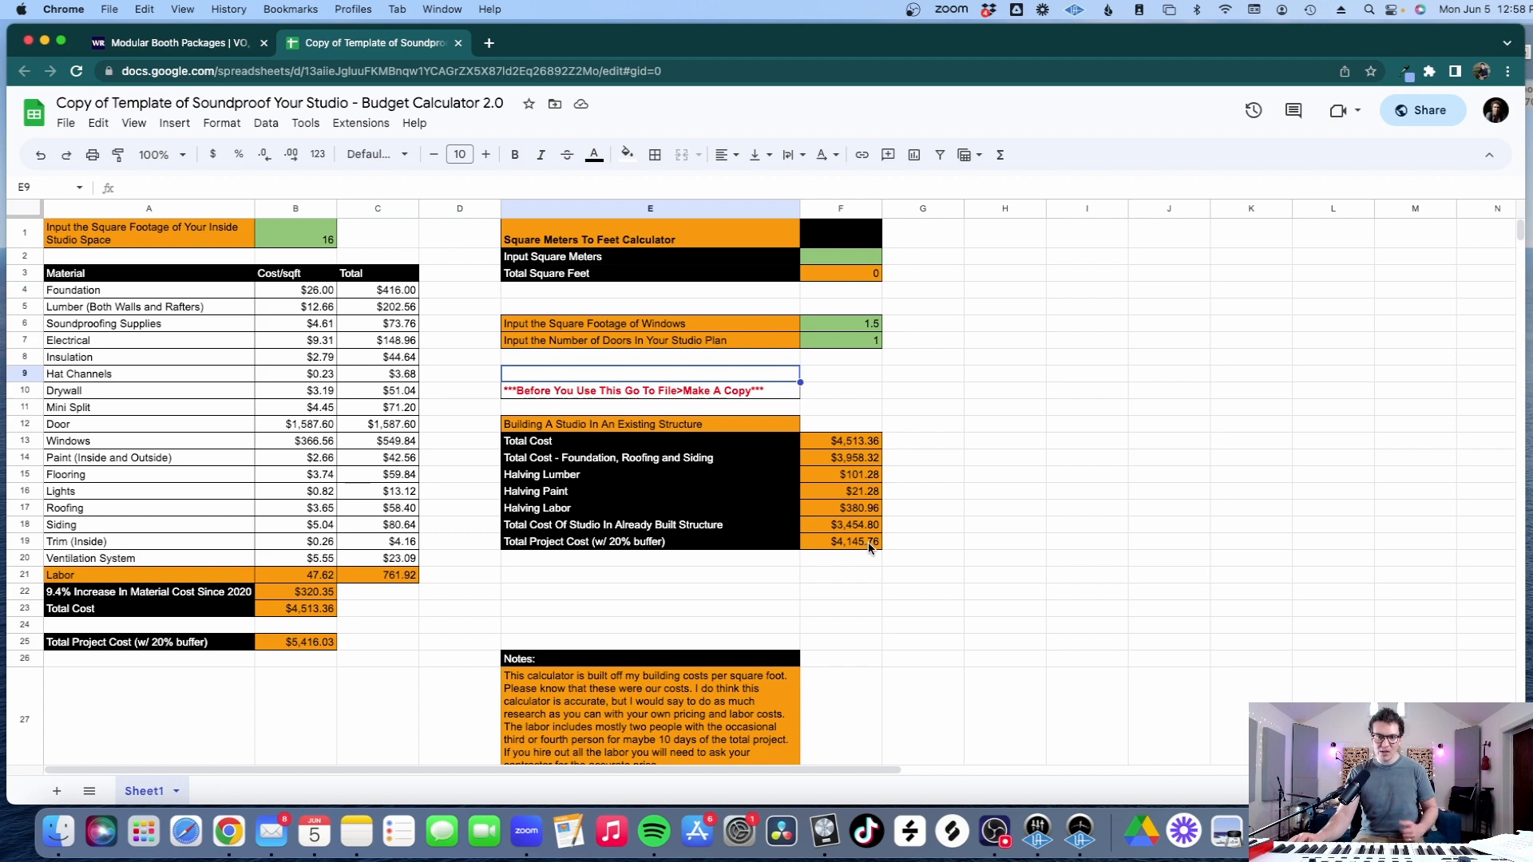
pyautogui.moveTo(705, 526)
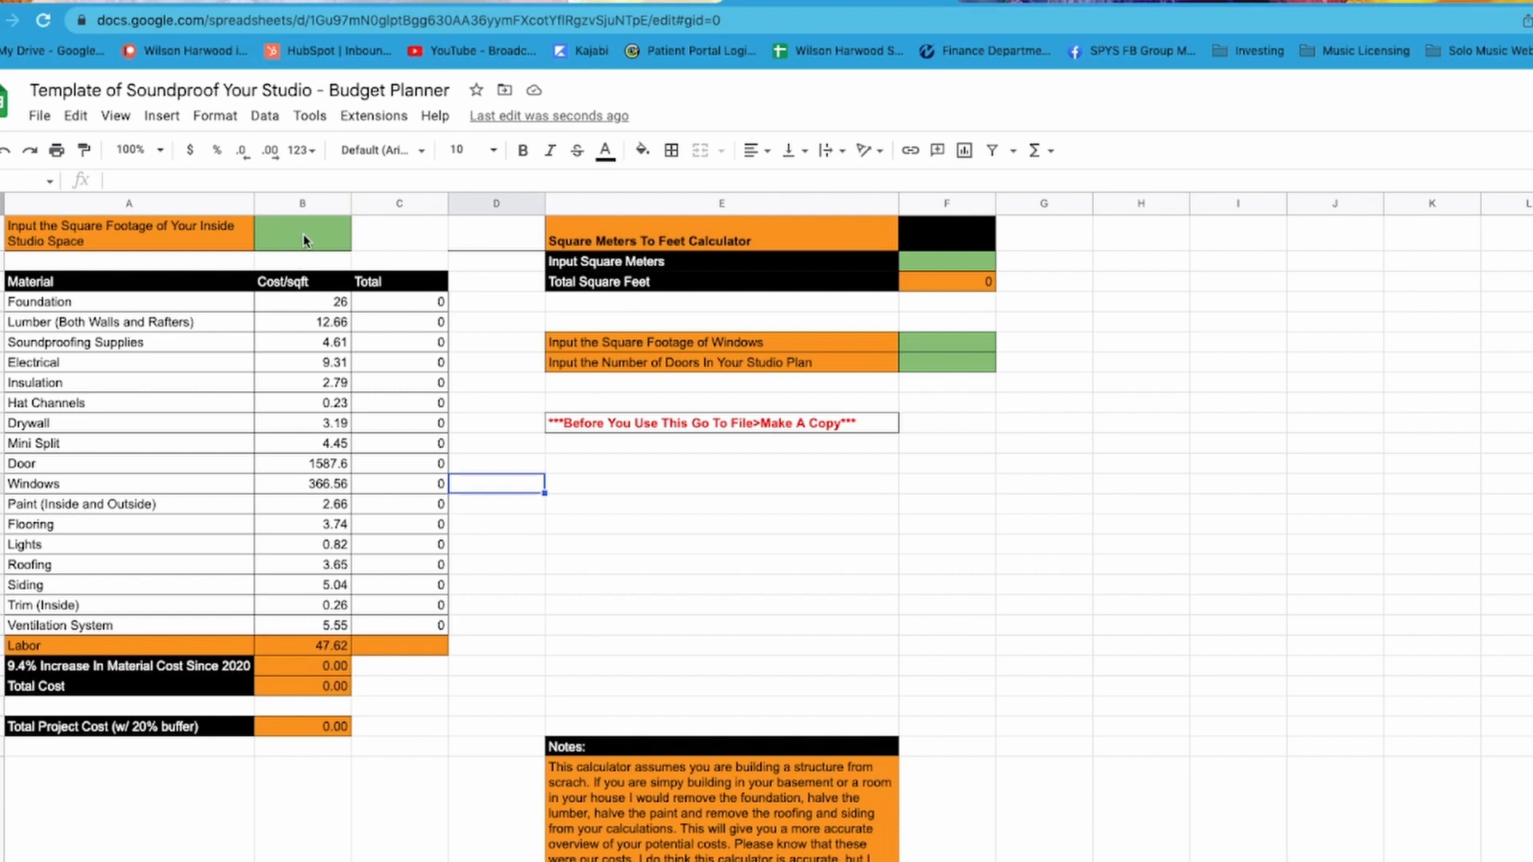
# Type 200 in B1, 5 in F6 and 2 in F7, reaching a 27,770.71 total
pyautogui.write('2')
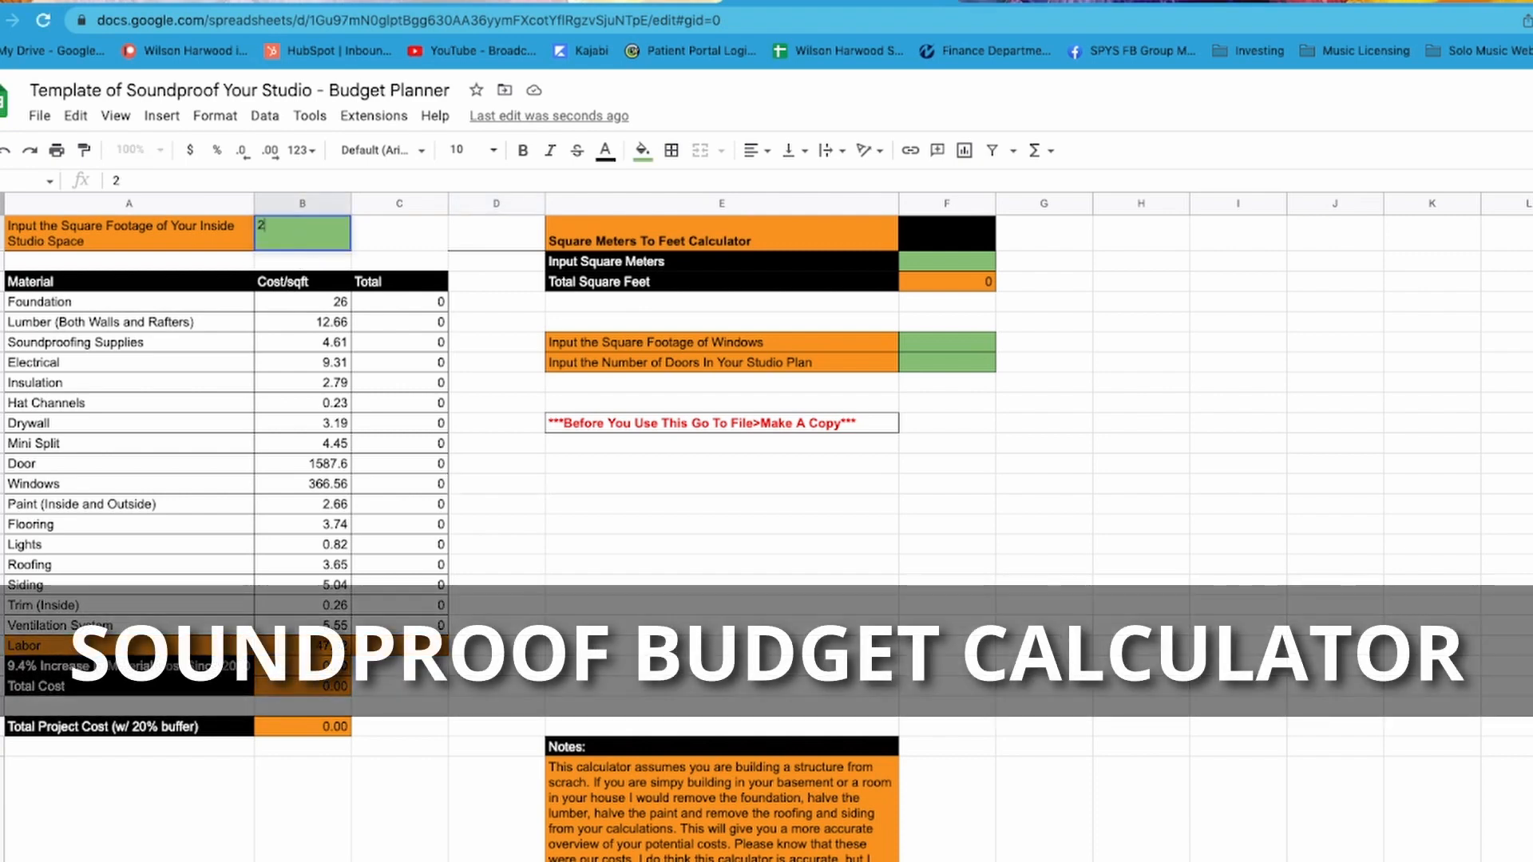
pyautogui.write('200')
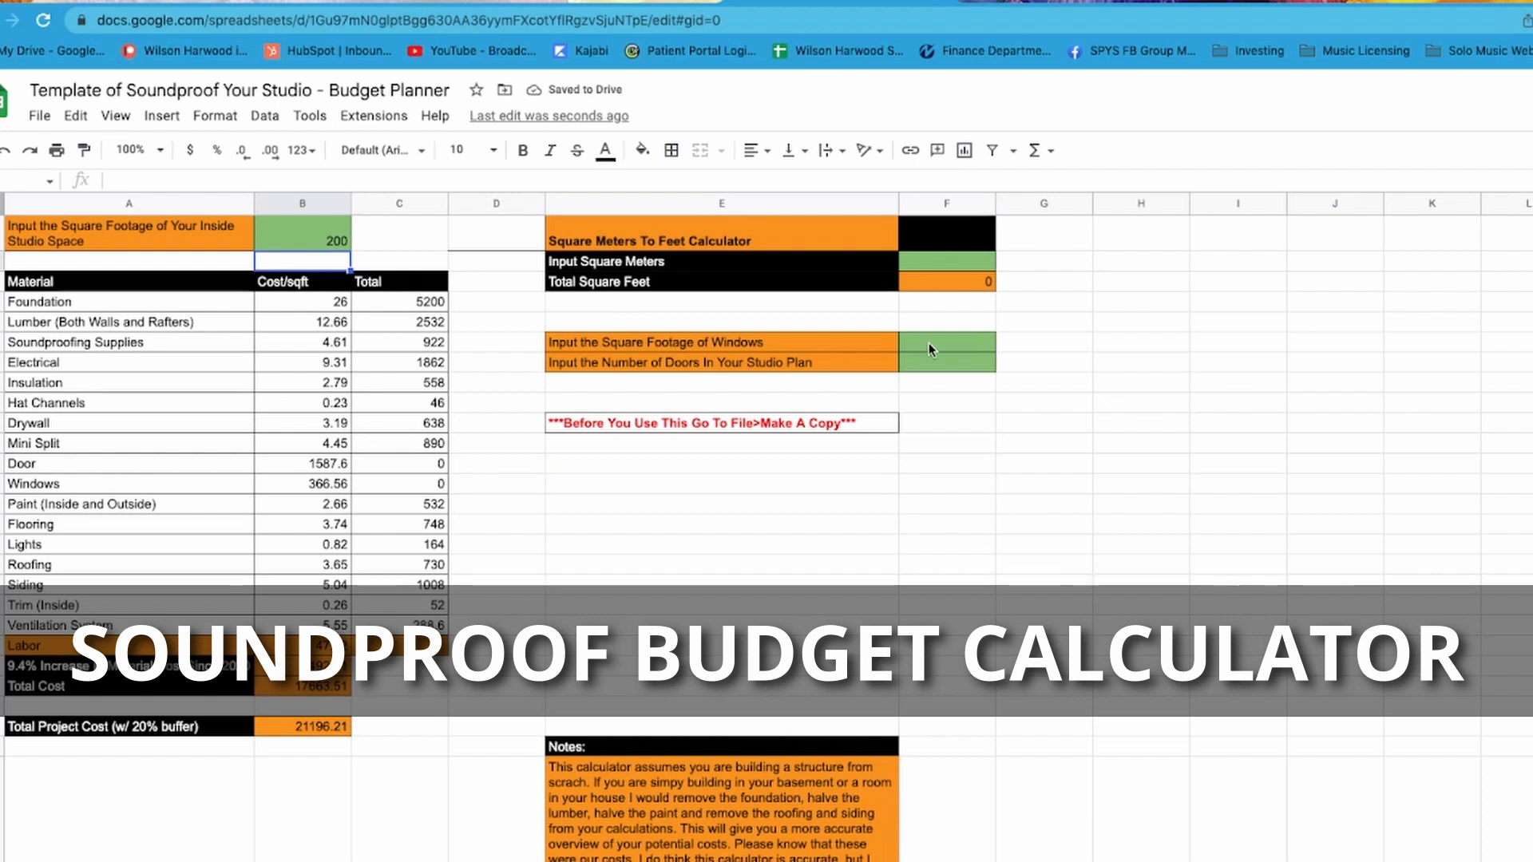
pyautogui.write('5')
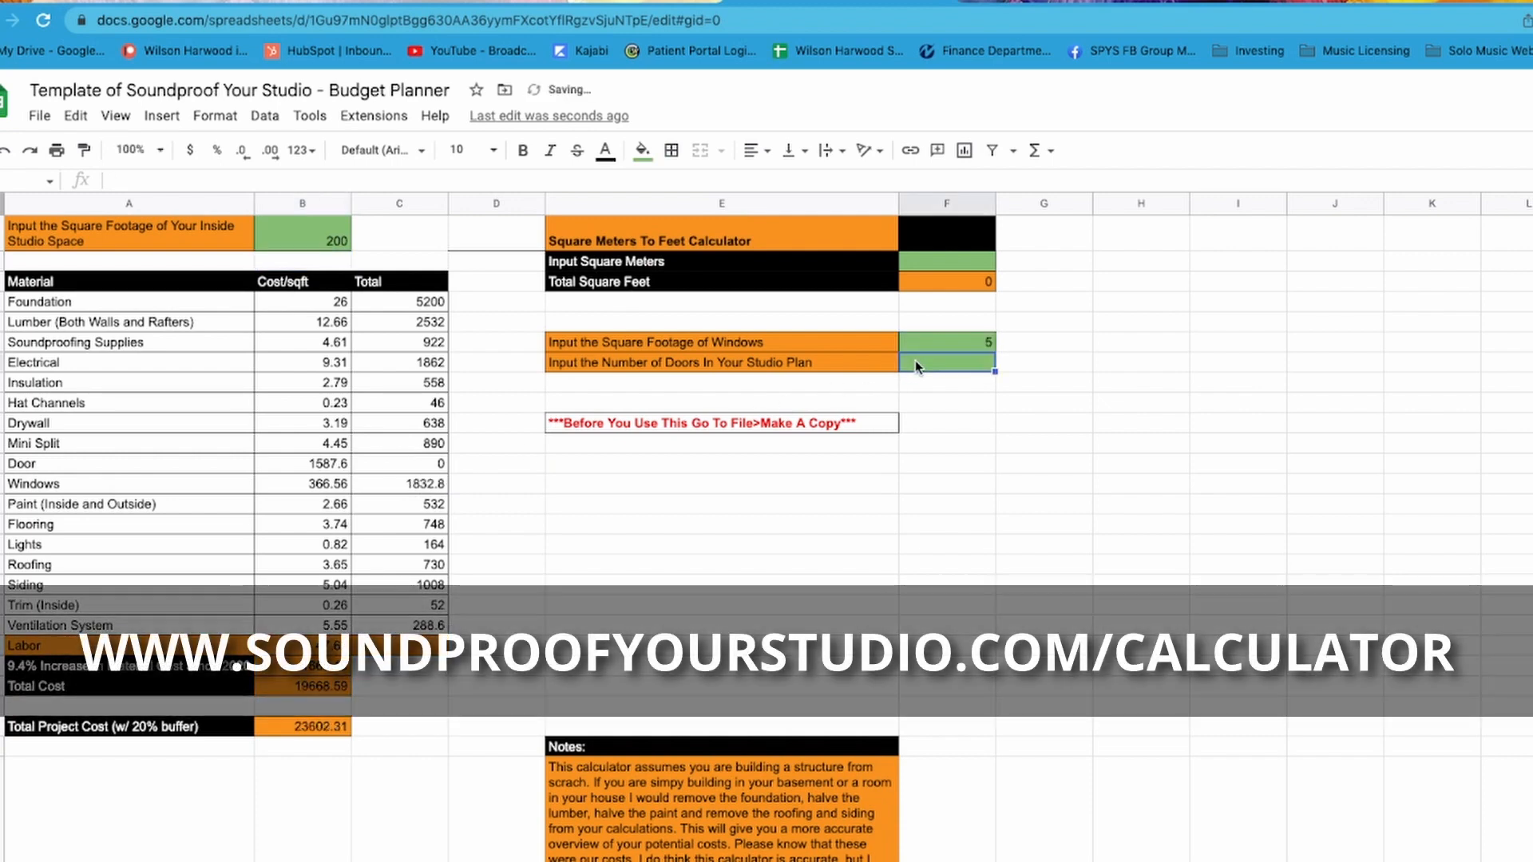
pyautogui.write('2')
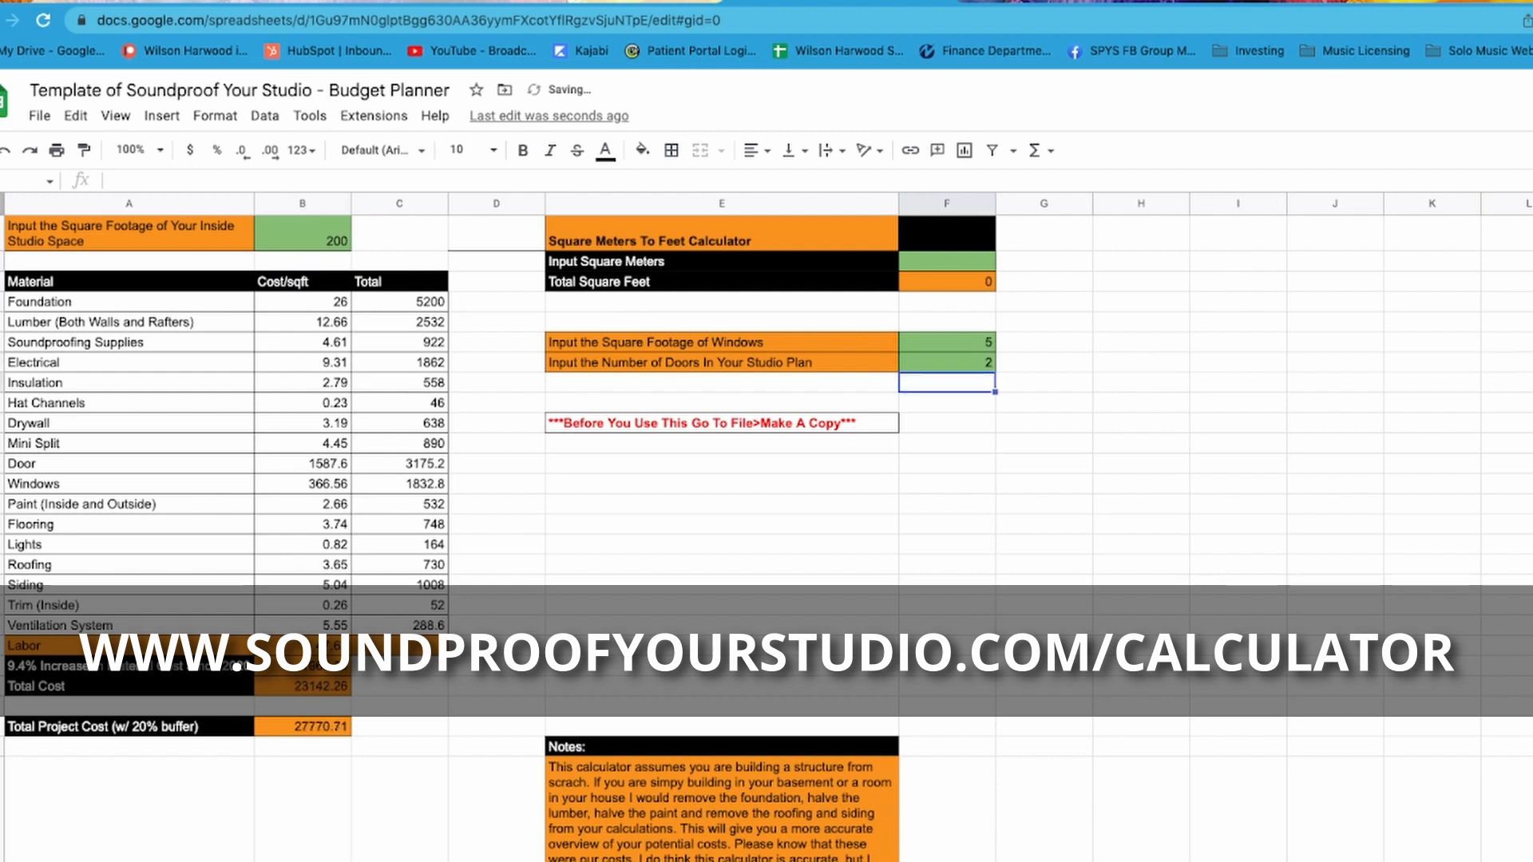